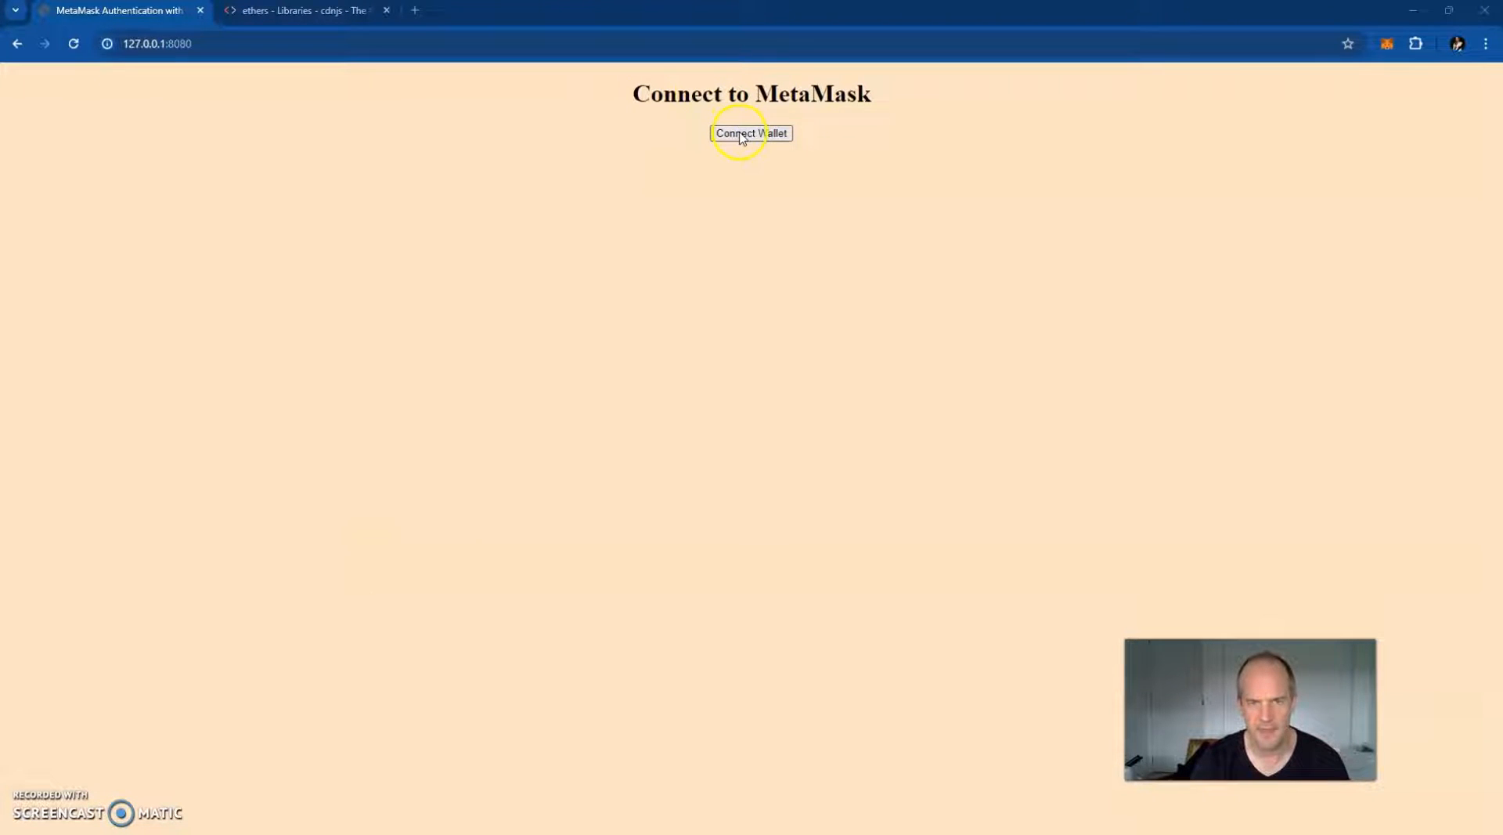
Step: Connect Wallet on the demo page and choose MetaMask so the protected content appears
click(750, 133)
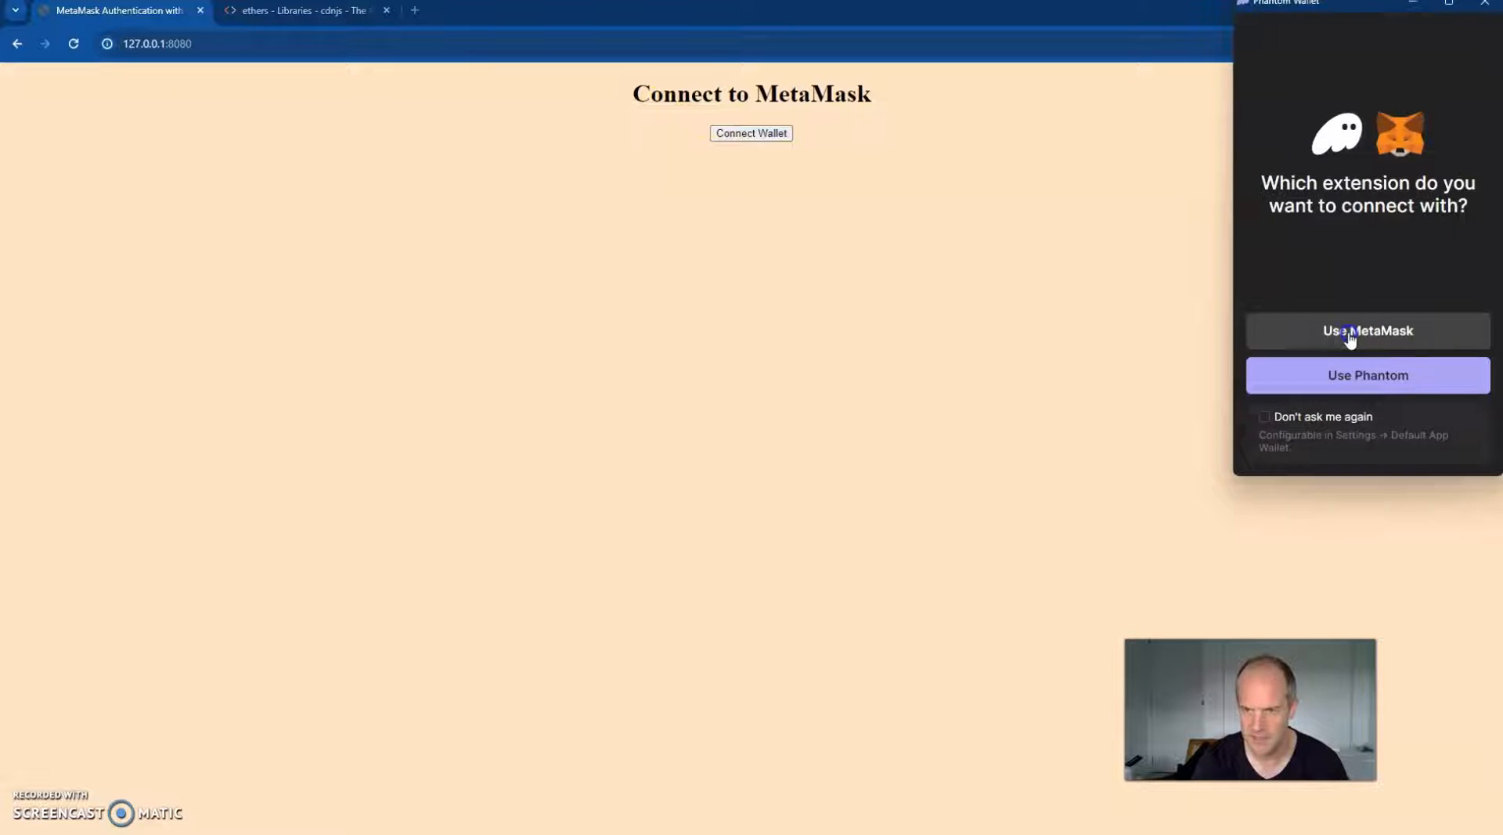
click(1368, 331)
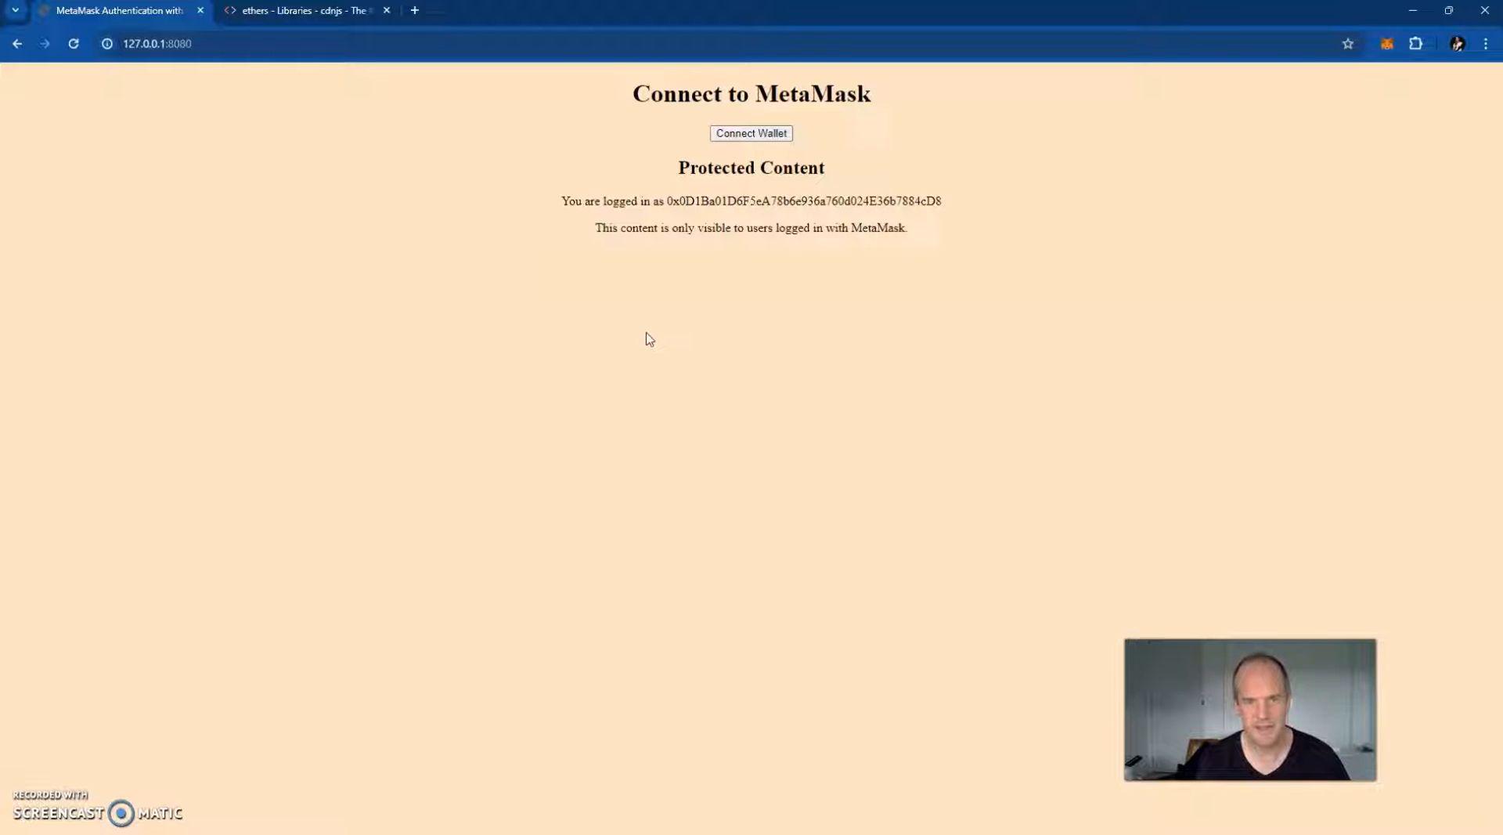
drag(560, 200, 863, 201)
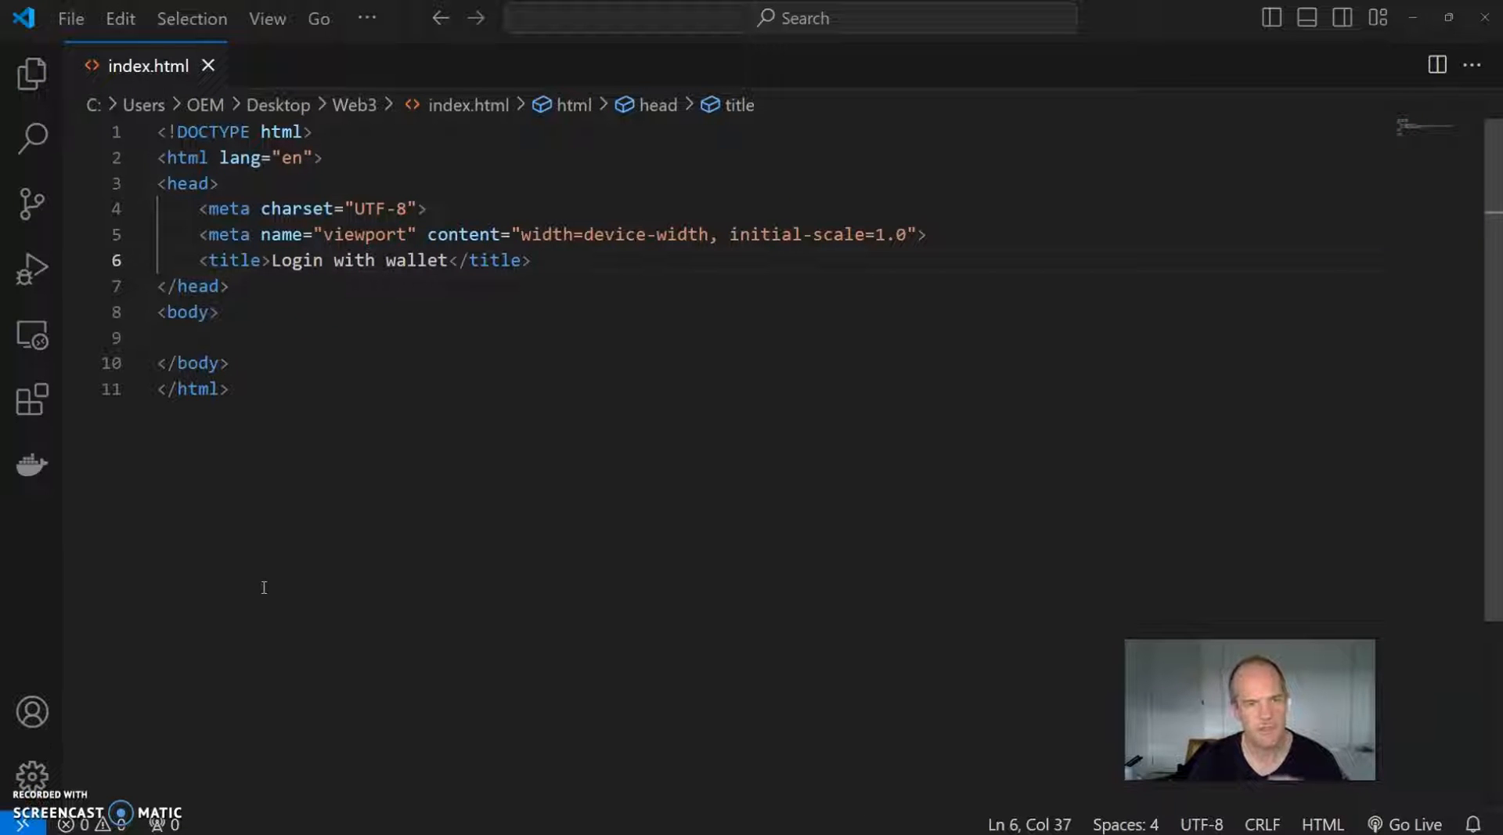
mouse_move(858, 521)
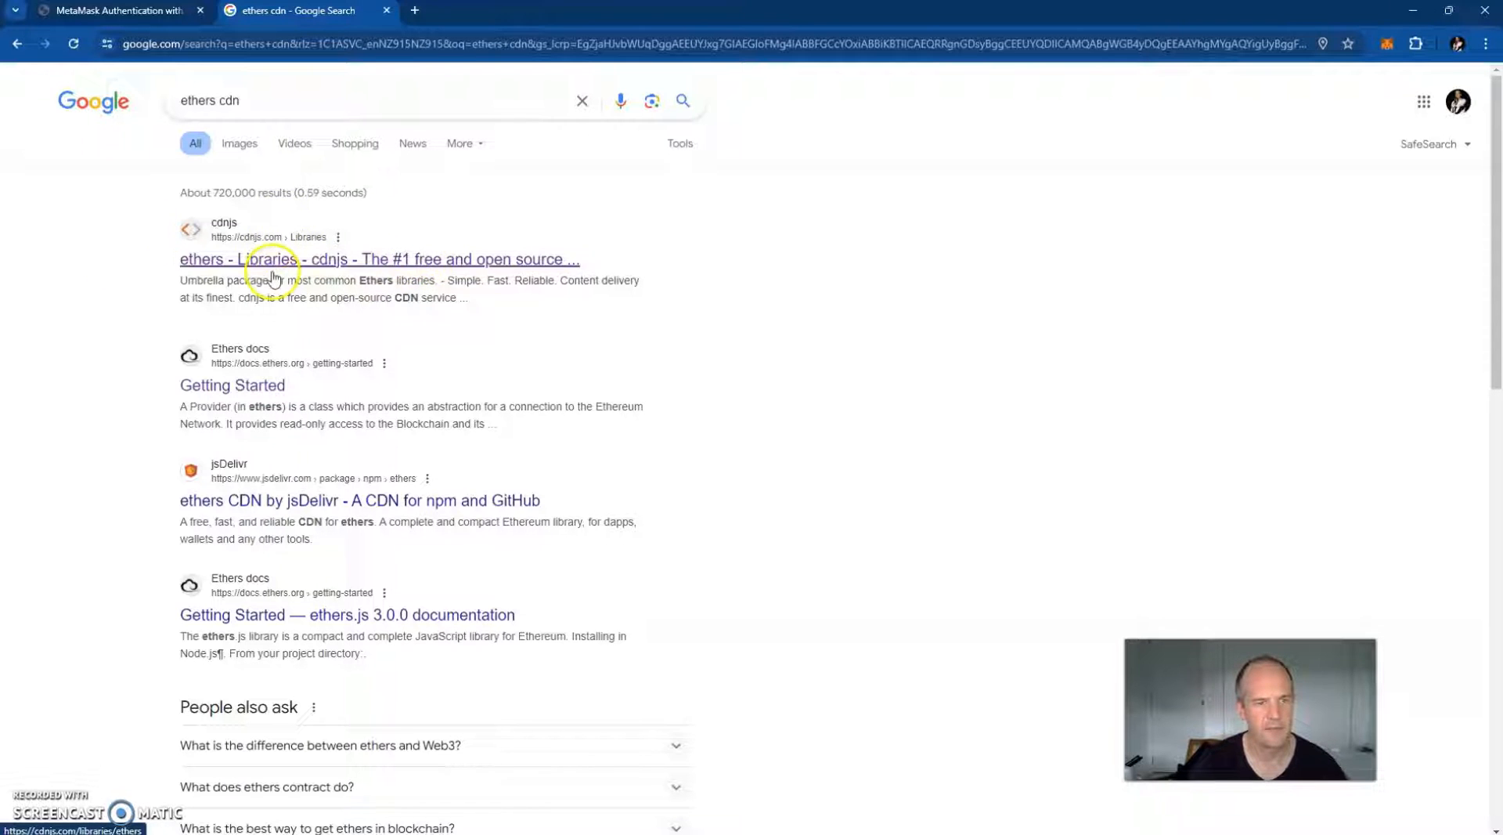
Step: Open the cdnjs ethers library page listing the 6.12.1 script links
click(379, 258)
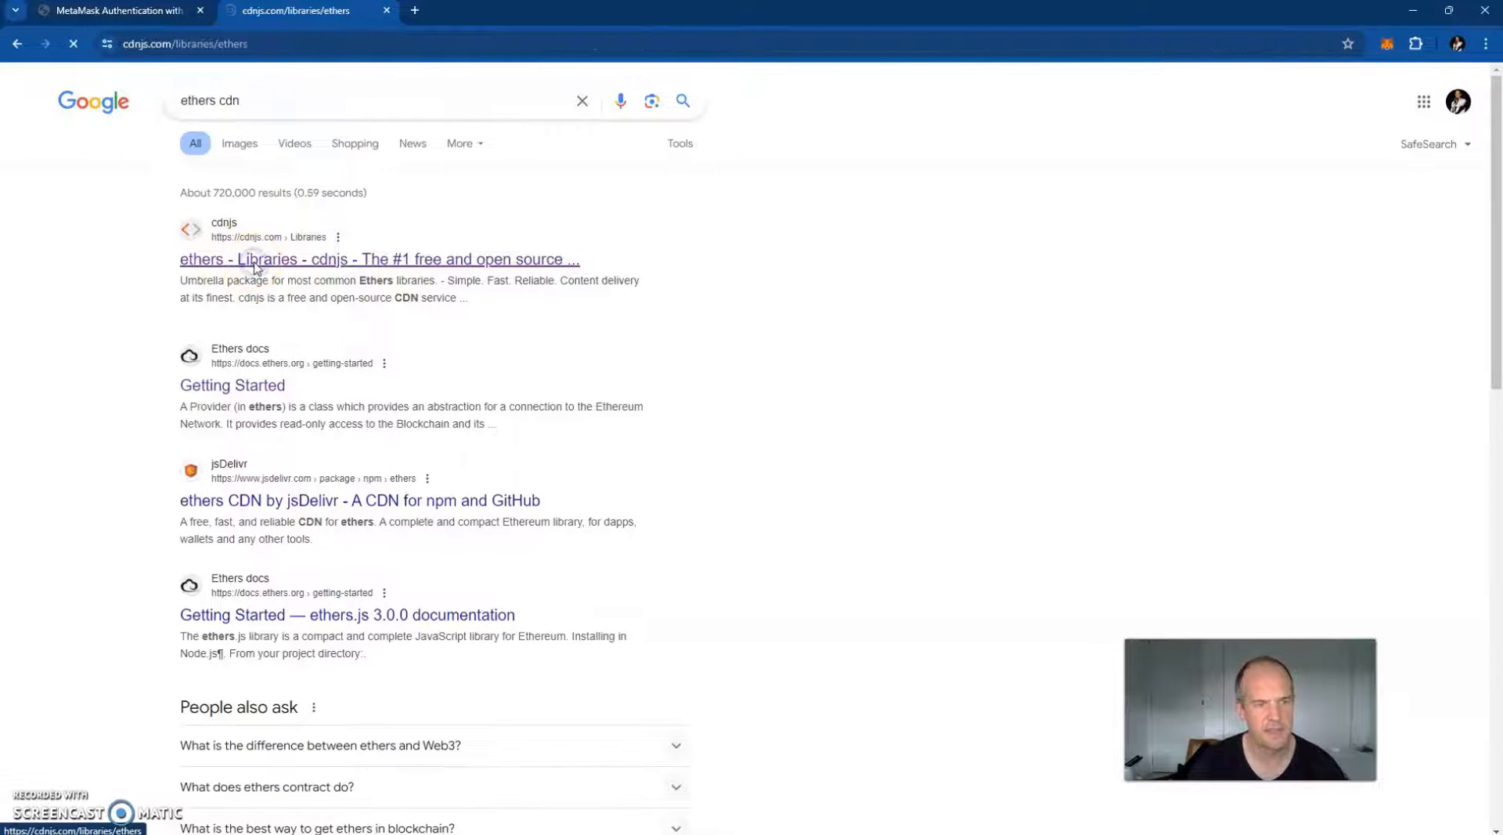
click(379, 259)
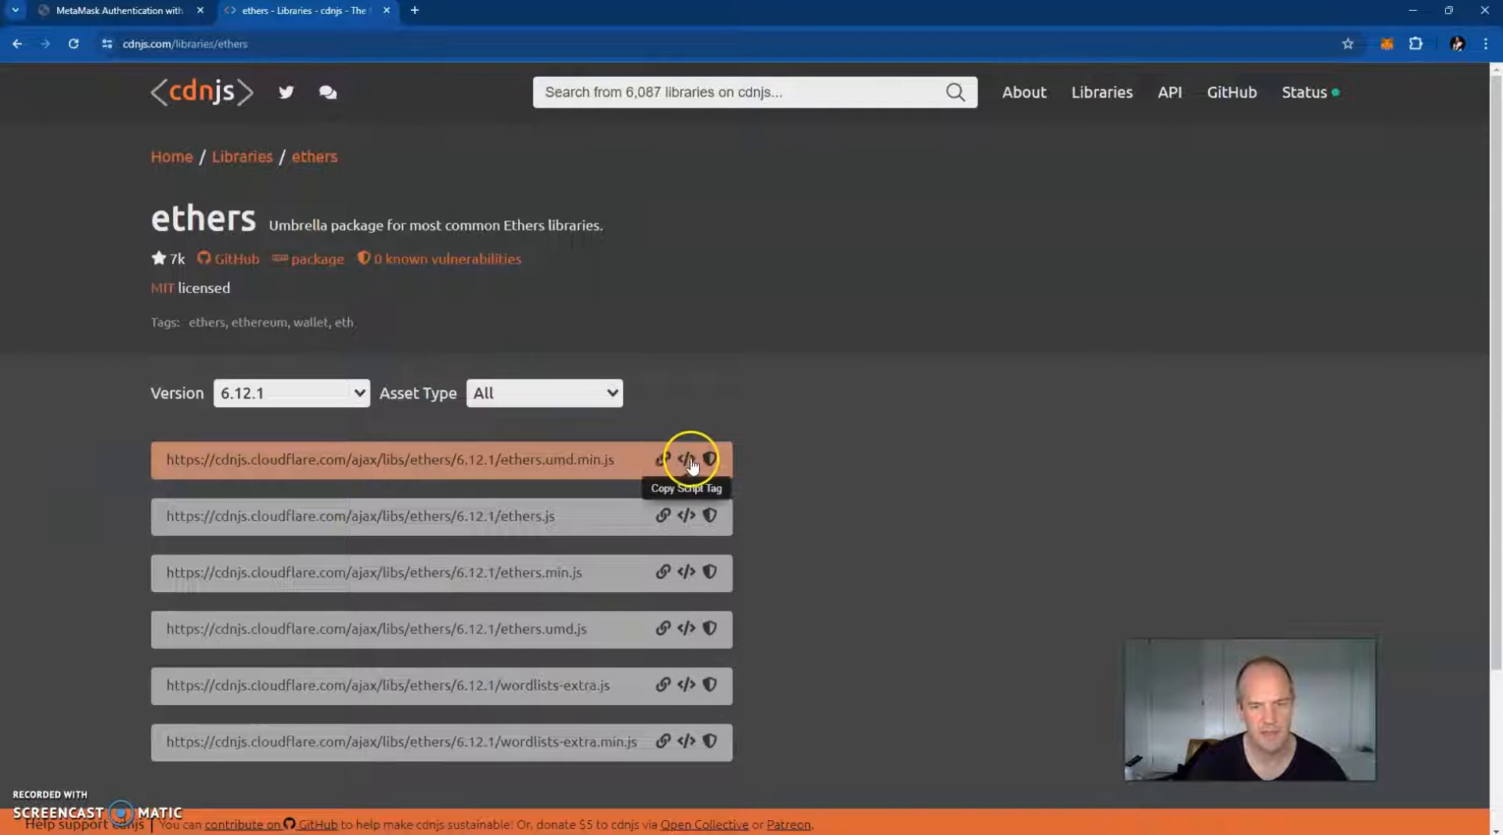
mouse_move(276, 433)
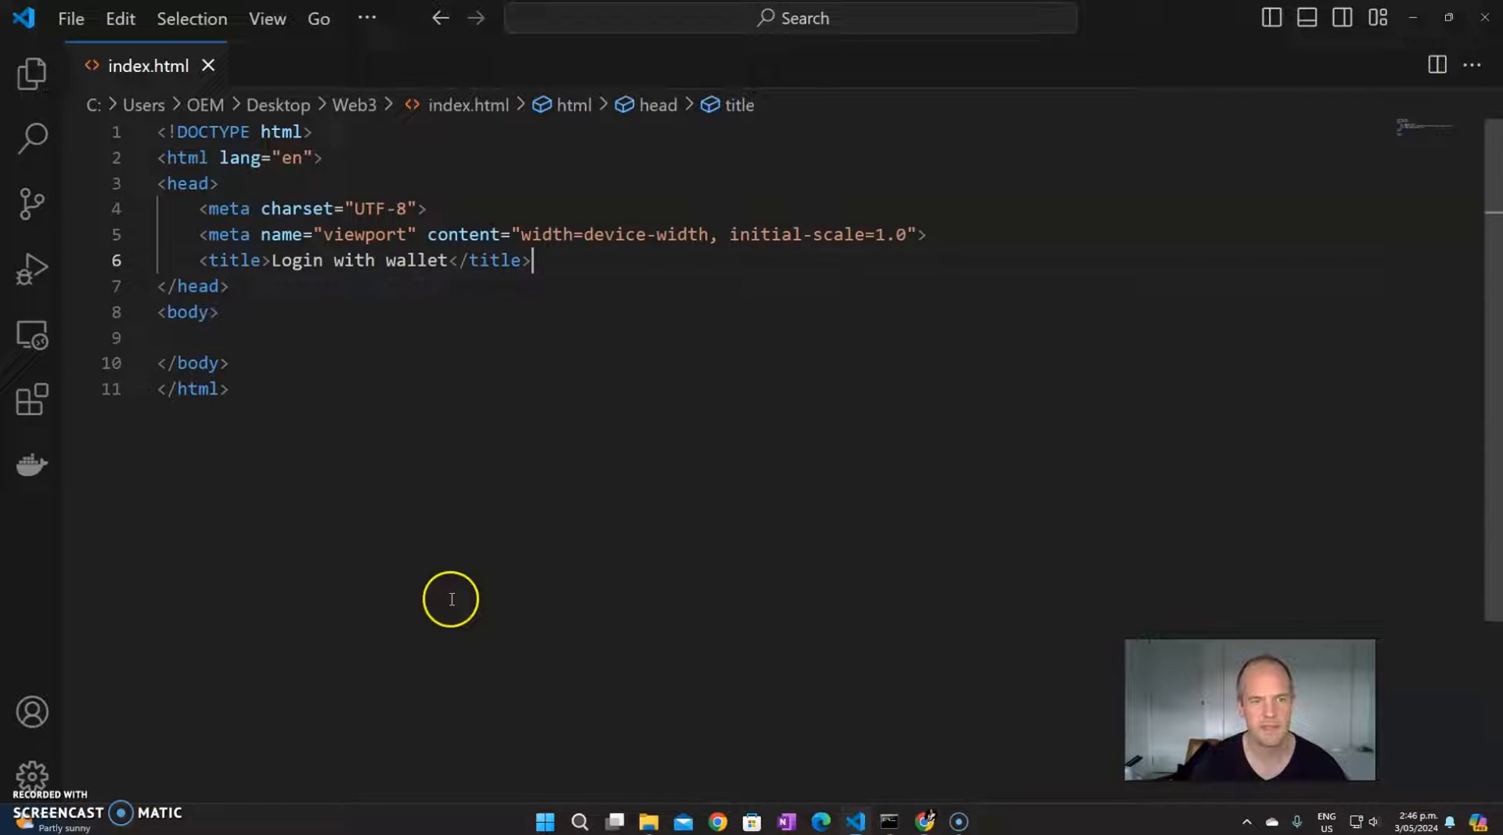
Step: Paste the ethers CDN script tag into the head and add an <h1>Login with wallet</h1> heading
key(Enter)
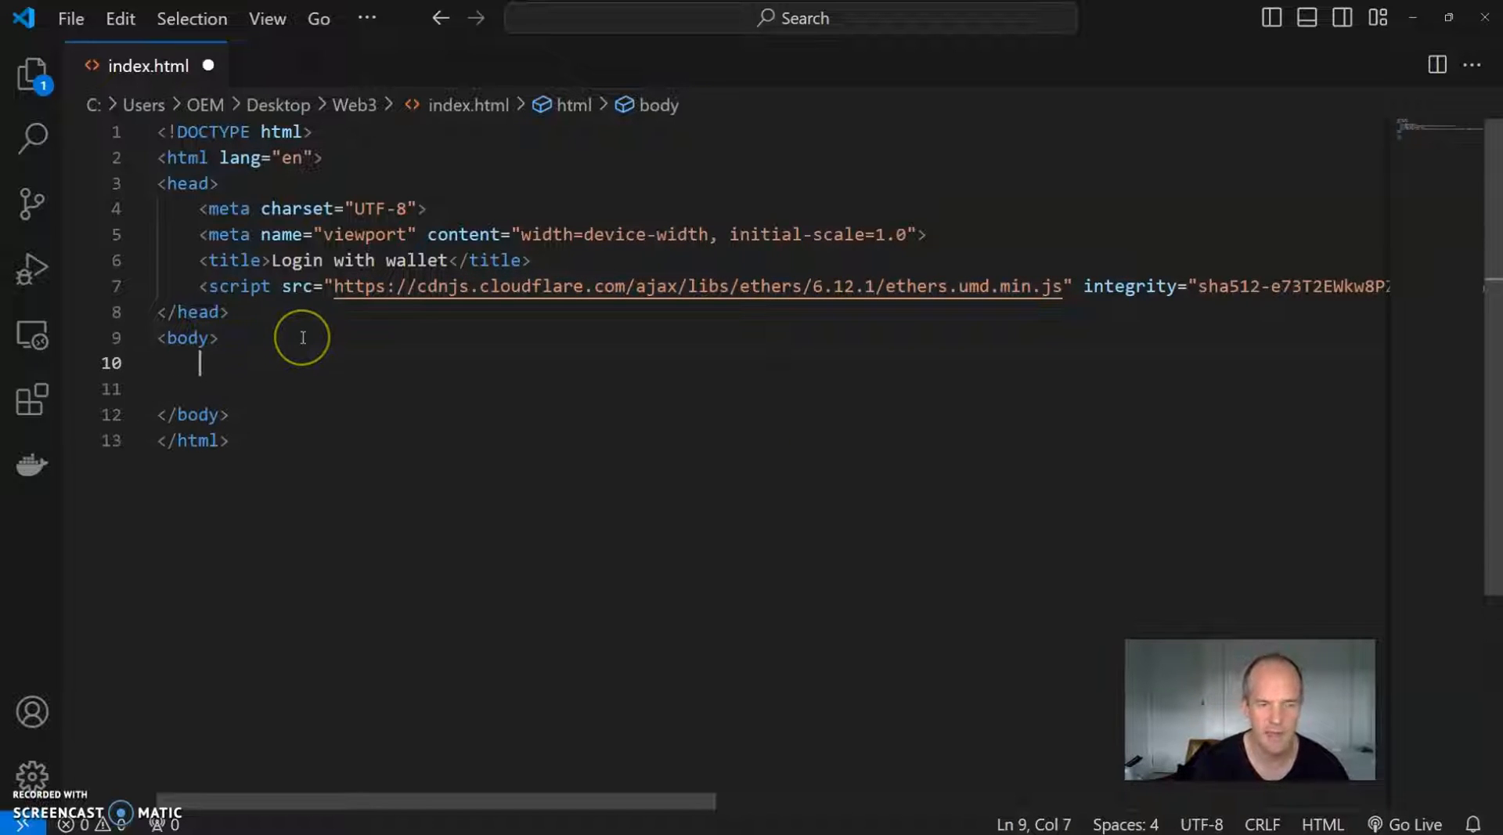
text(<)
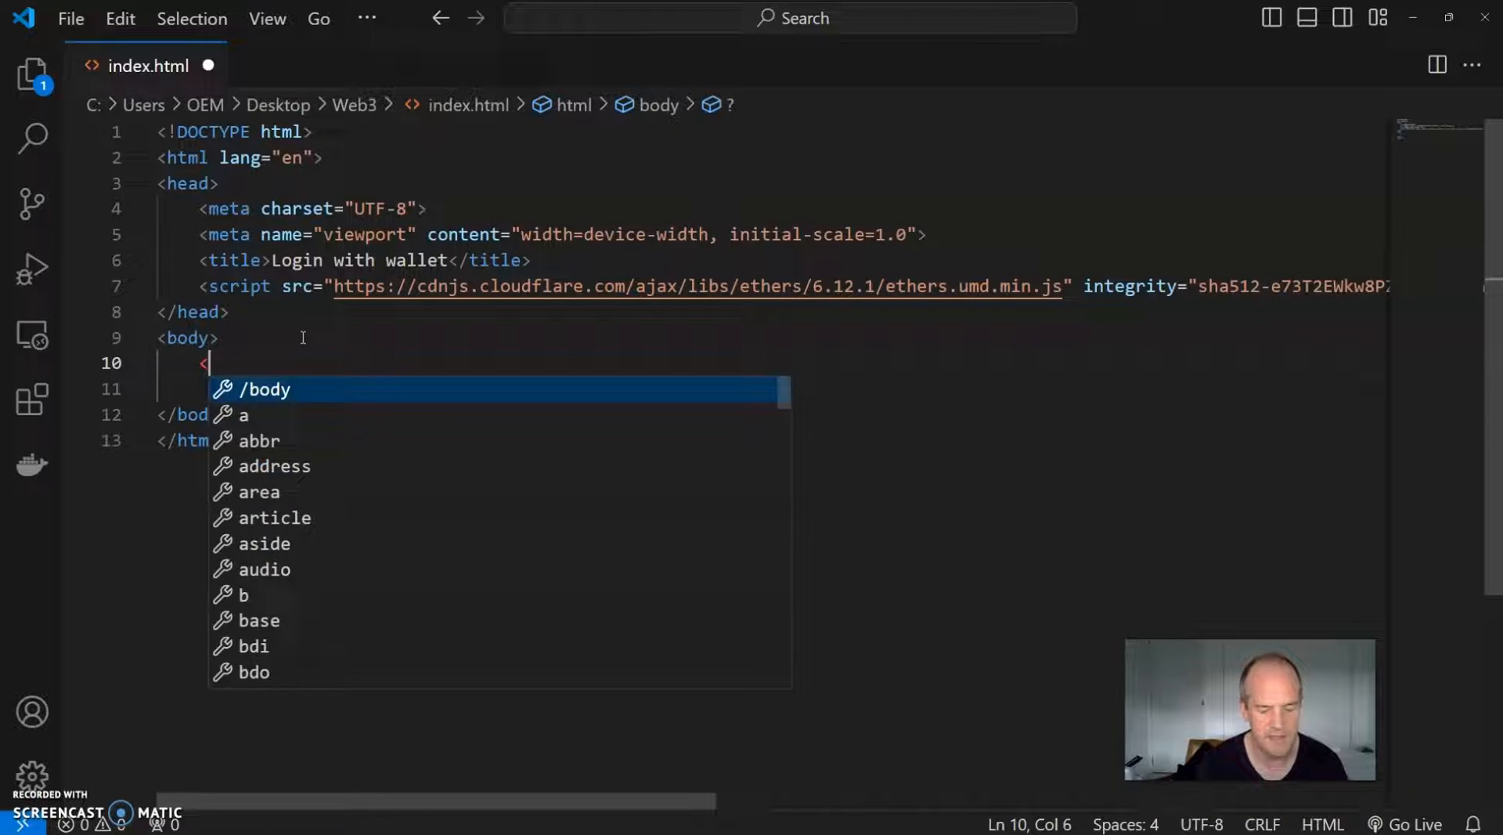
text(h1>Login </h1>)
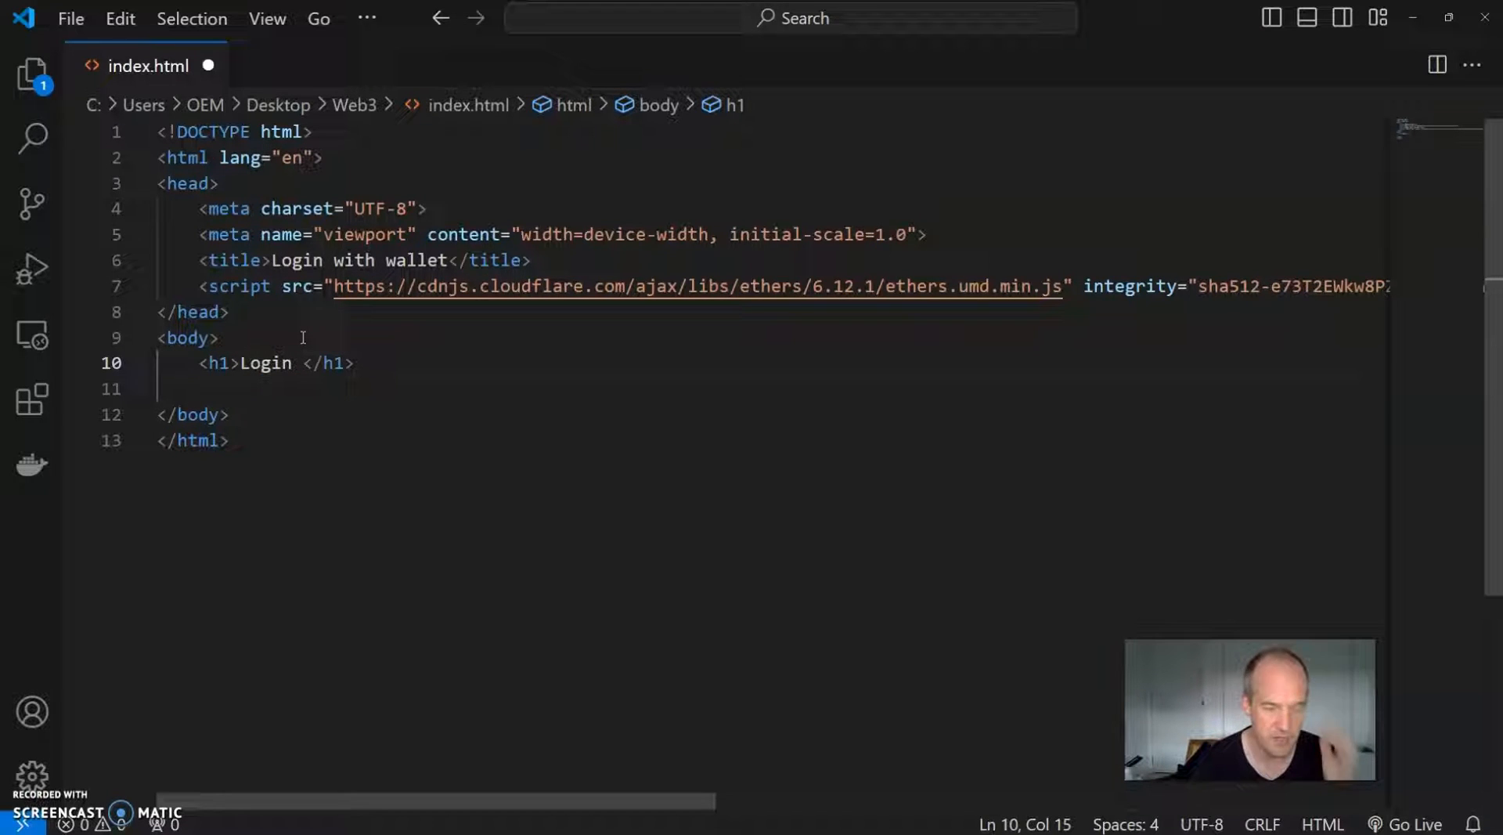
text(with w)
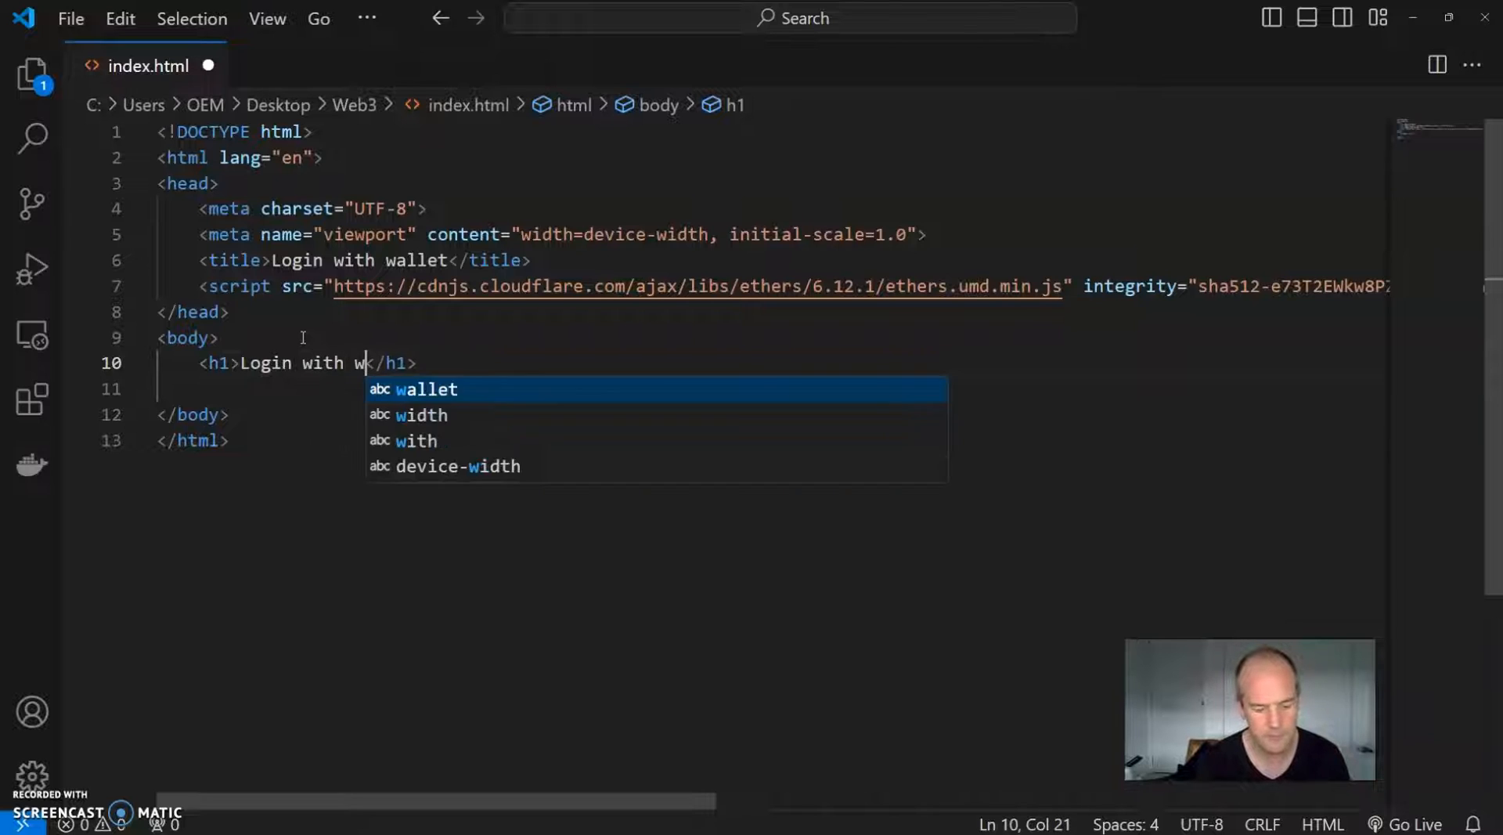
text(allet)
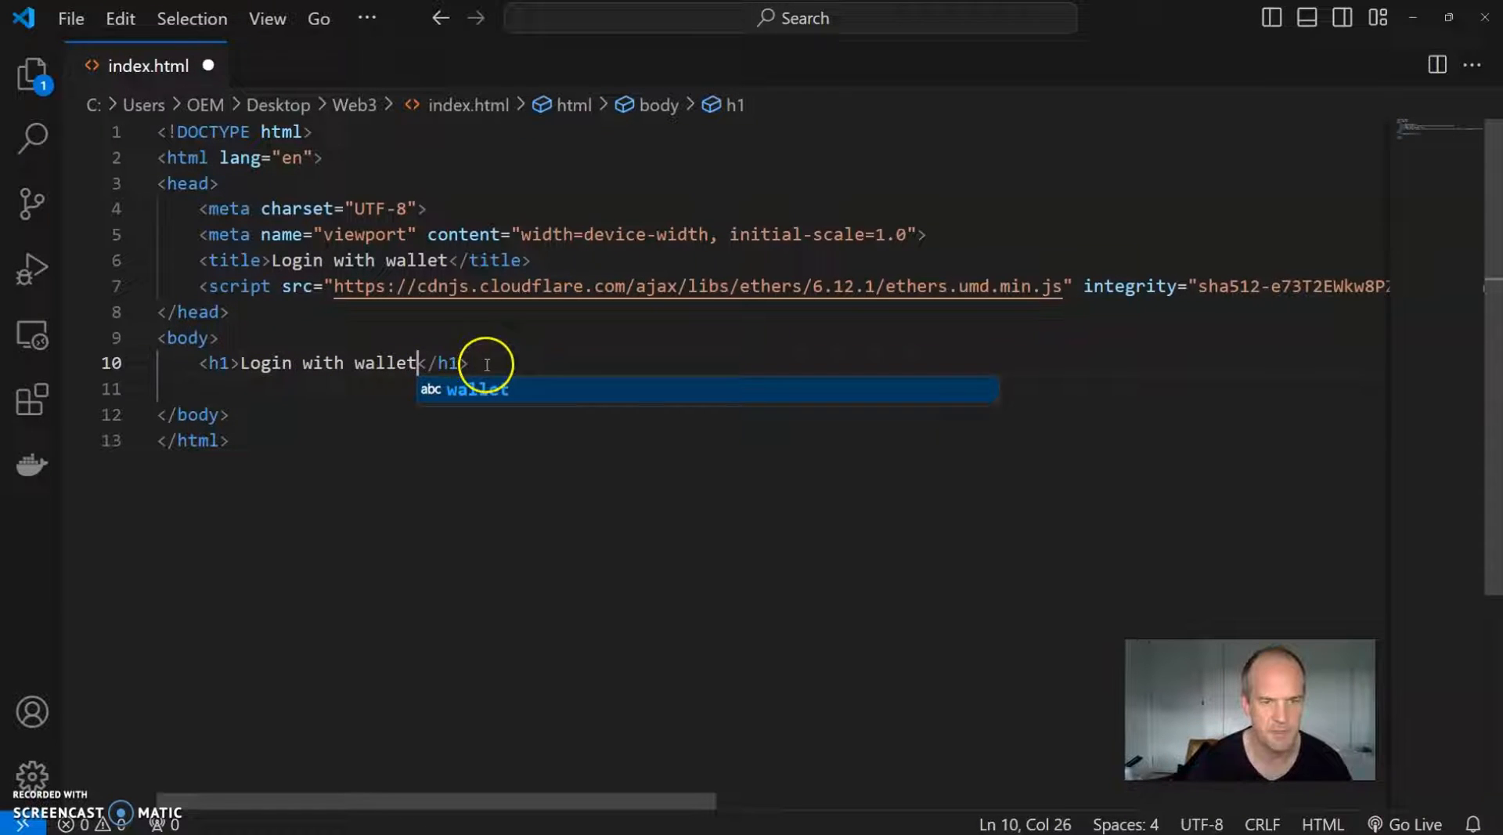
Step: Add a <button>Connect Wallet</button> below the heading and begin a div
key(Enter)
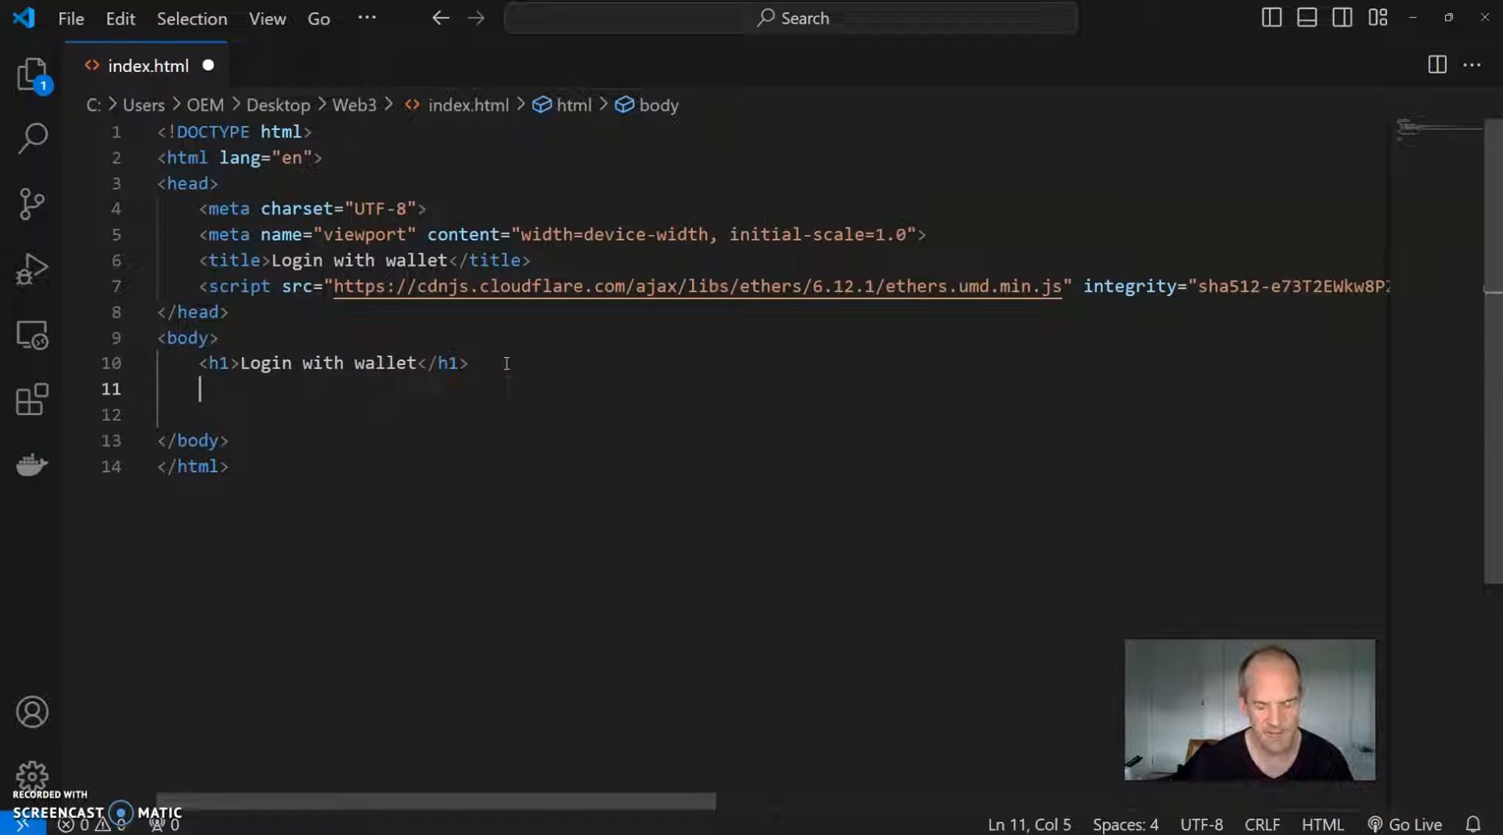
text(<bu)
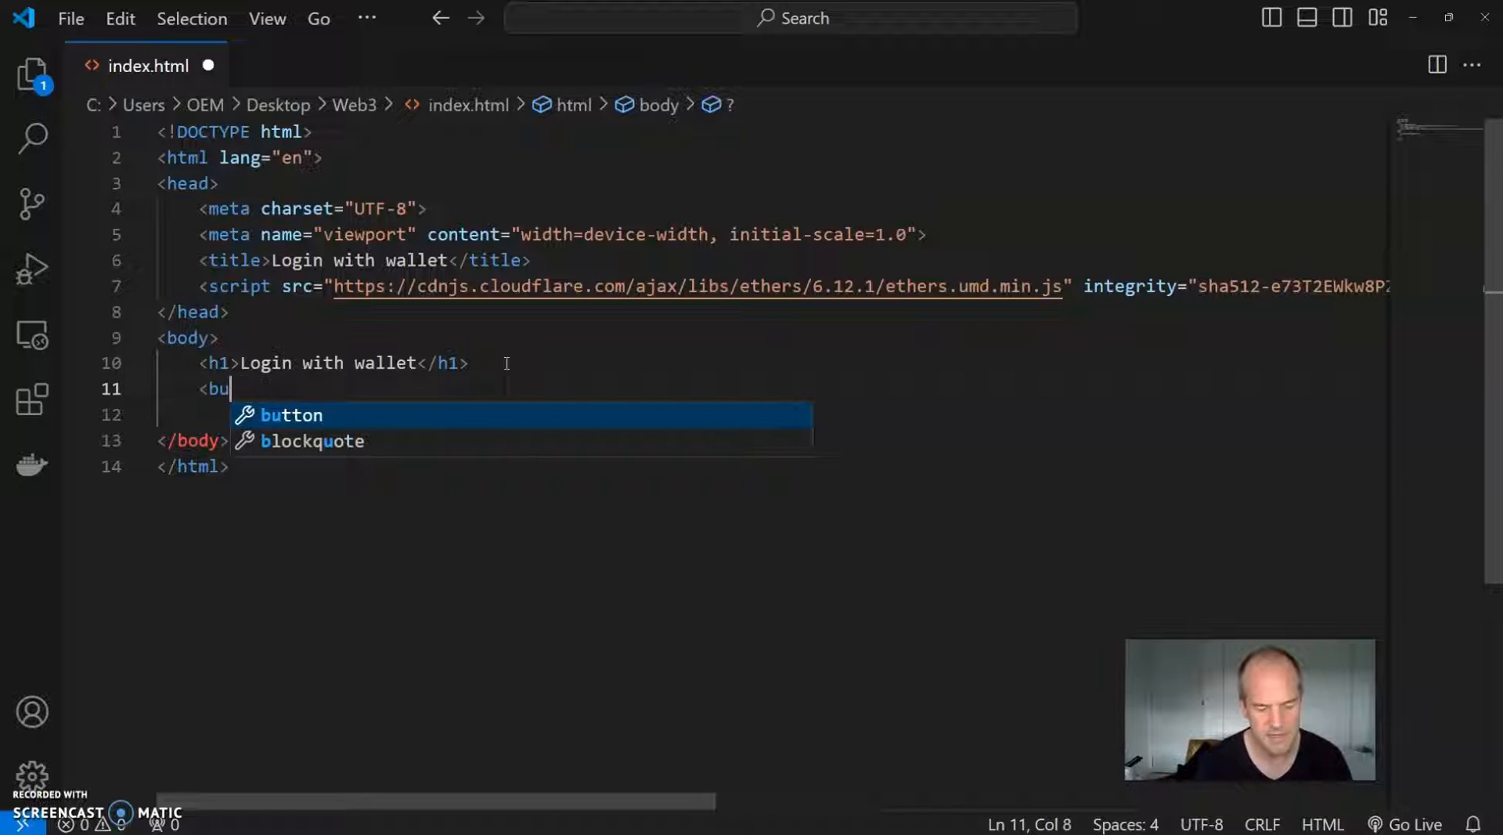
key(Tab)
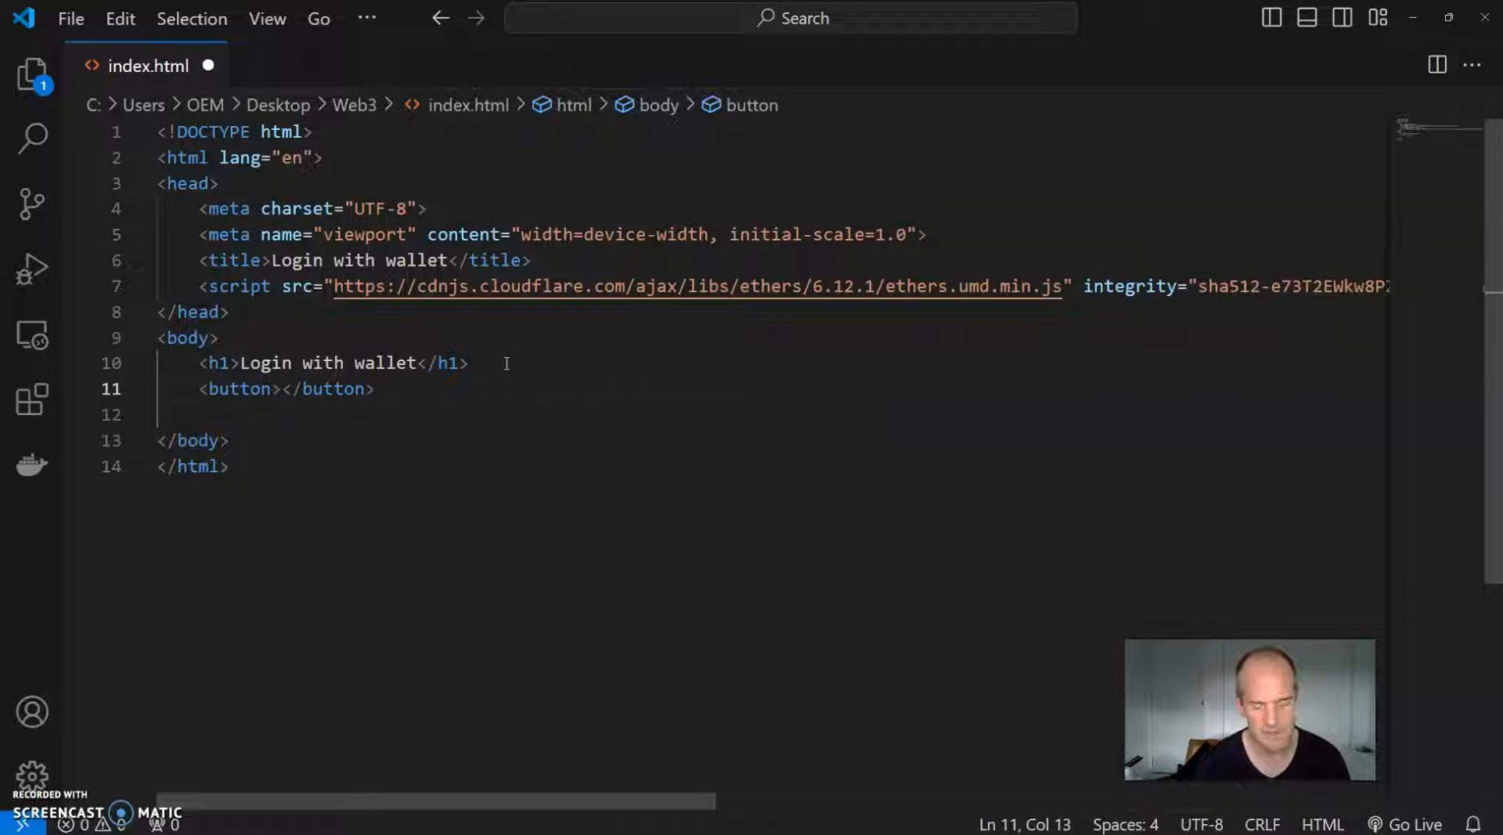
text(Connect)
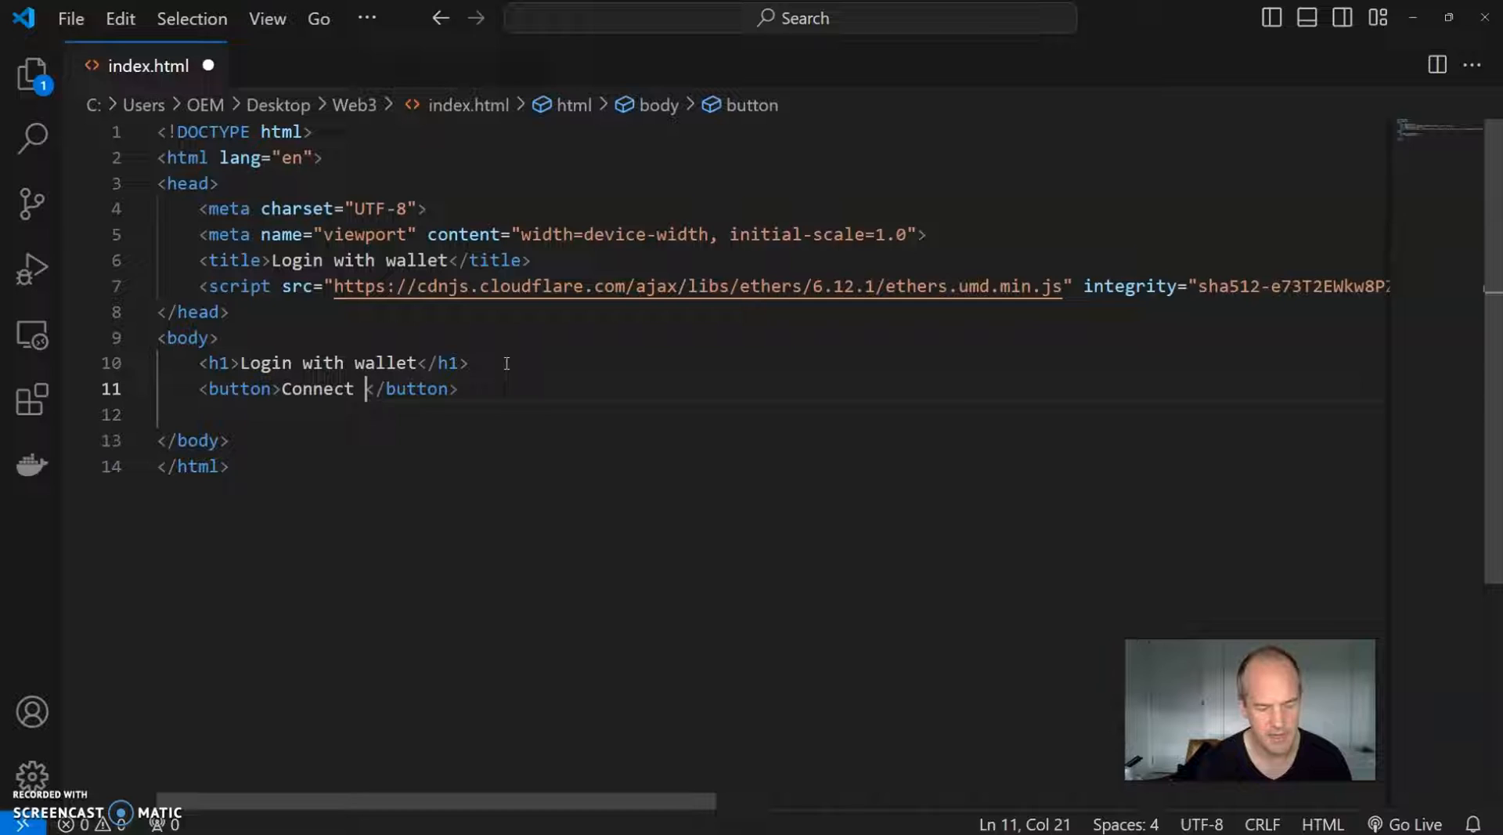
text(Wallet)
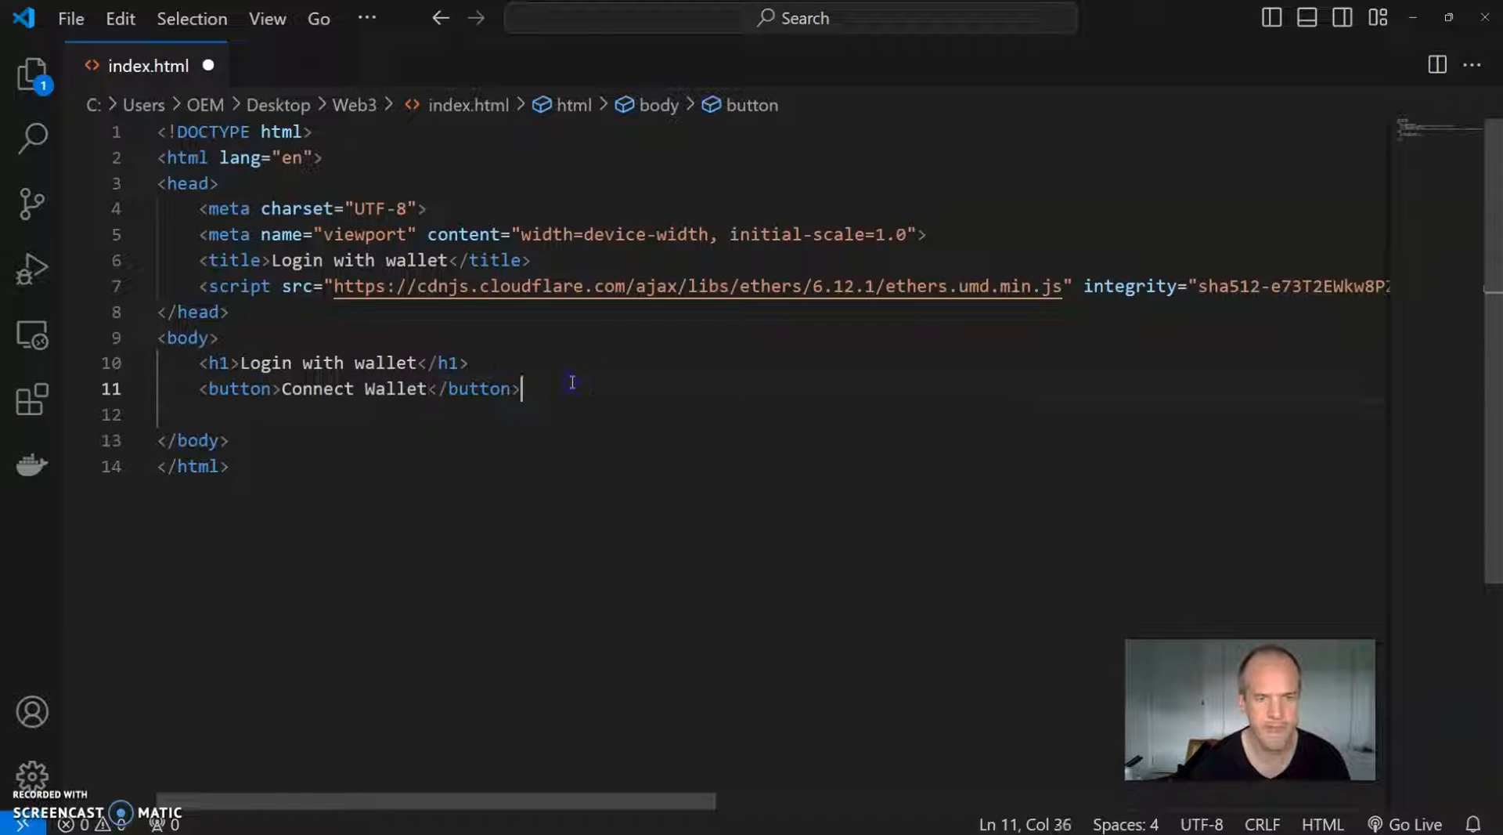
text(<div>)
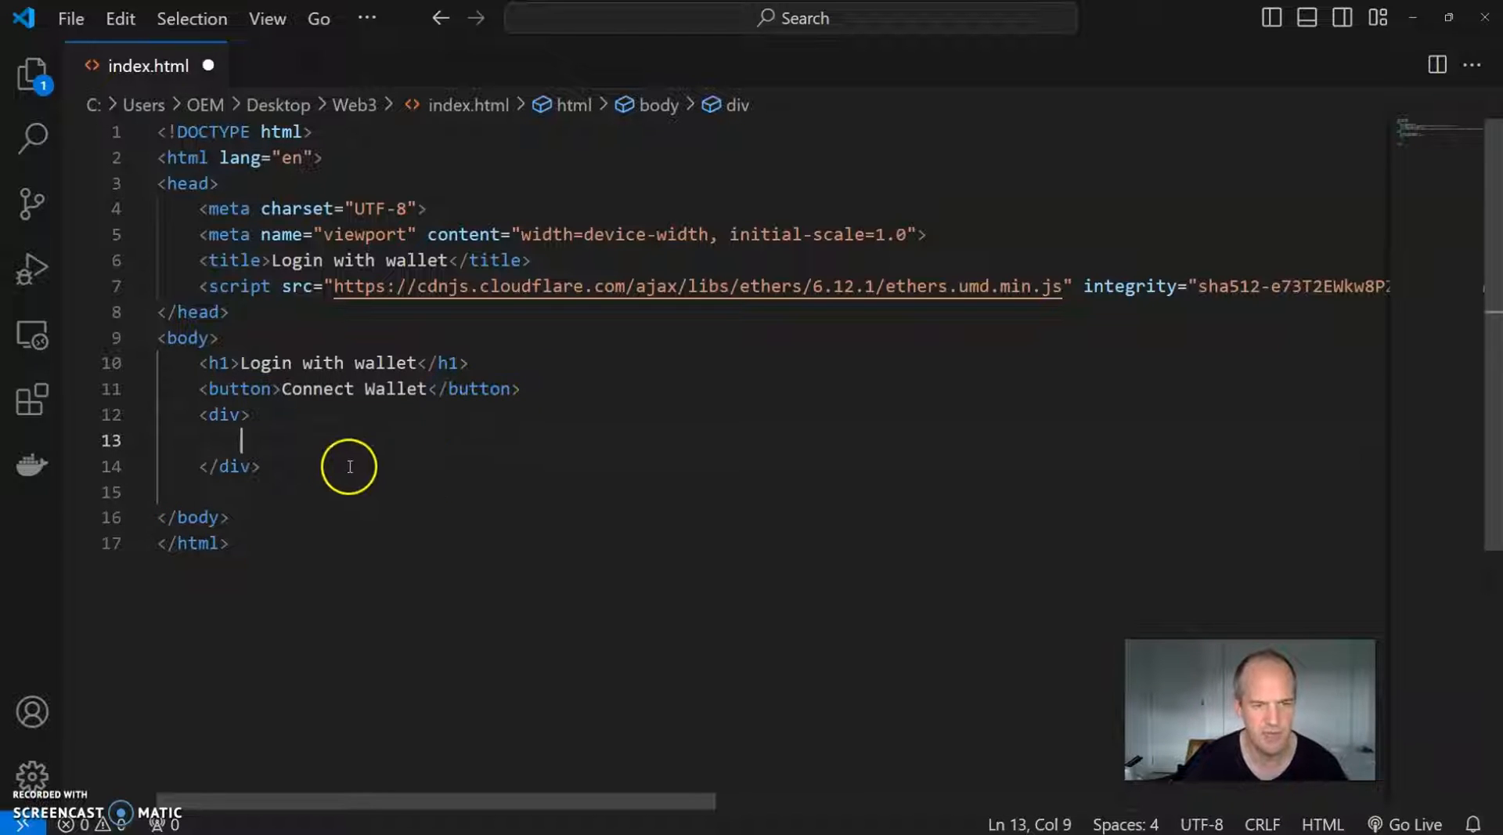
mouse_move(262, 443)
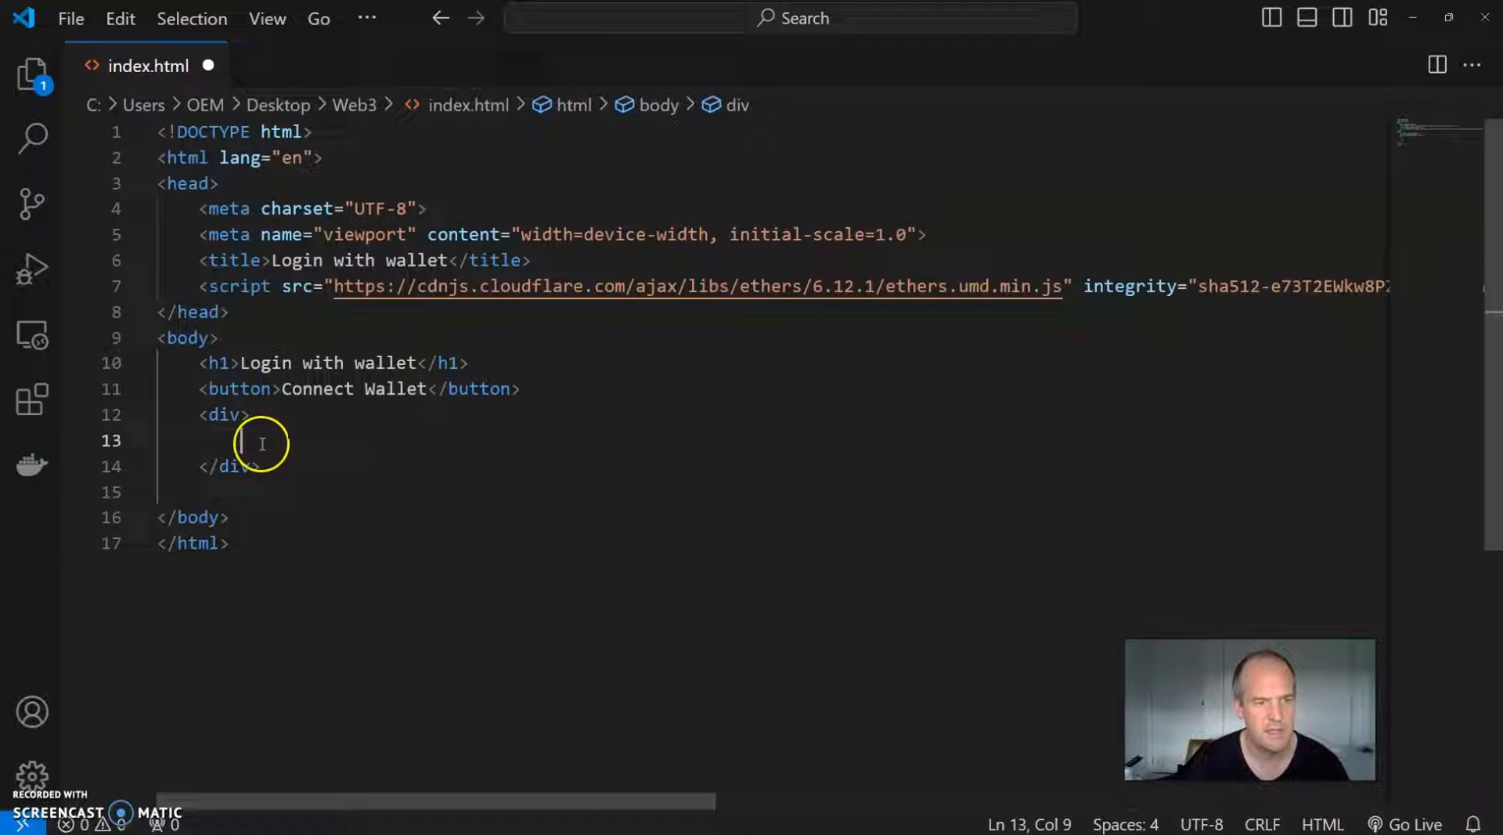
Step: Inside the div add an <h2>Protected content</h2> heading and an empty paragraph
text(<h2)
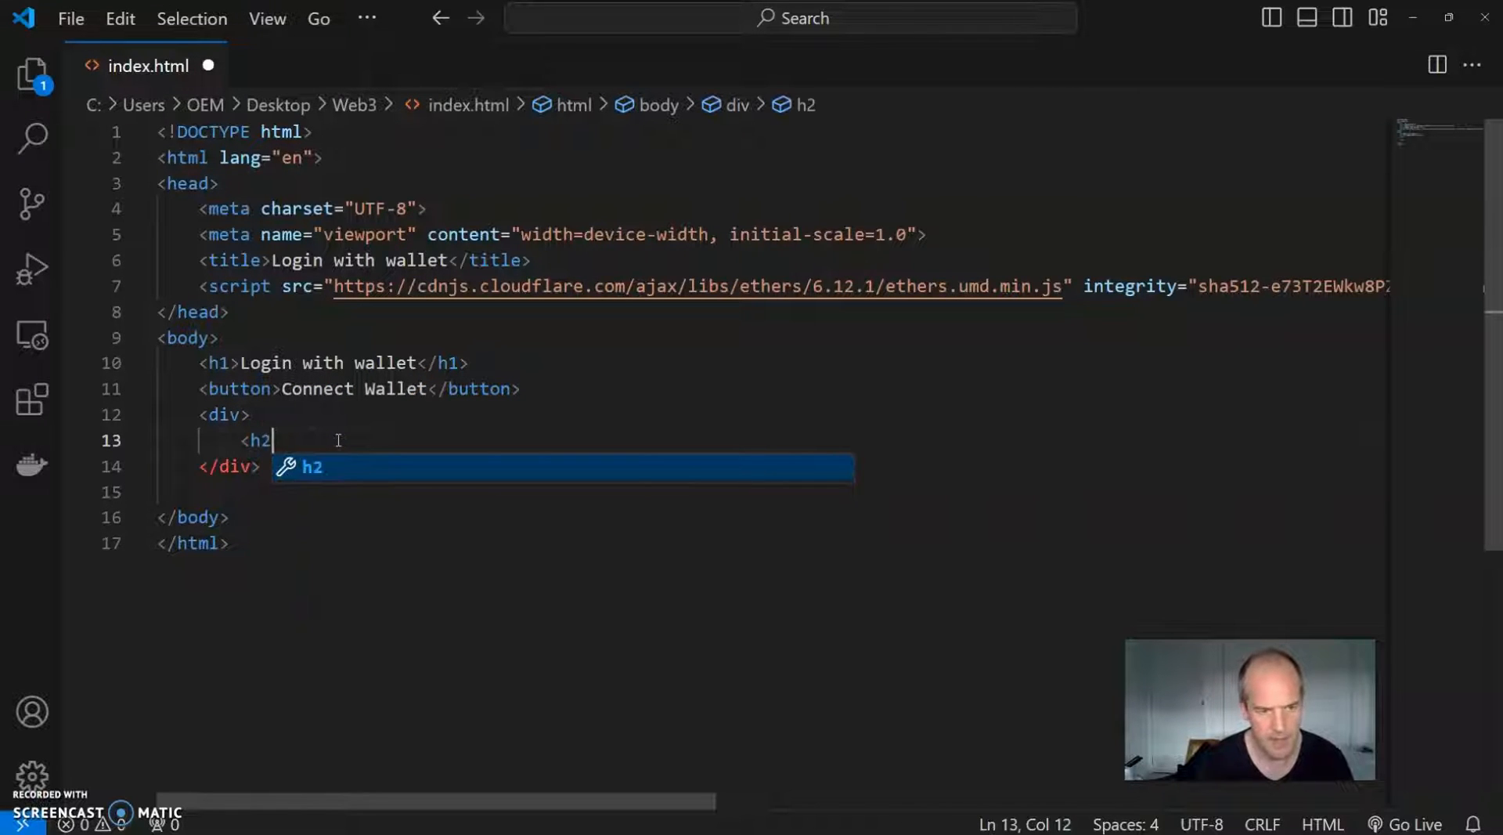
text(>P</h2>)
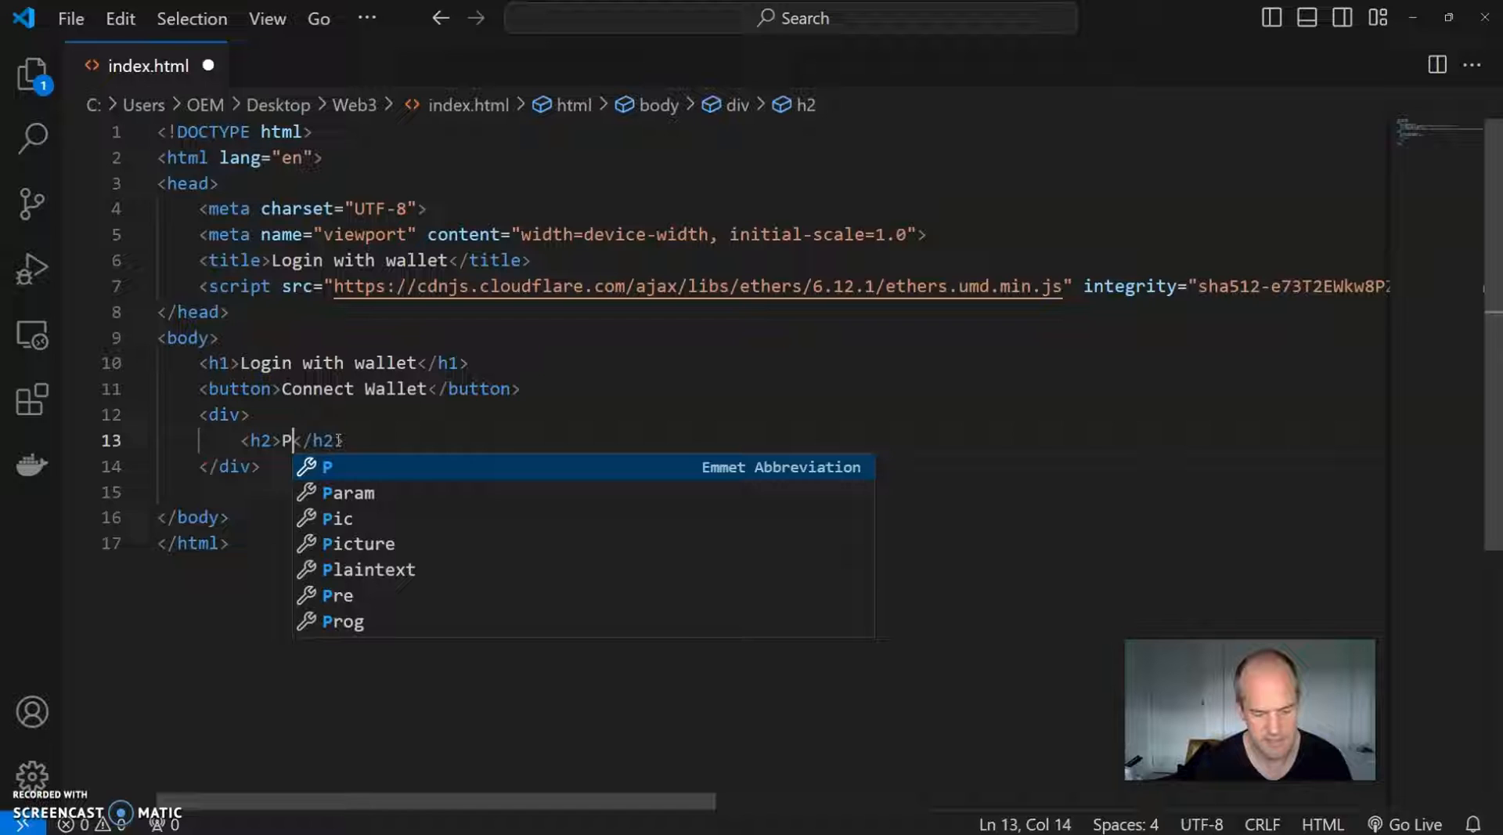
text(rotected content)
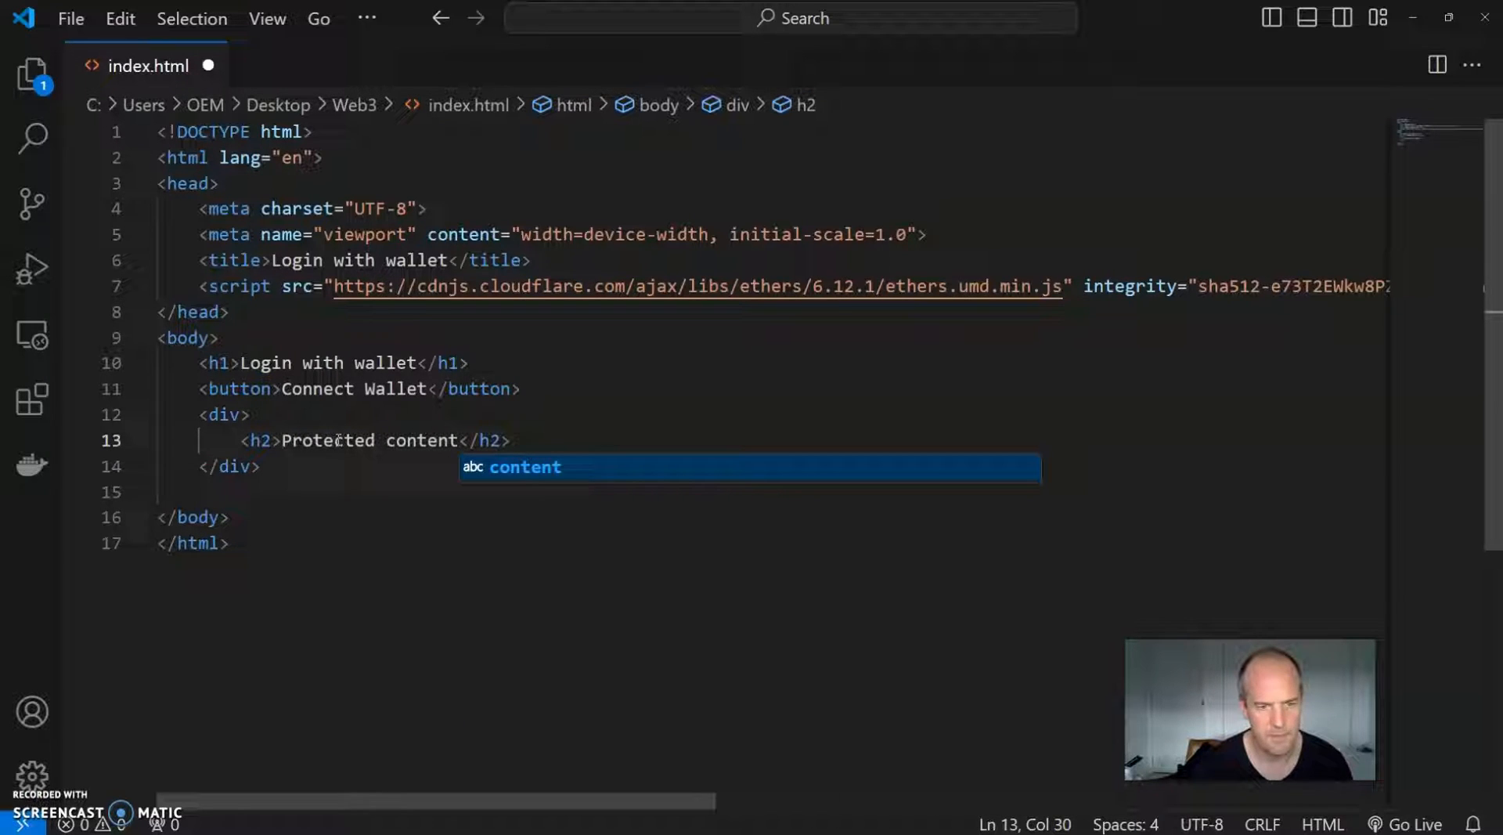
key(Enter)
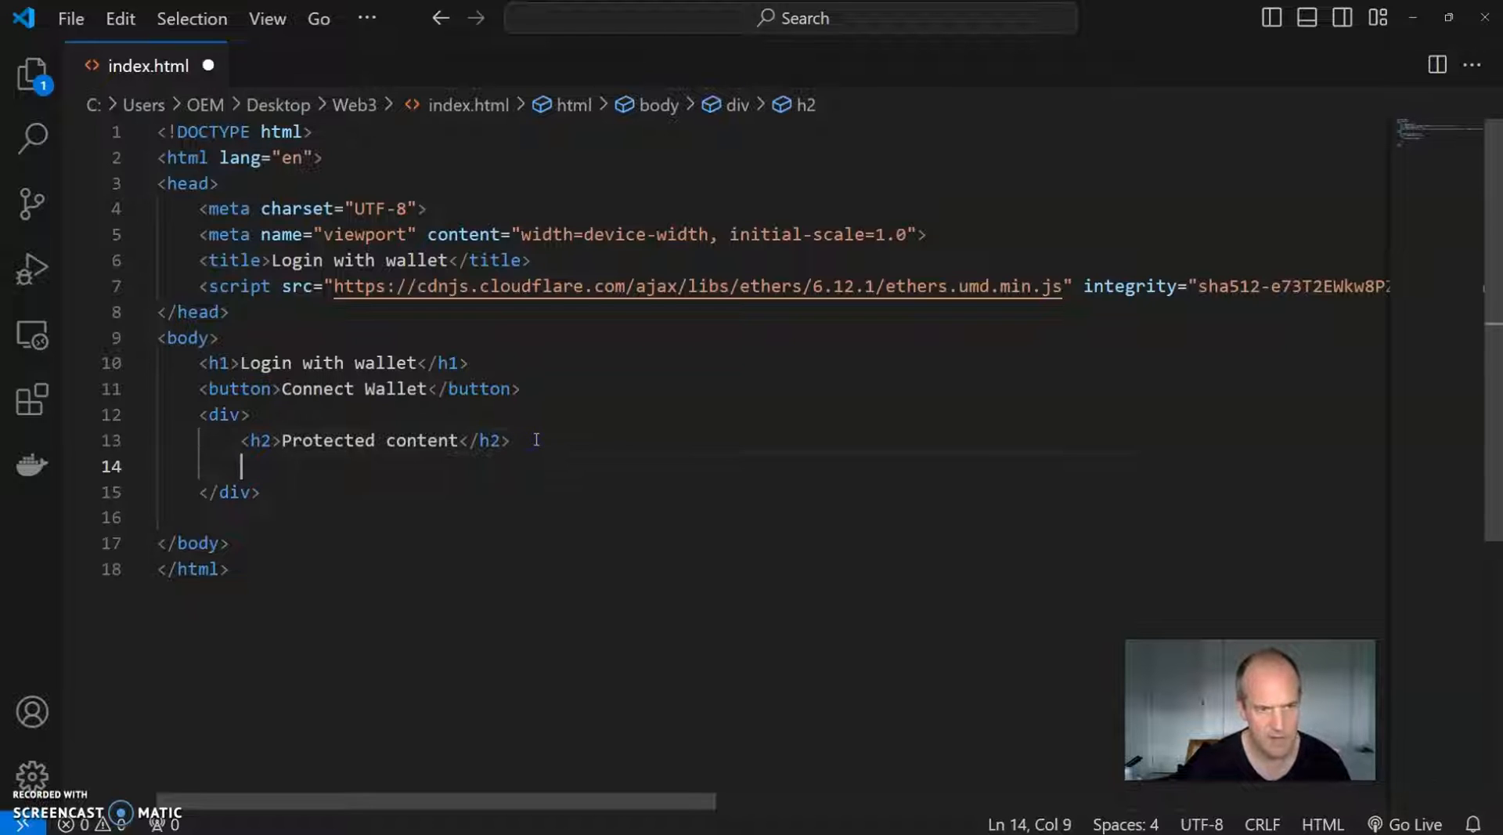
text(<)
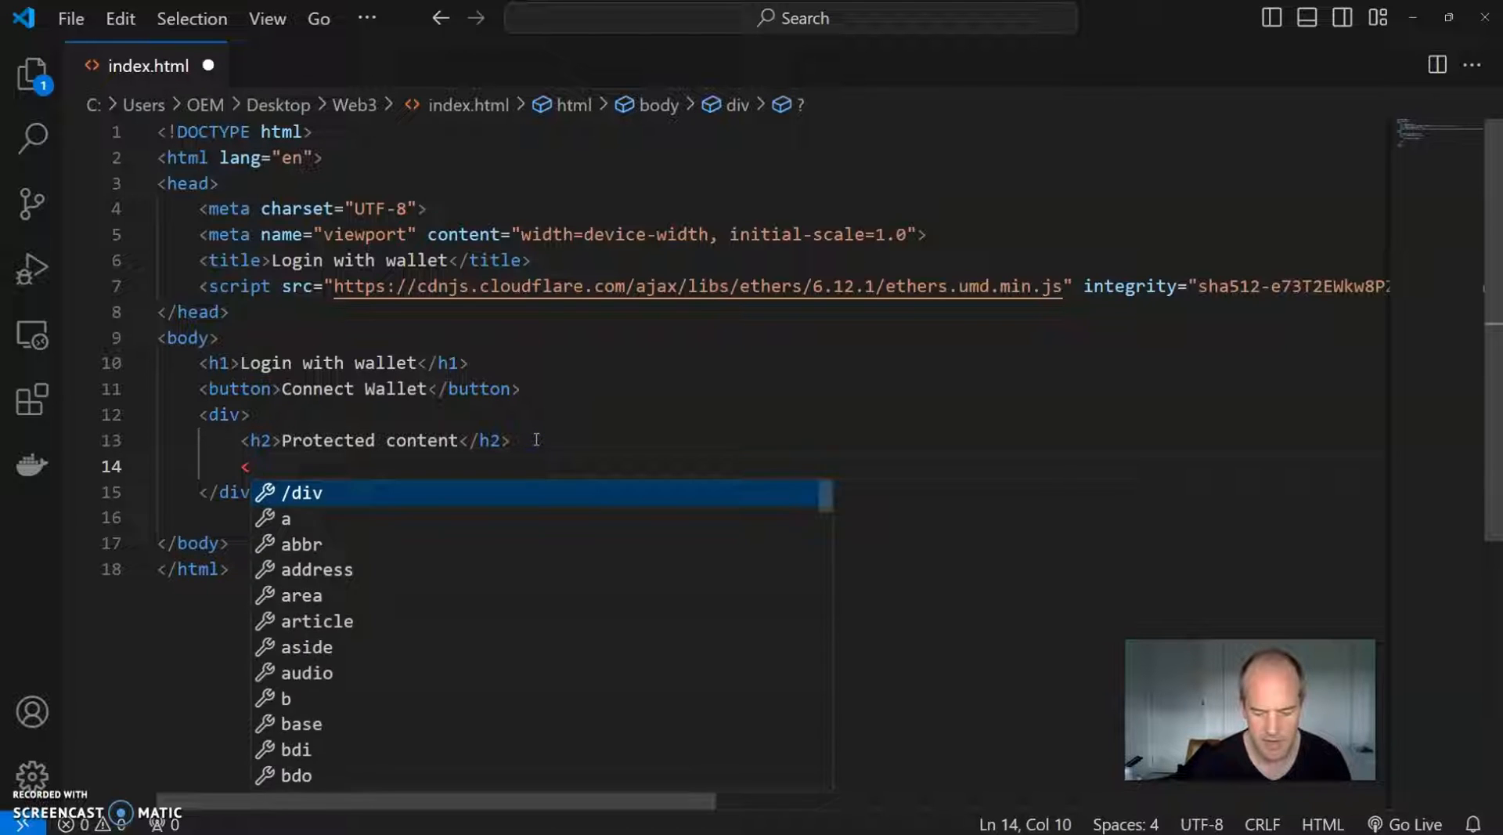
text(p></p>)
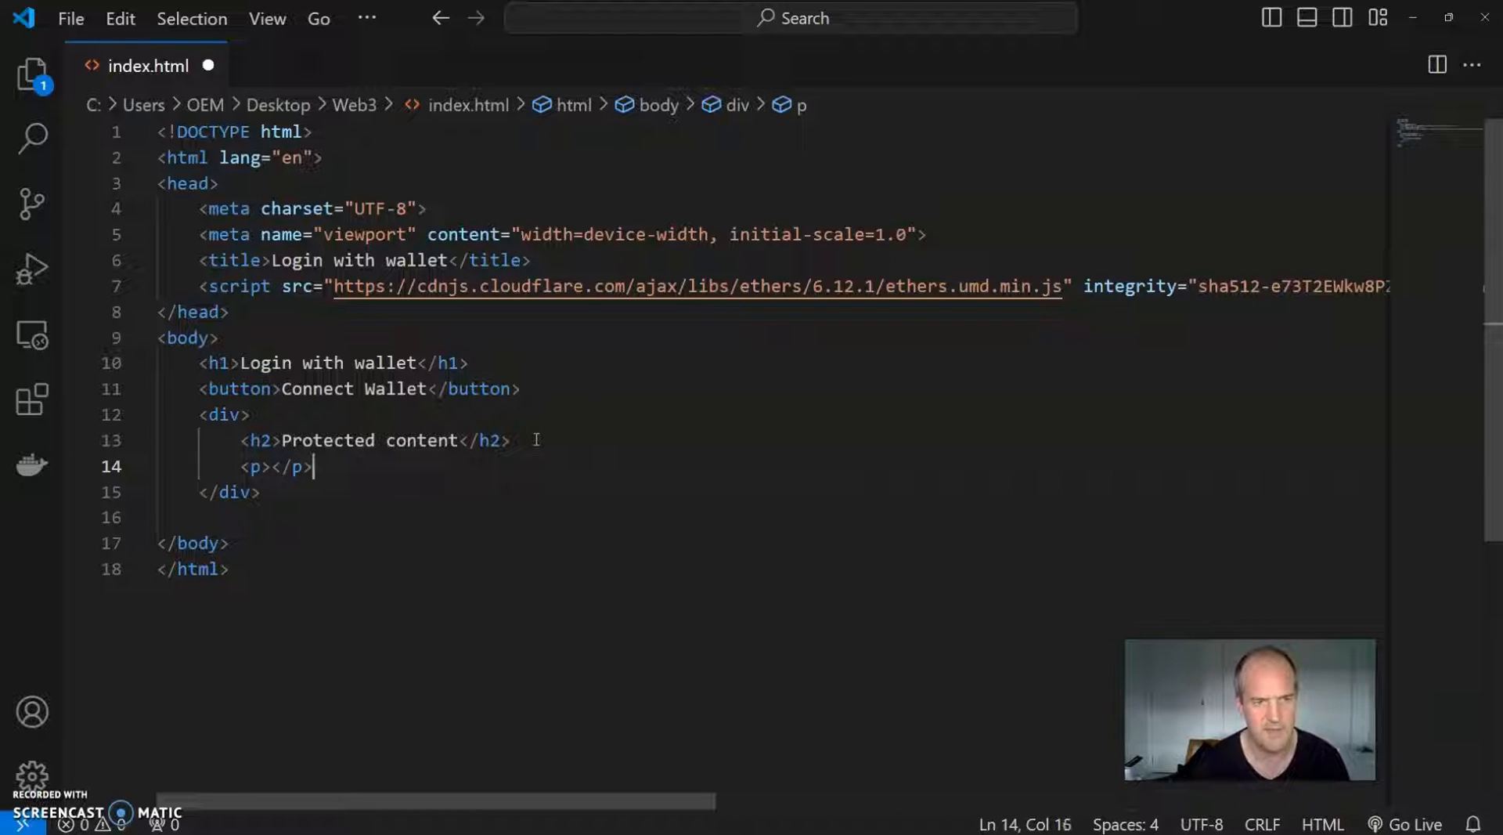
key(enter)
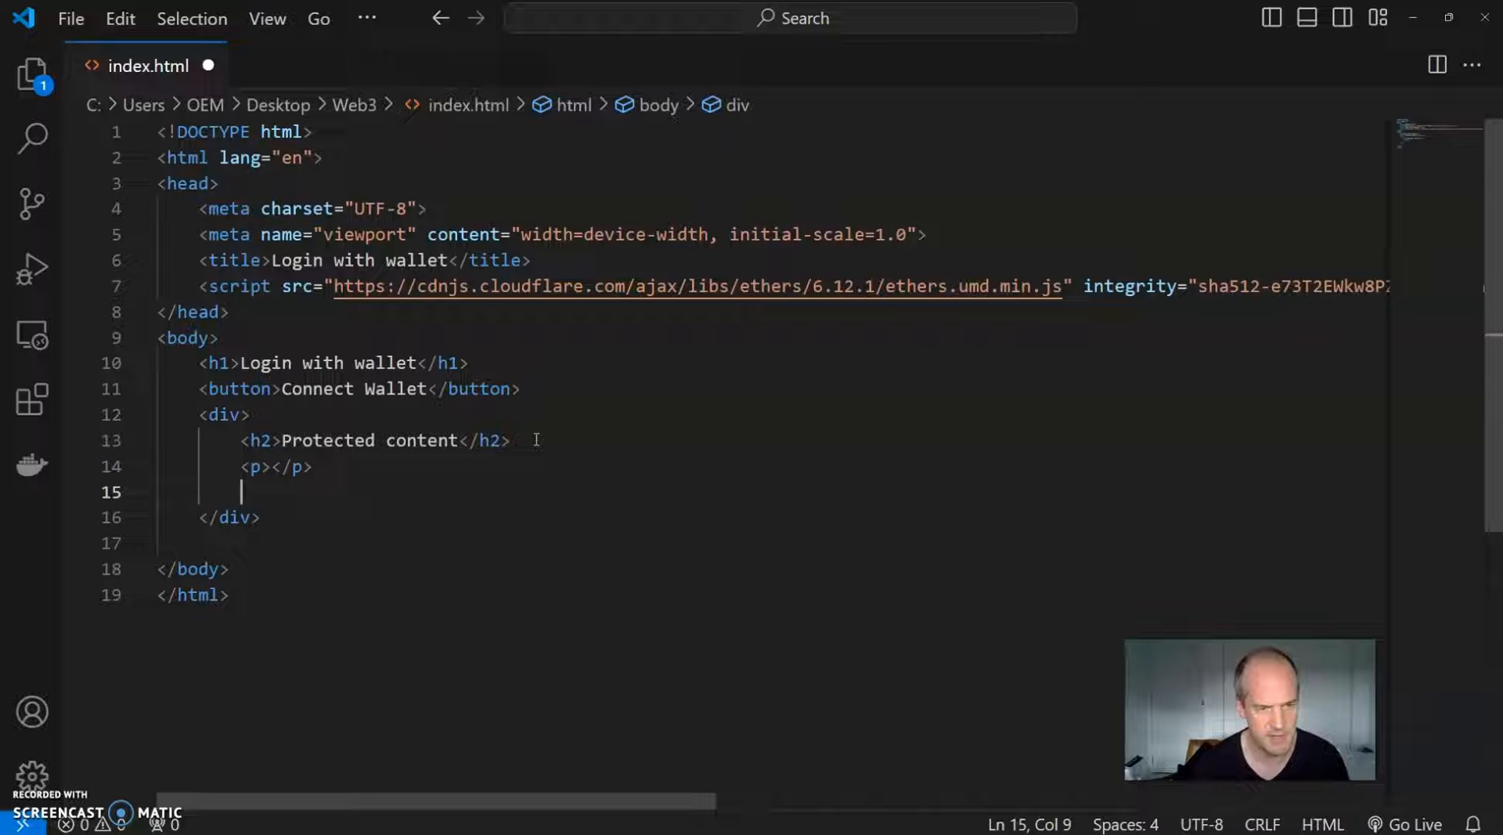
Step: Add a paragraph reading "This content is only viewable if you've signed in with your wallet!" and begin a script tag after the div
text(<p)
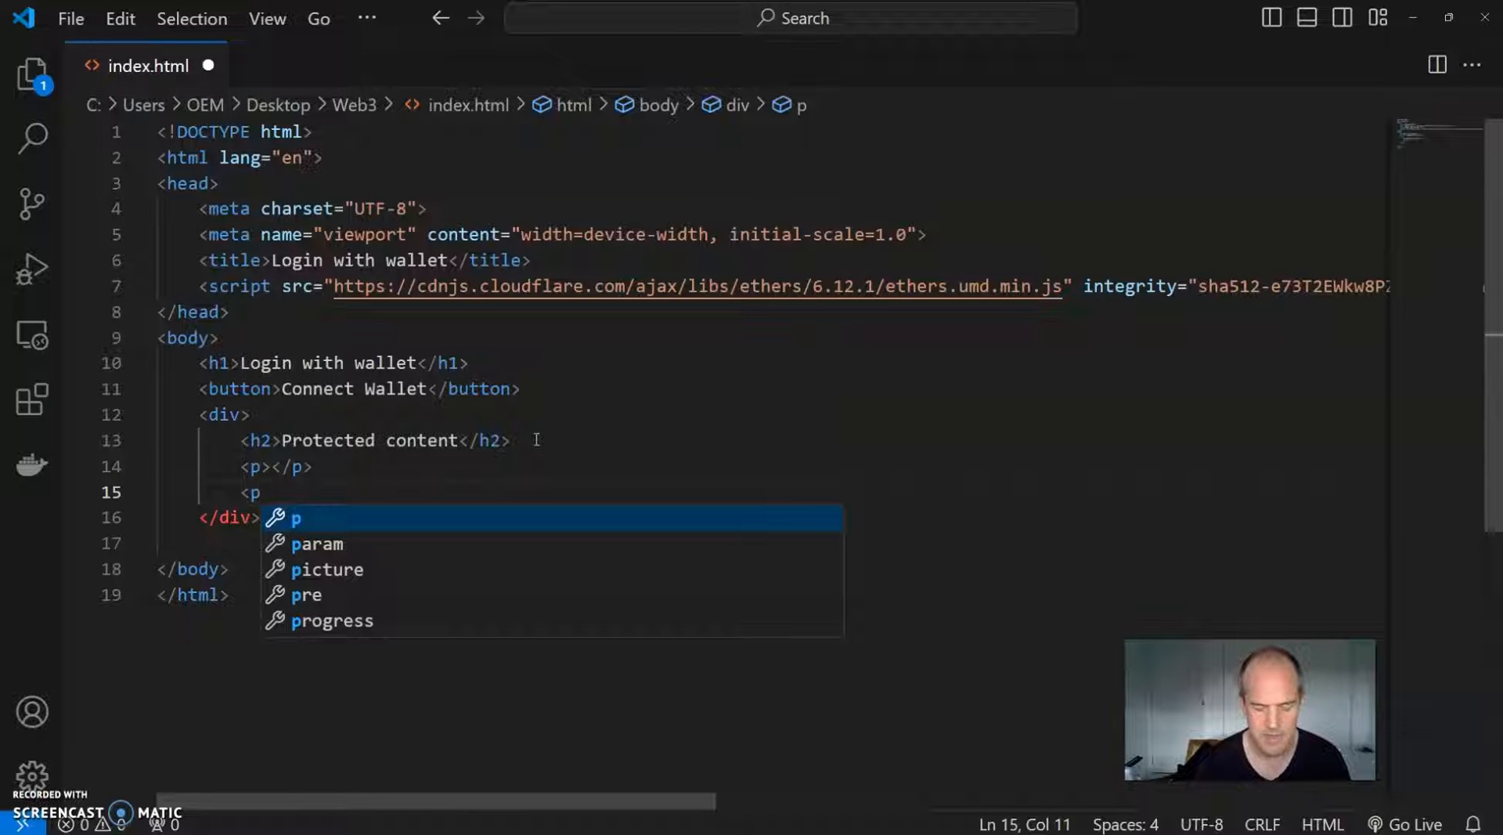
text(>This content is only </p>)
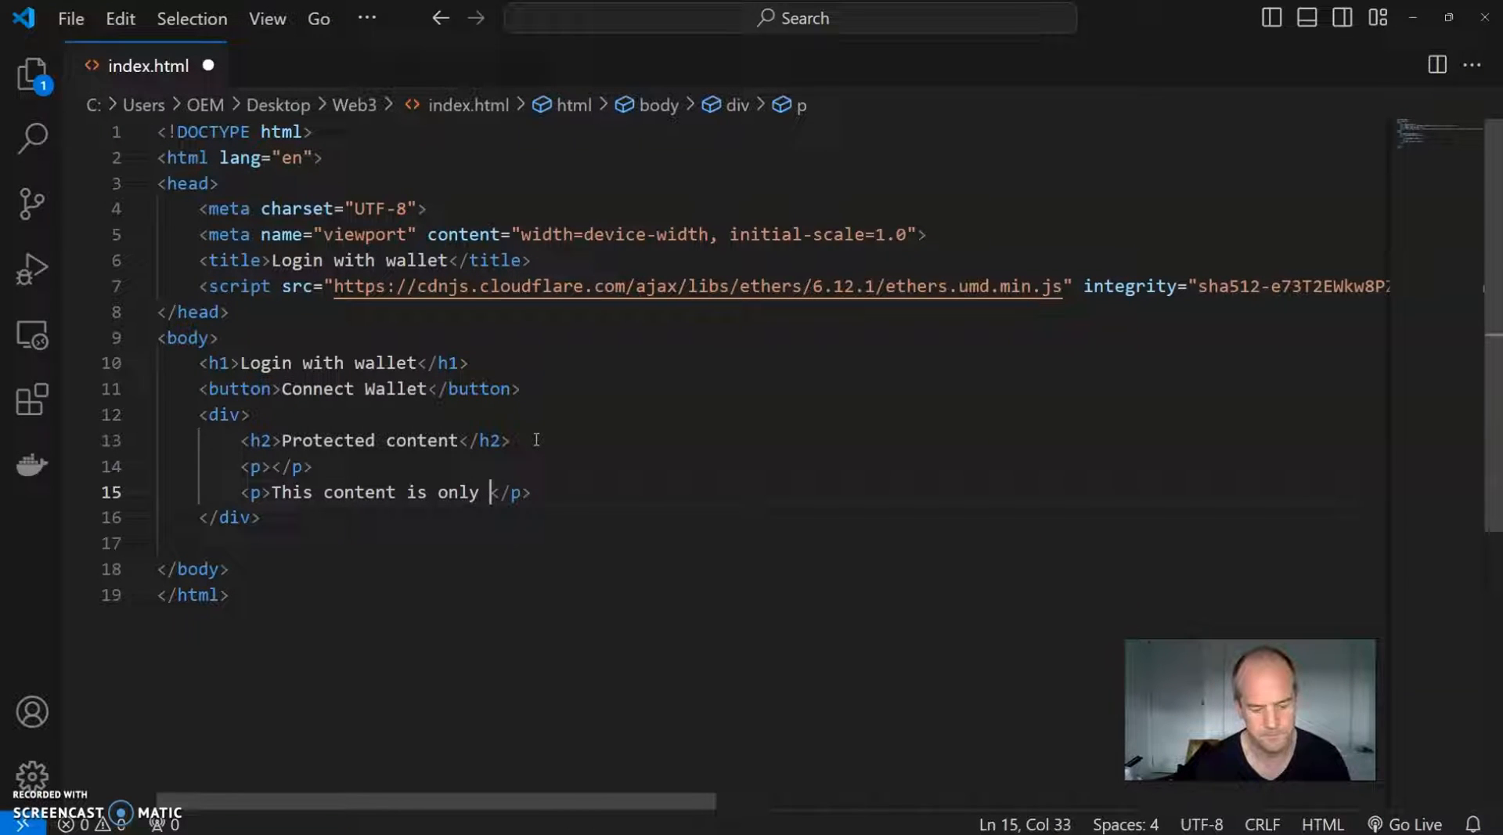
text(viewable)
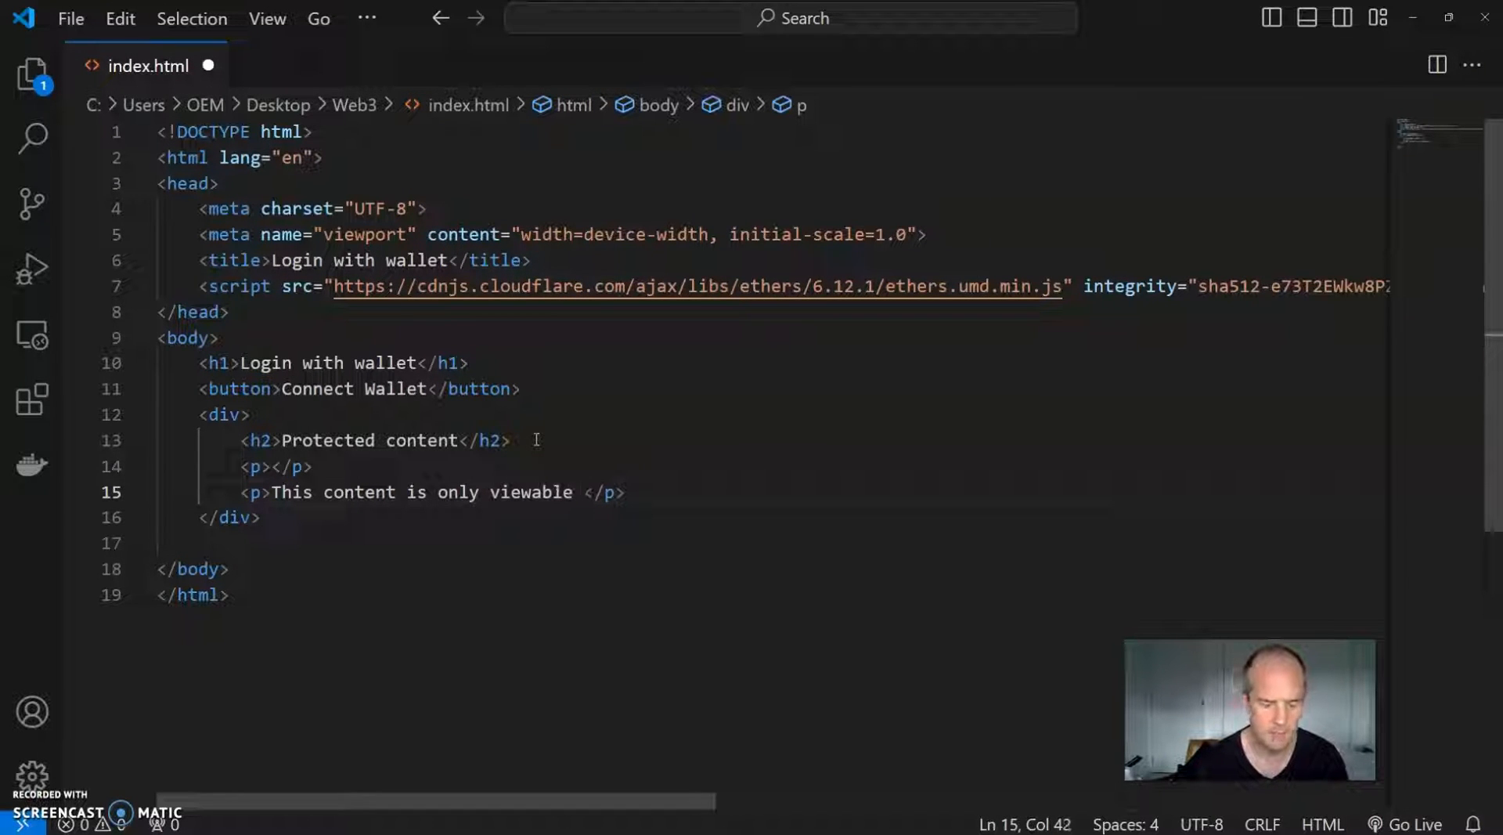
text(if you've)
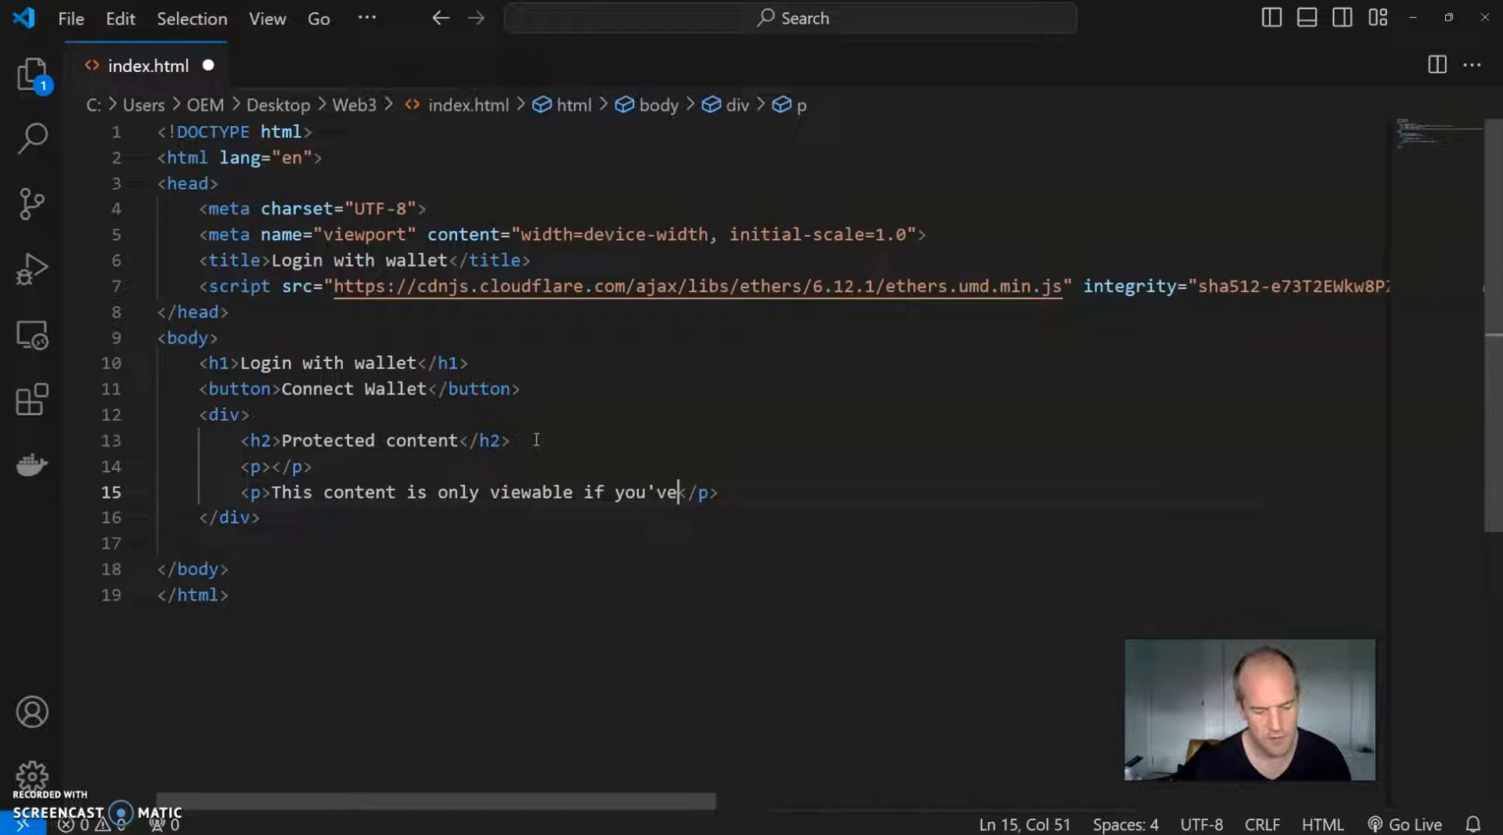
text(signed in t)
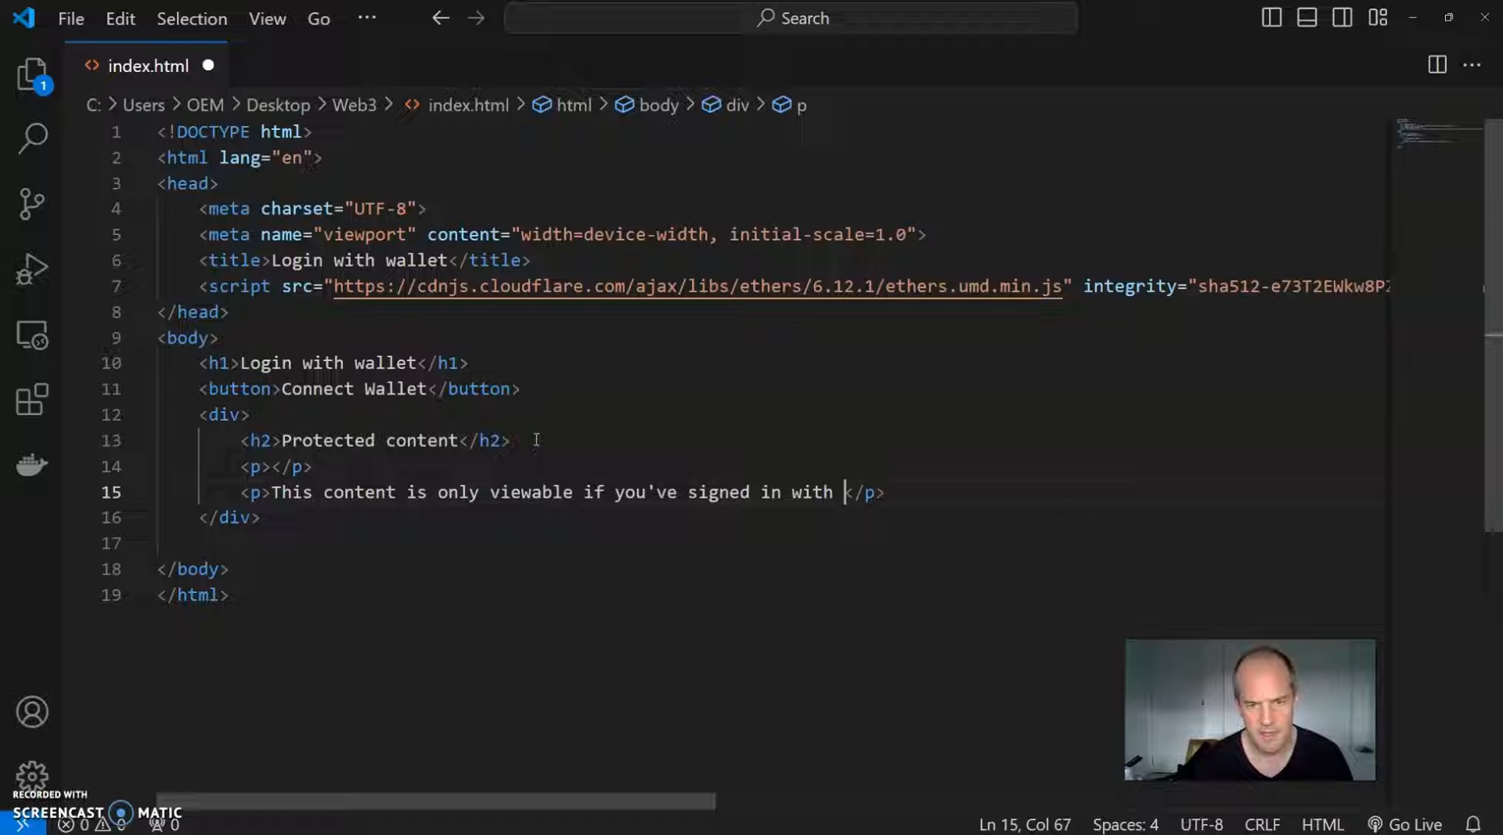
text(your walle)
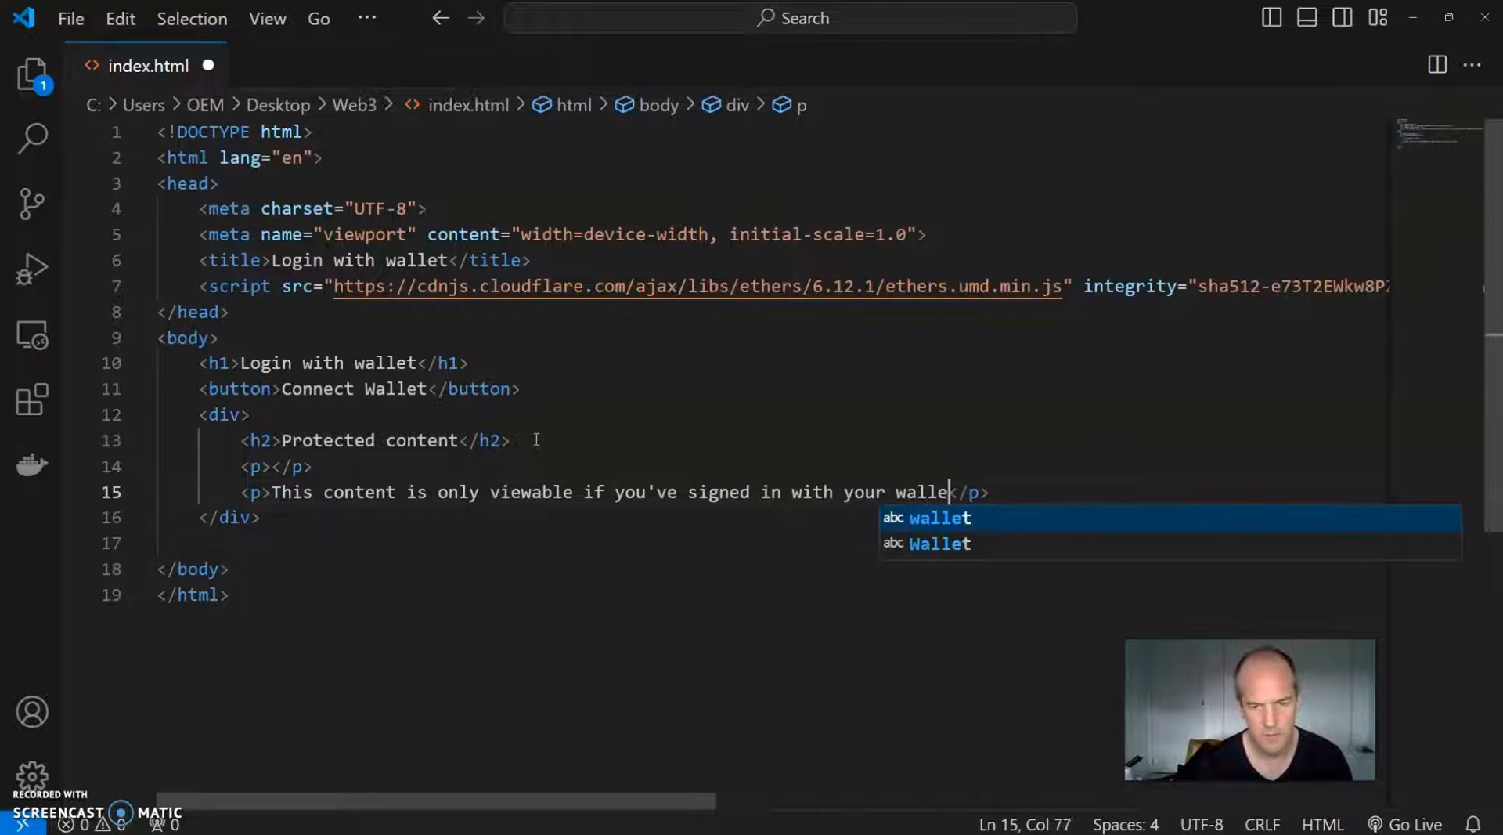
text(t!)
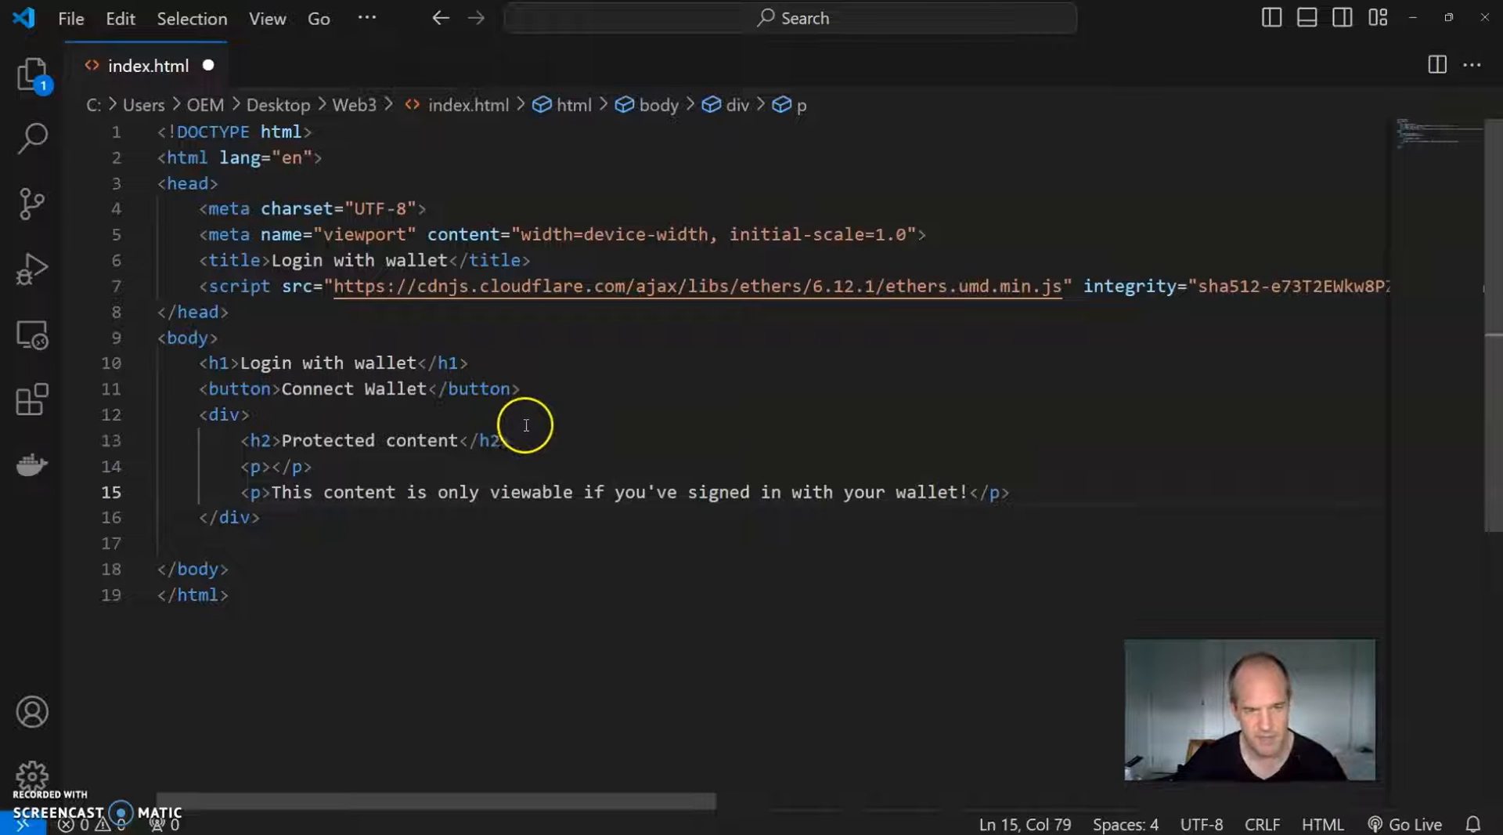
click(272, 517)
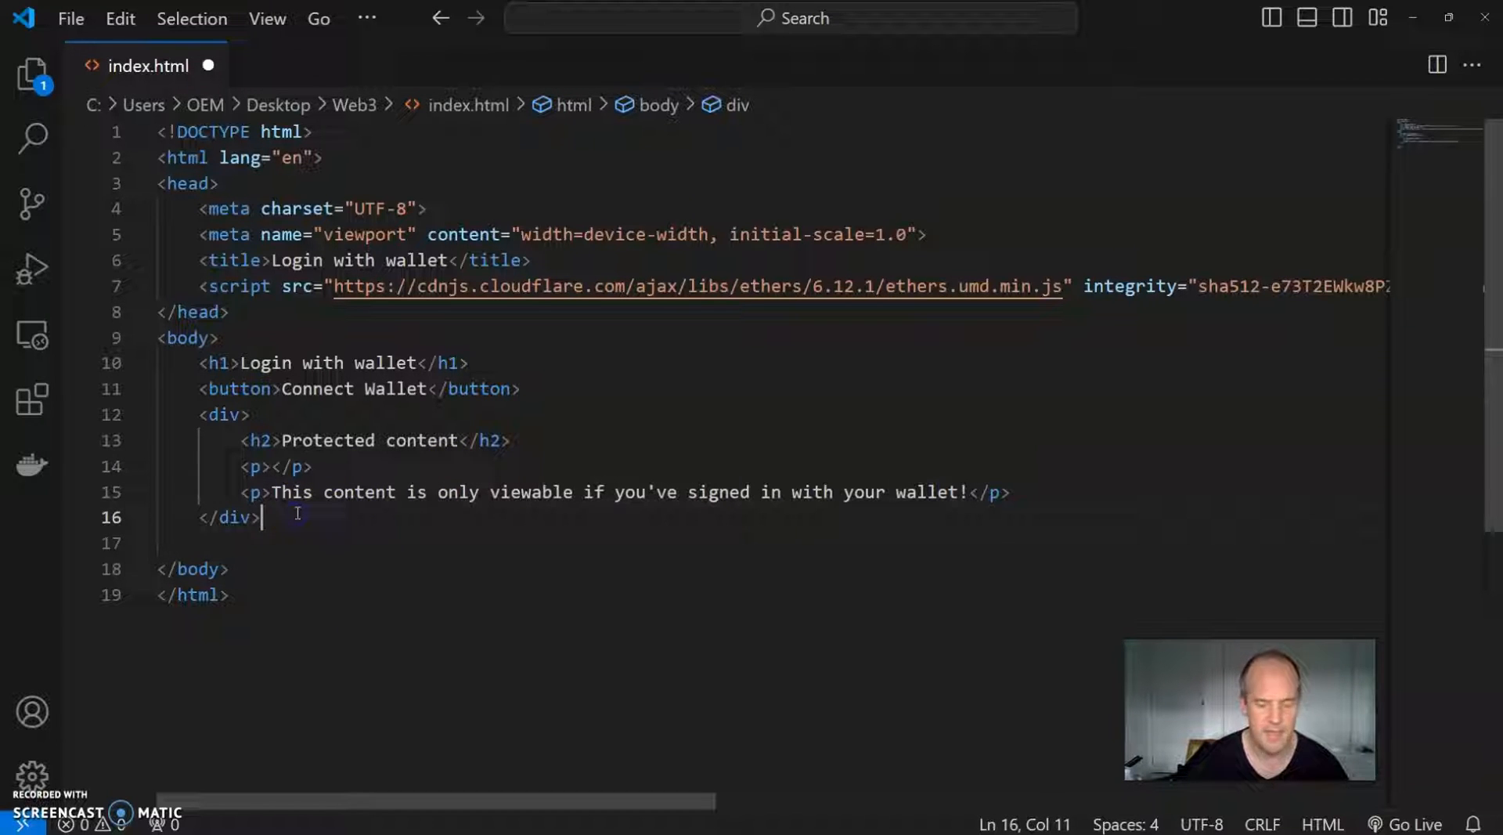
text(<script>)
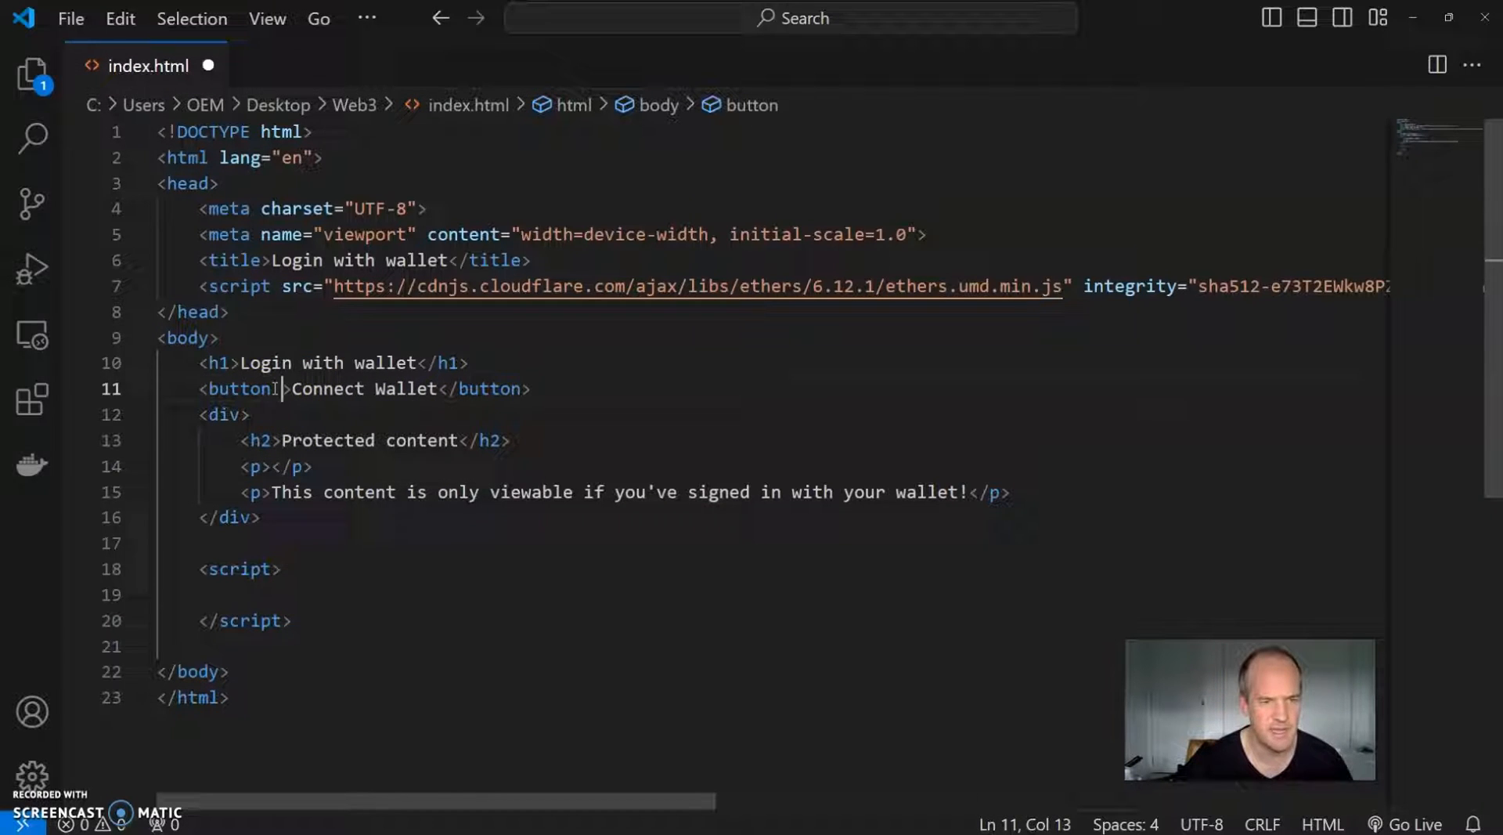
Step: Give the button id="connectButton", the div id="protectedContent" and the empty paragraph id="userMessage"
text(id=")
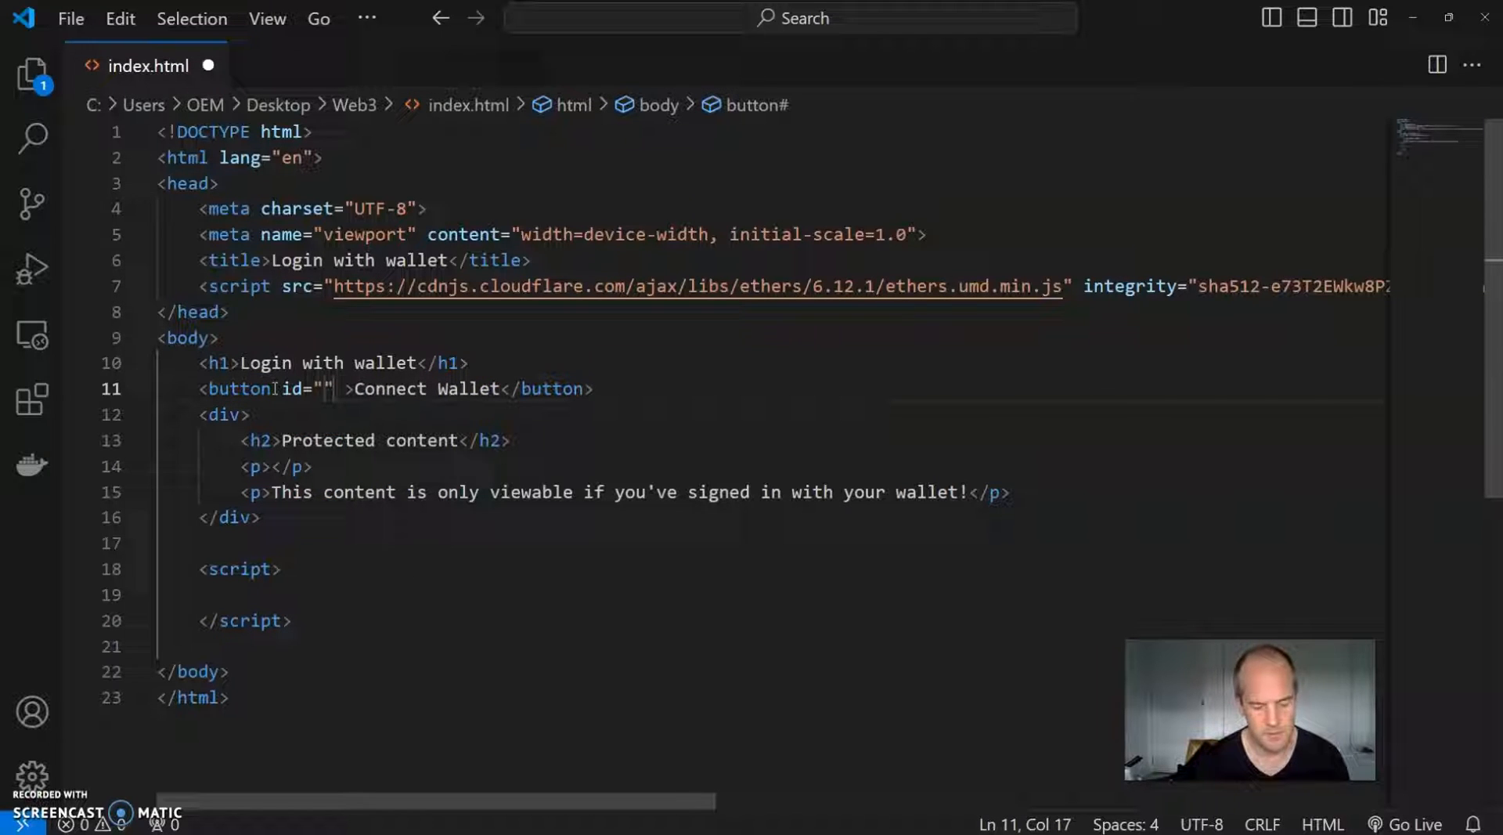
text(con)
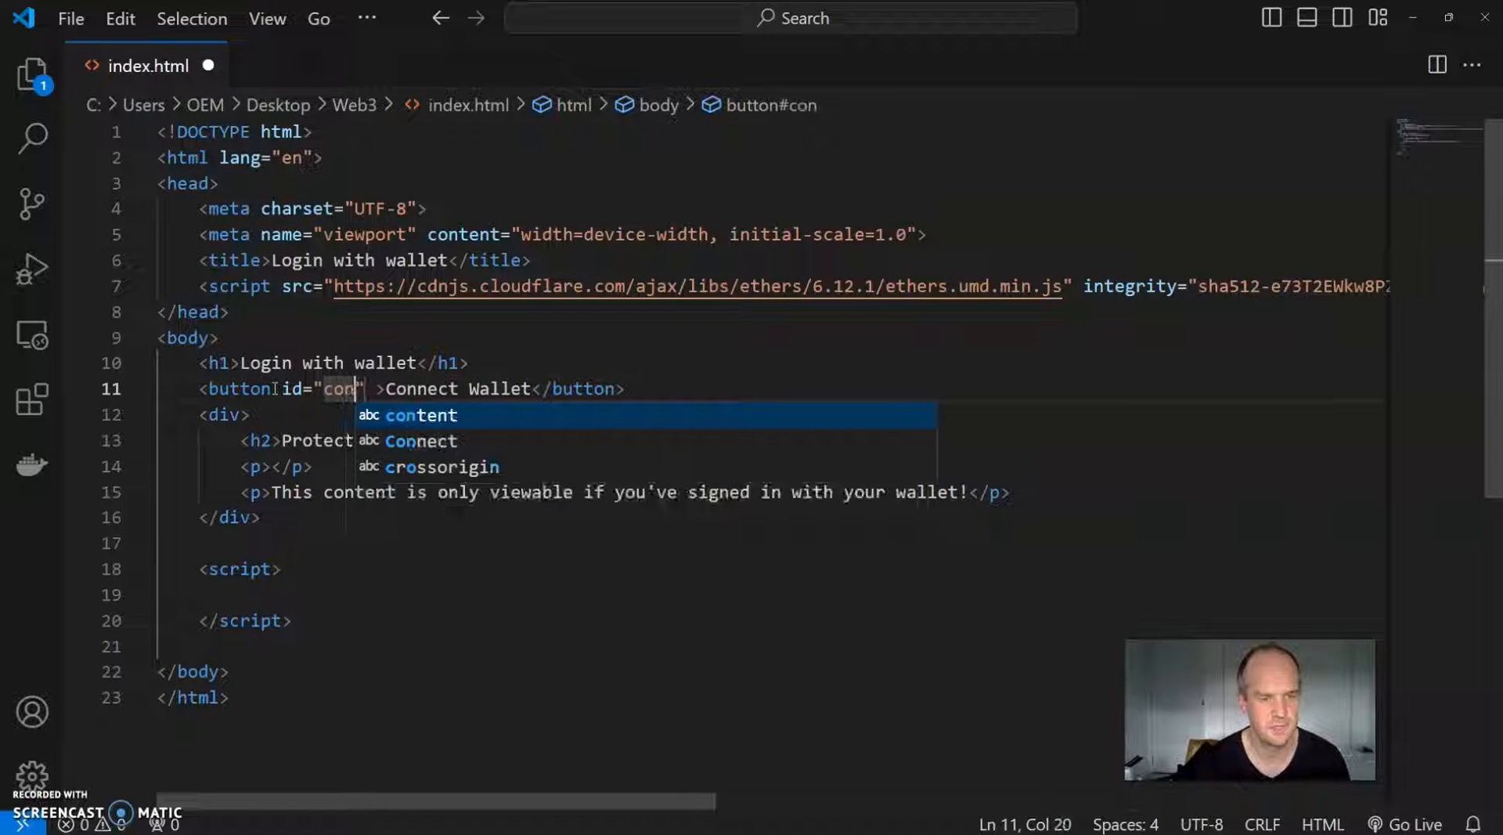
text(nect)
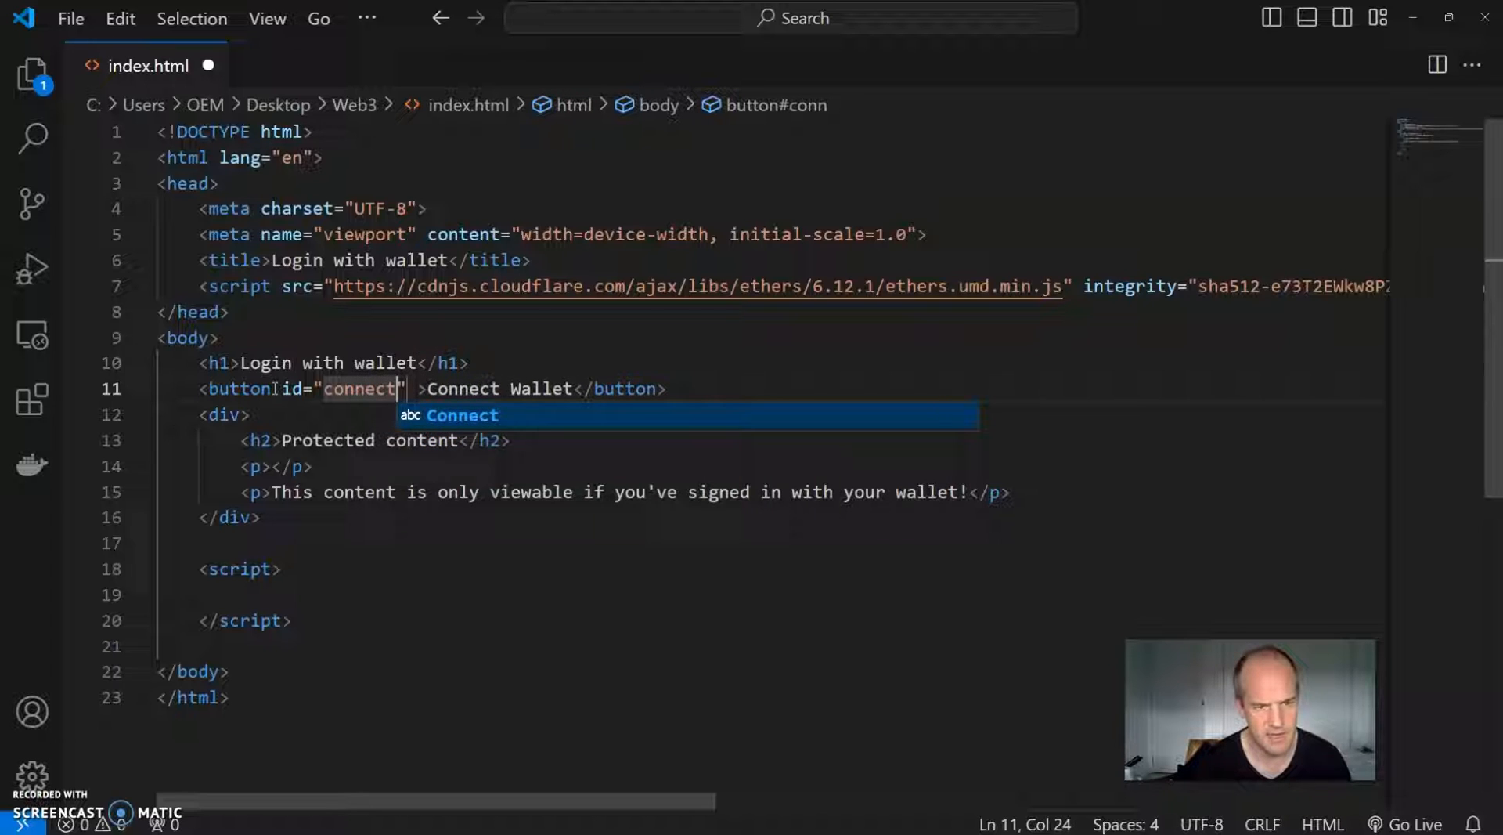
text(Button)
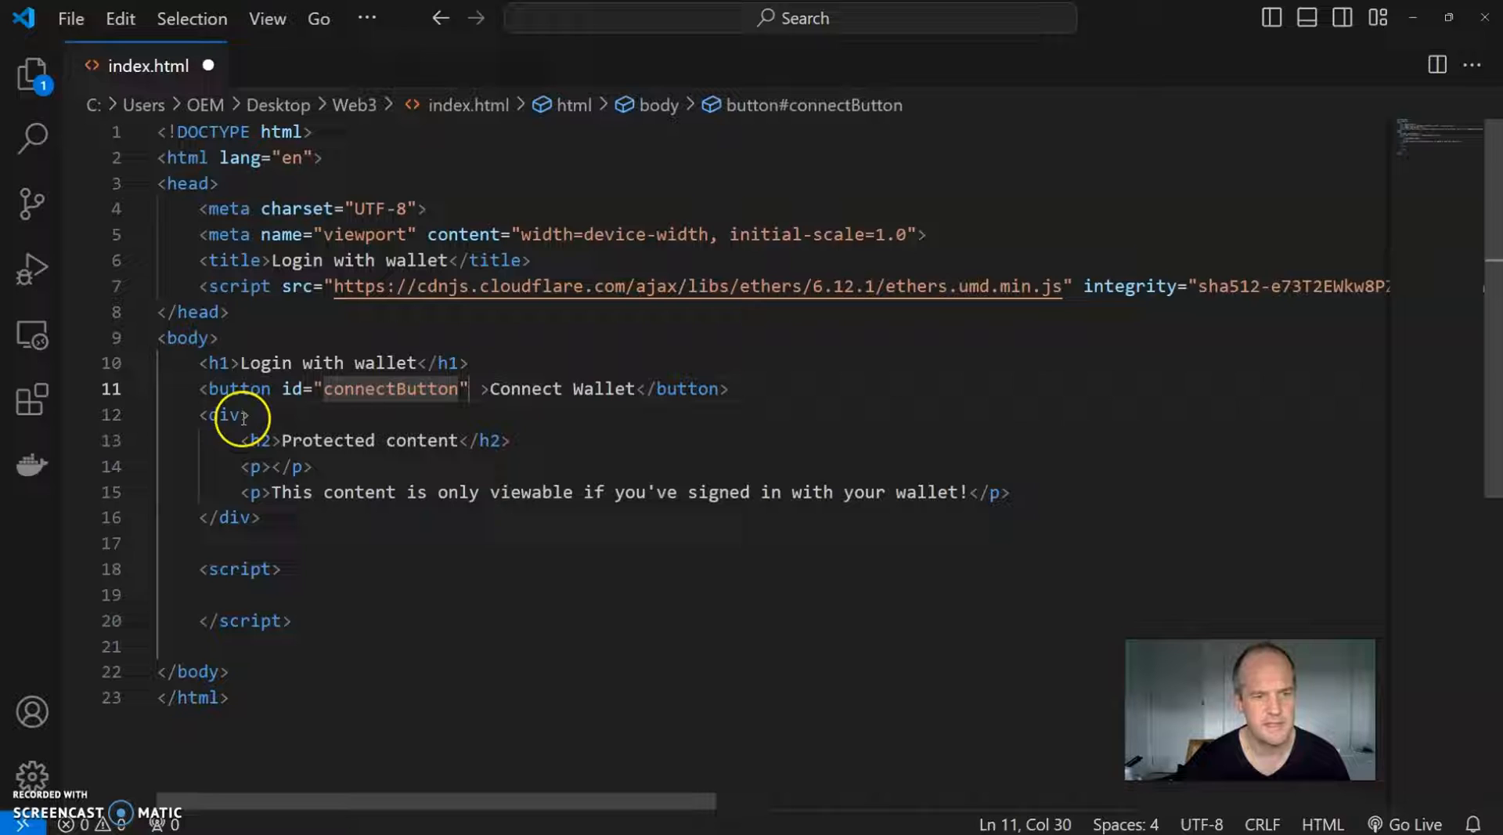
text(id="")
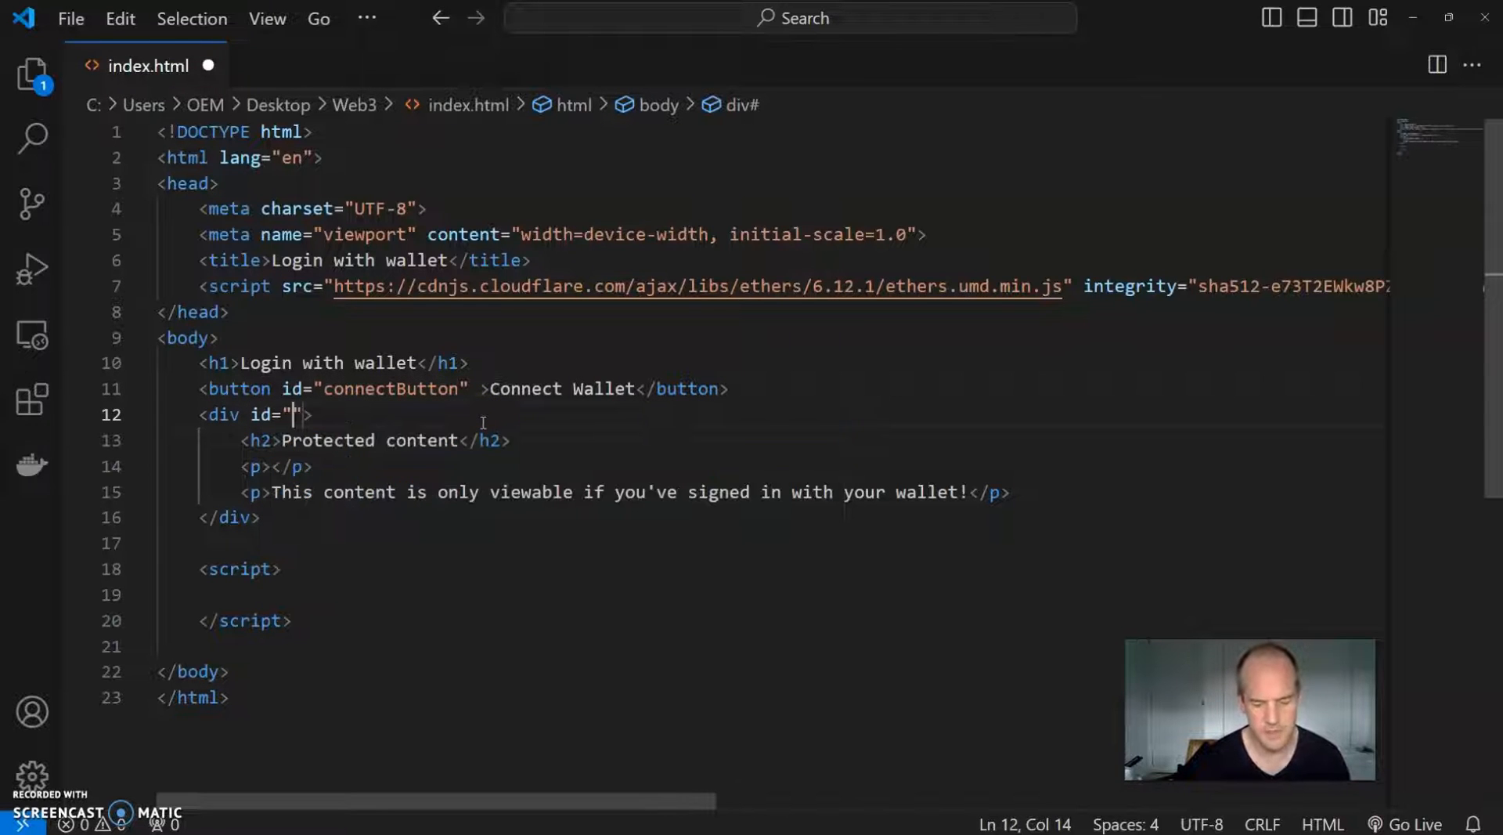
text(protected)
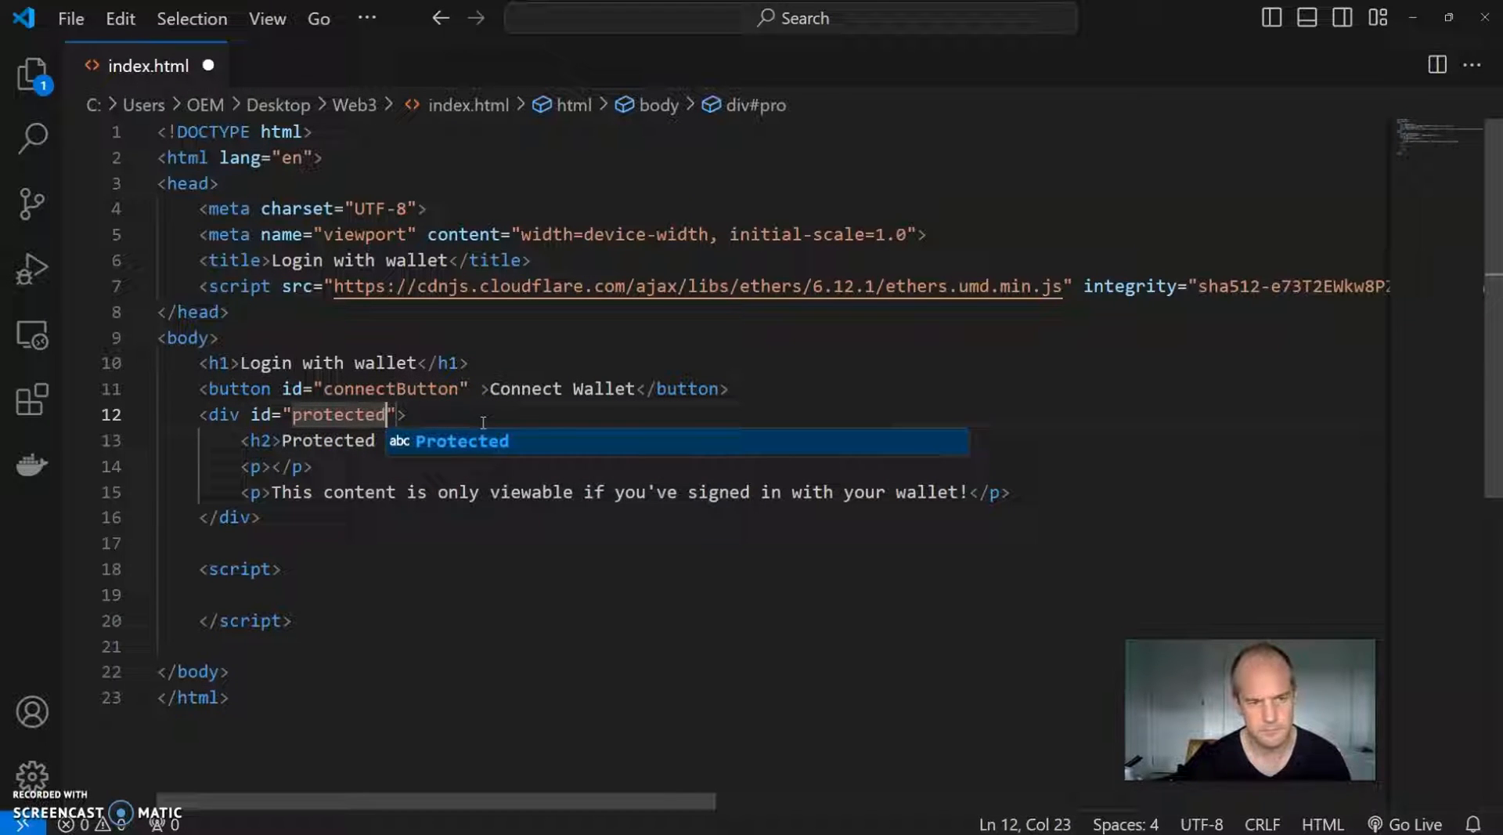
text(Content)
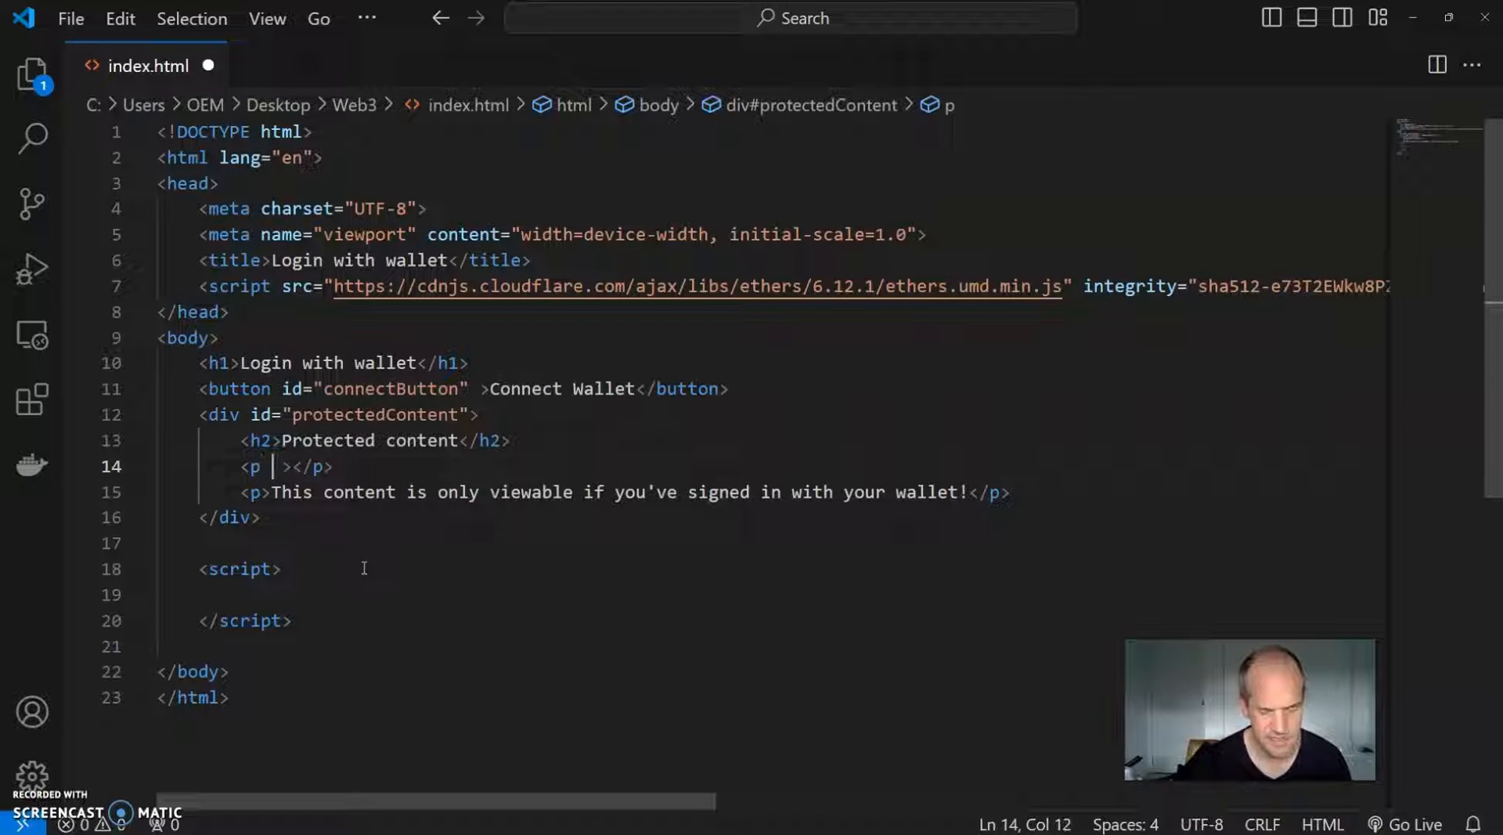
text(id="")
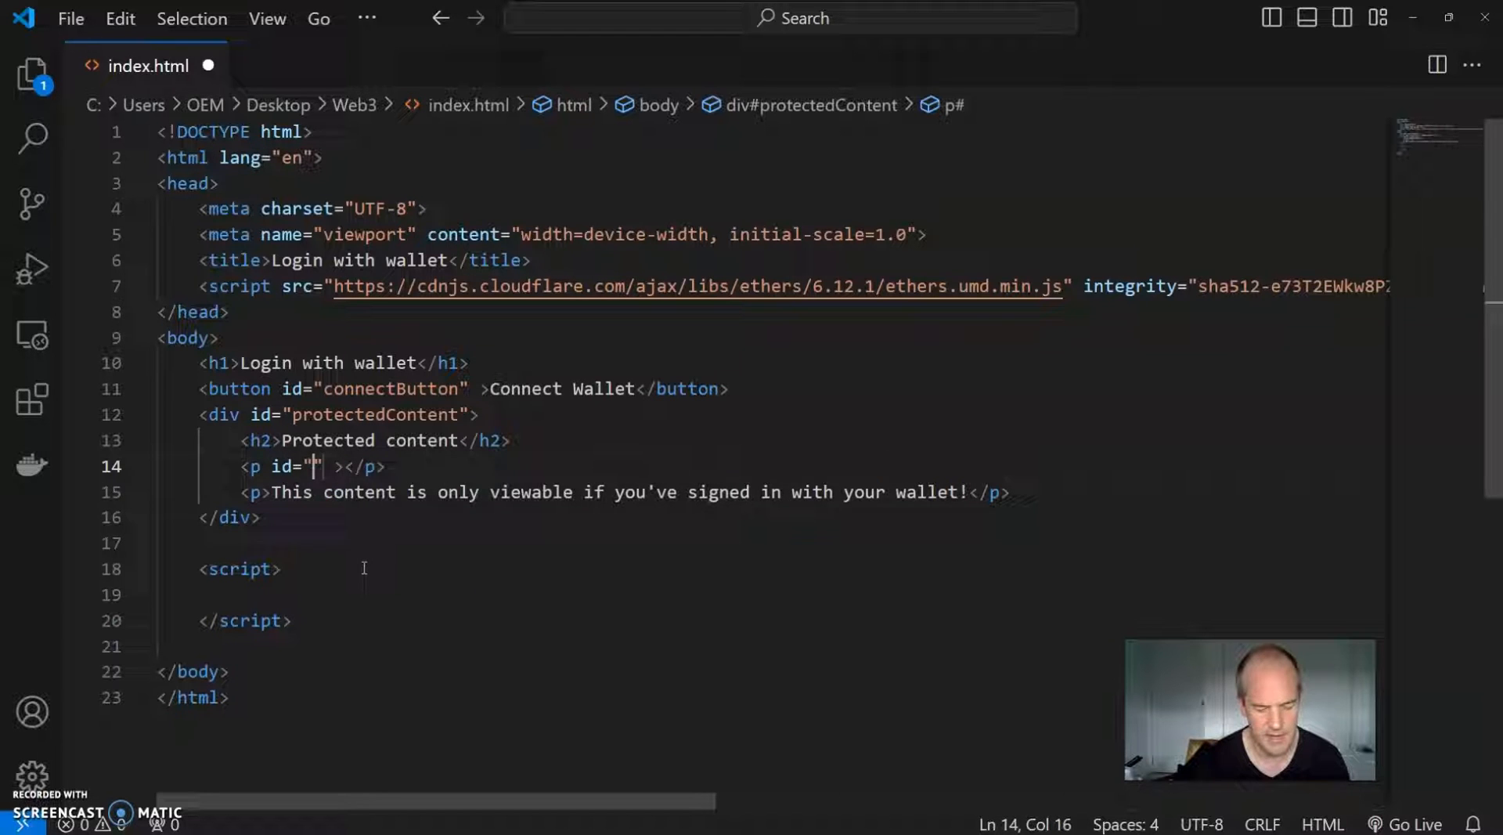
text(userMe)
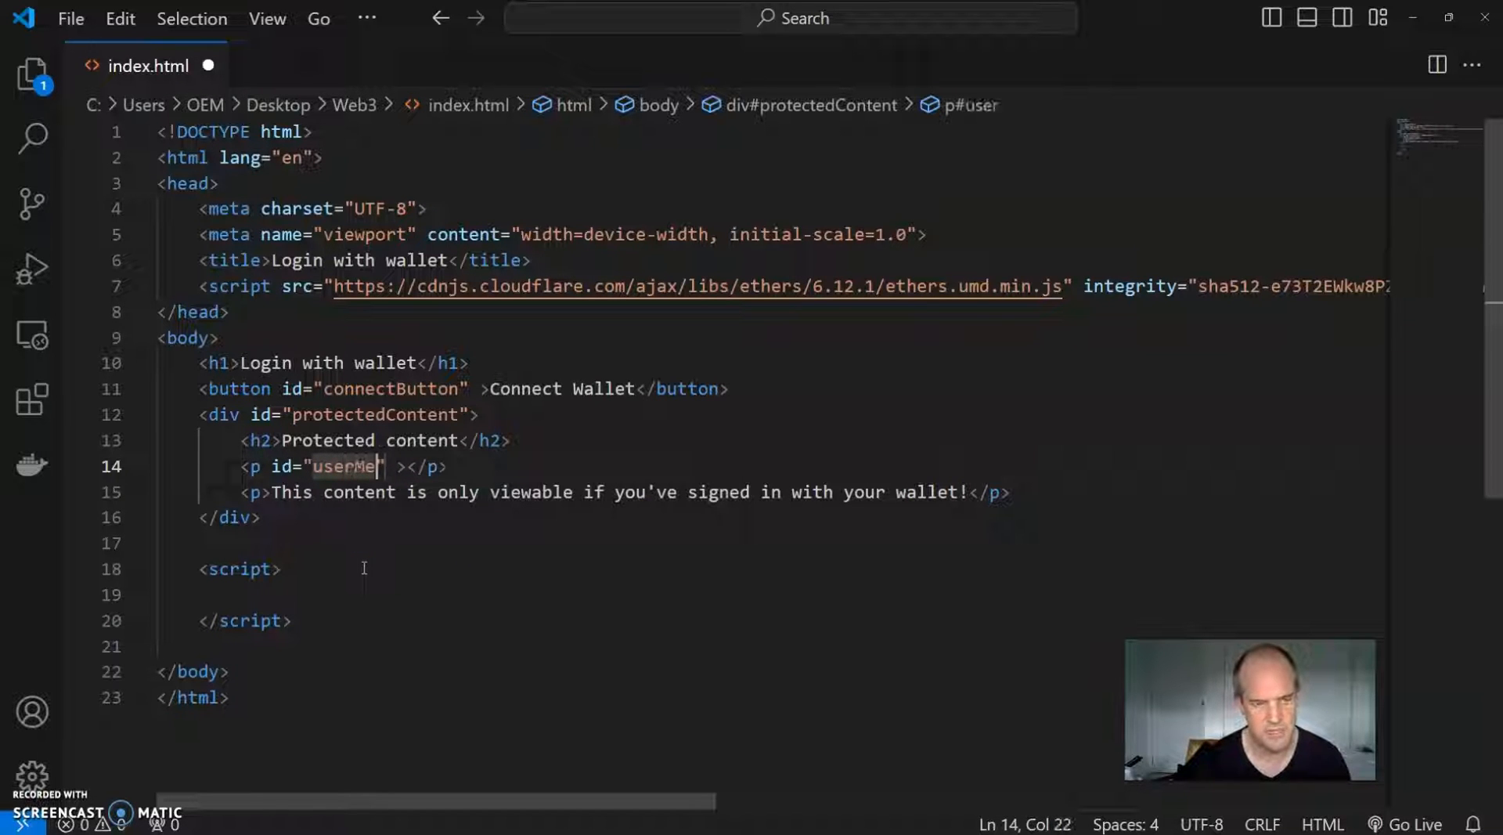
text(ssage)
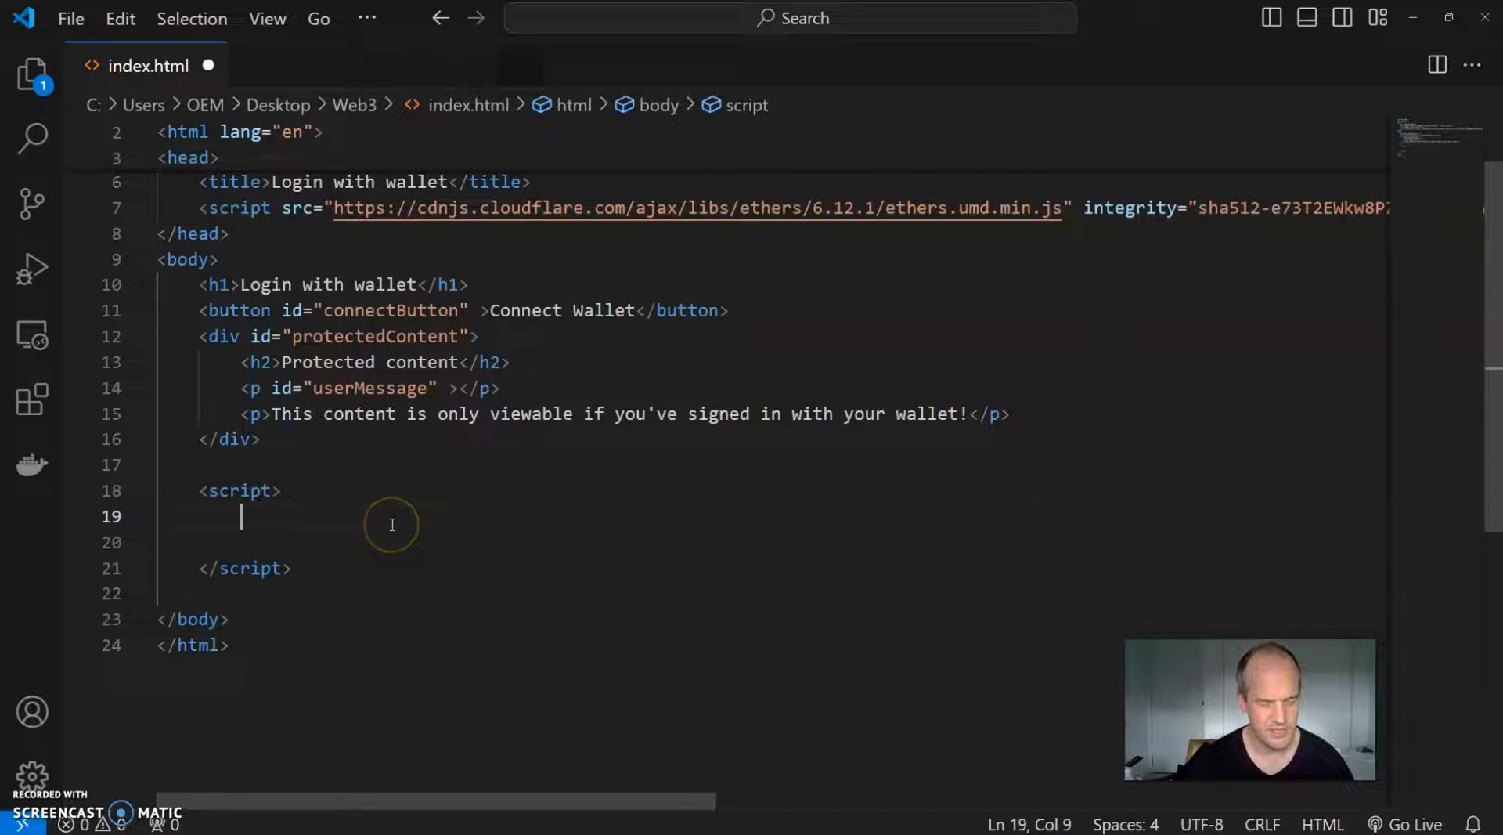
Step: Write const connectButton = document.getElementById('connectButton'); as the first element lookup
text(const)
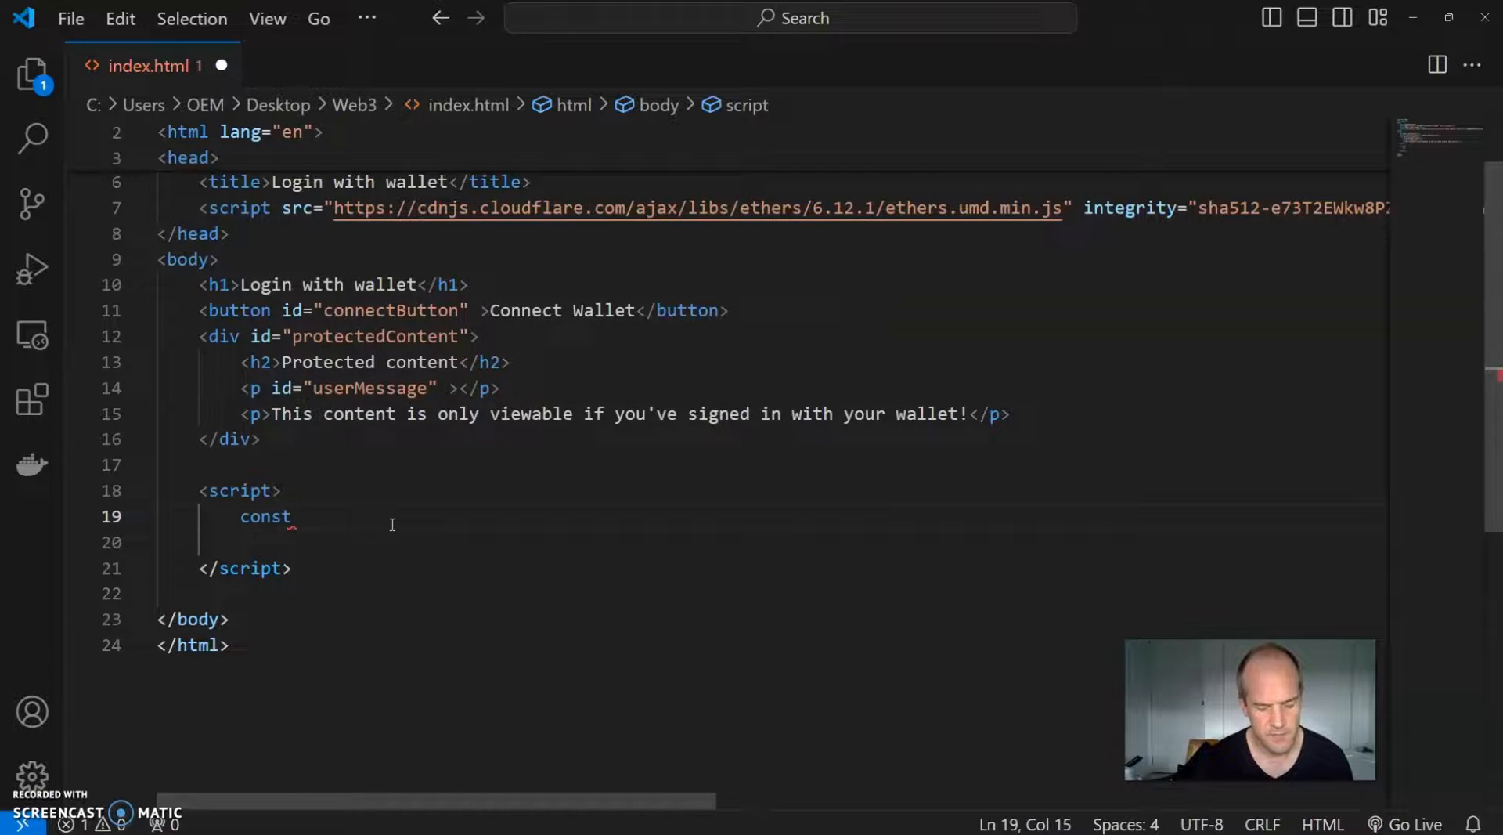
text(connectButton)
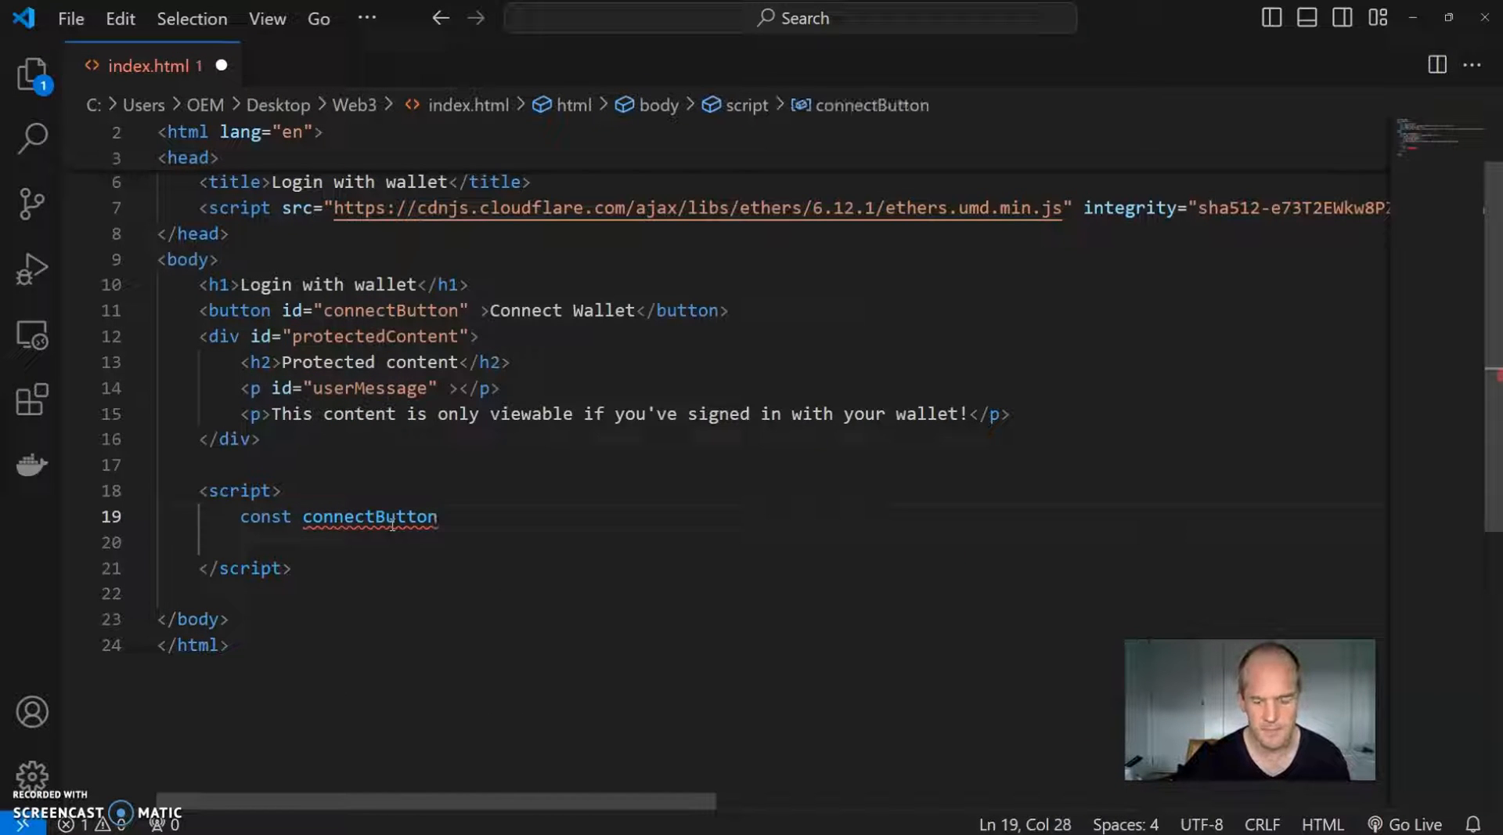
text(= doc)
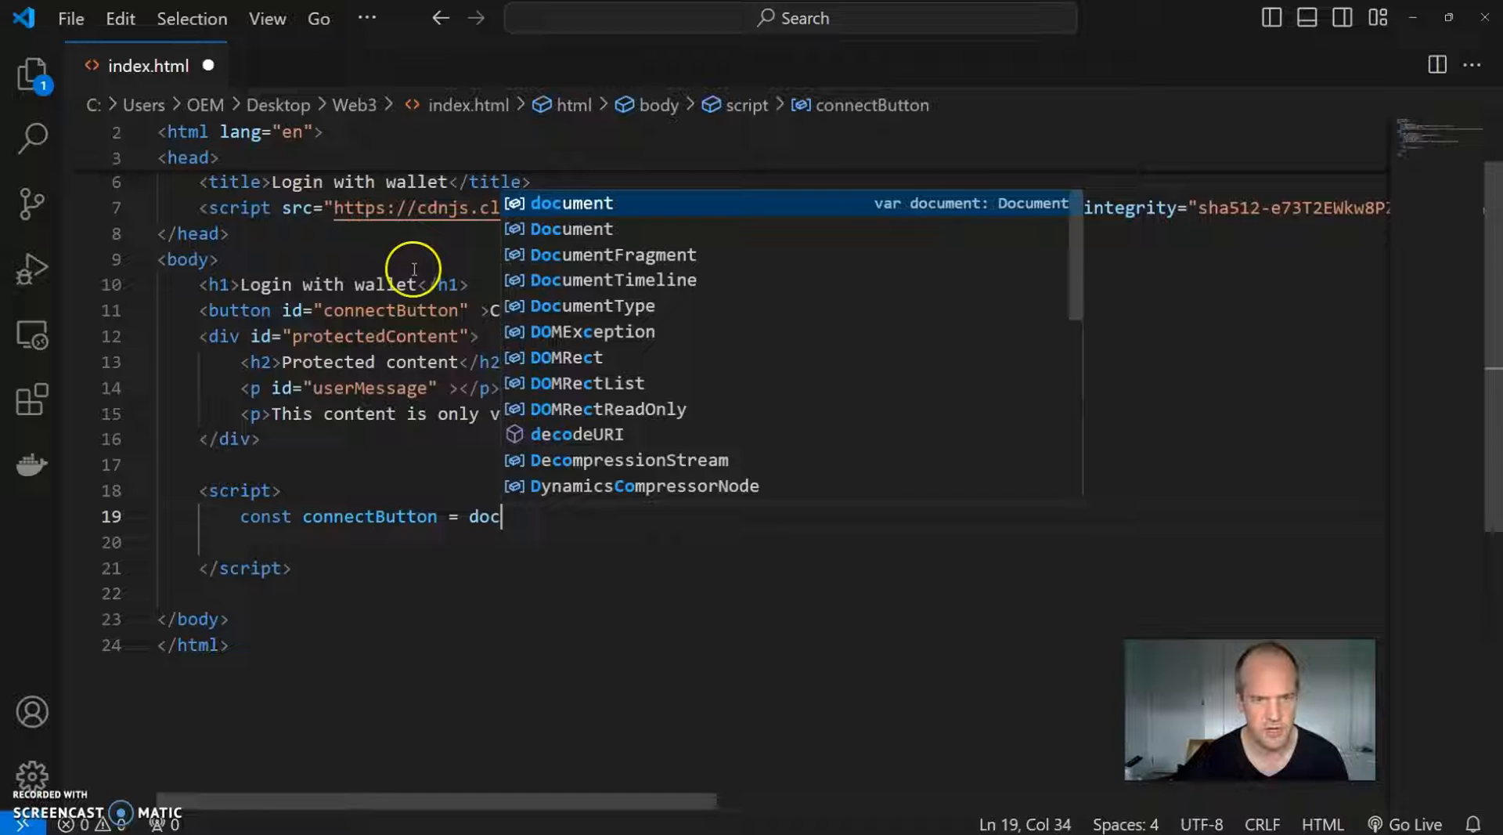
text(ument.getElementById)
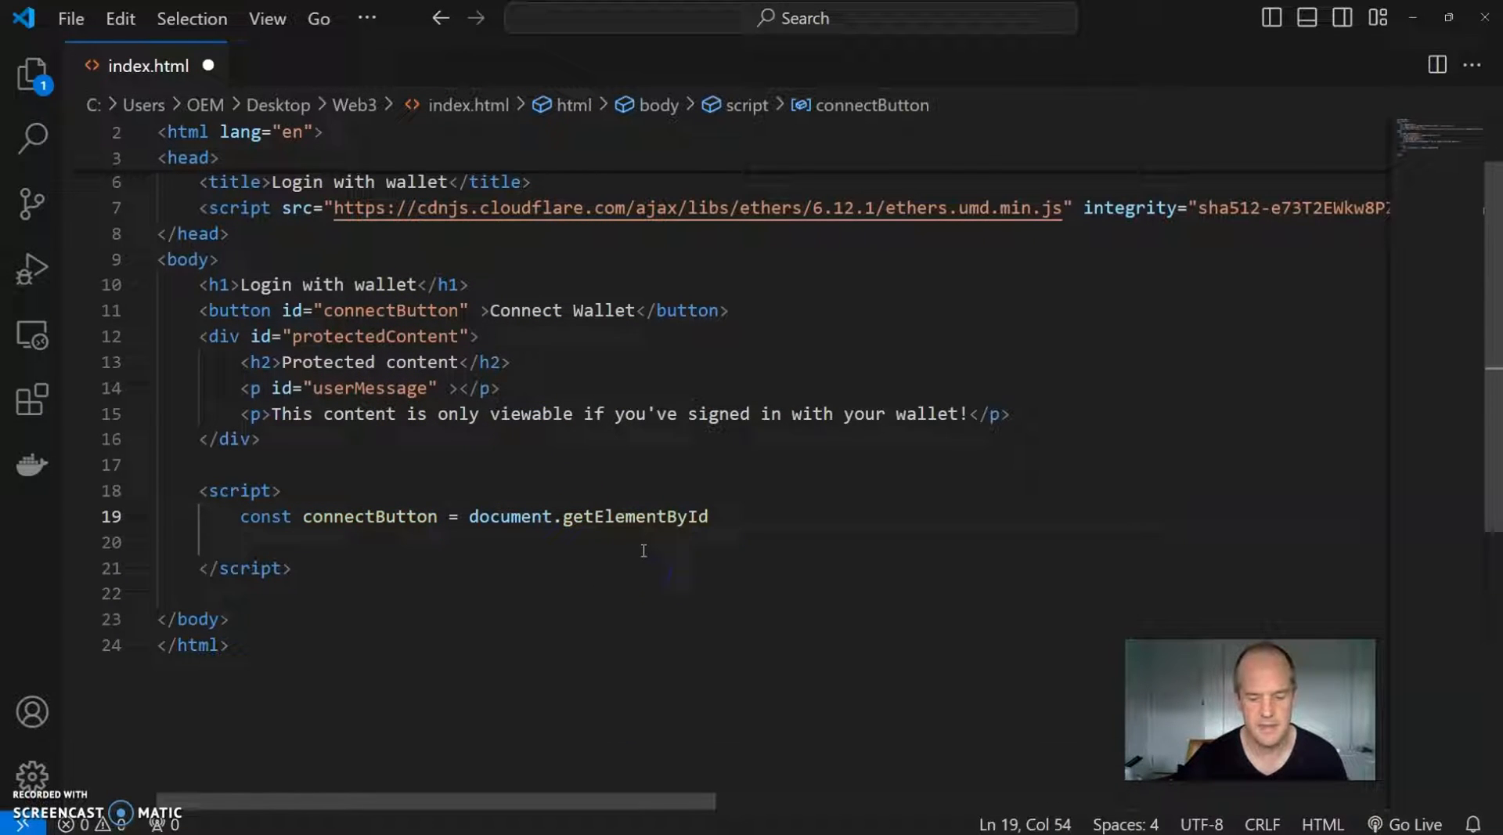
text((''))
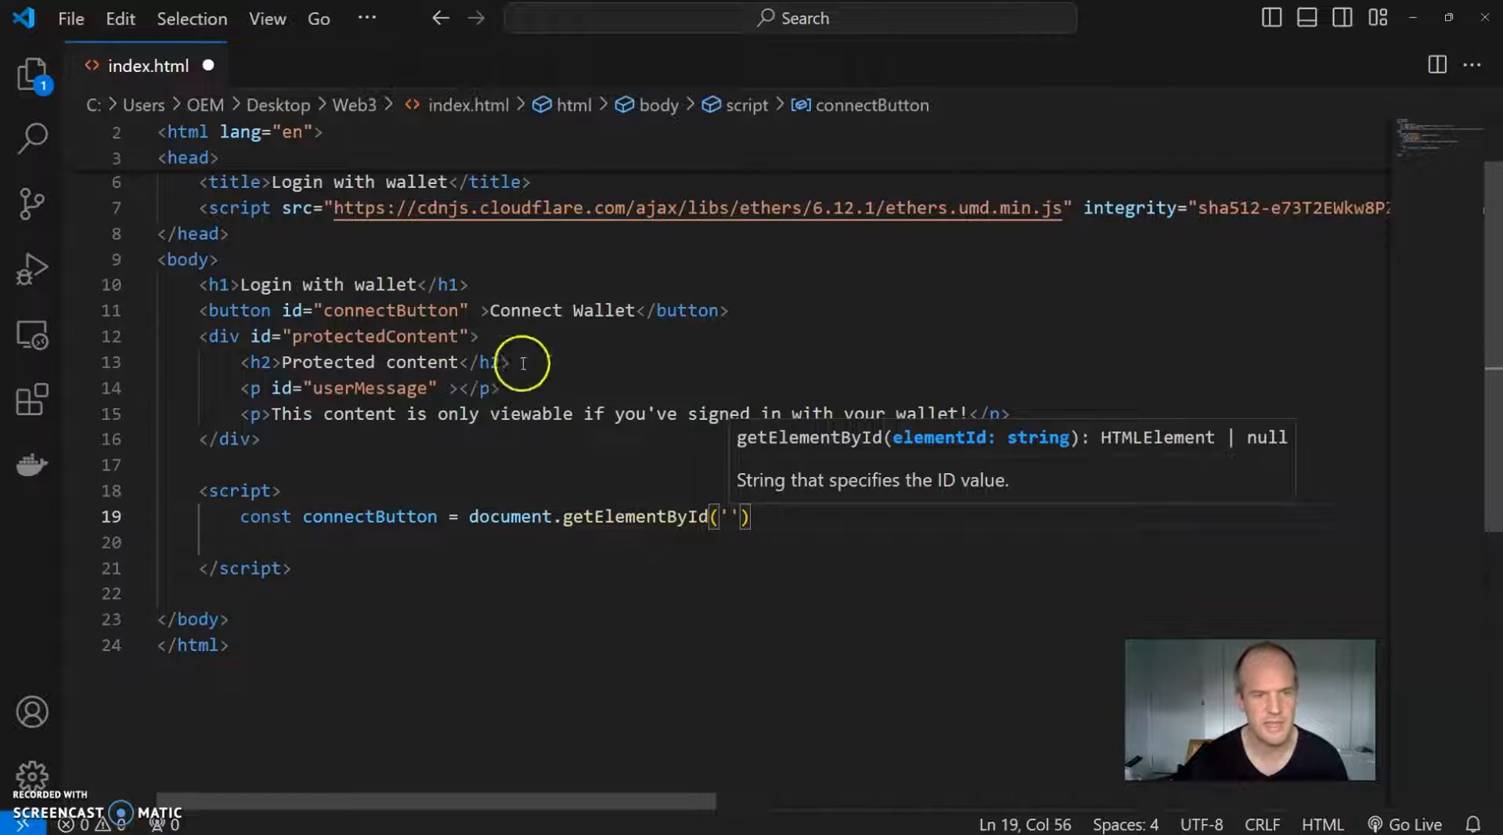
double_click(389, 309)
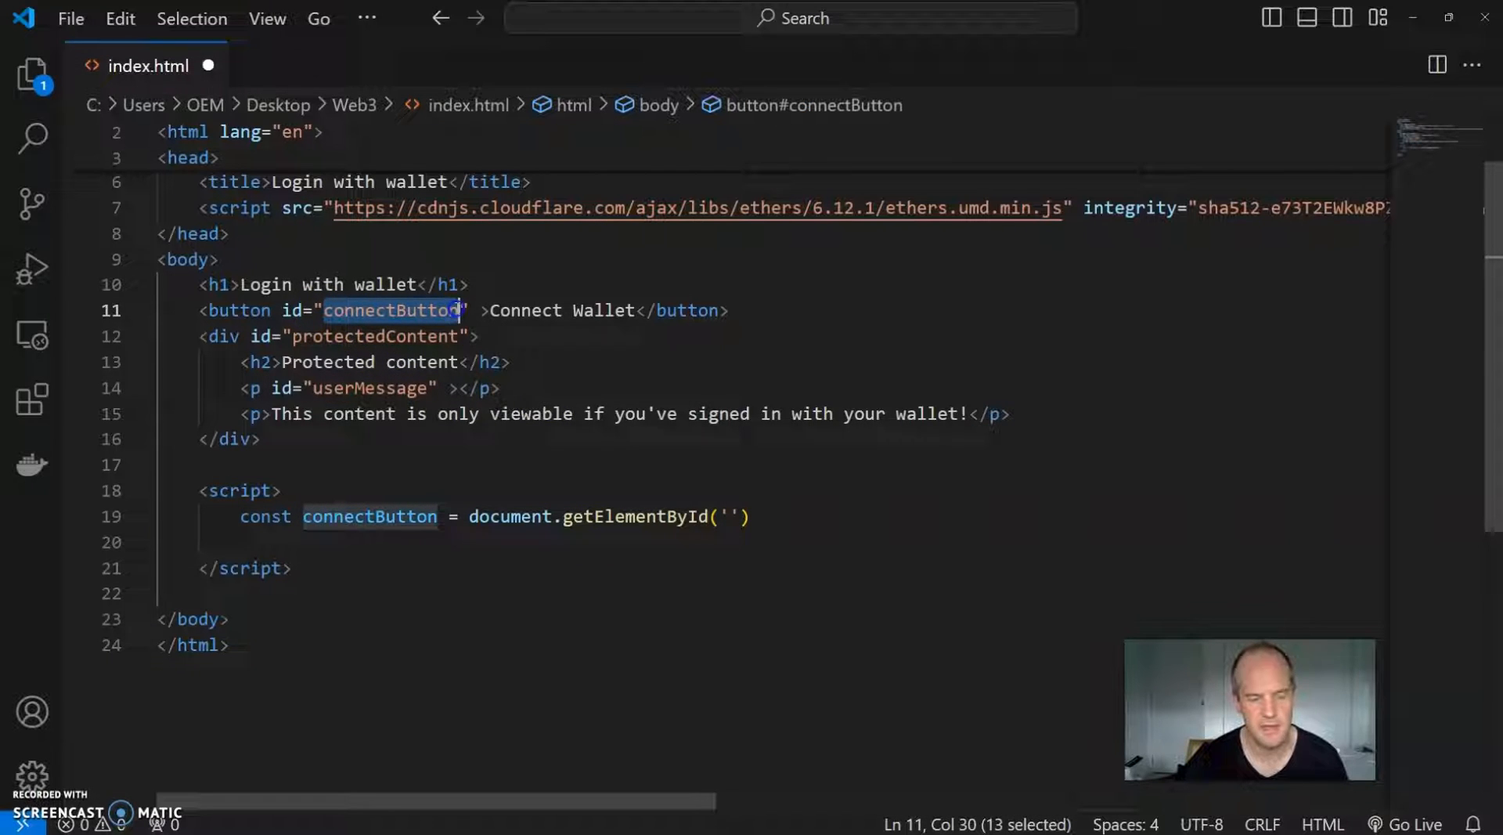
text(connectButton)
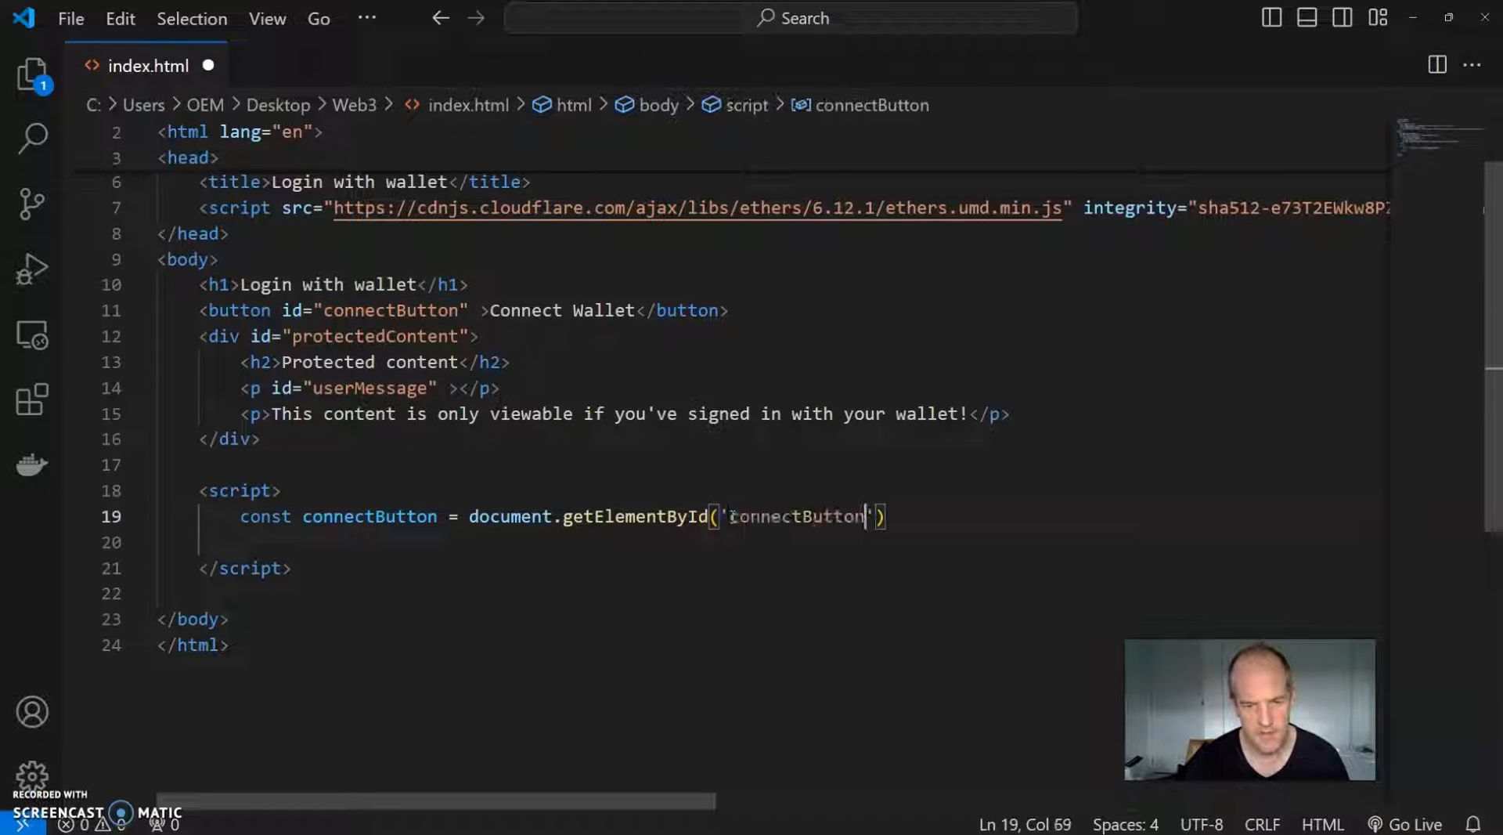
text(;)
key(Enter)
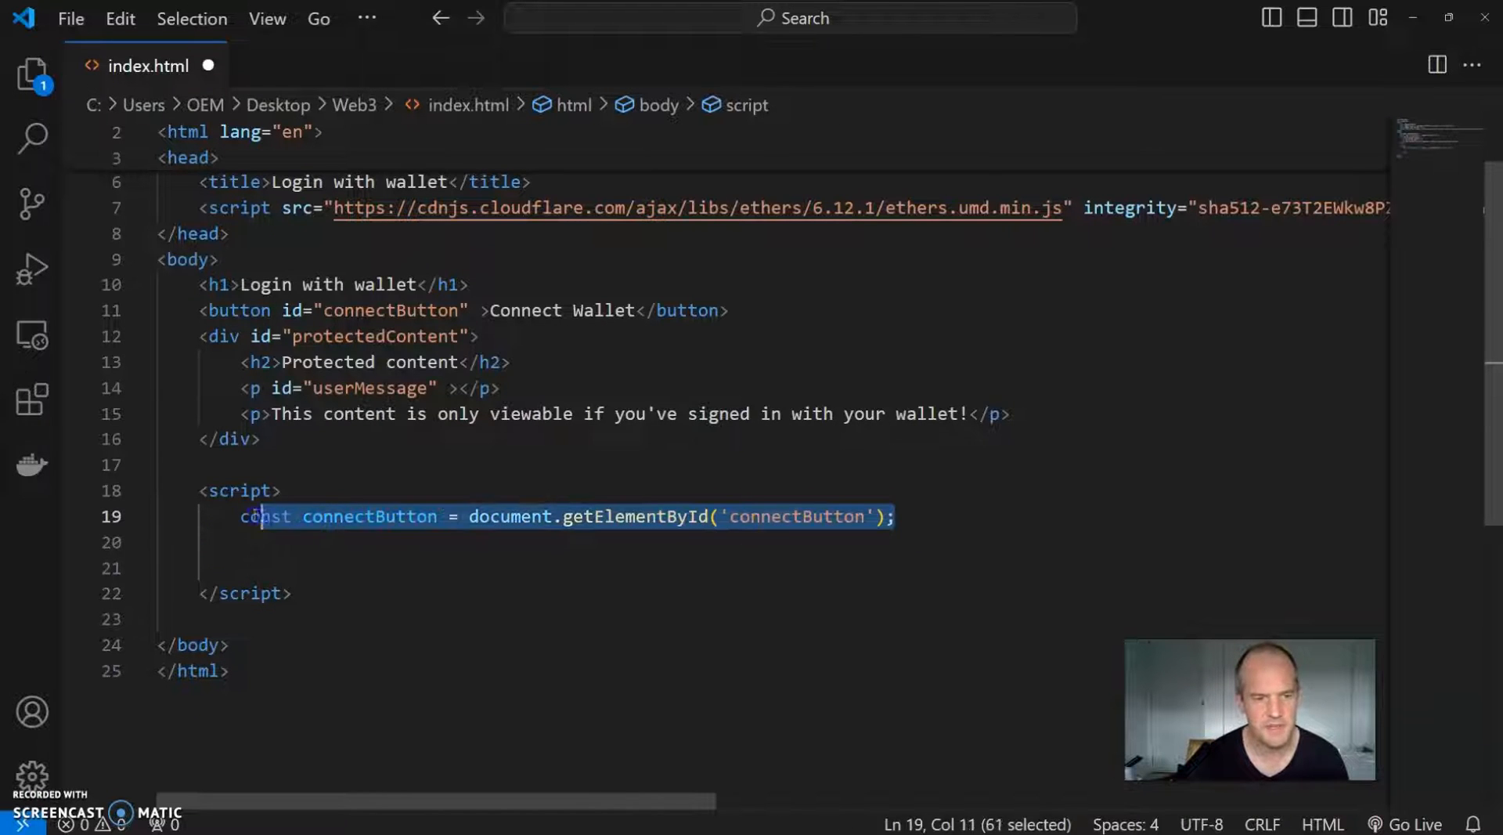
click(900, 515)
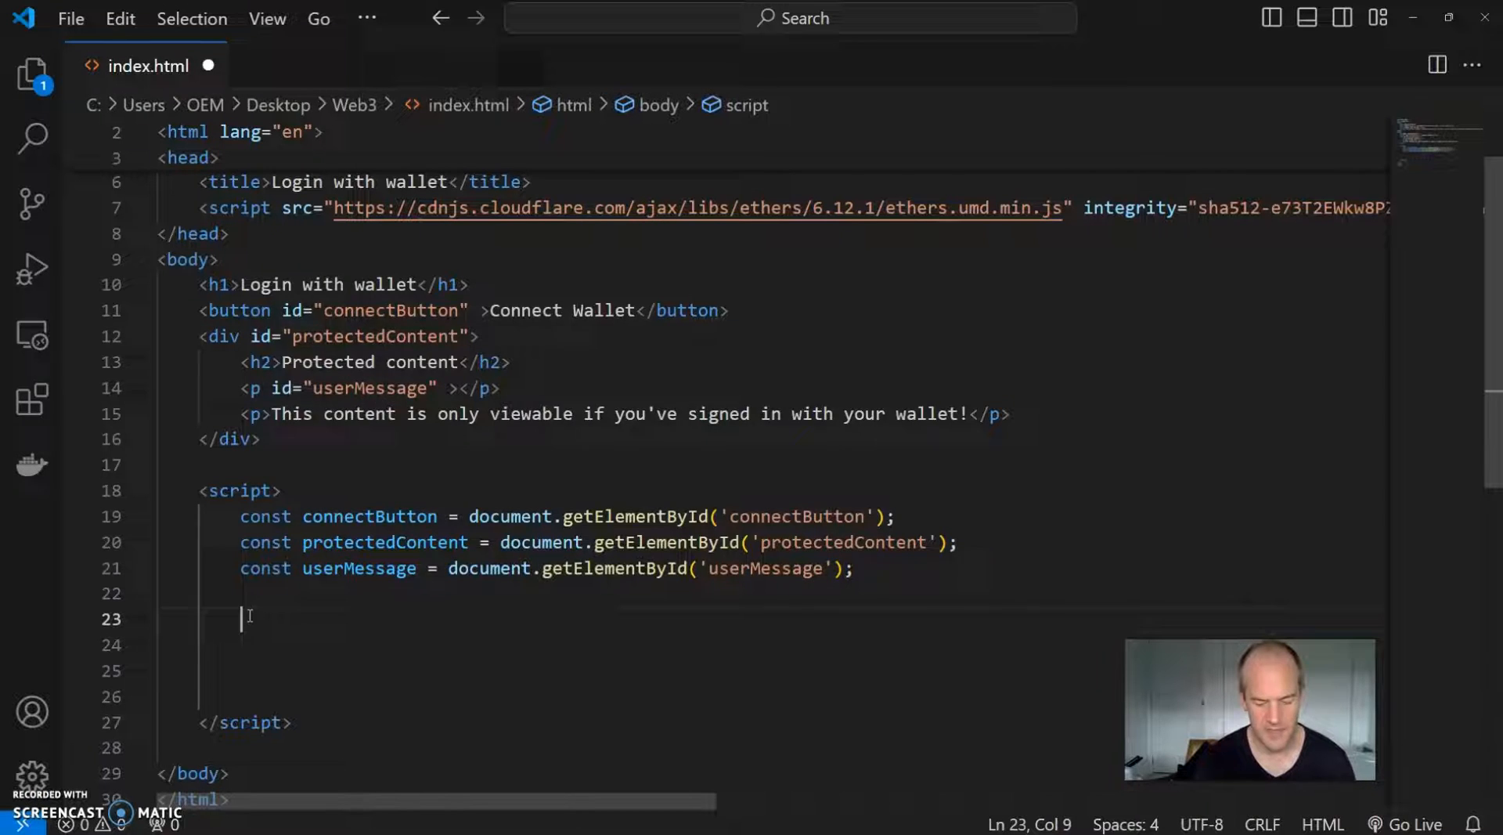
Step: Hide the protected section at load with protectedContent.style.display = 'none';
text(protectedContent)
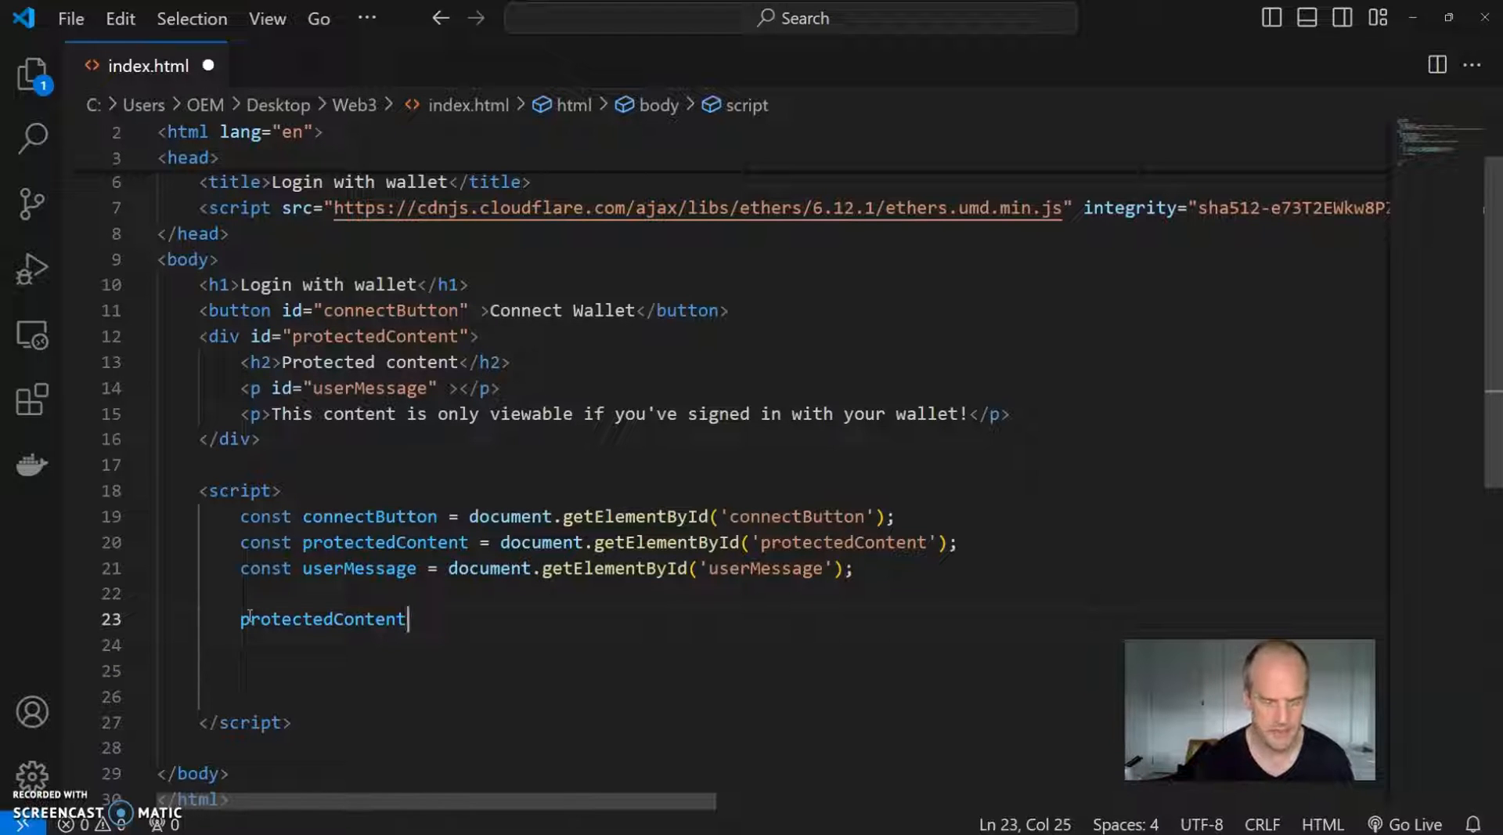
text(.s)
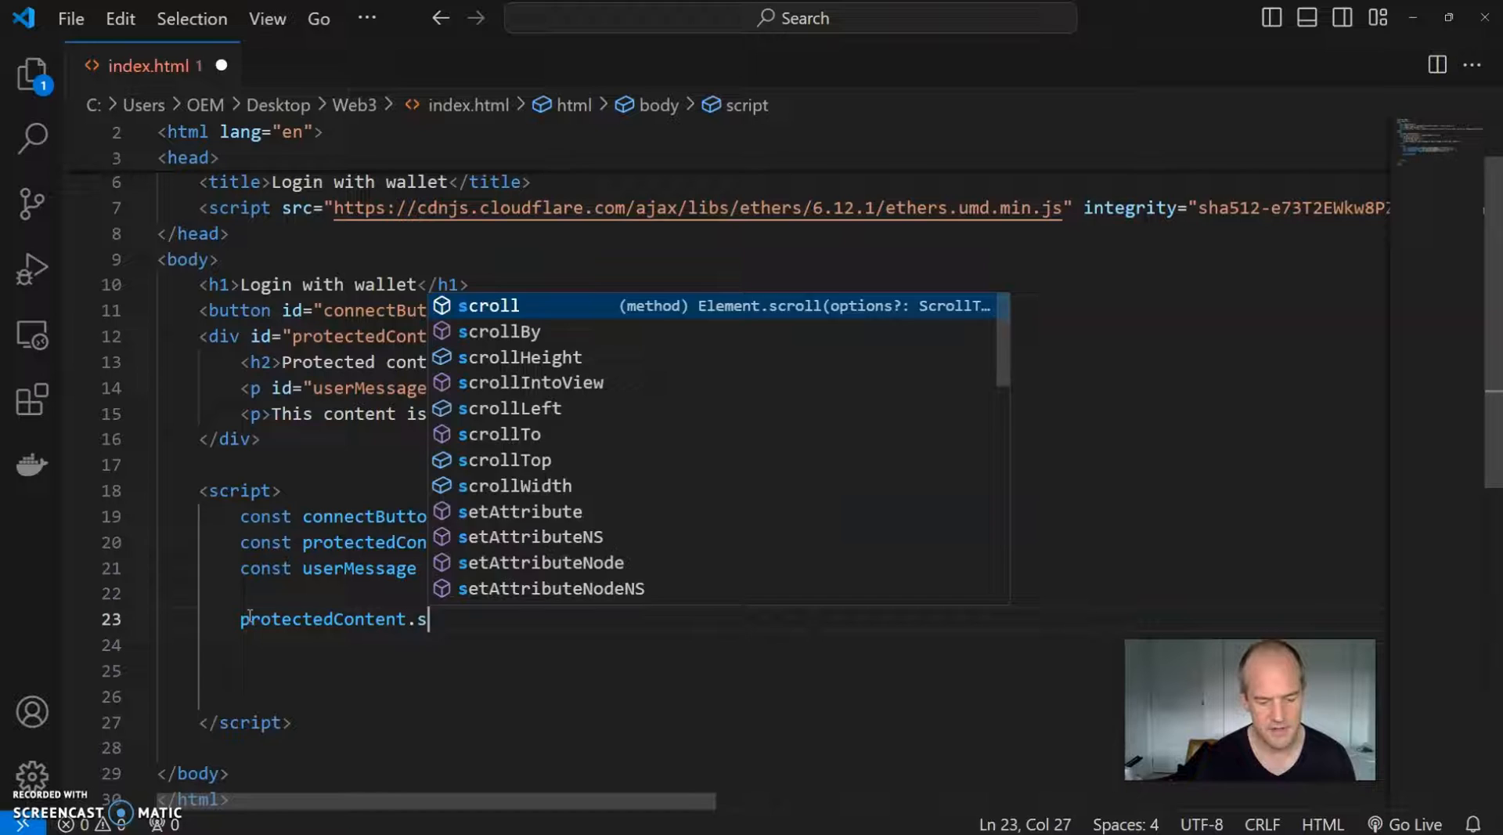
text(tyle.d)
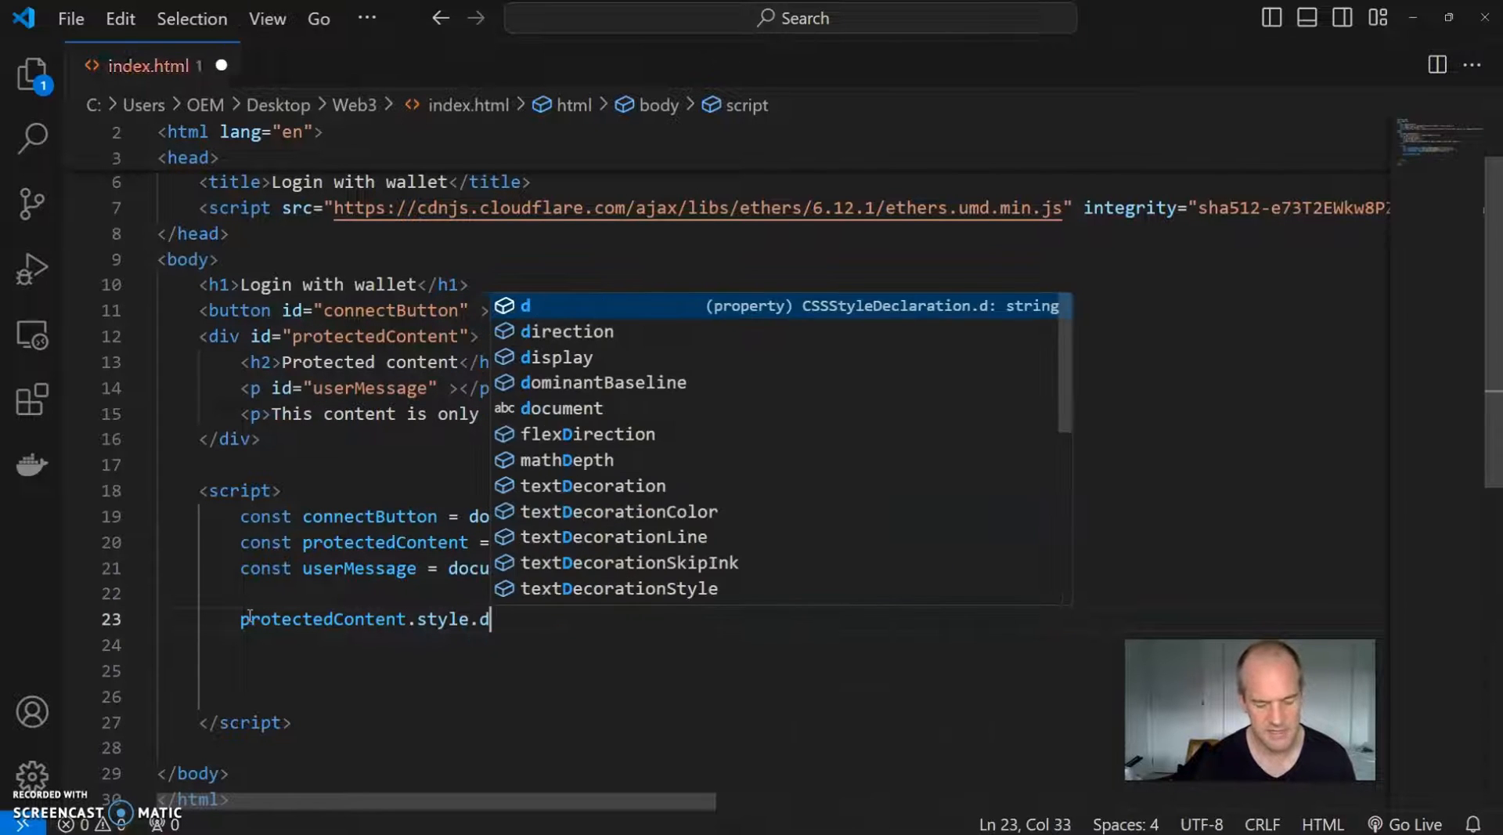
text(isplay)
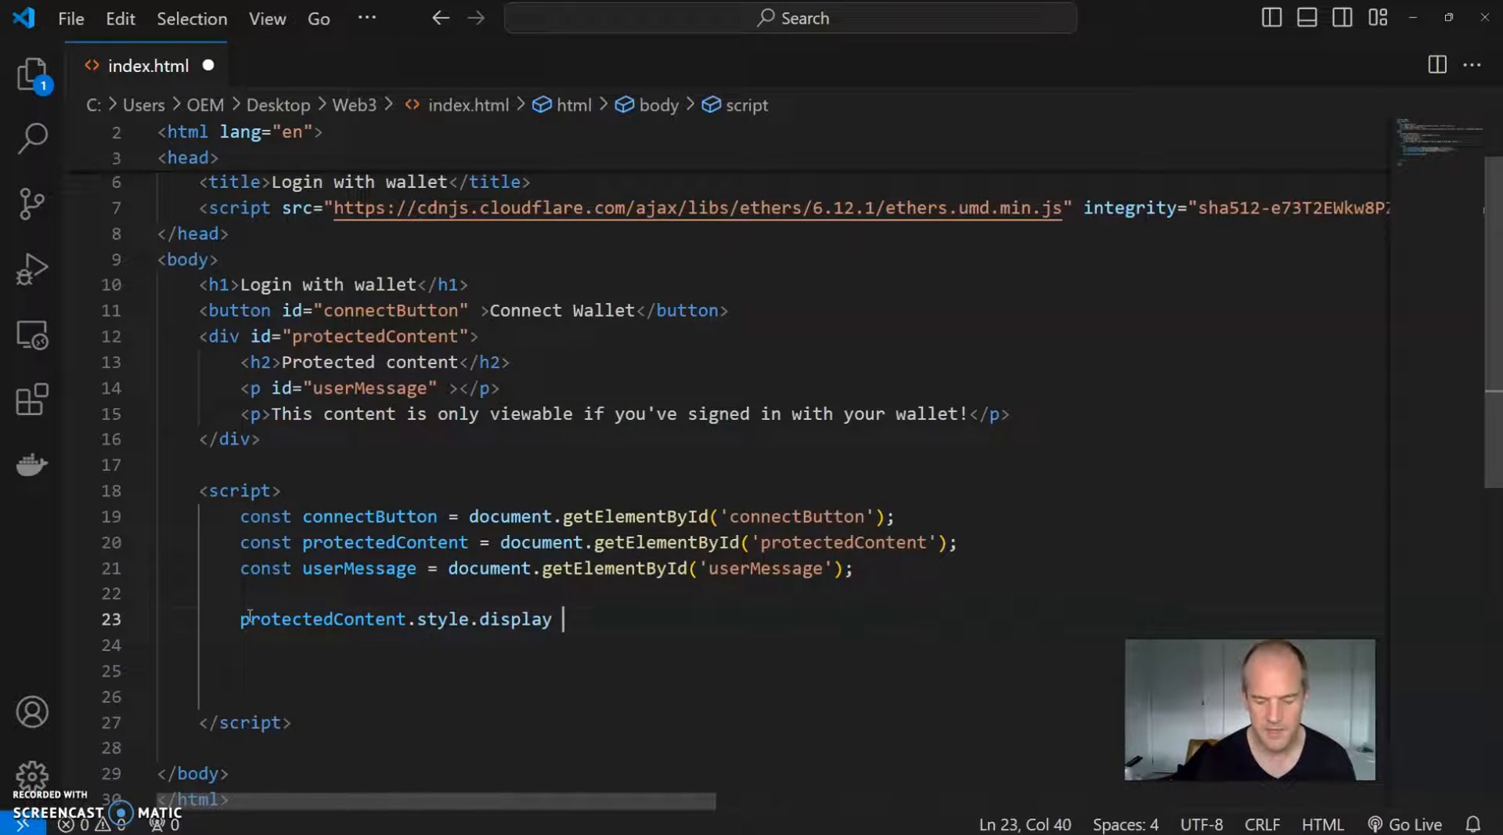
text(= 'non')
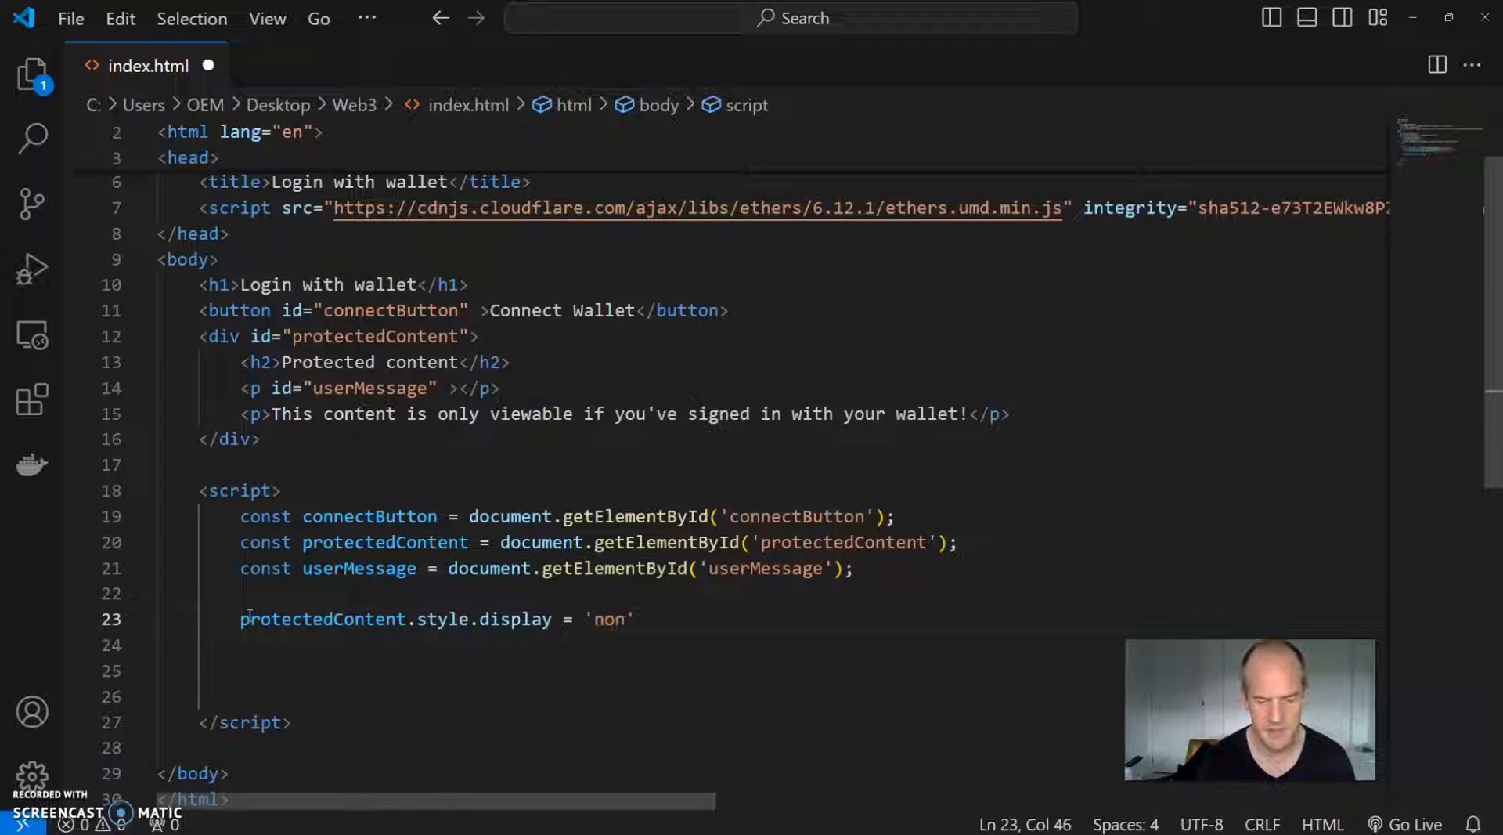
text(e')
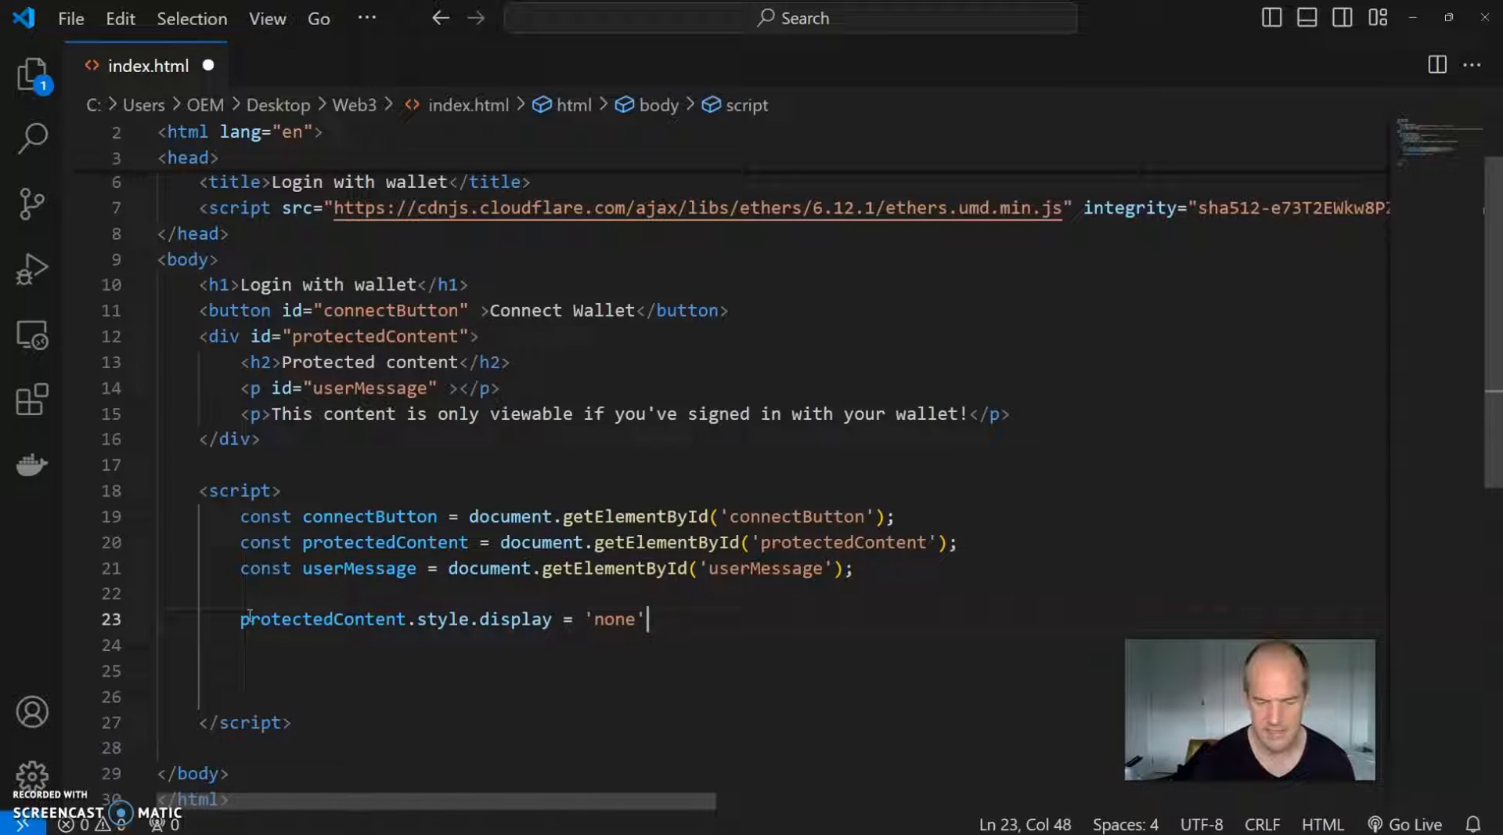
text(;)
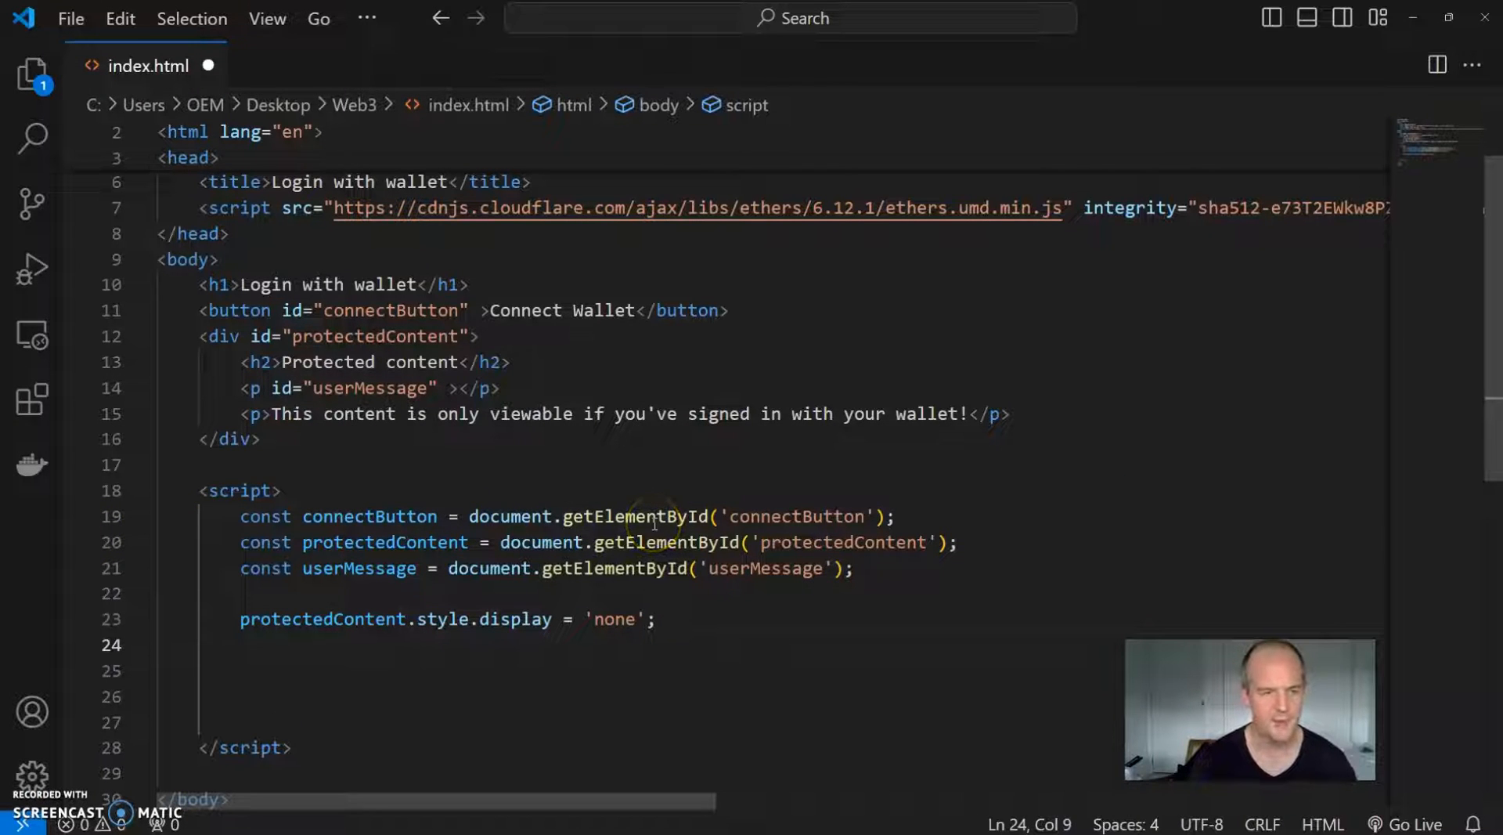
Step: Attach connectButton.addEventListener('click', login); to run login on click
text(connectButton)
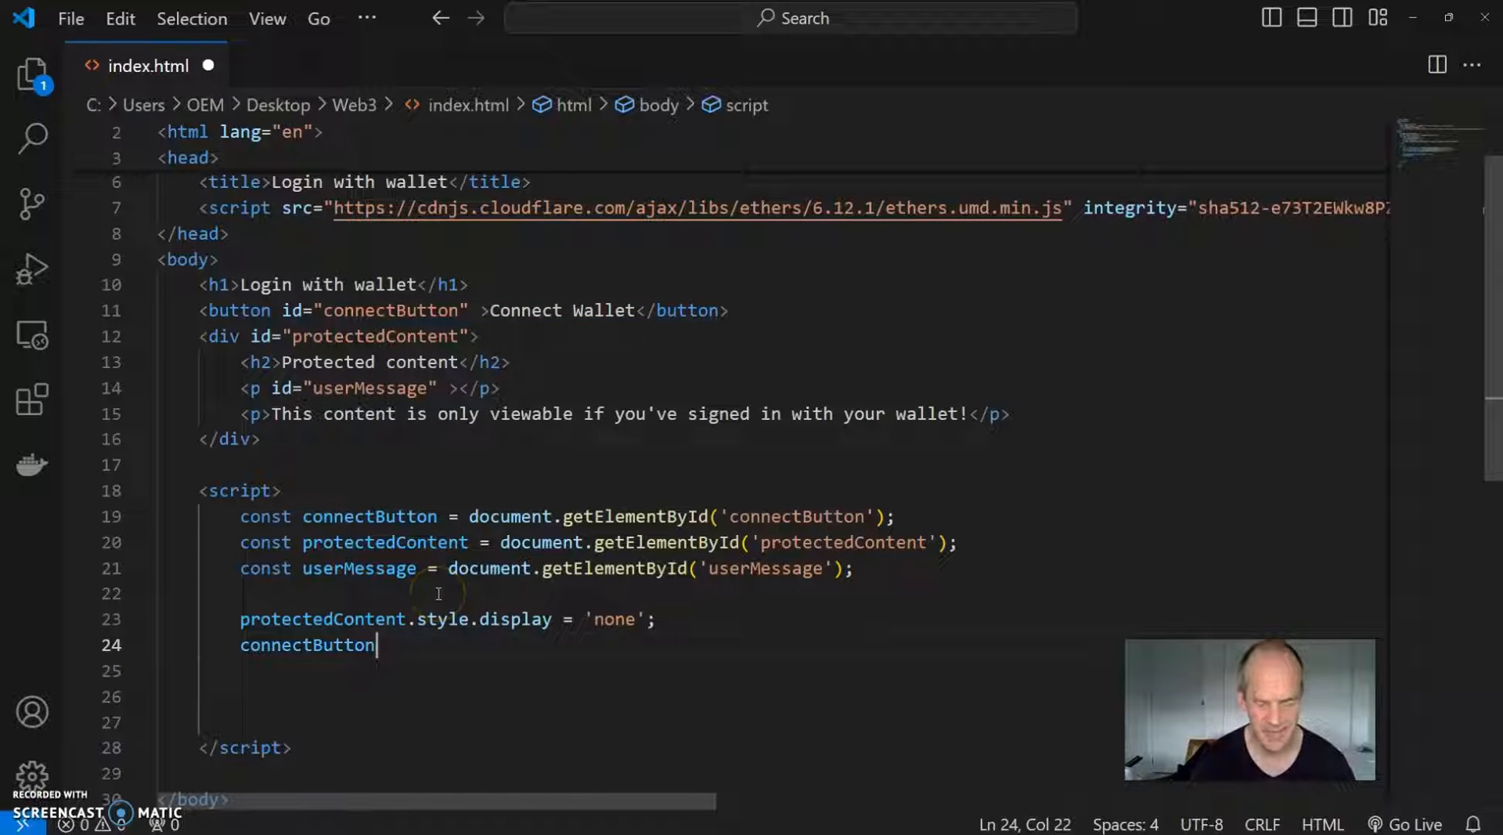
text(.add)
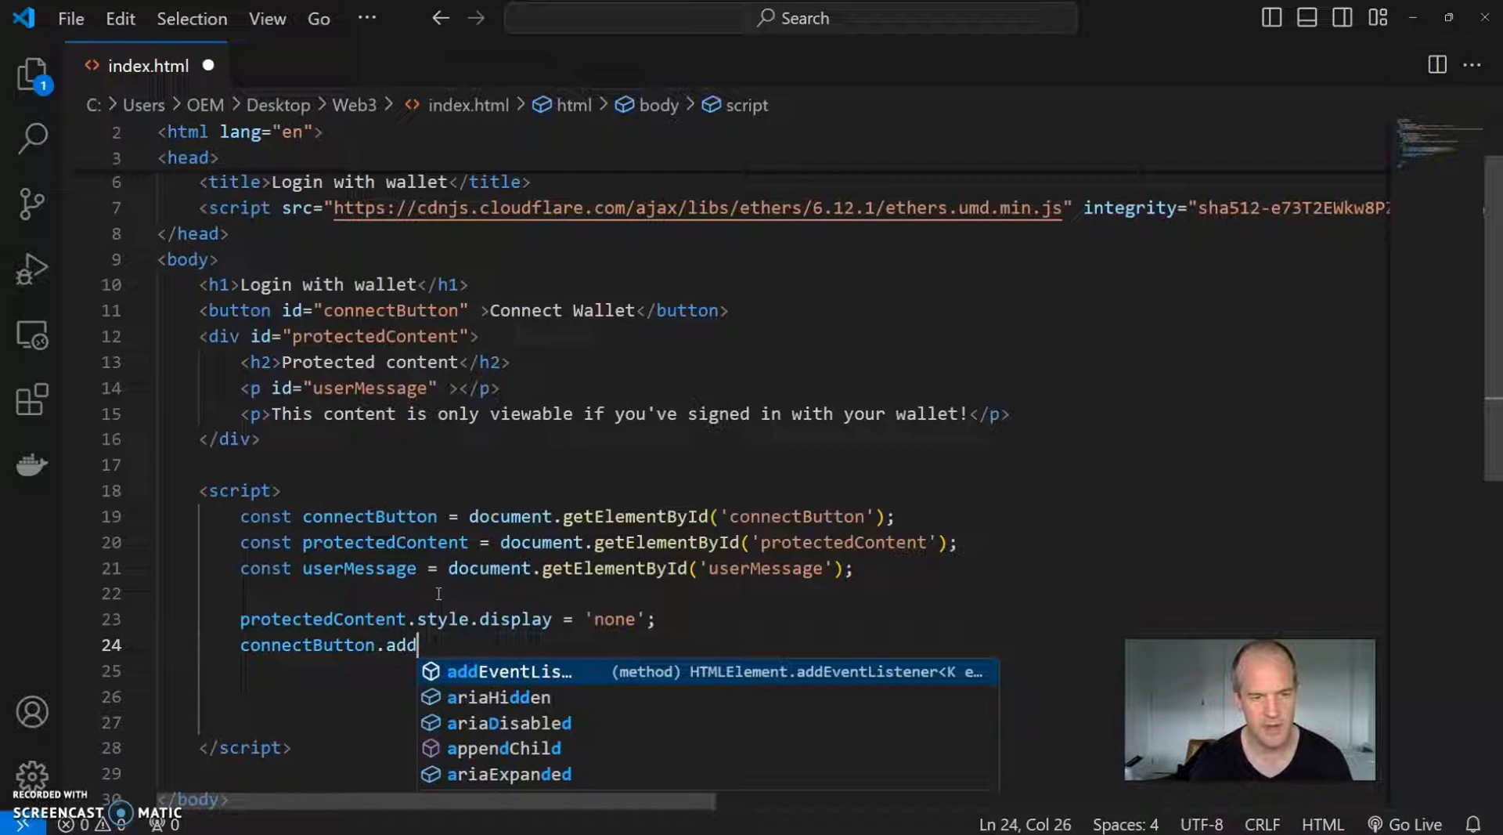
key(Tab)
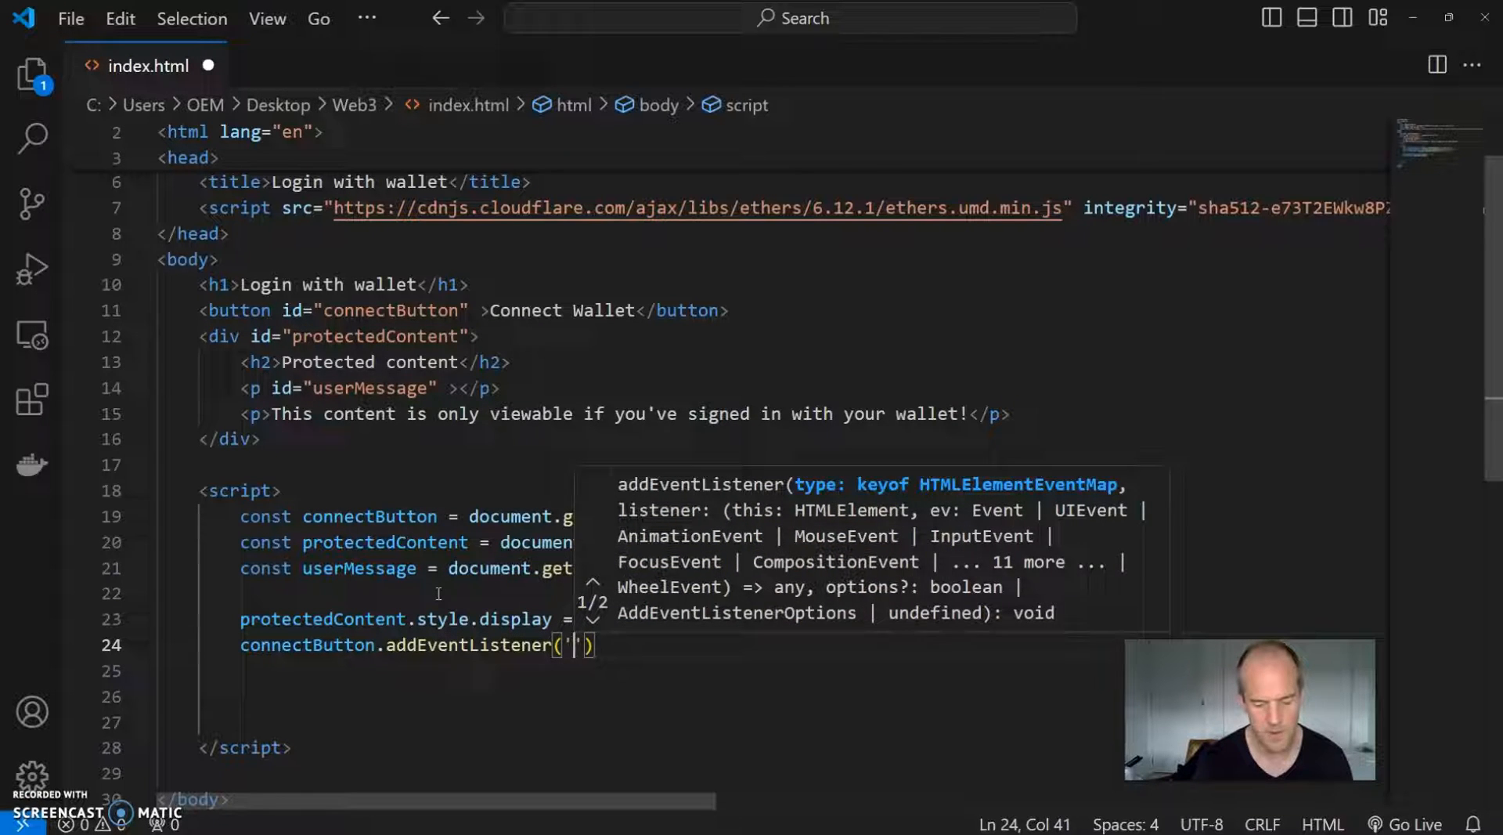
text(click)
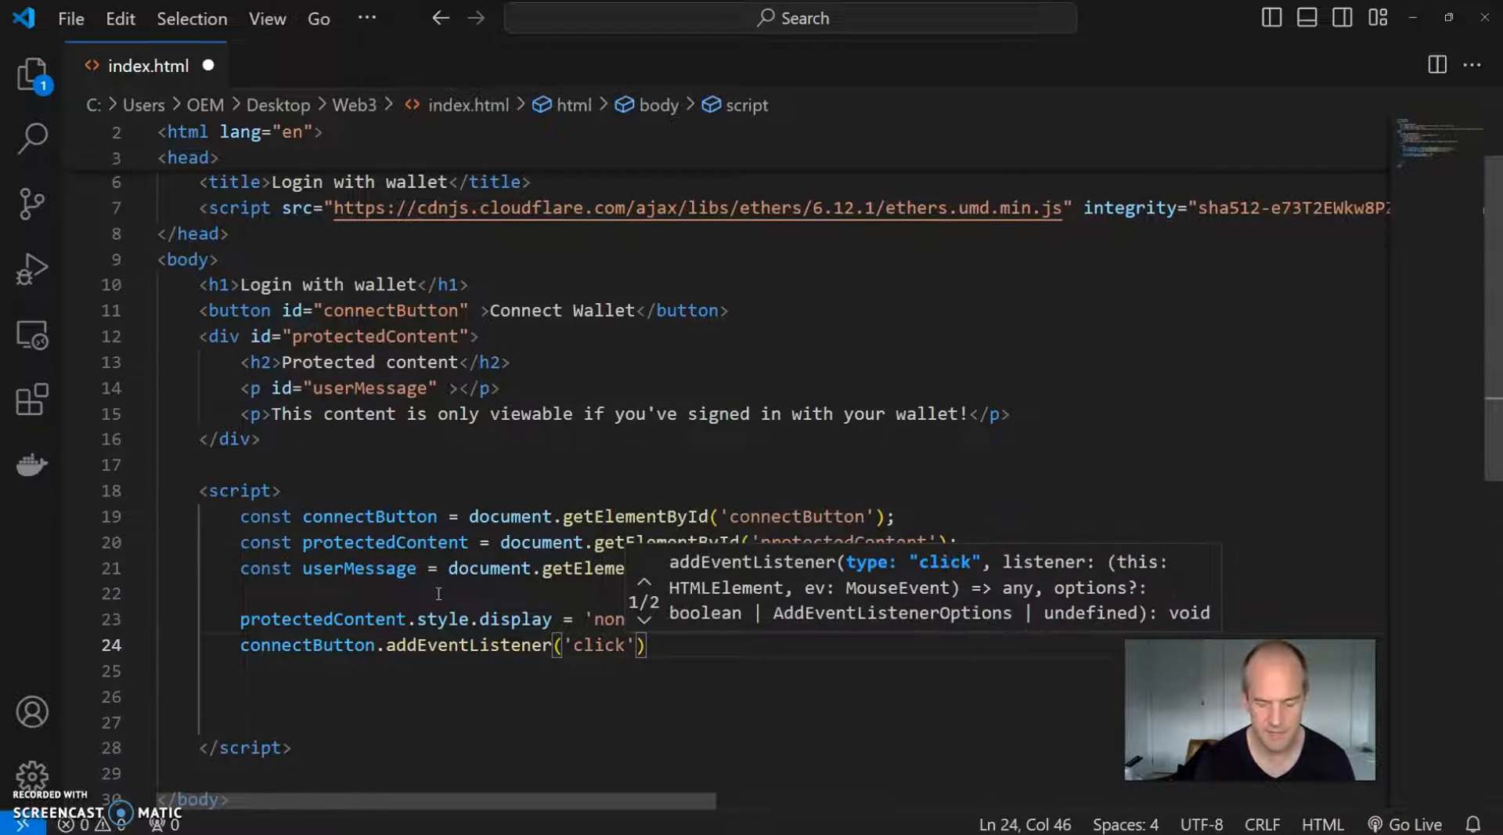
text(,)
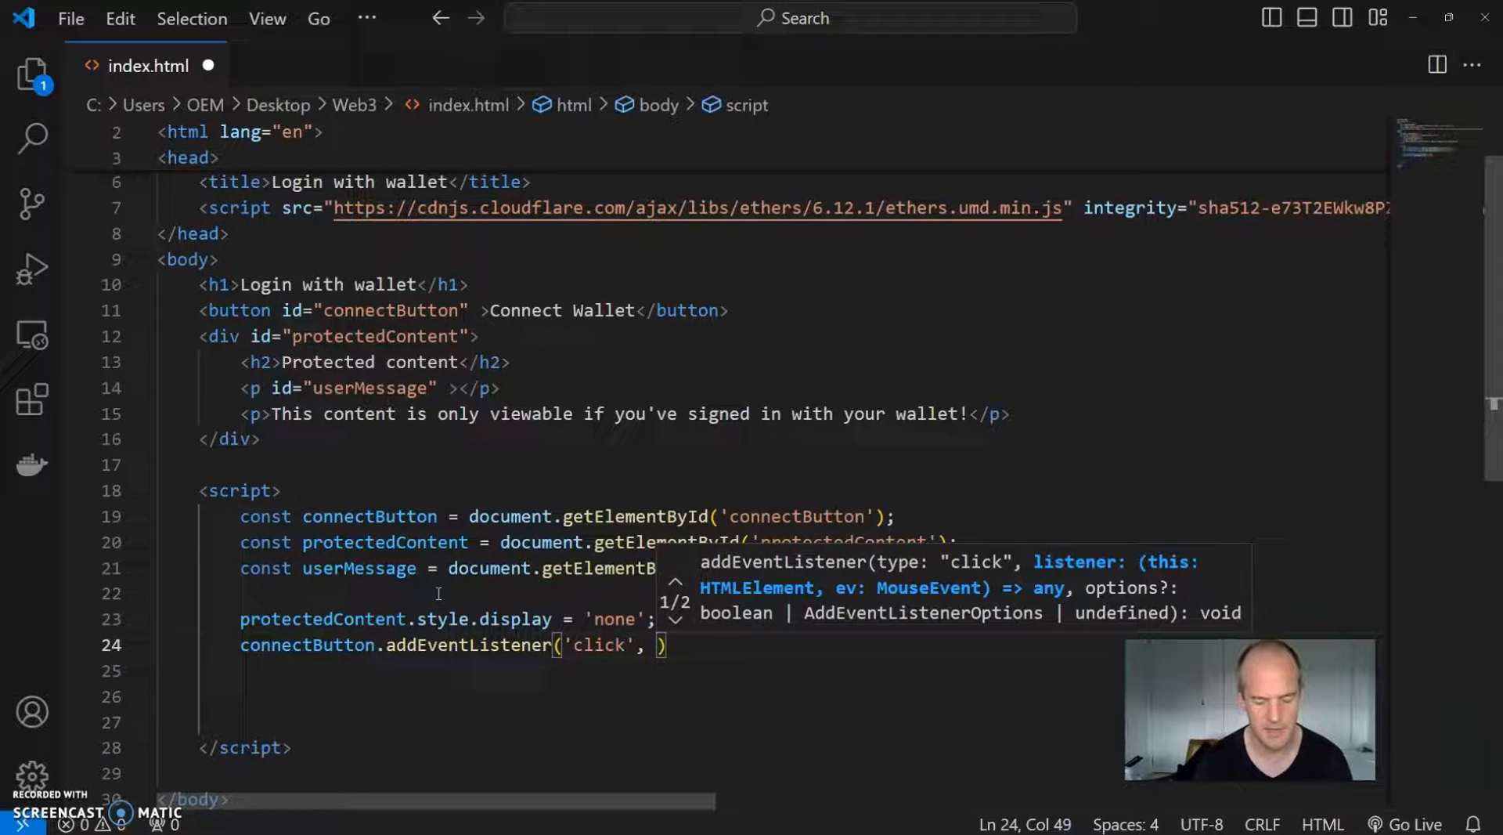
text(login)
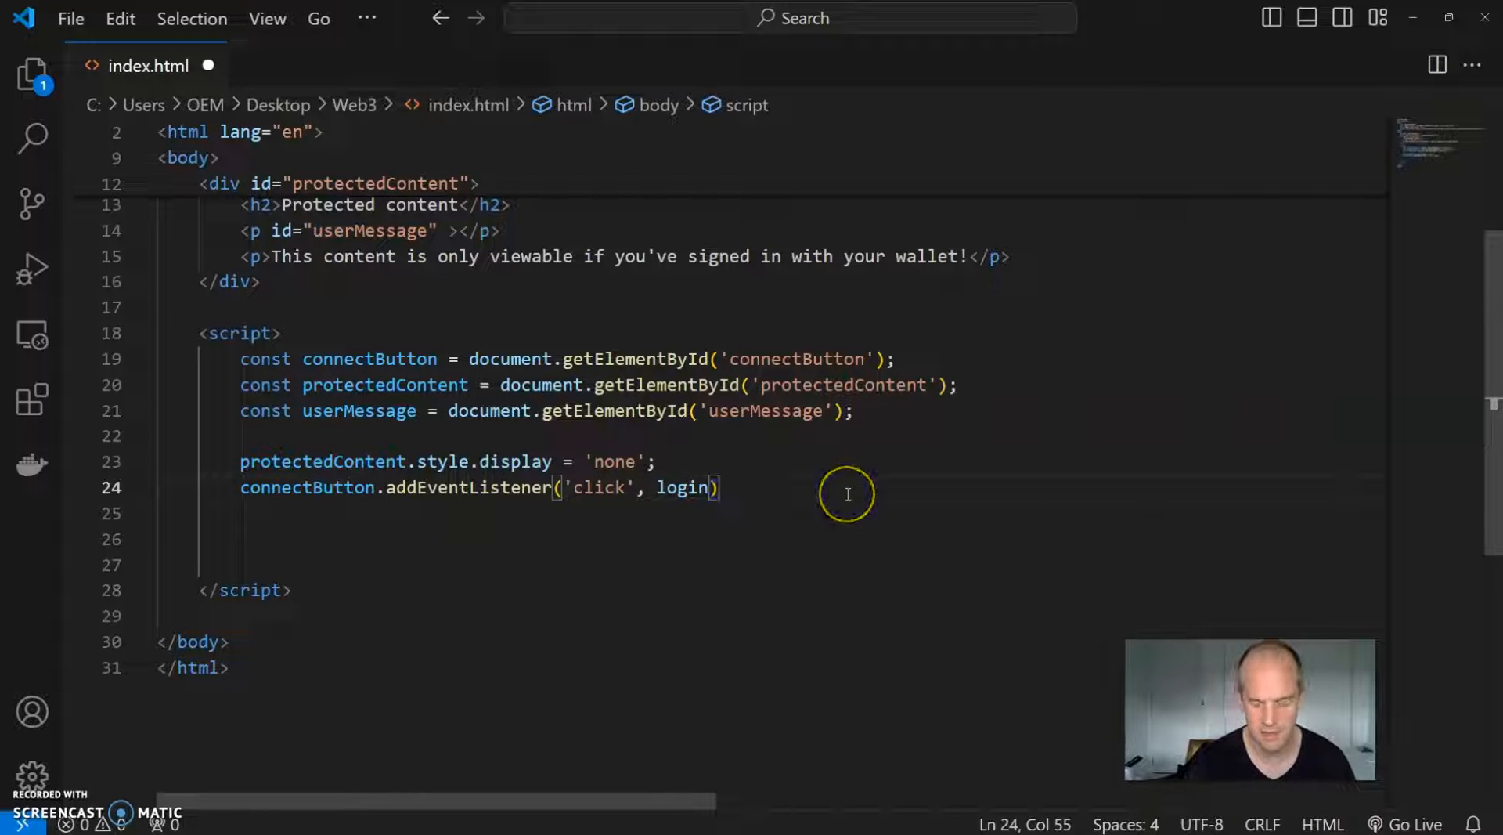
text(;)
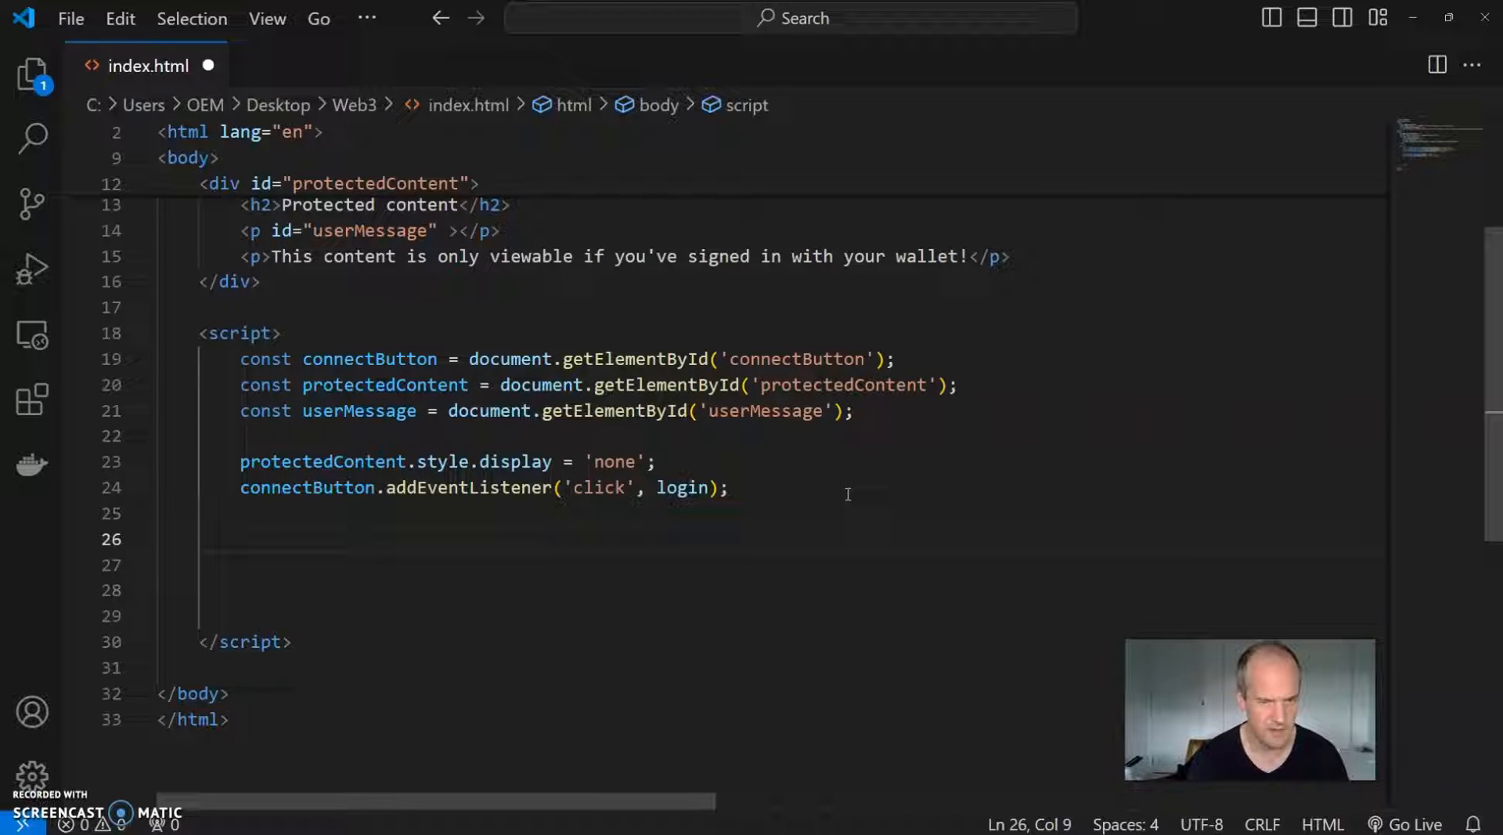
Step: Declare async function login() with an empty if() and an else block
text(async function)
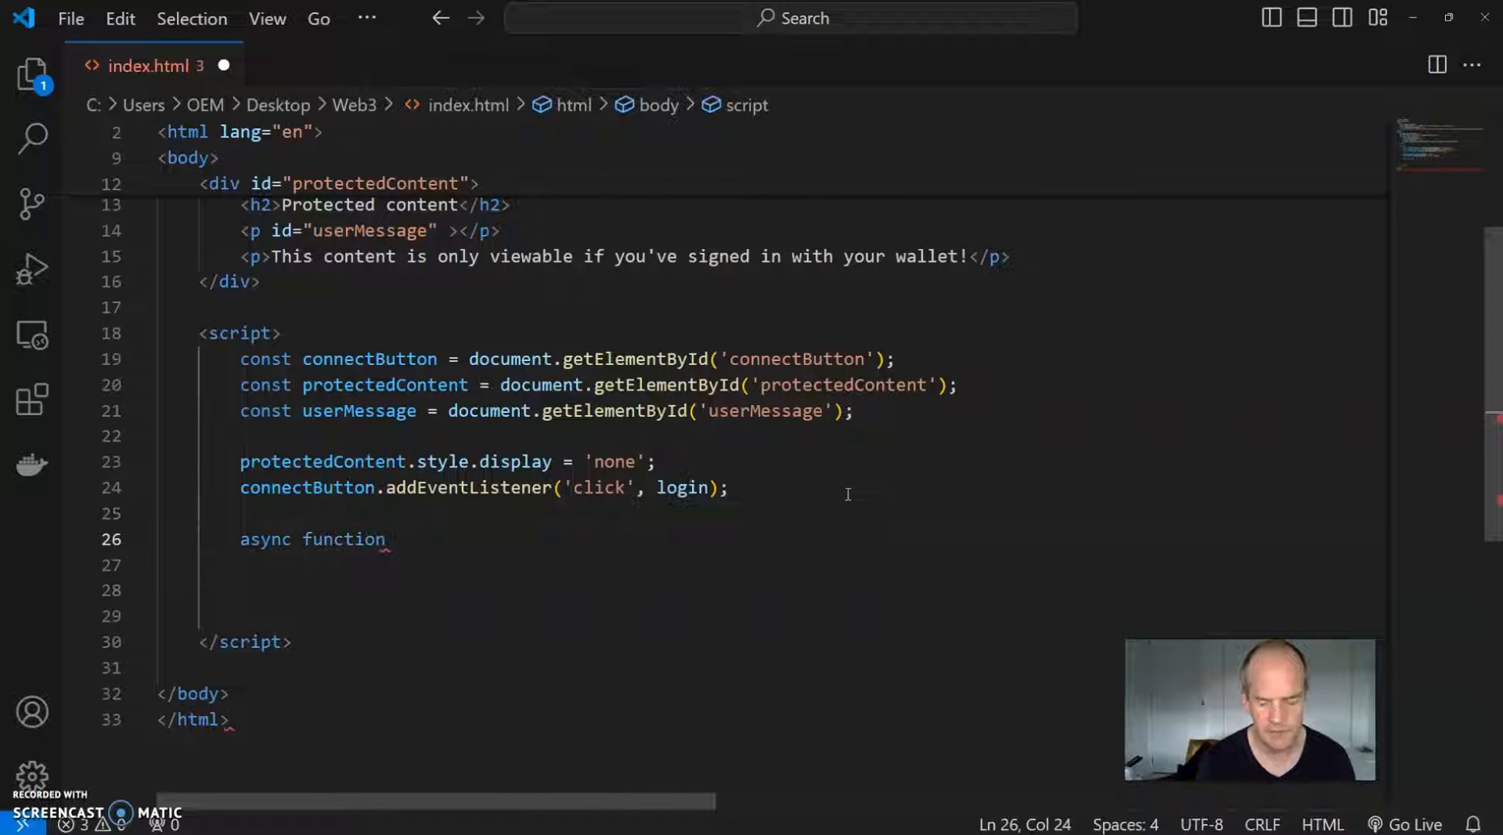
text(login() {)
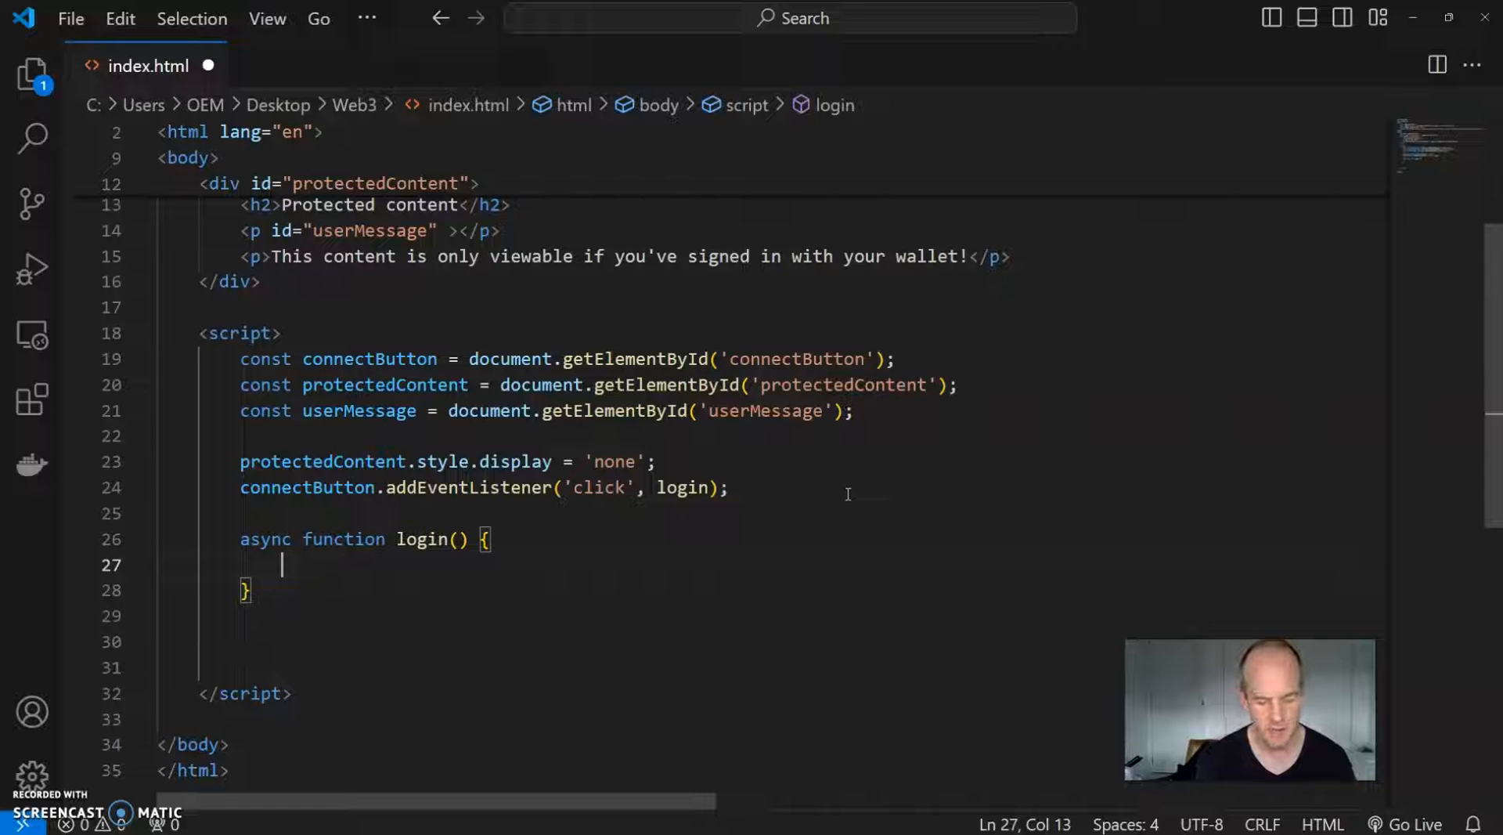
text(if() {)
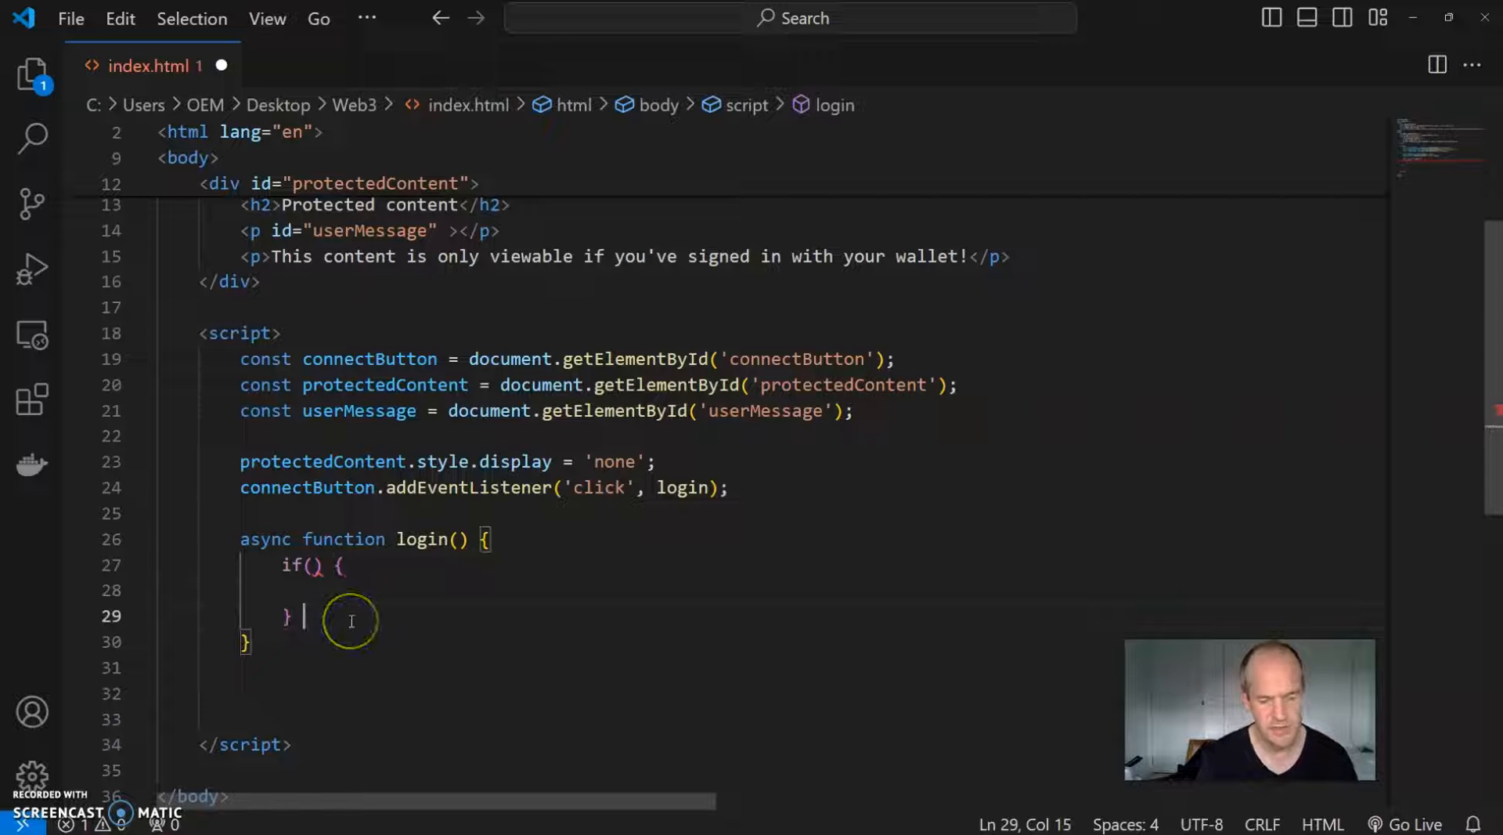
text(else {})
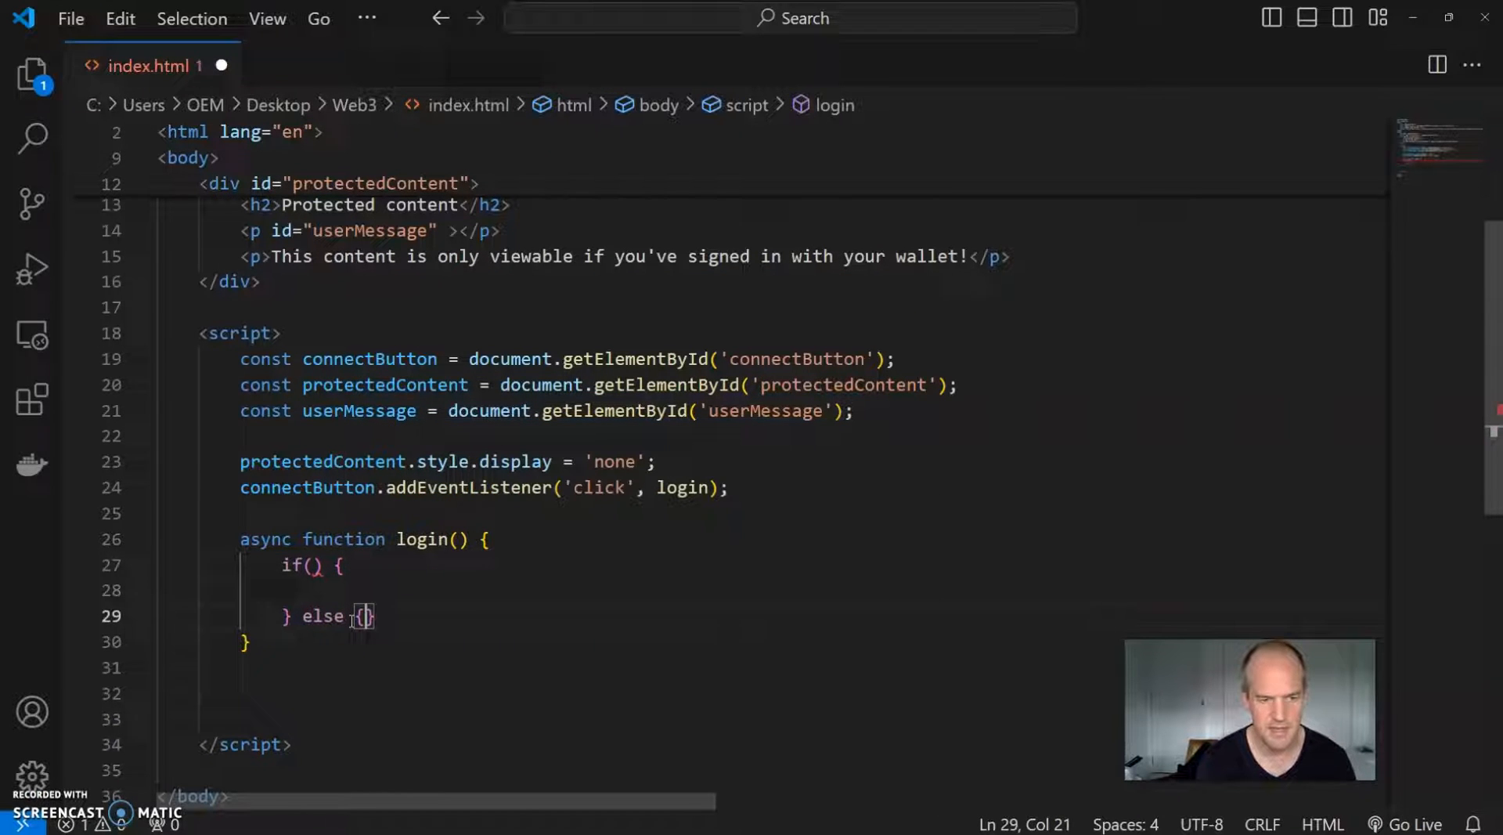
Step: Make the else branch alert "Metamask is not installed. Please install it" and start writing the if condition
text(alert("M)
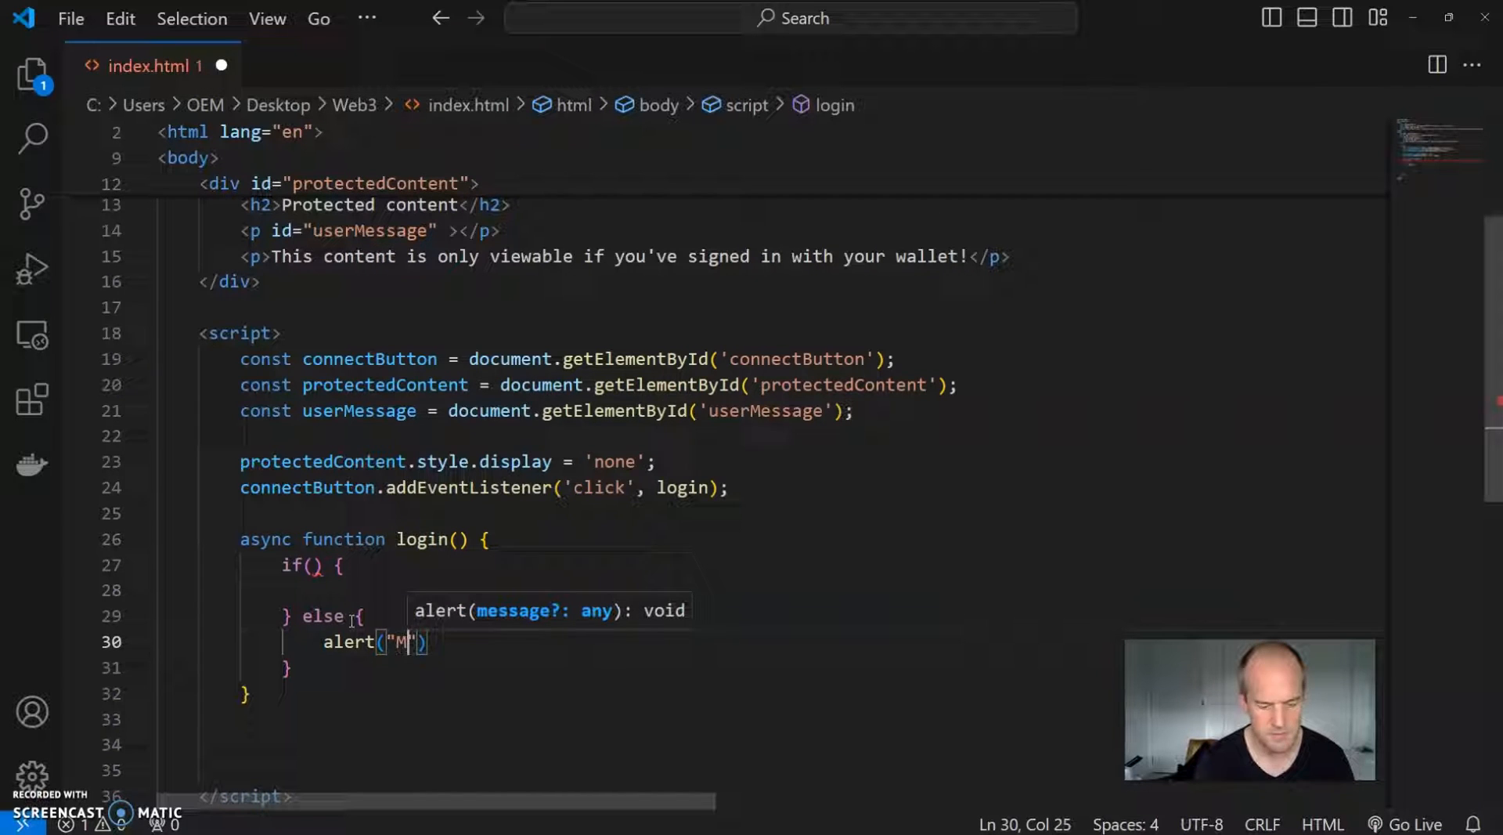
text(etamask is n)
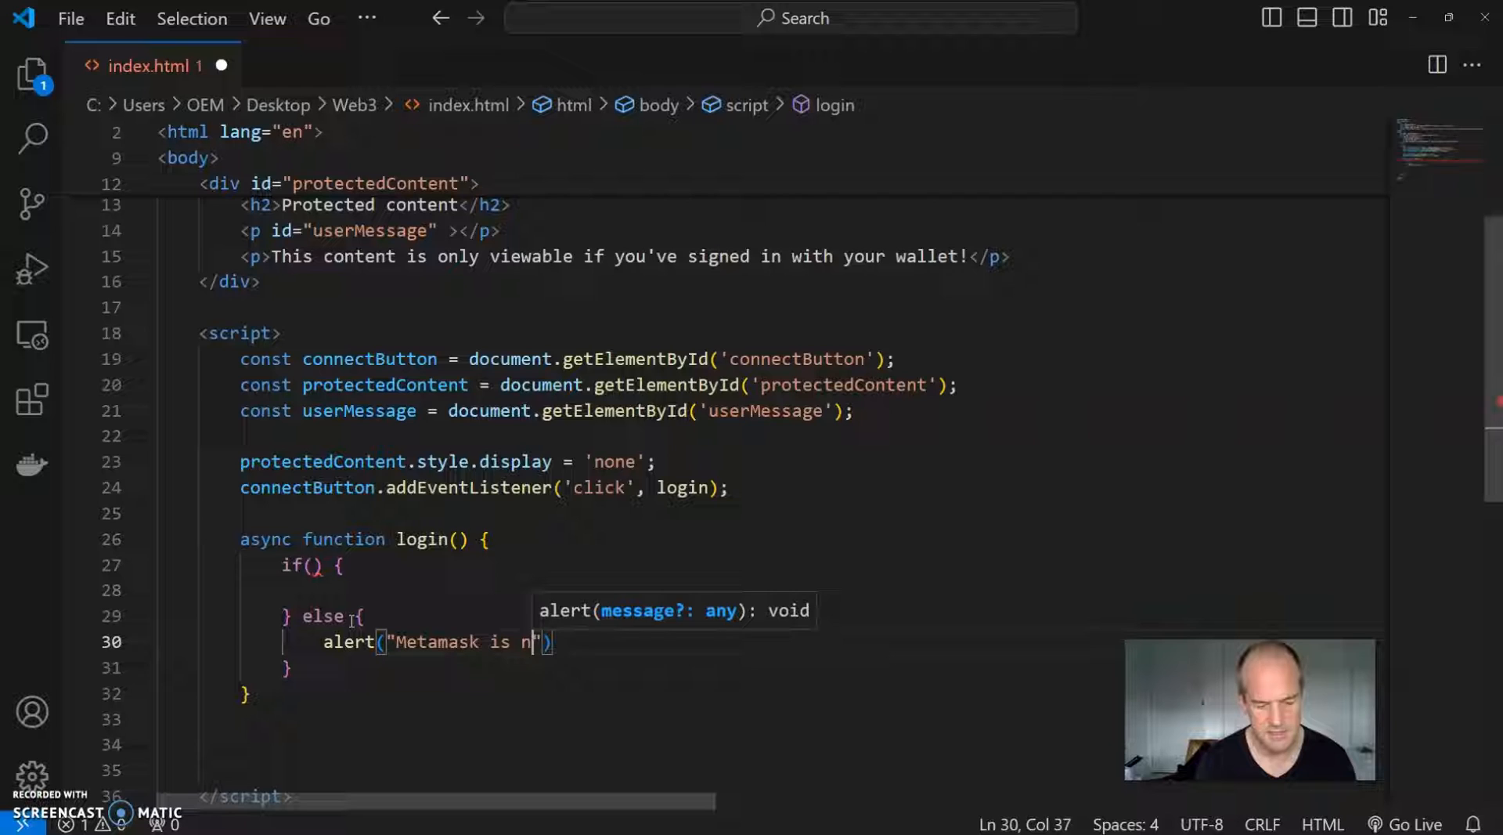
text(ot installed)
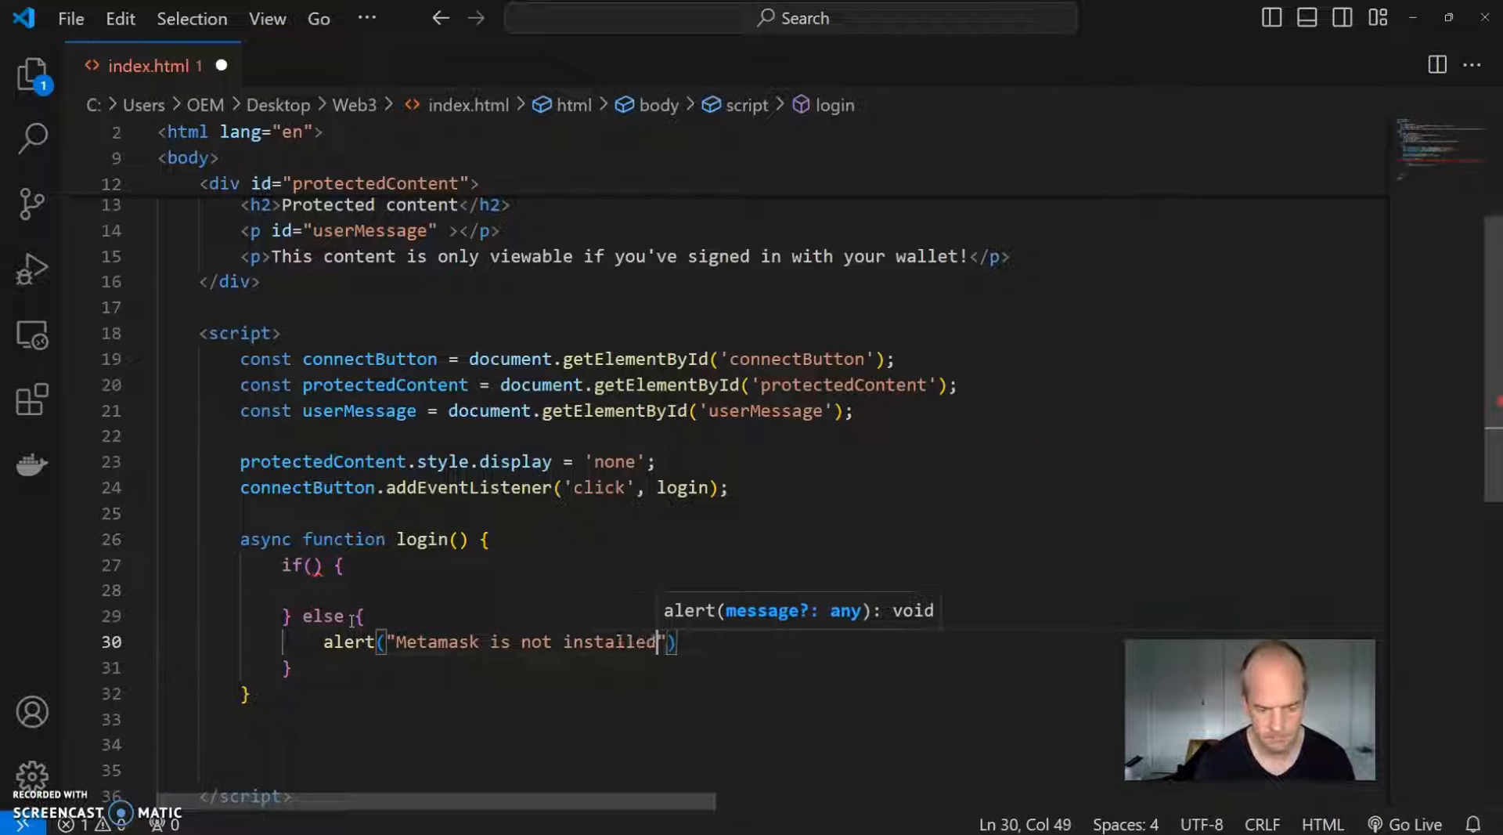
text(. Please)
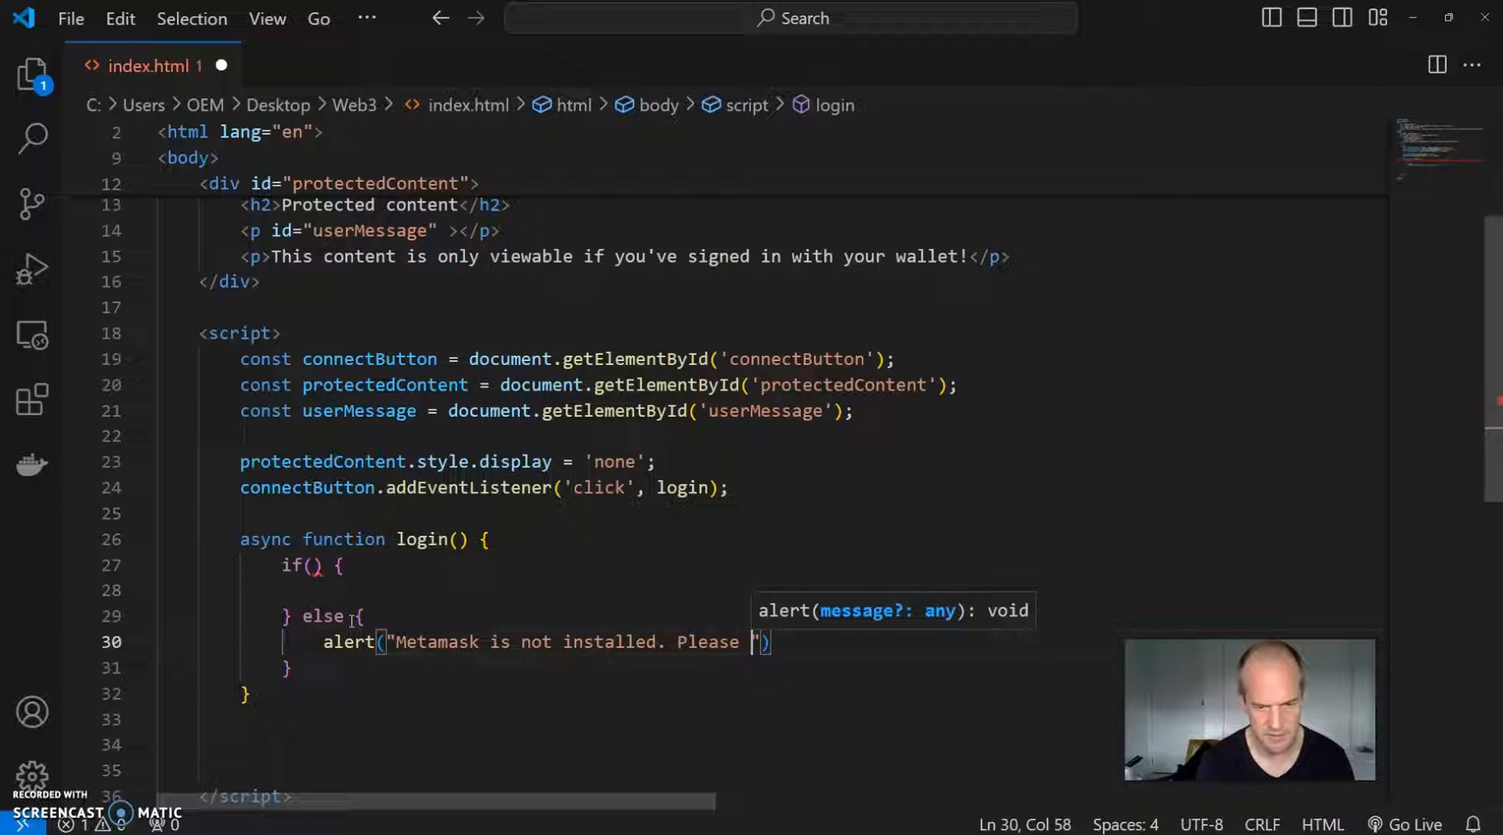
text(int)
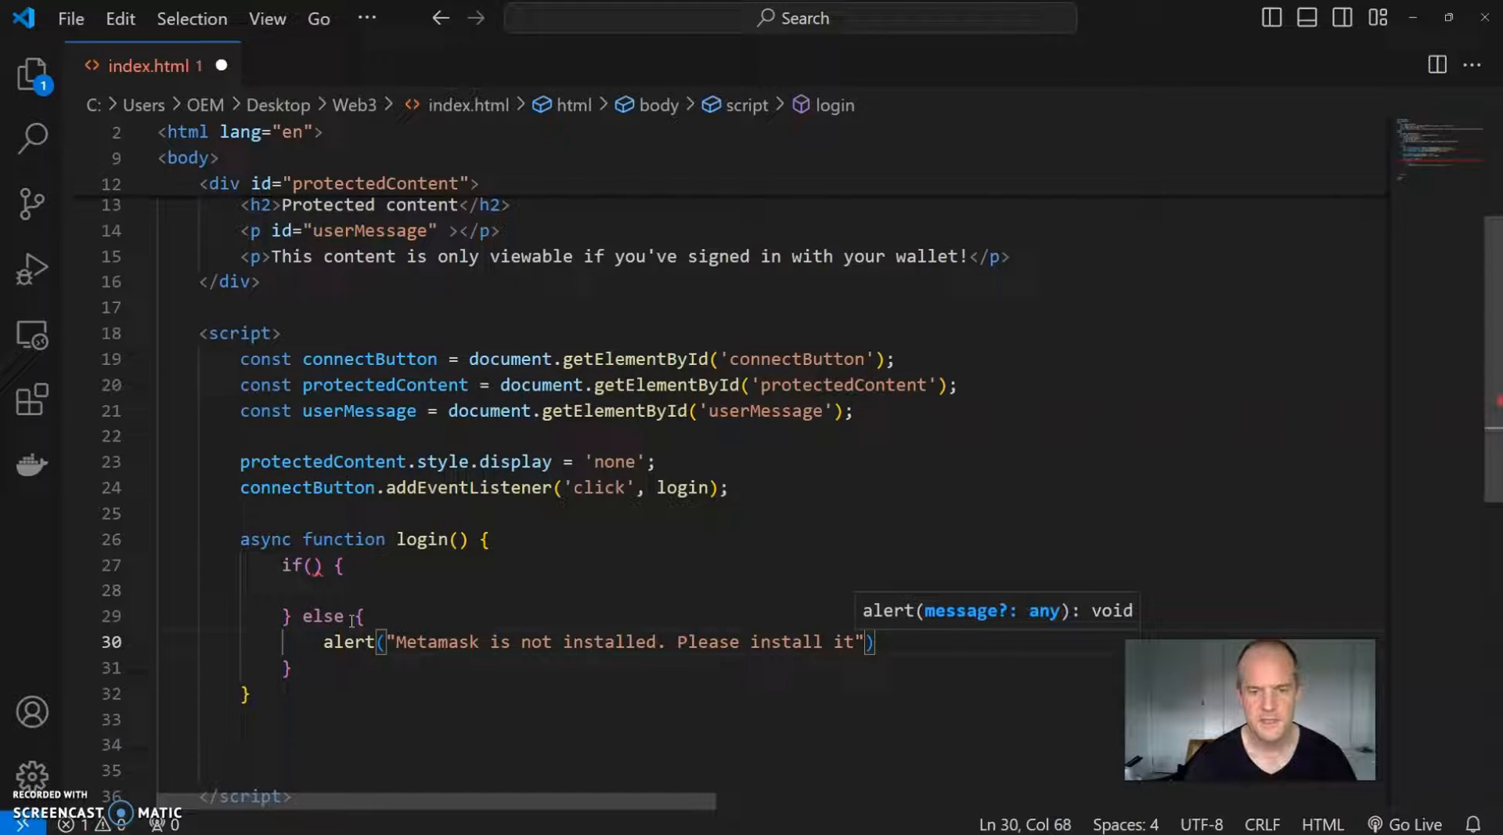
text(;)
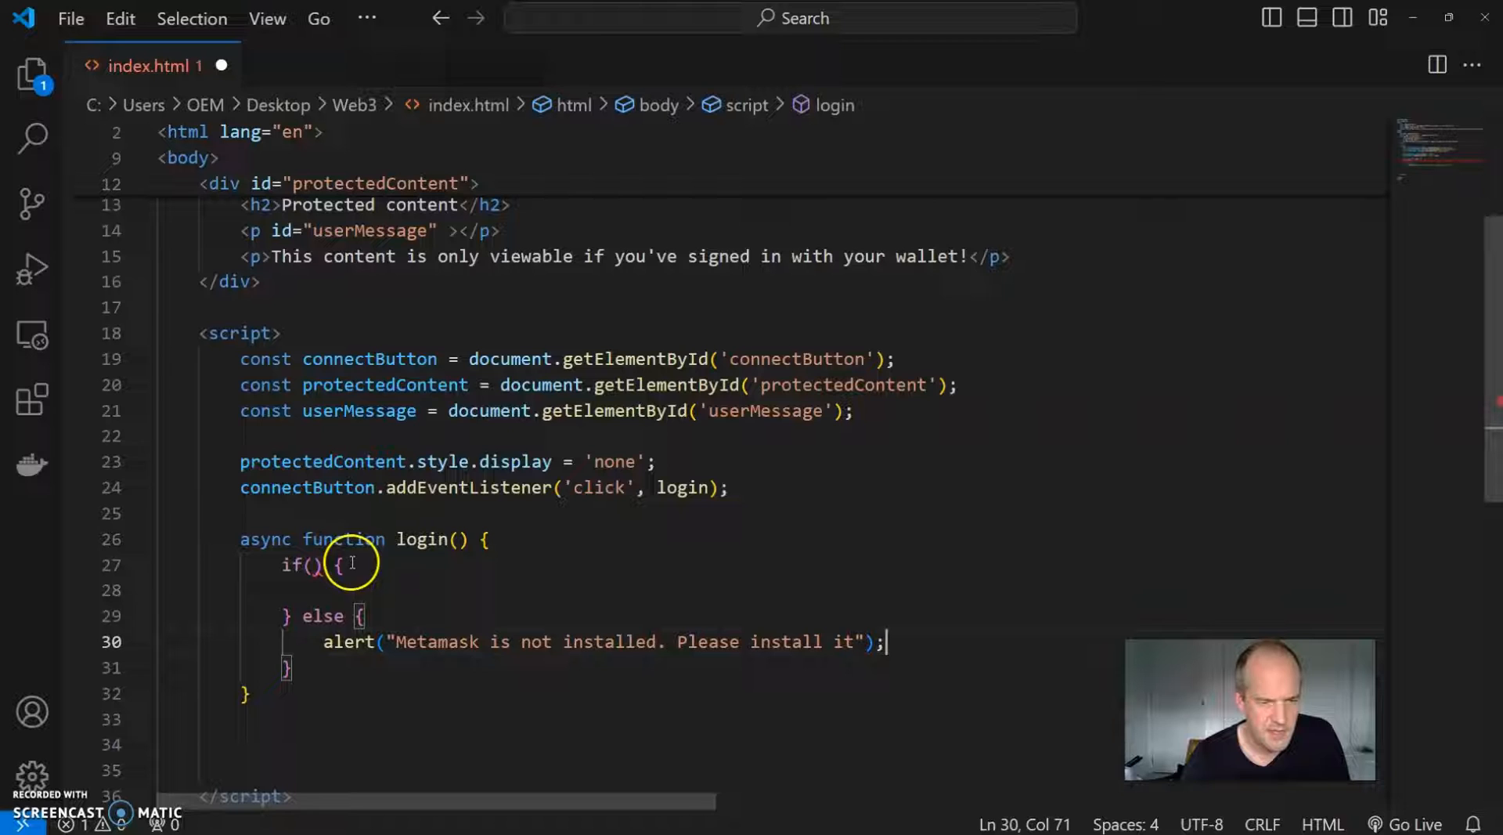
click(323, 565)
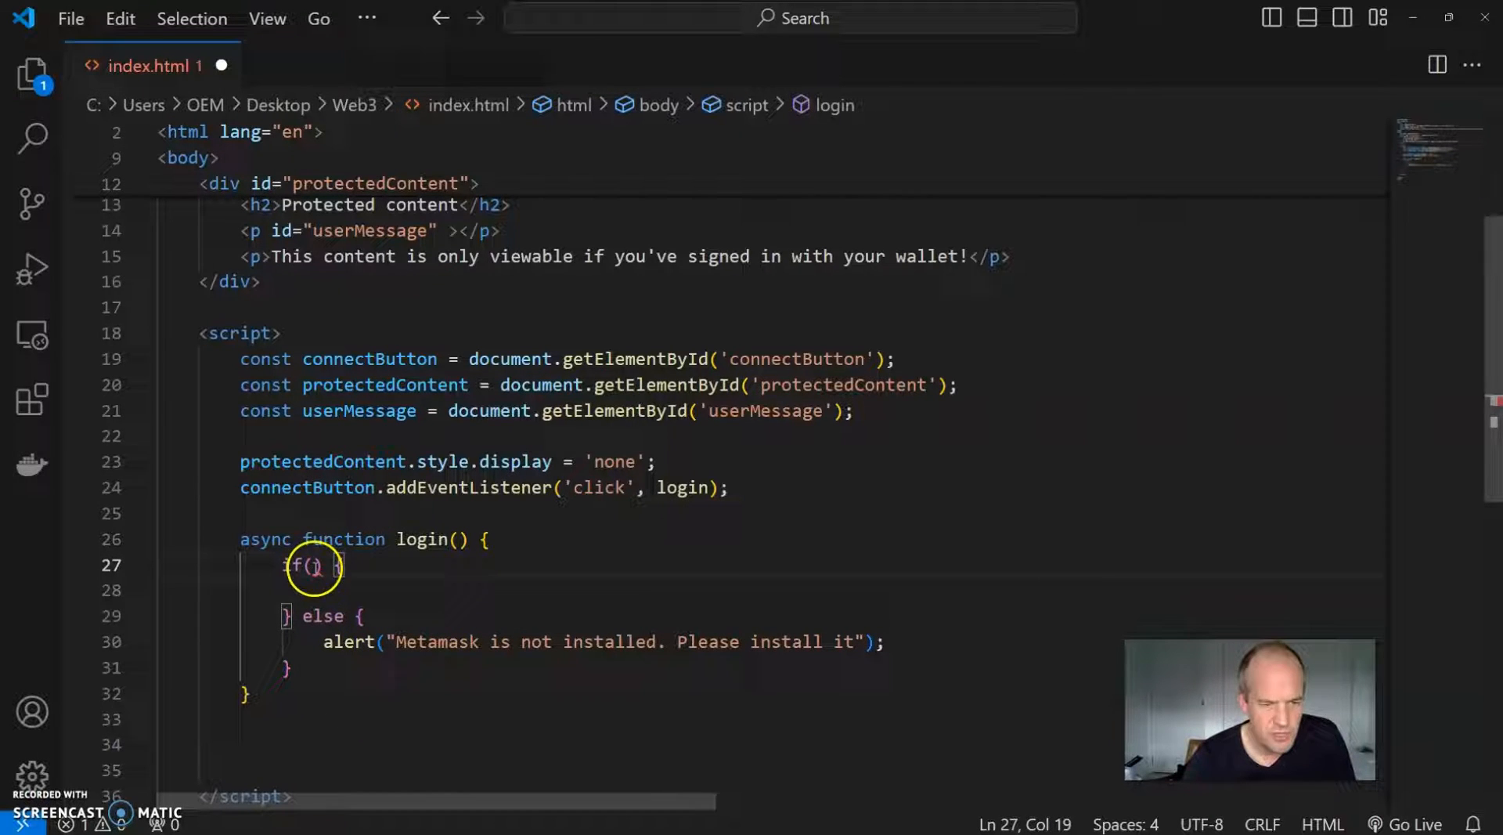
text(if)
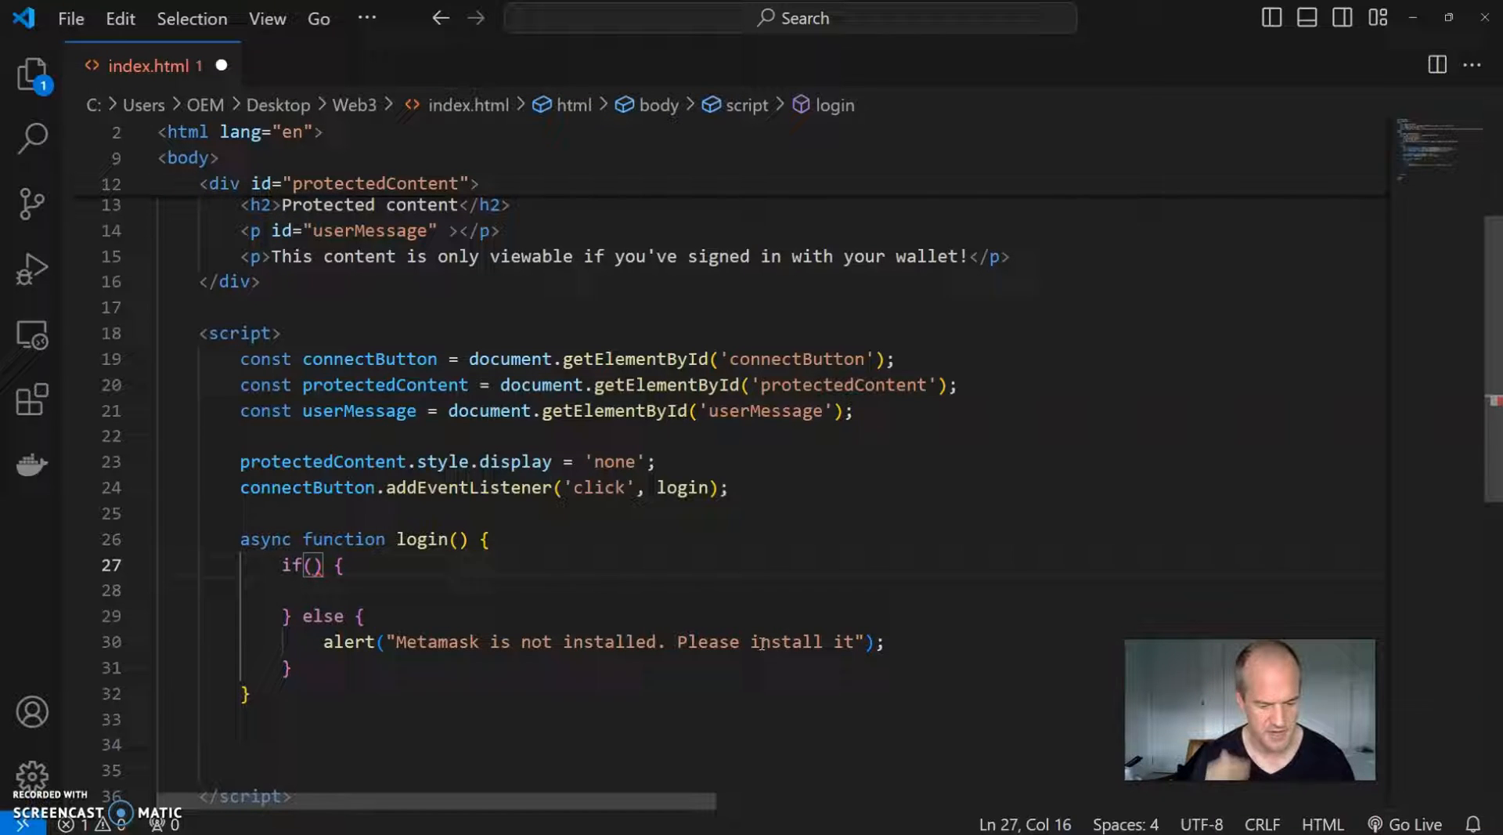
Step: Write the condition typeof window.ethers !== 'undefined' in the login if check
text(type)
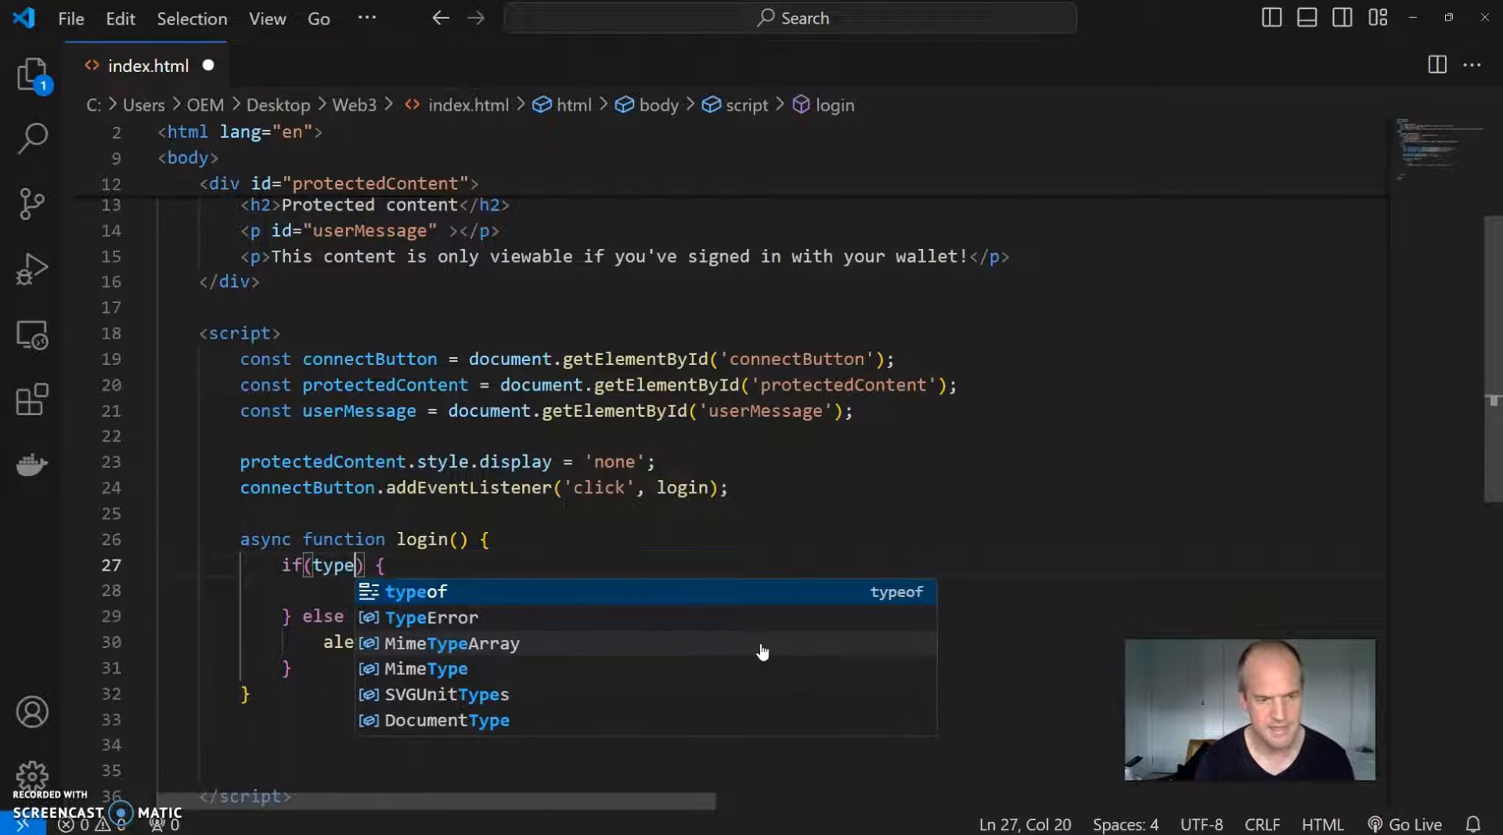
key(Tab)
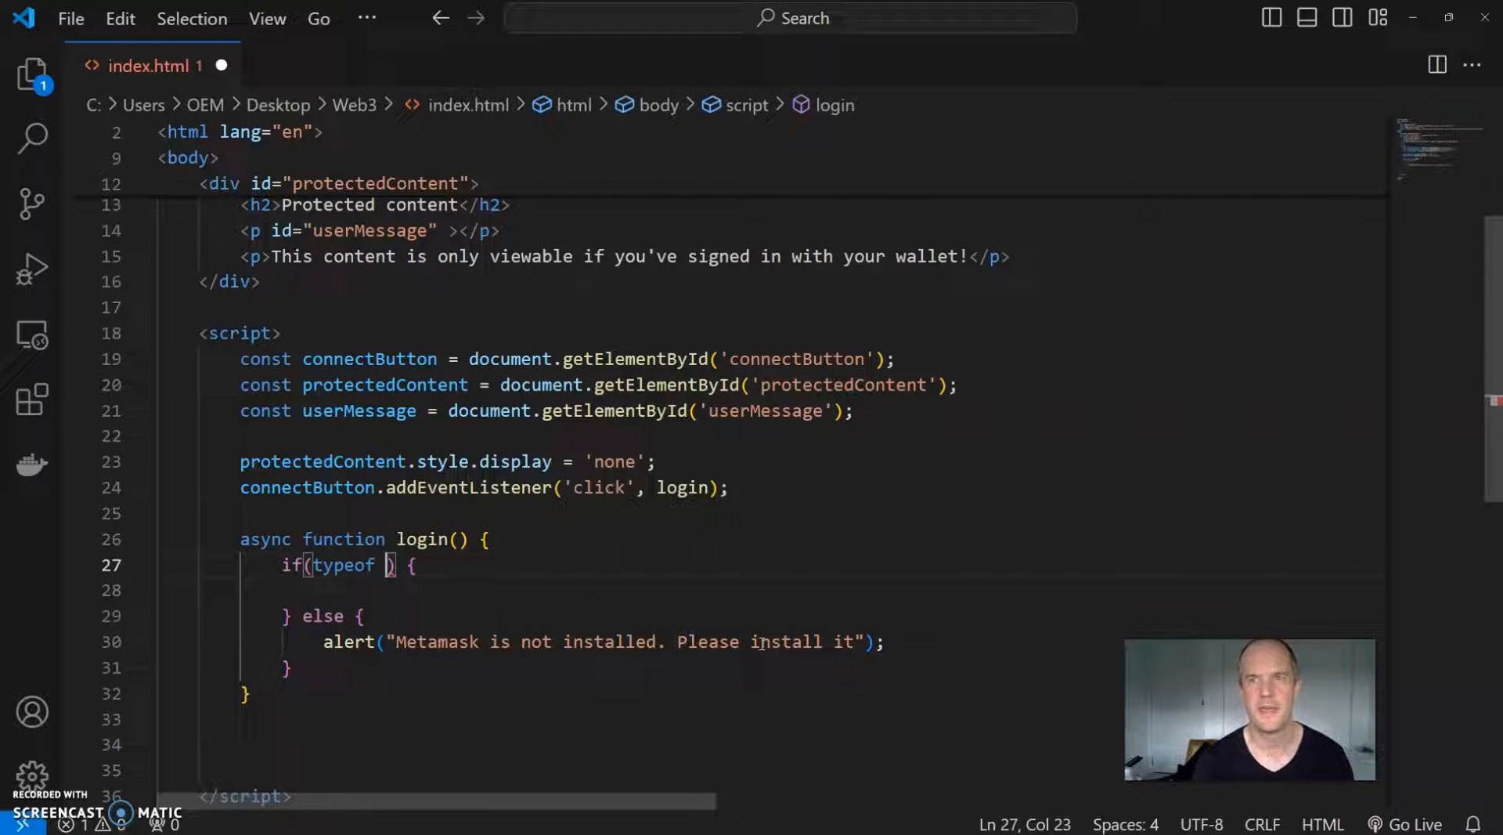
text(w)
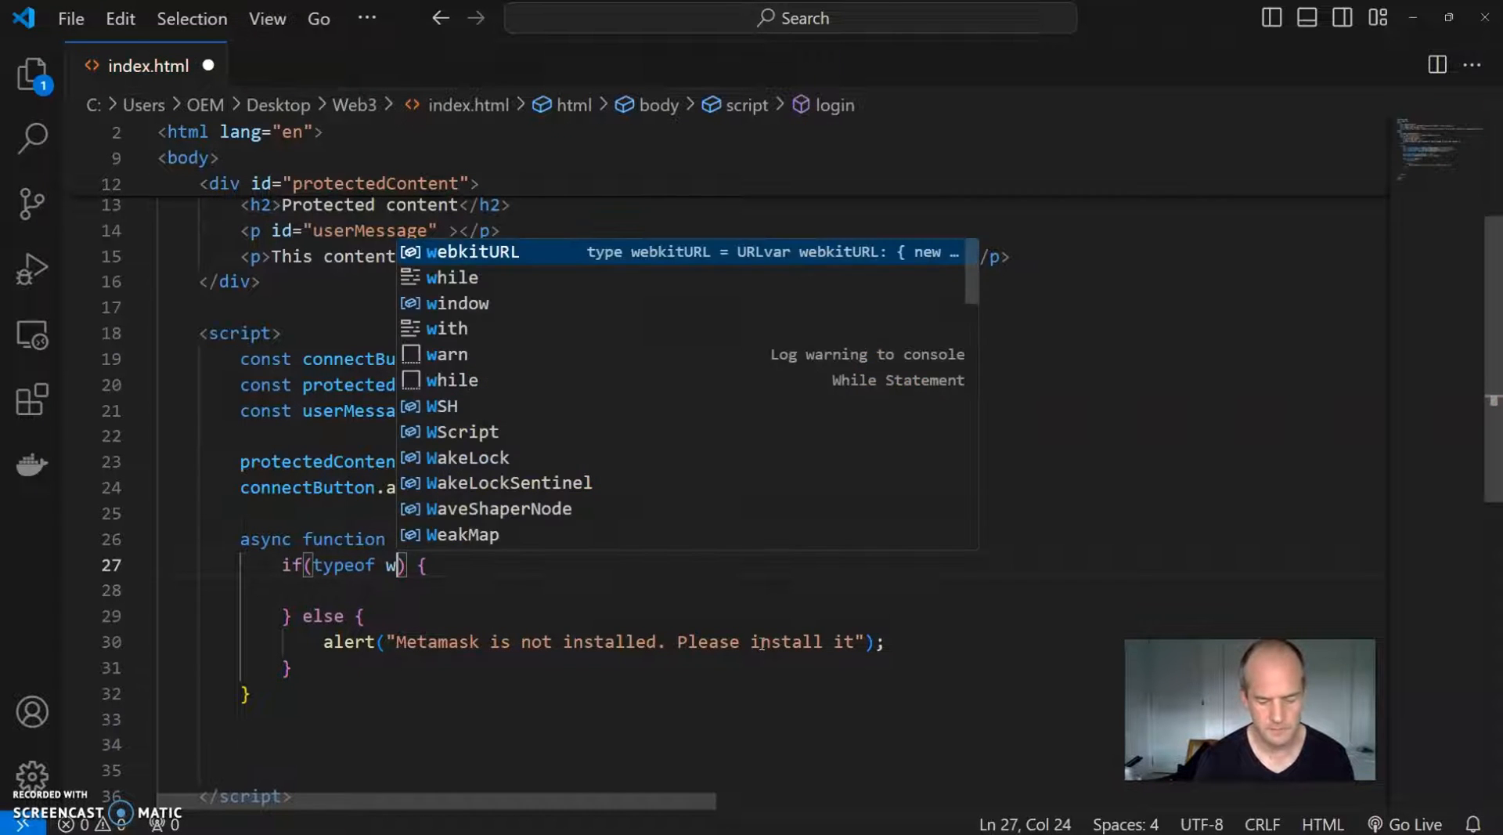
text(indow.et)
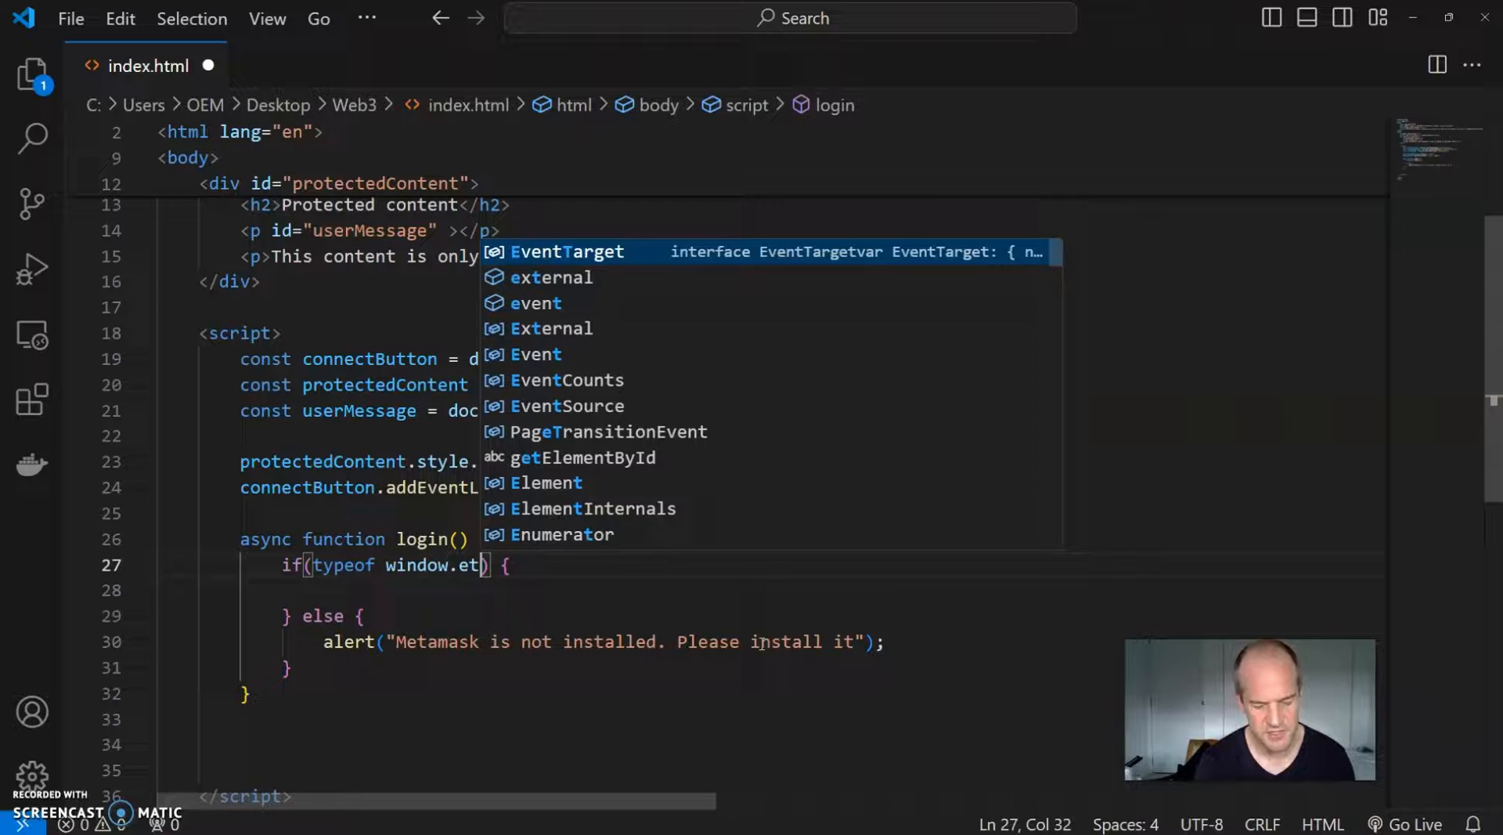
text(hers)
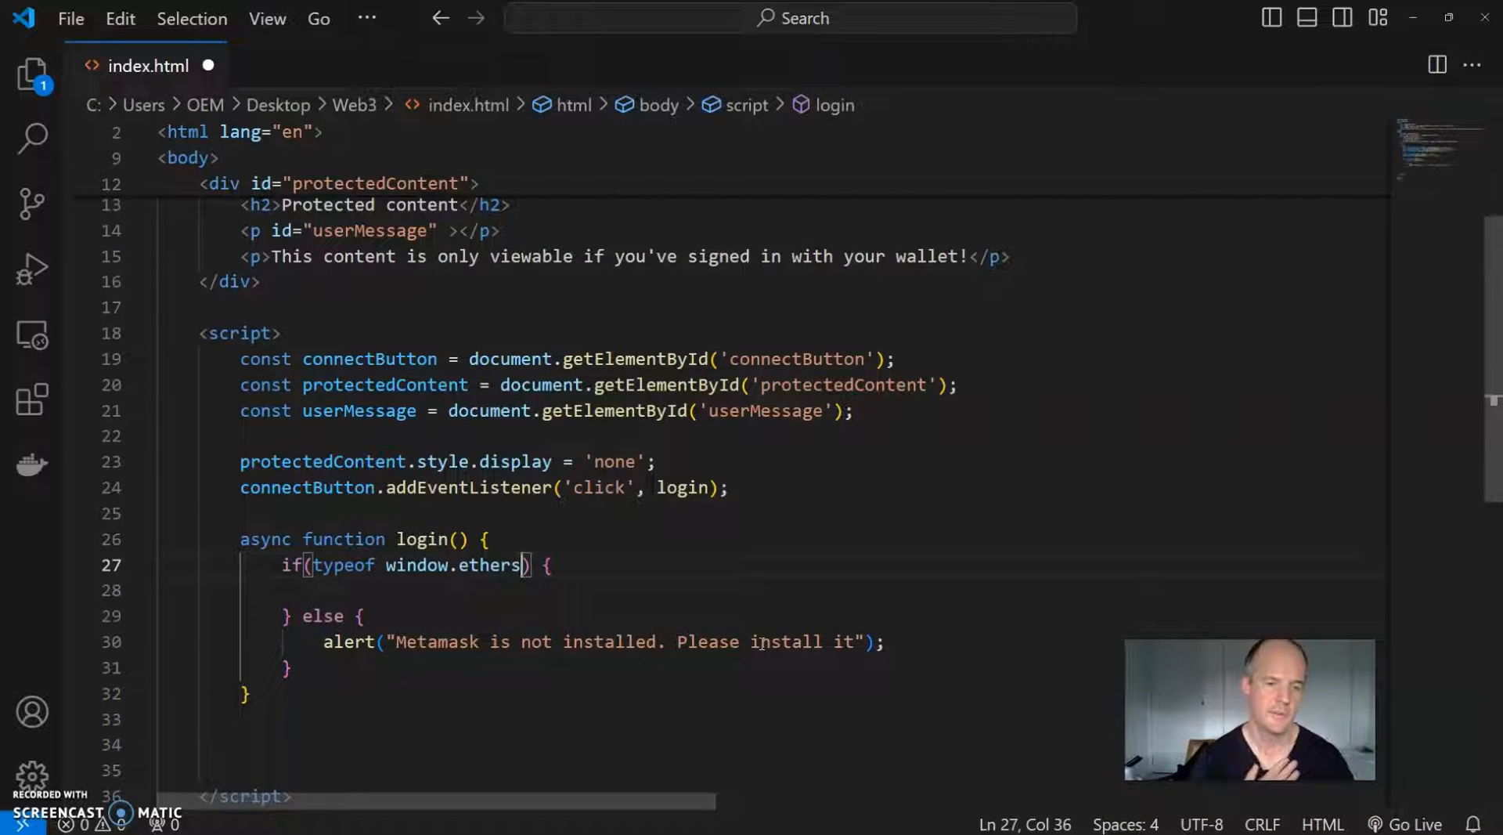
text(" ")
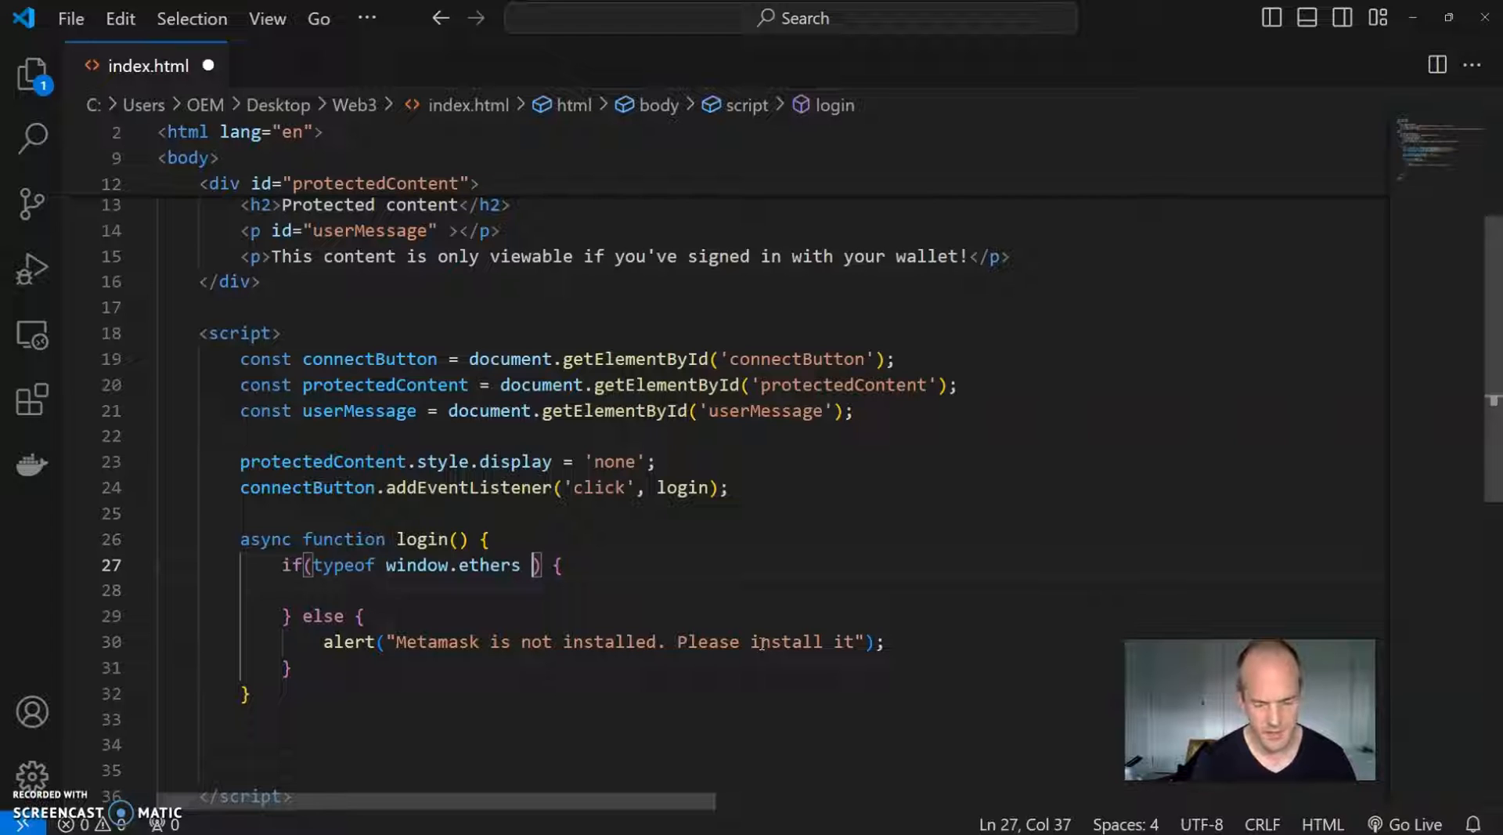
text(!==')
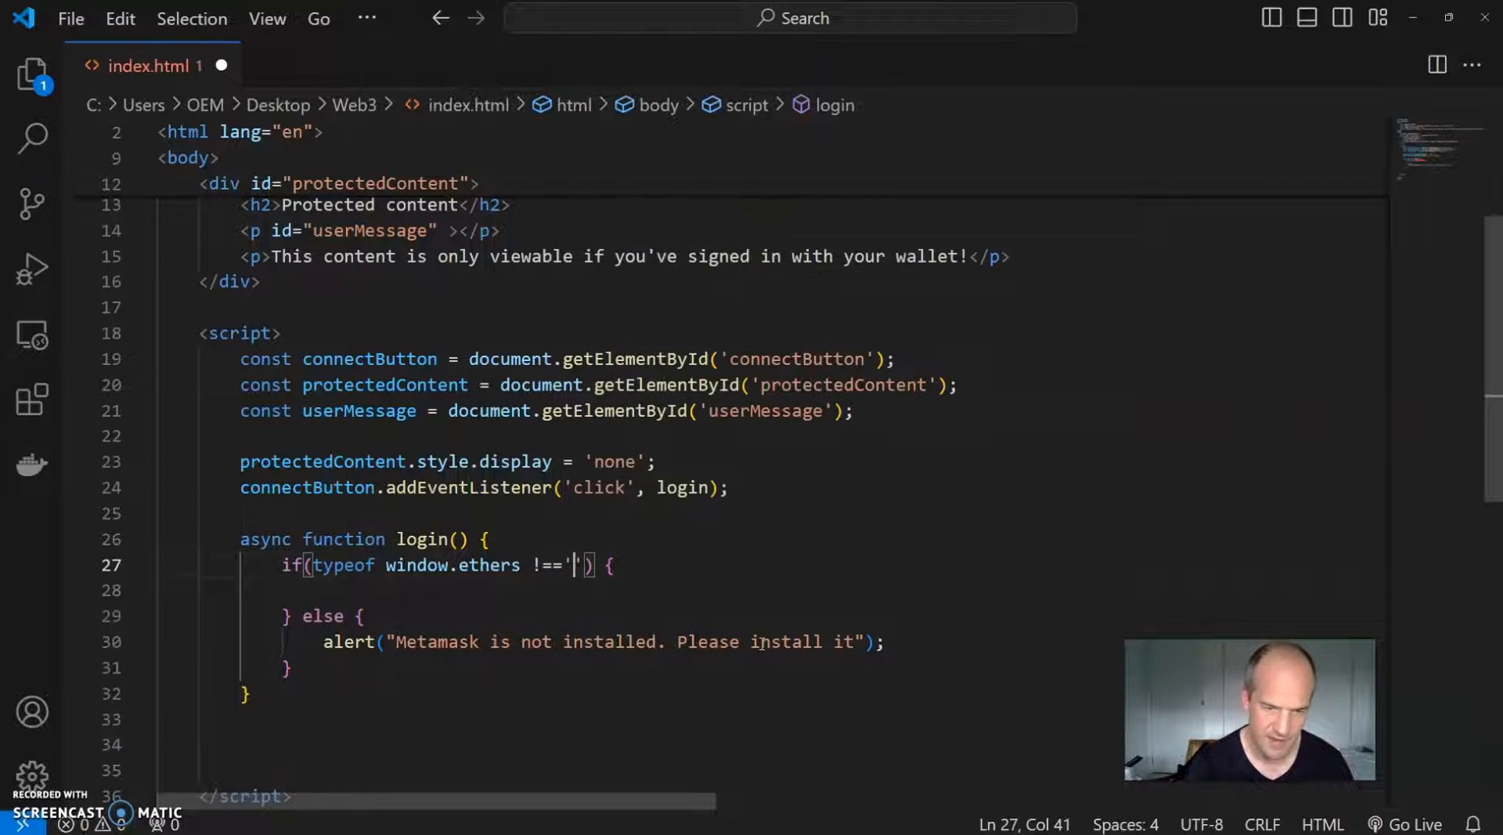
text(undefined)
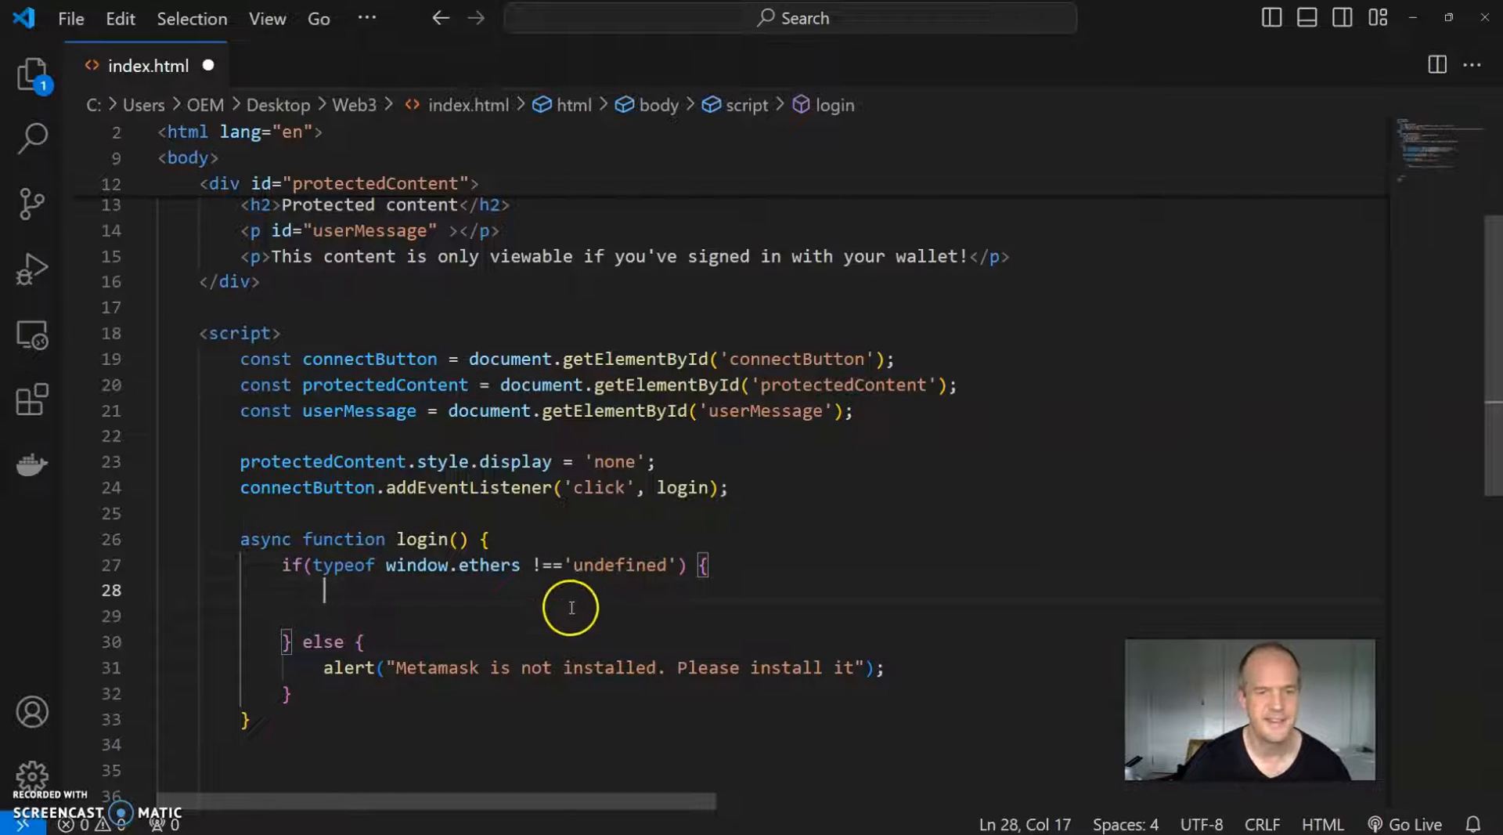
Step: Inside the check, start const provider = new ethers.BrowserProvider
click(533, 564)
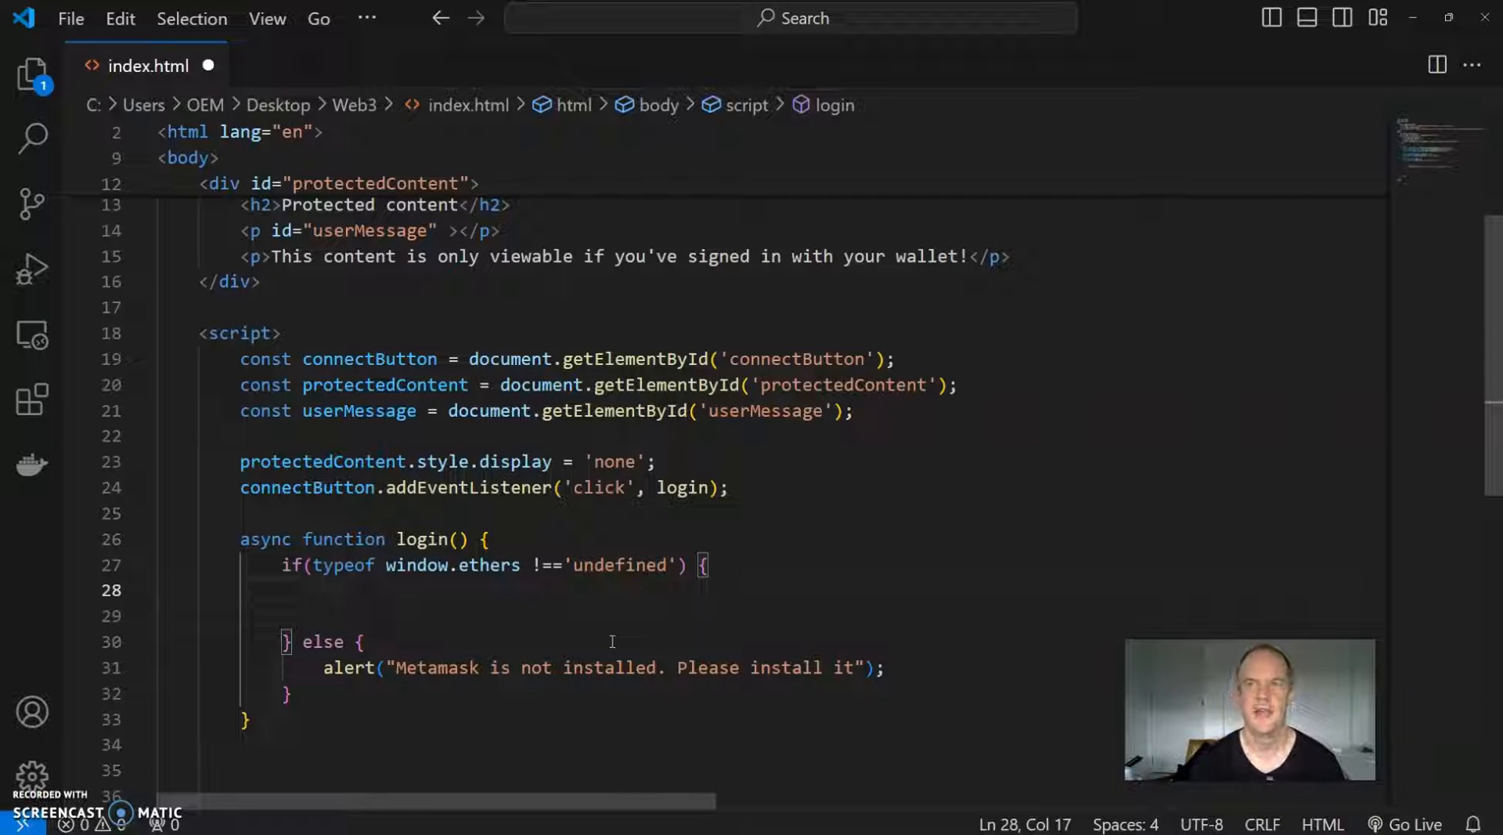
text(const)
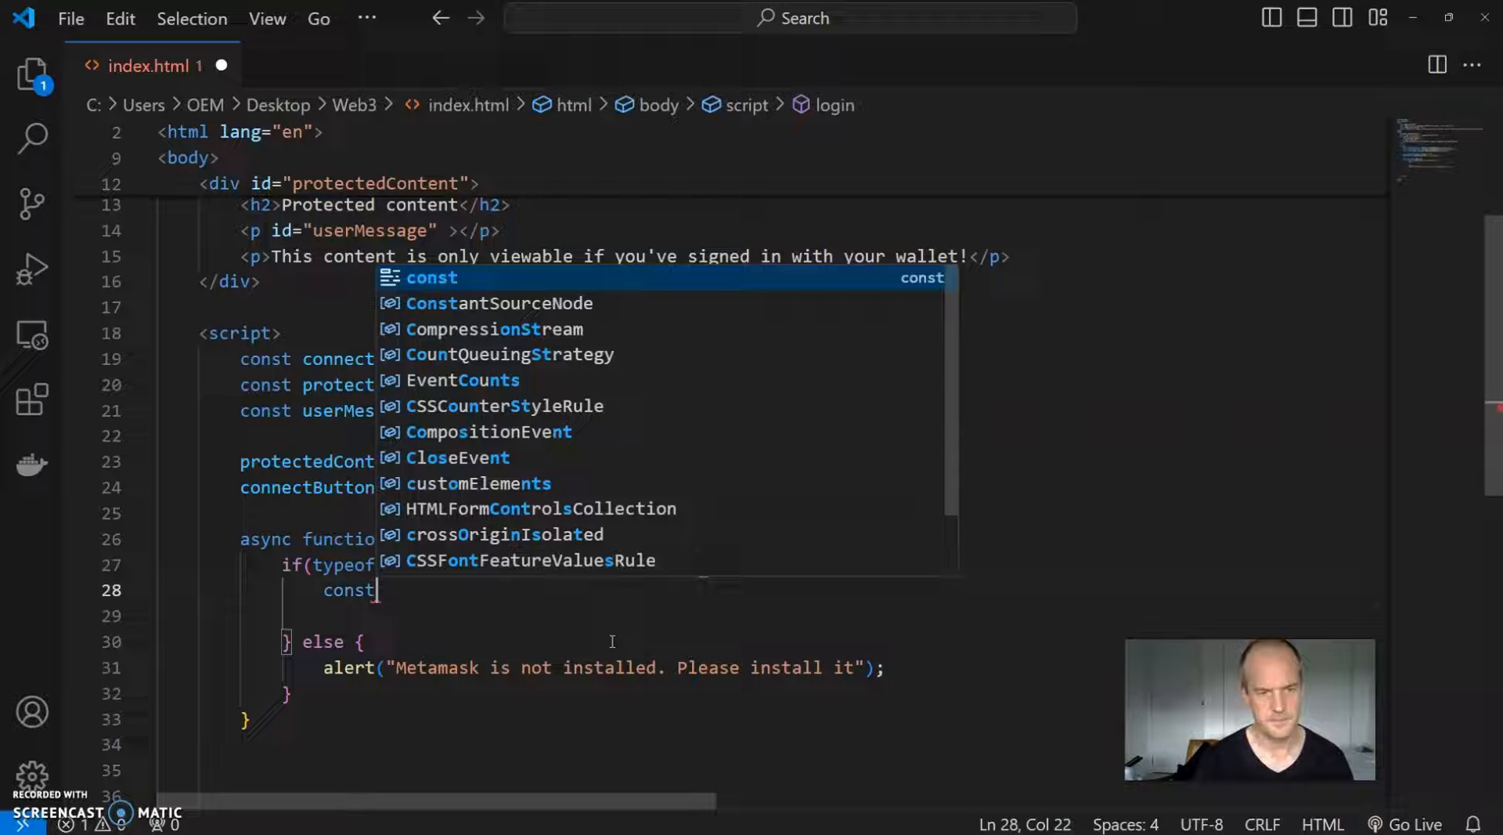
text(prov)
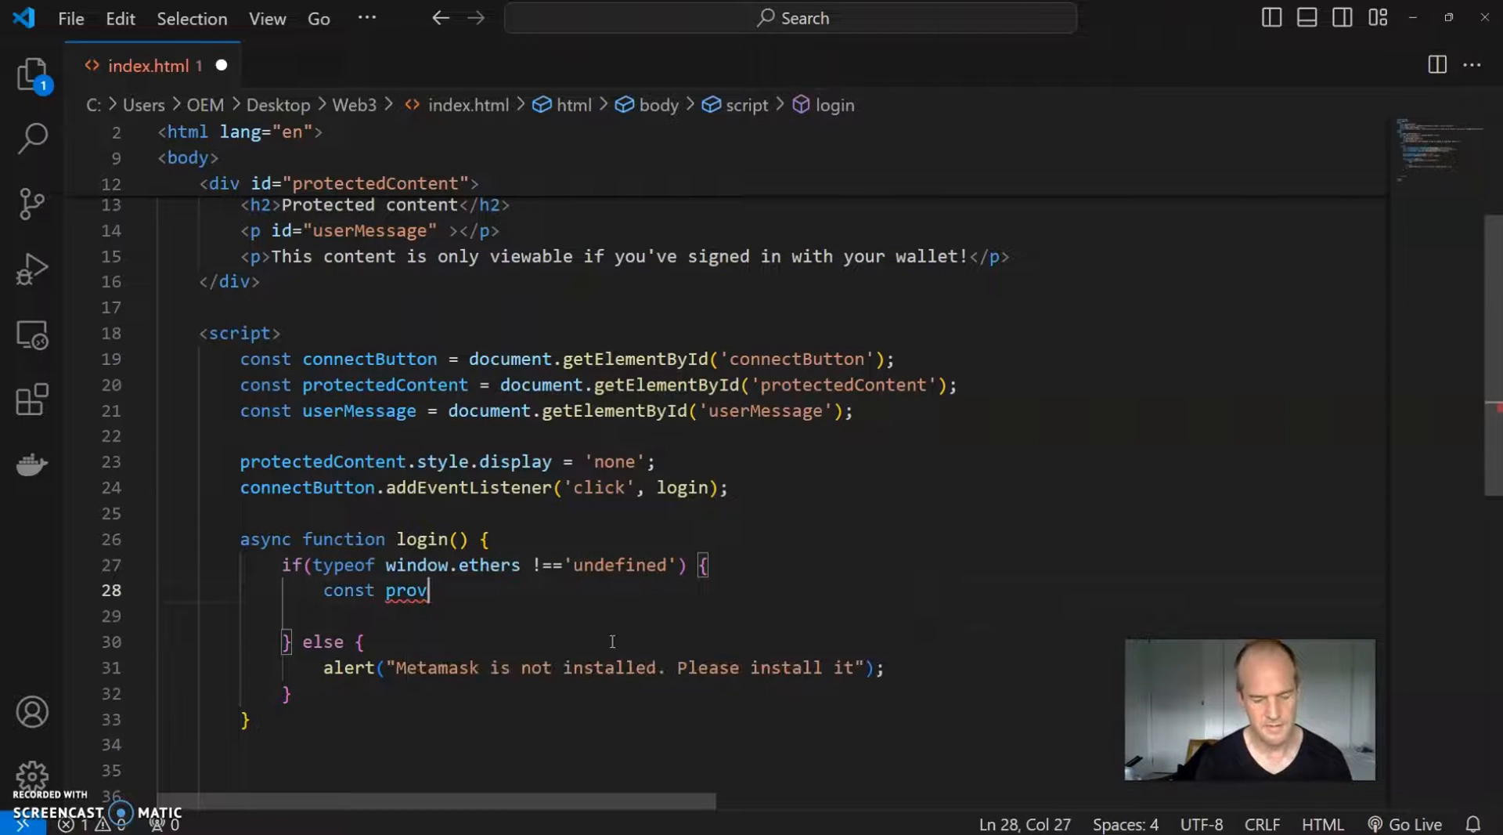
text(ider)
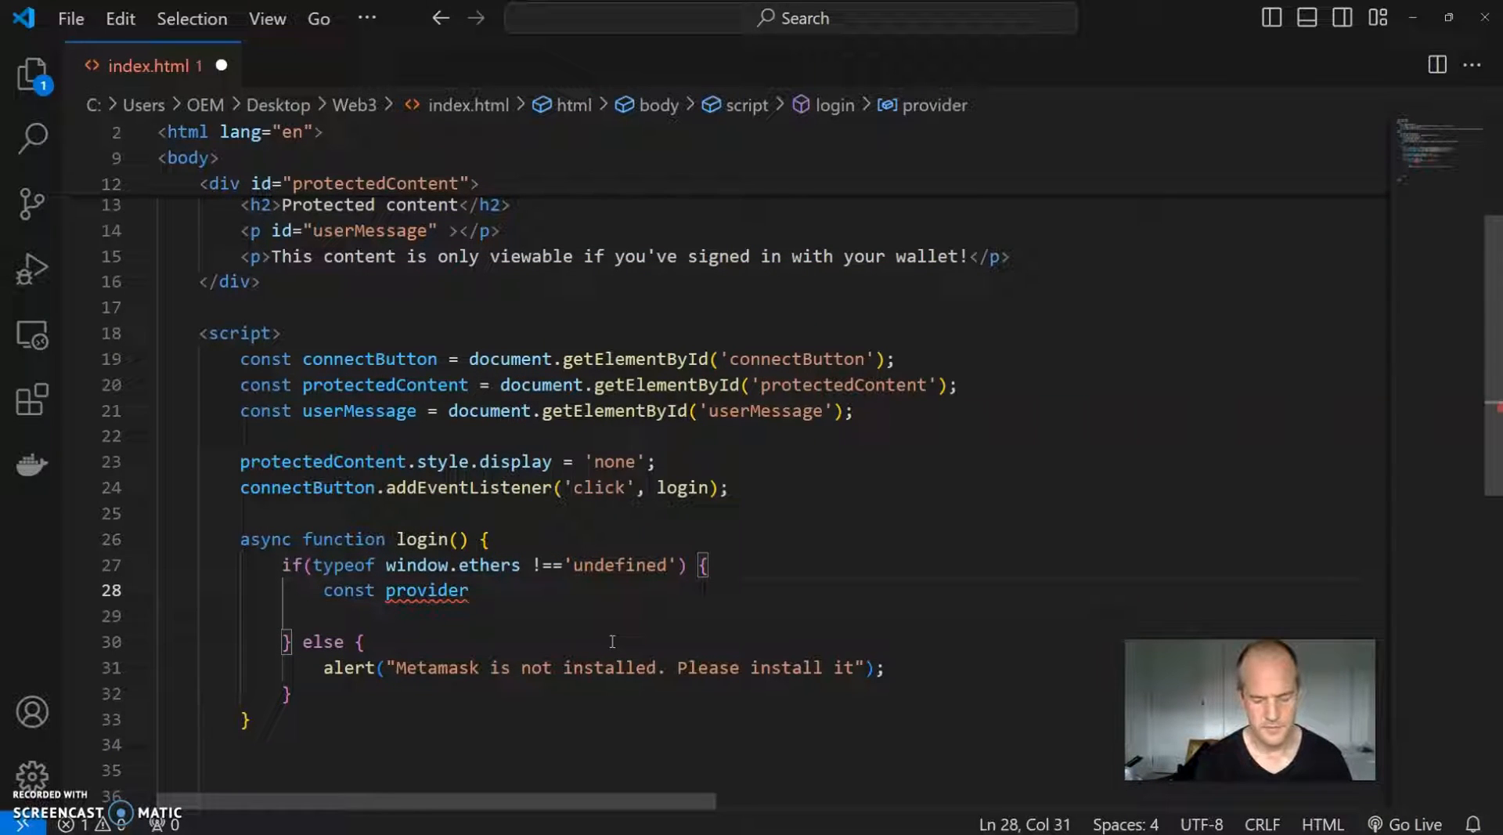
text(=)
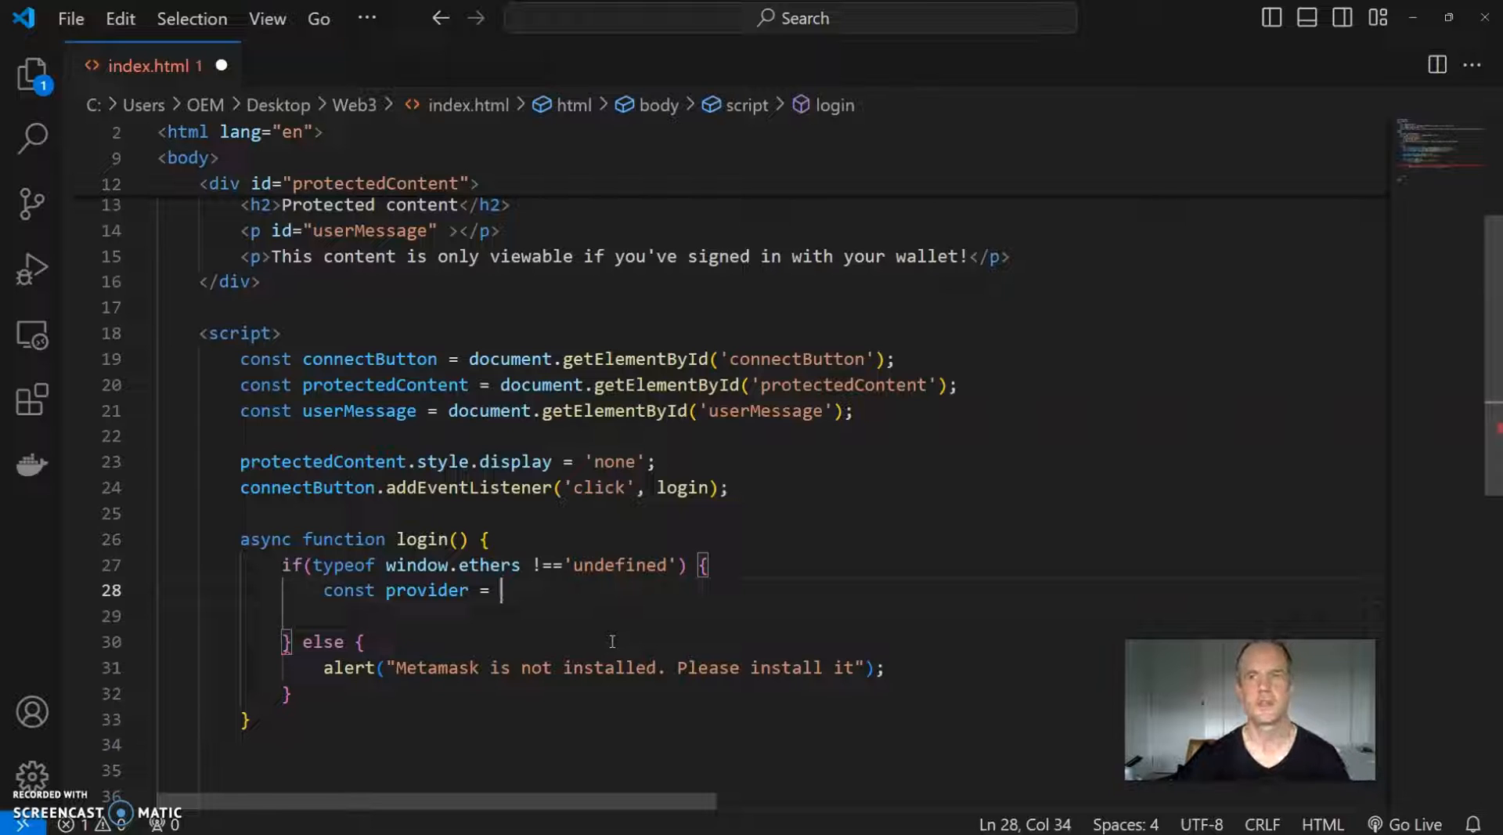
text(new)
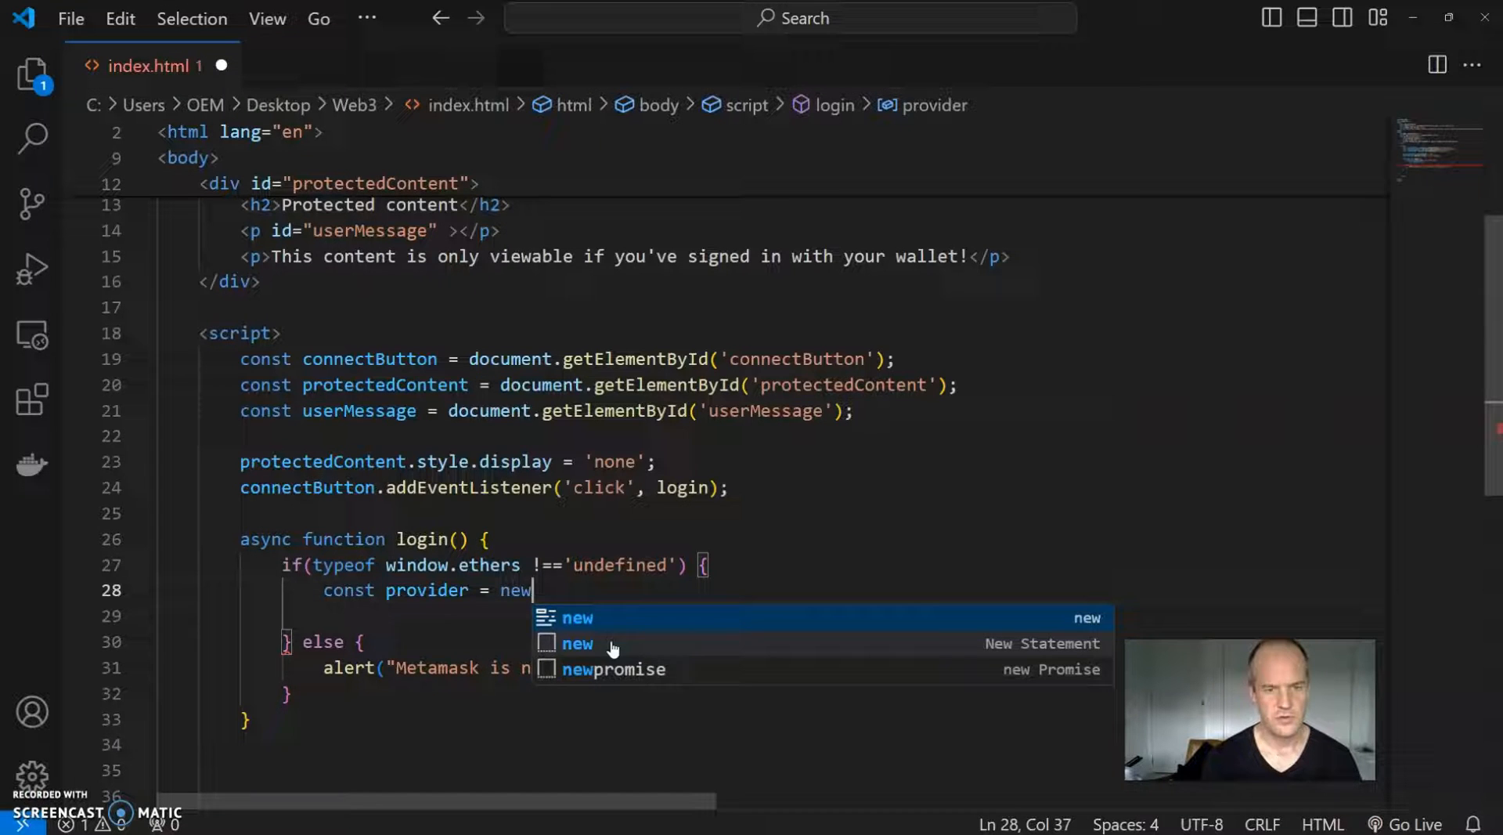
text(ethers)
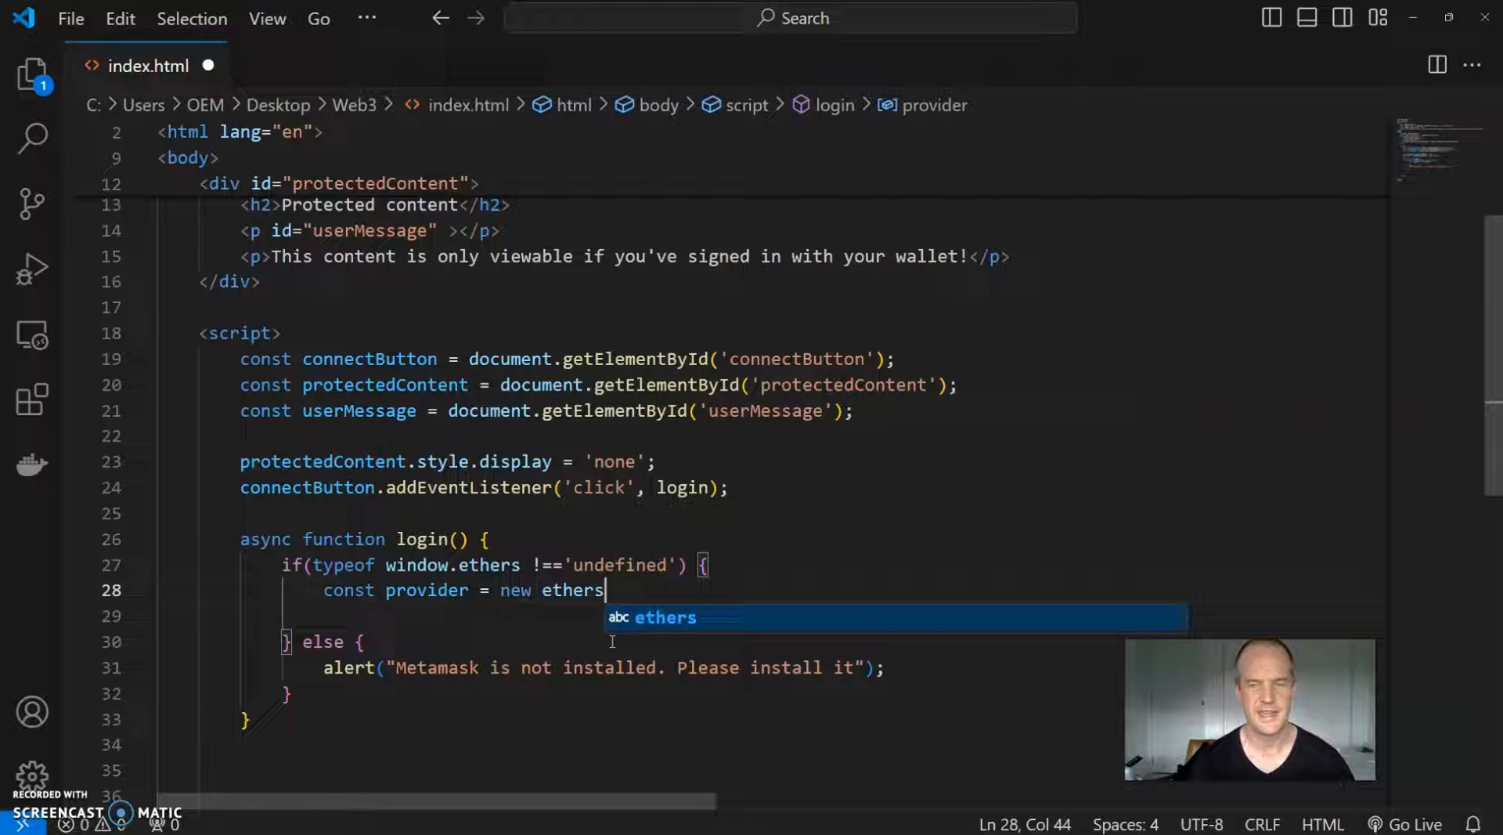
text(.B)
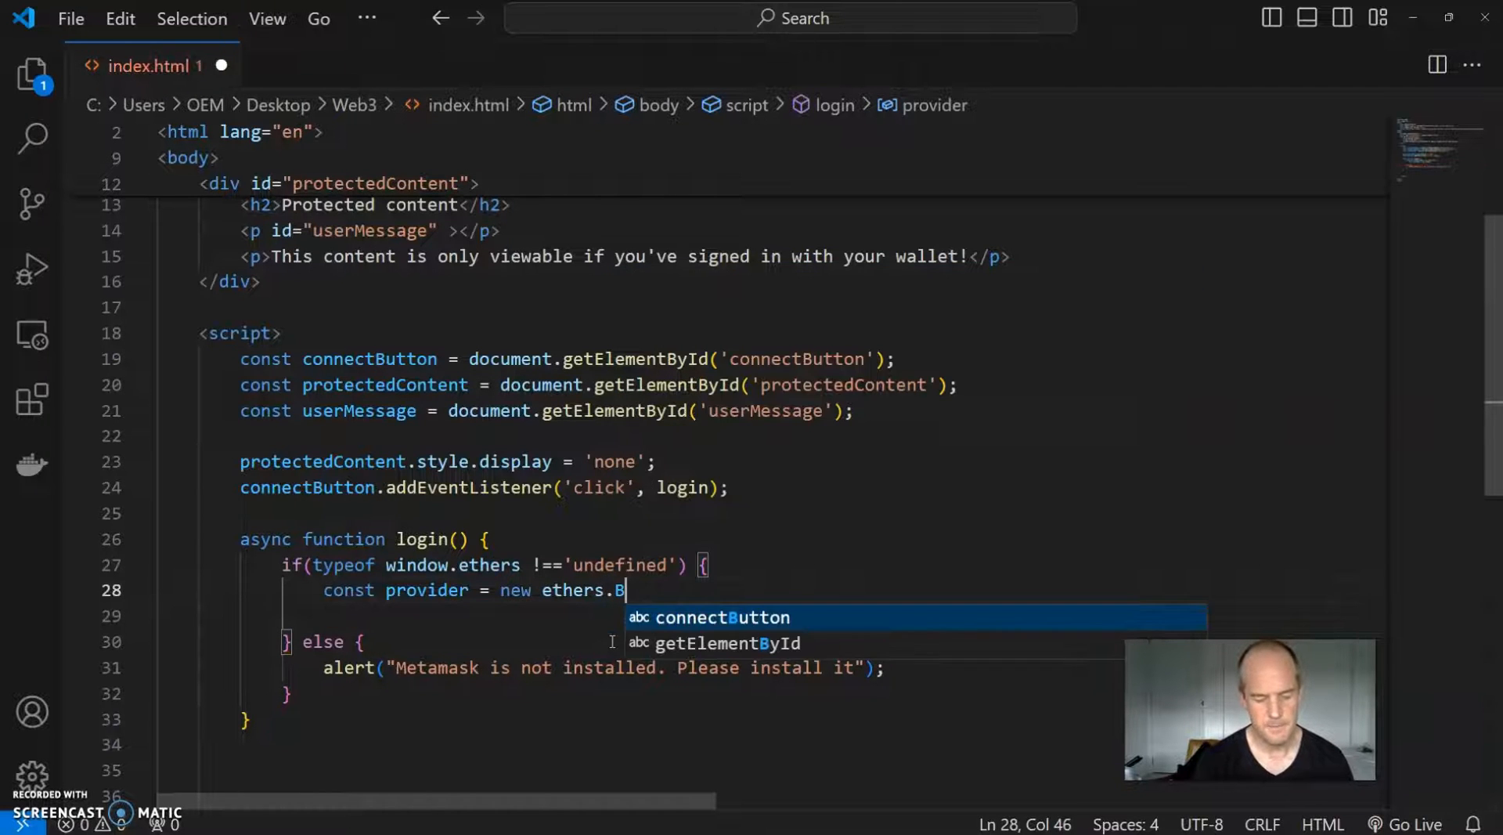
text(rowserPro)
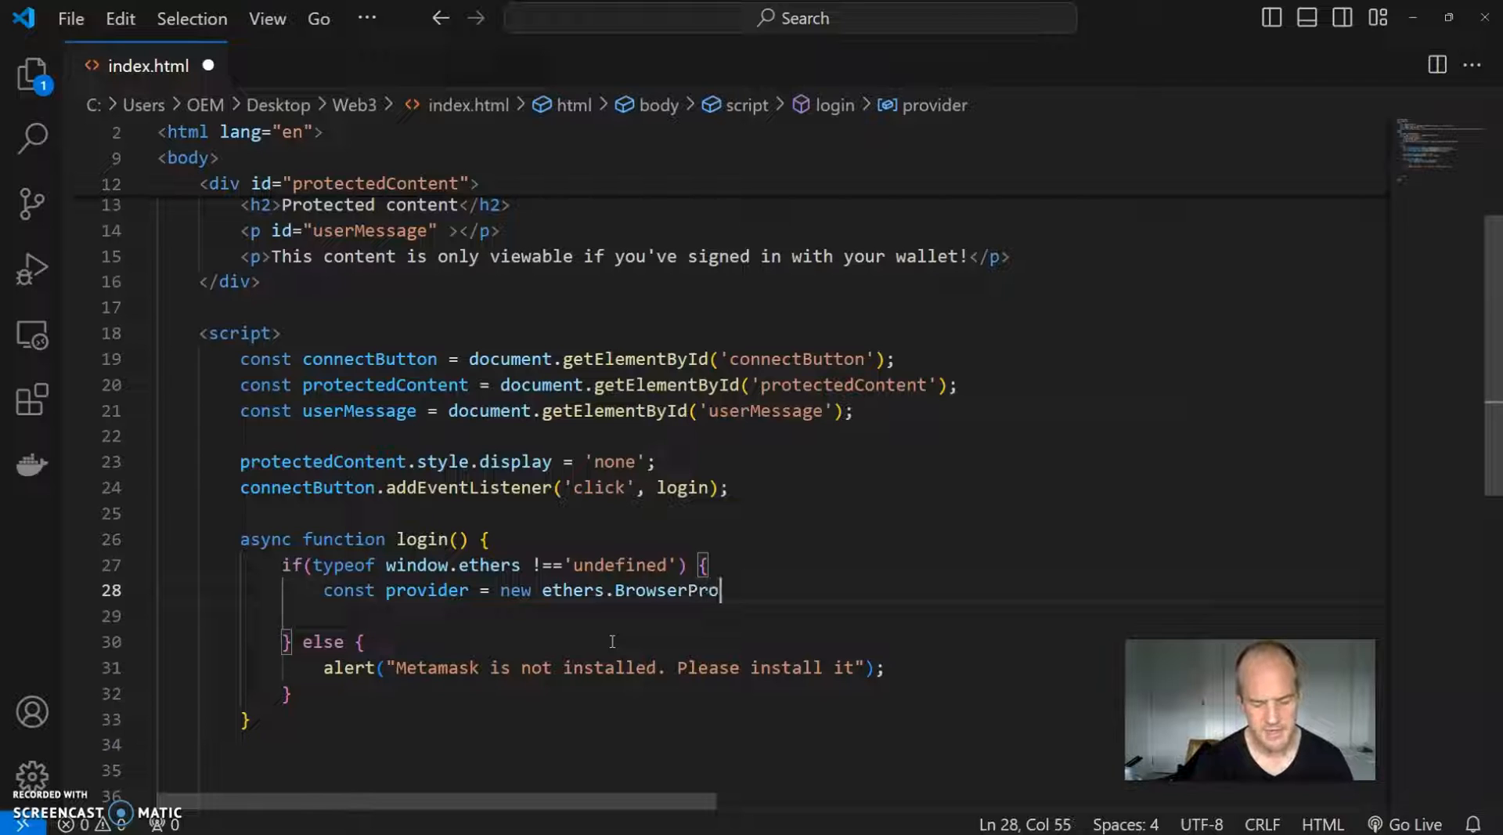
text(vider)
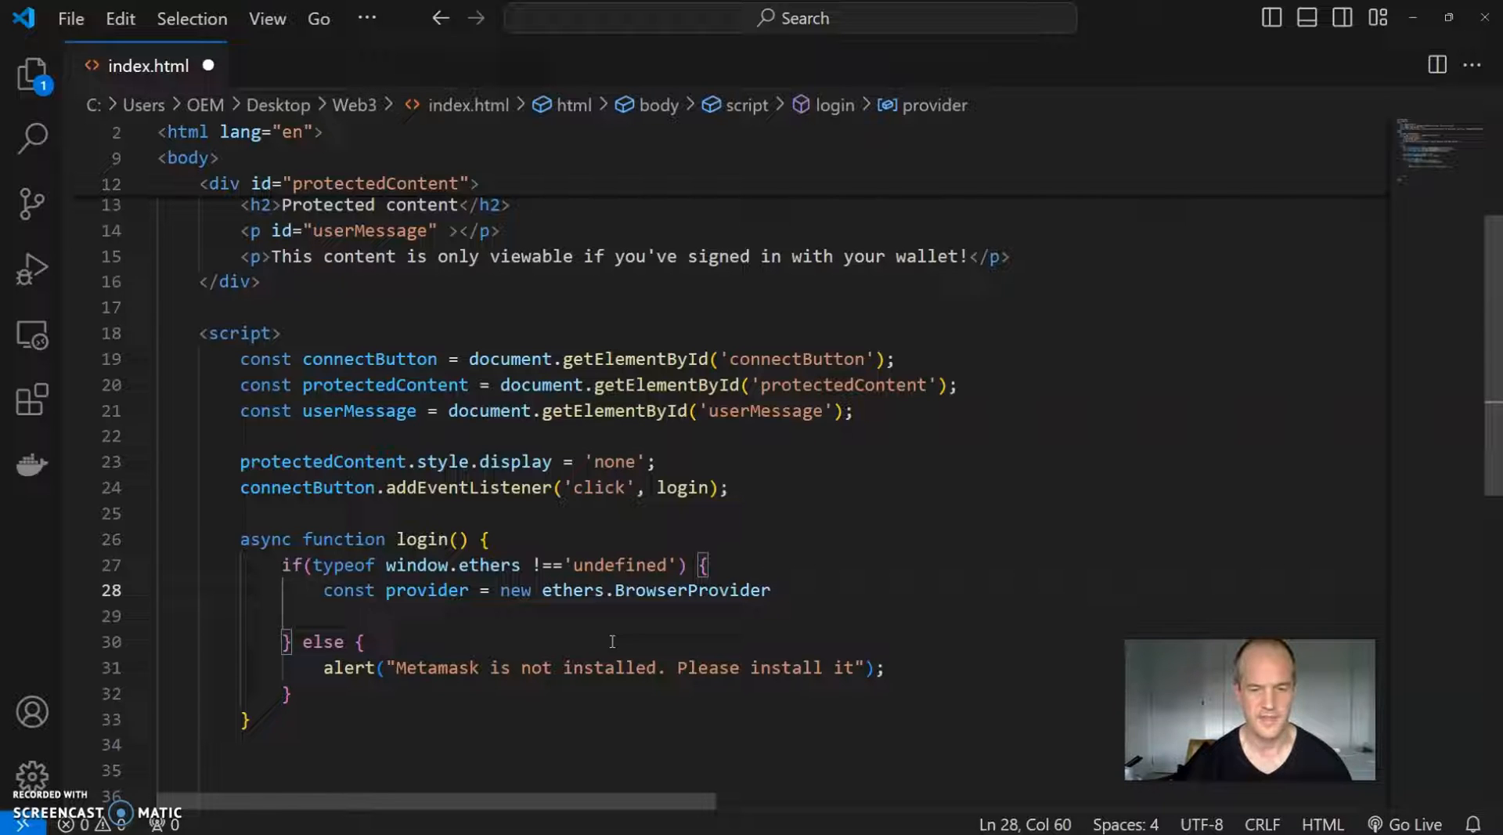
Step: Pass window.ethereum to the BrowserProvider and end the provider statement
text(()
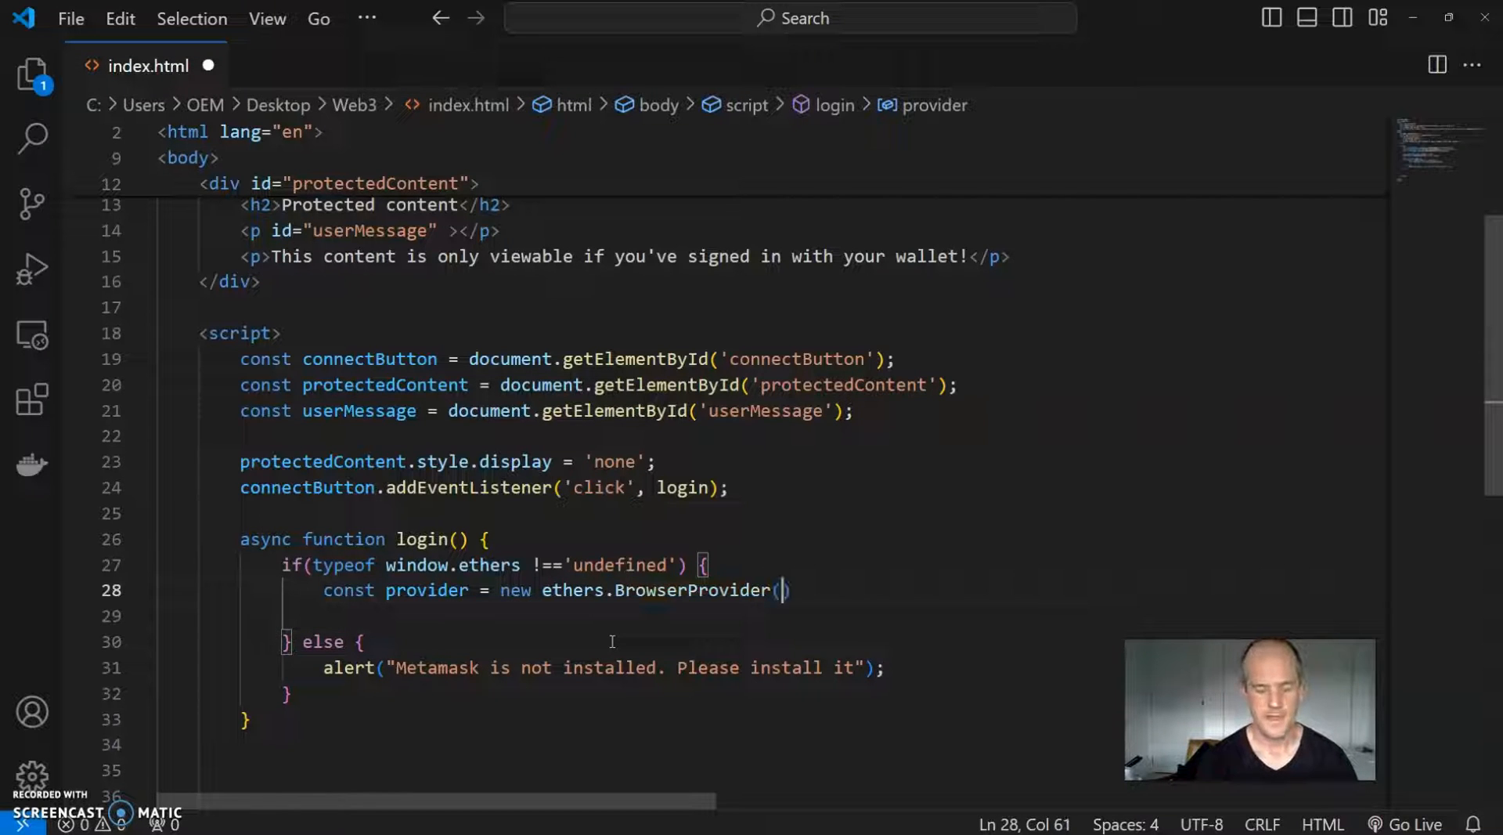
text(windo)
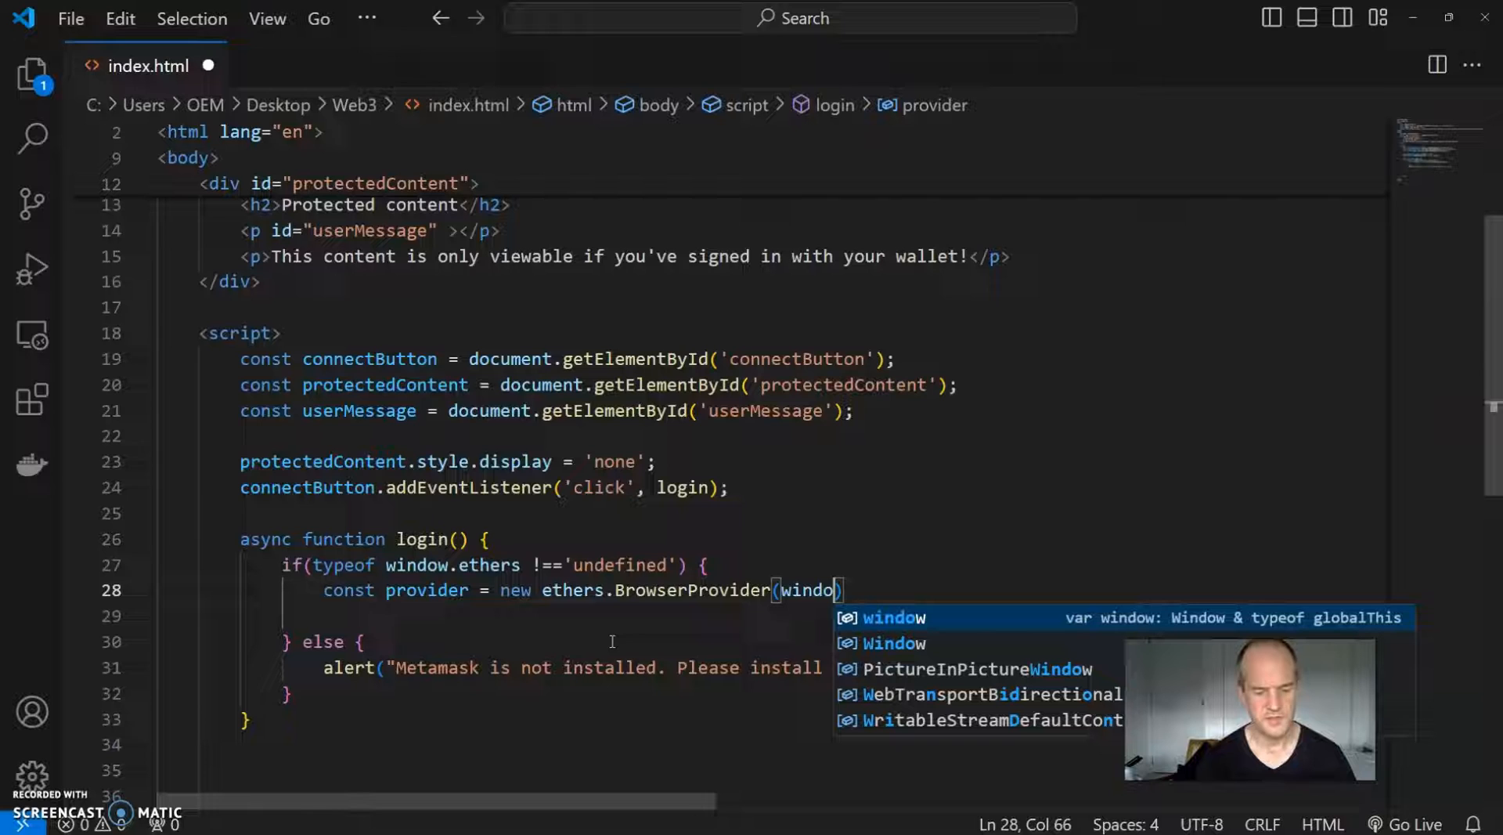
text(.)
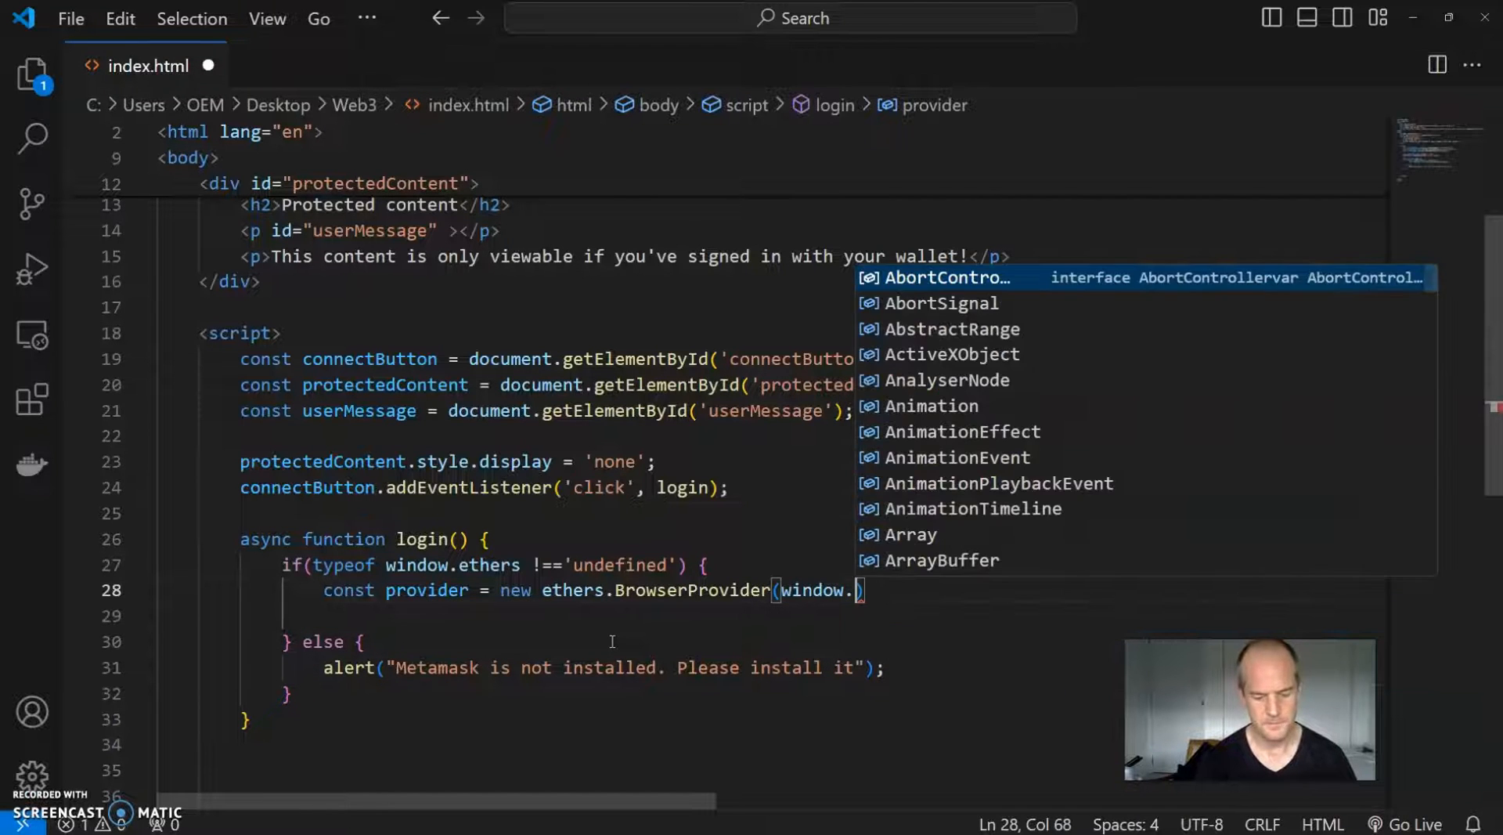
text(ethere)
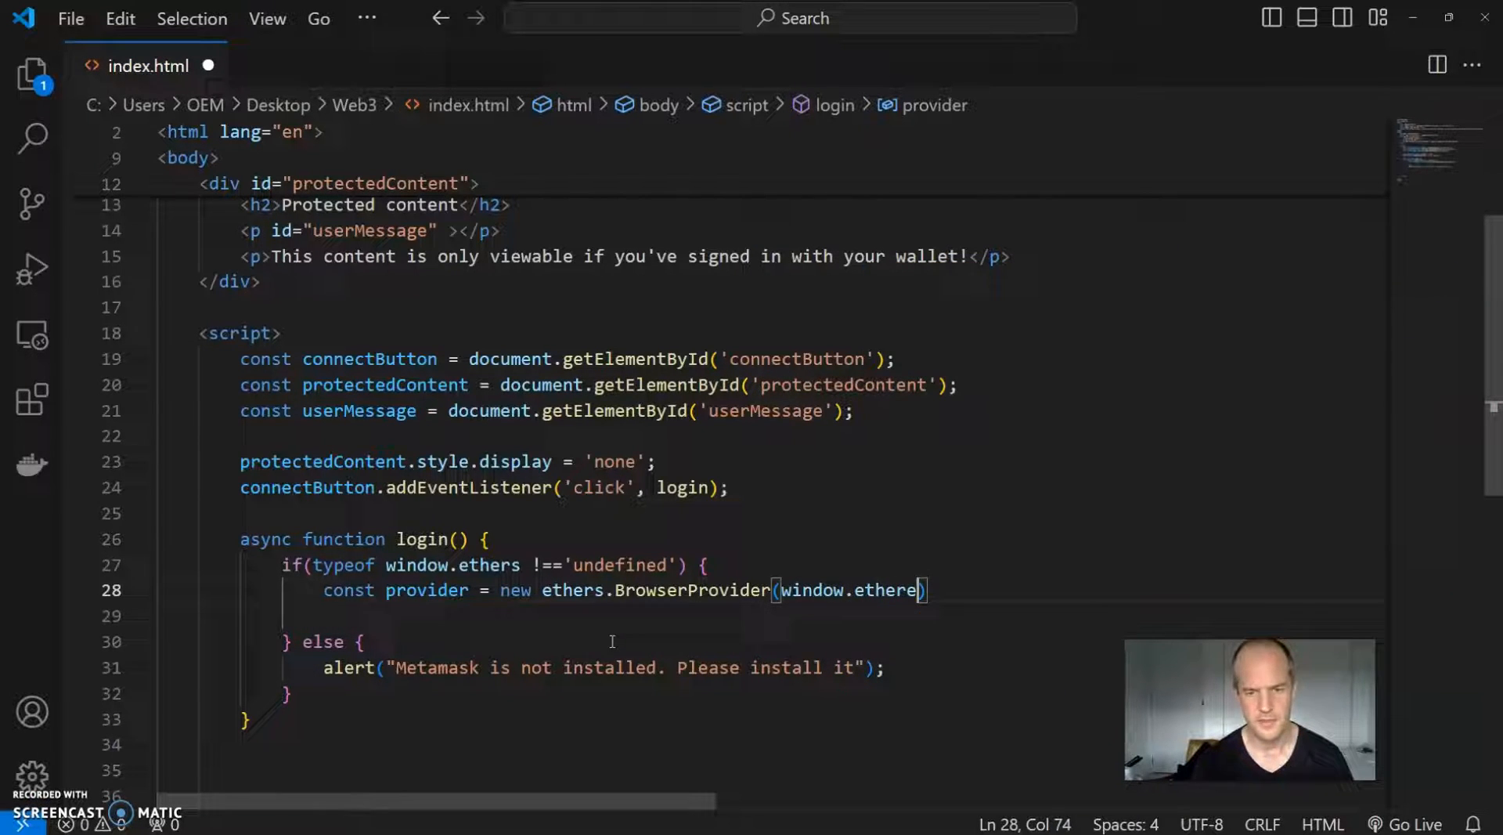
text(um)
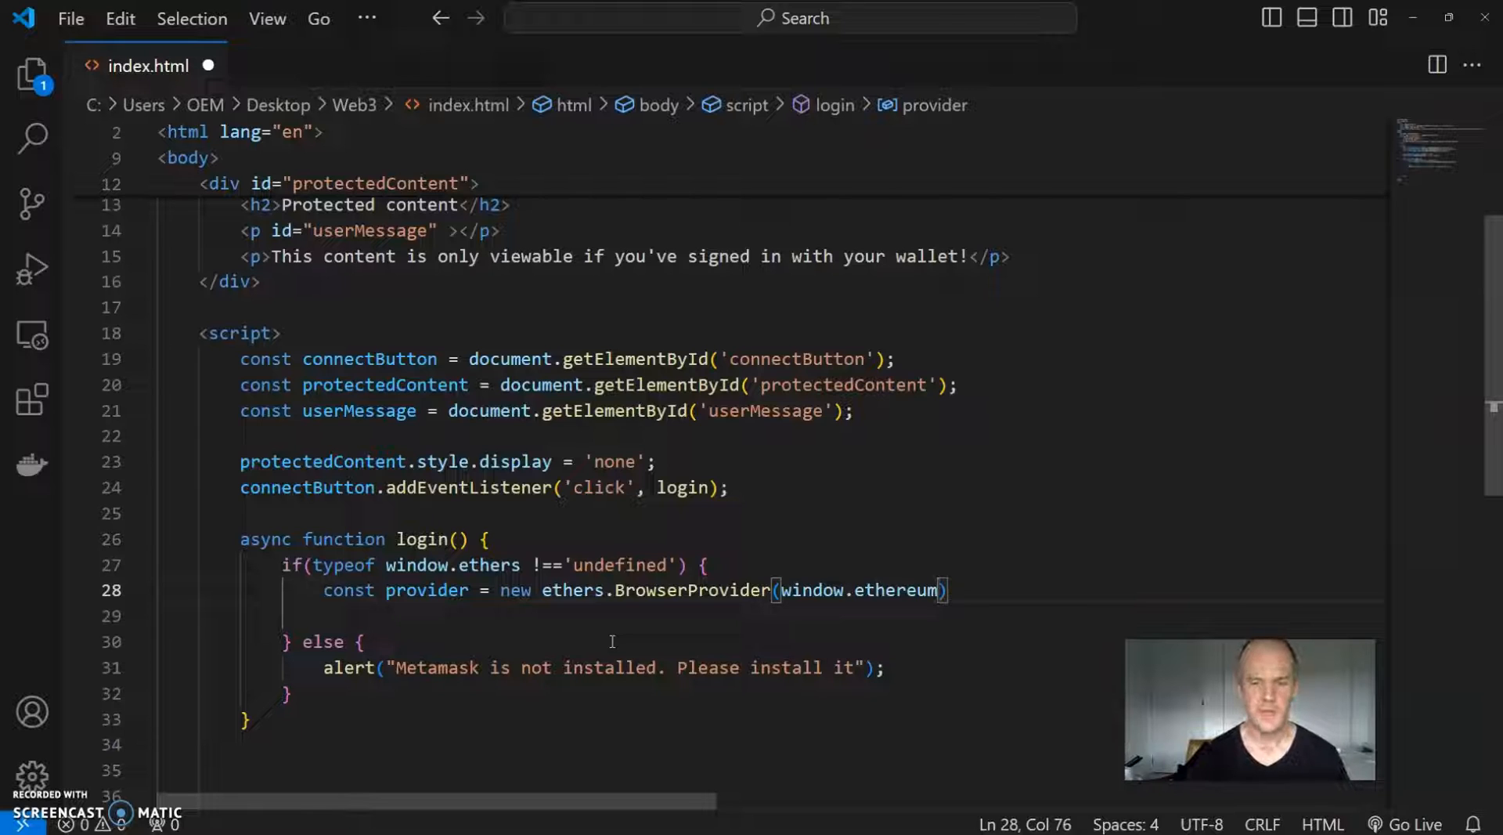
text(;)
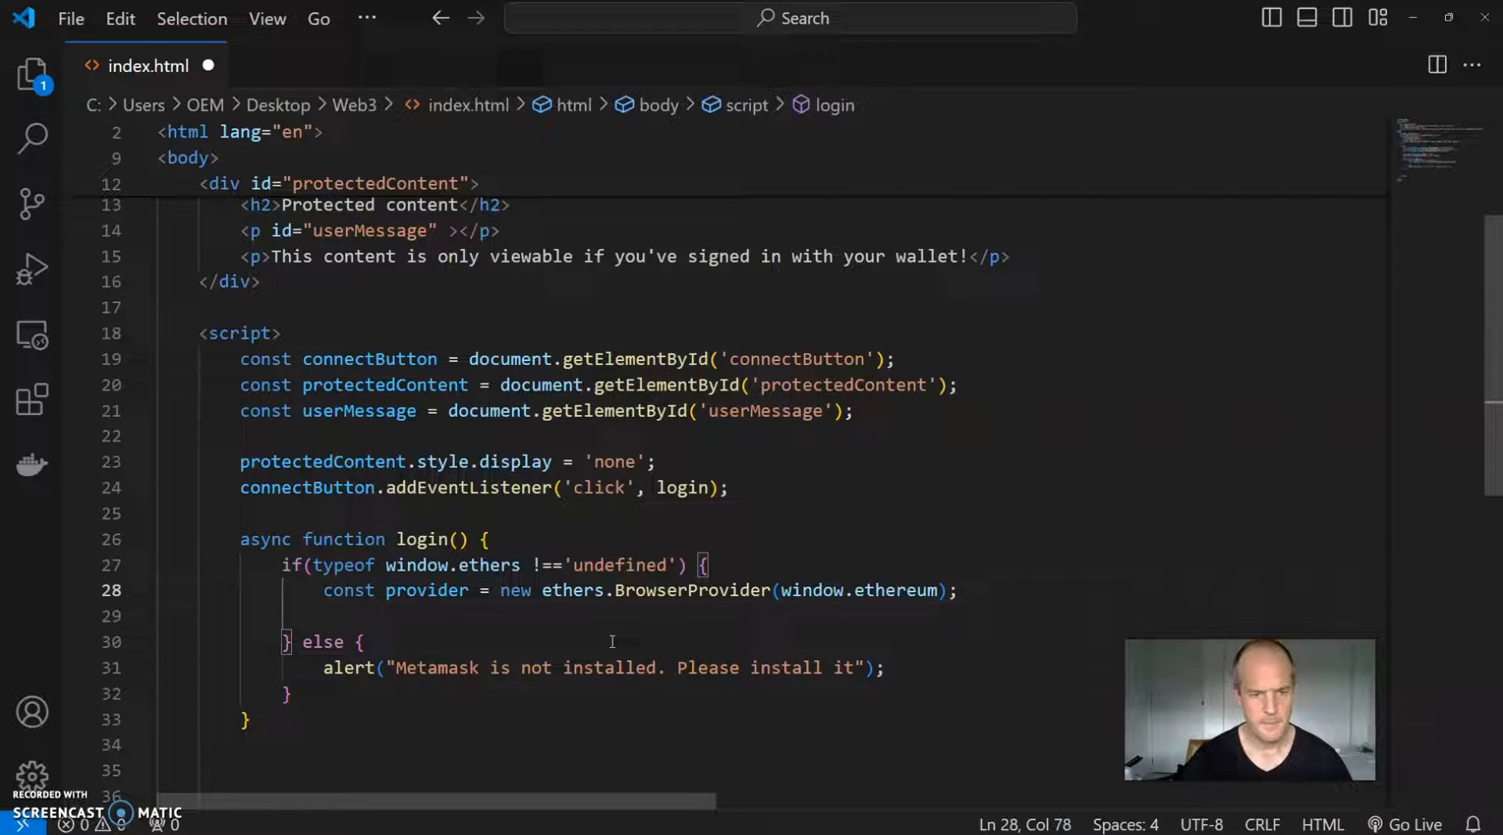
double_click(426, 590)
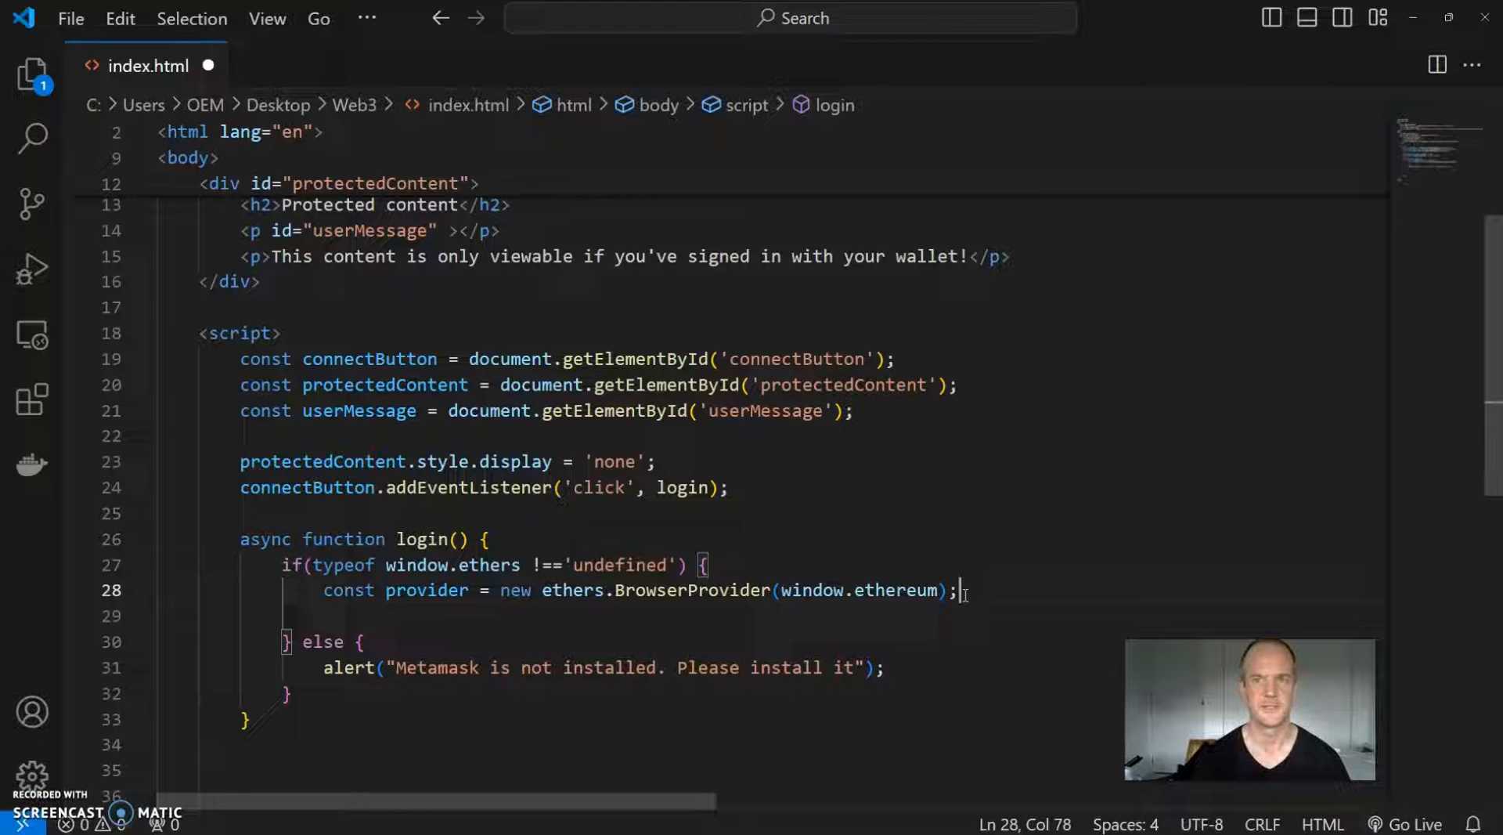
key(Enter)
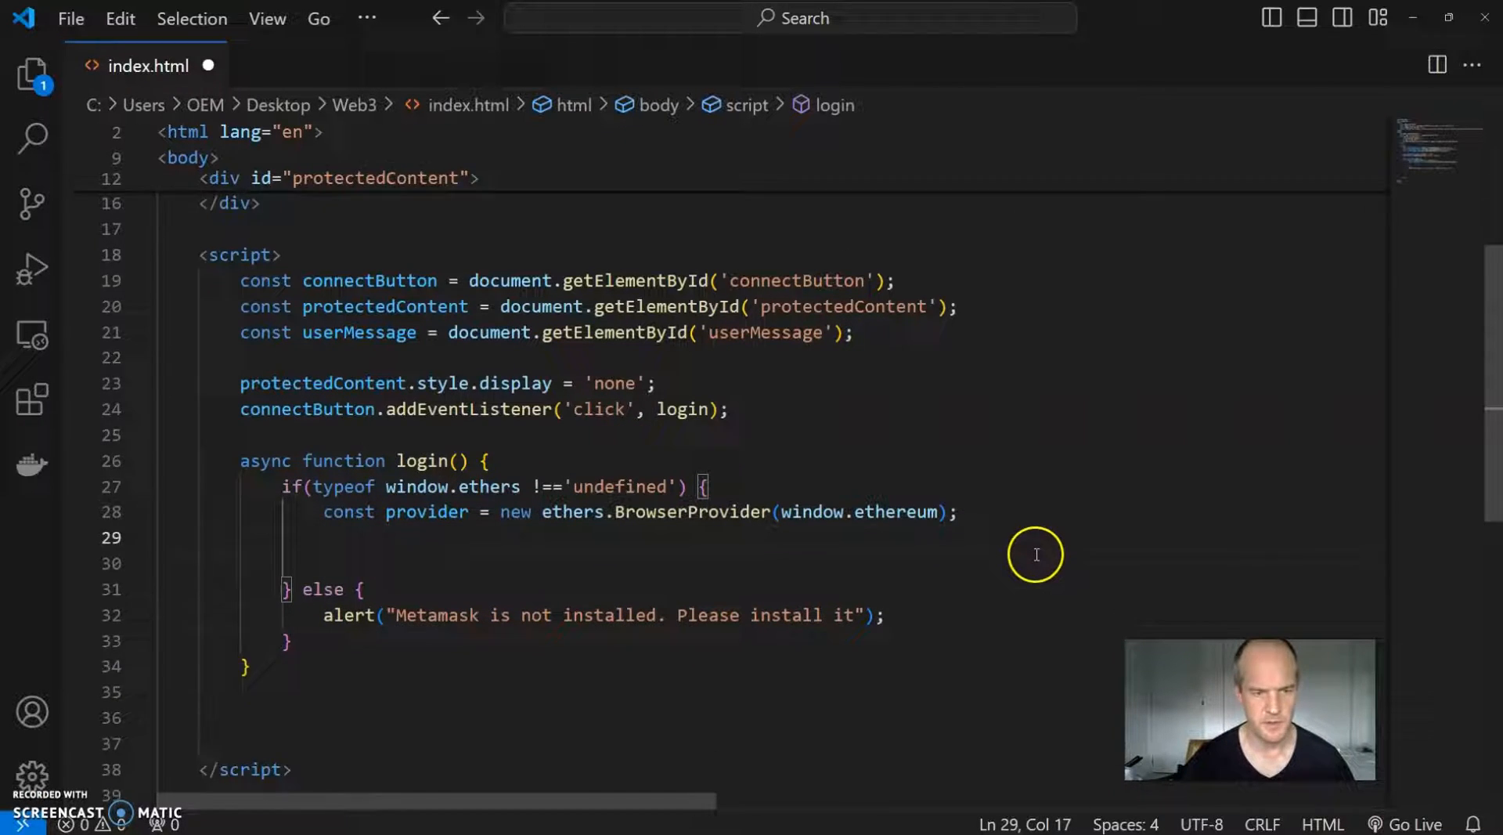
Step: Add try { } catch(error) { console.error("There is an error", error); } after the provider line
text(try)
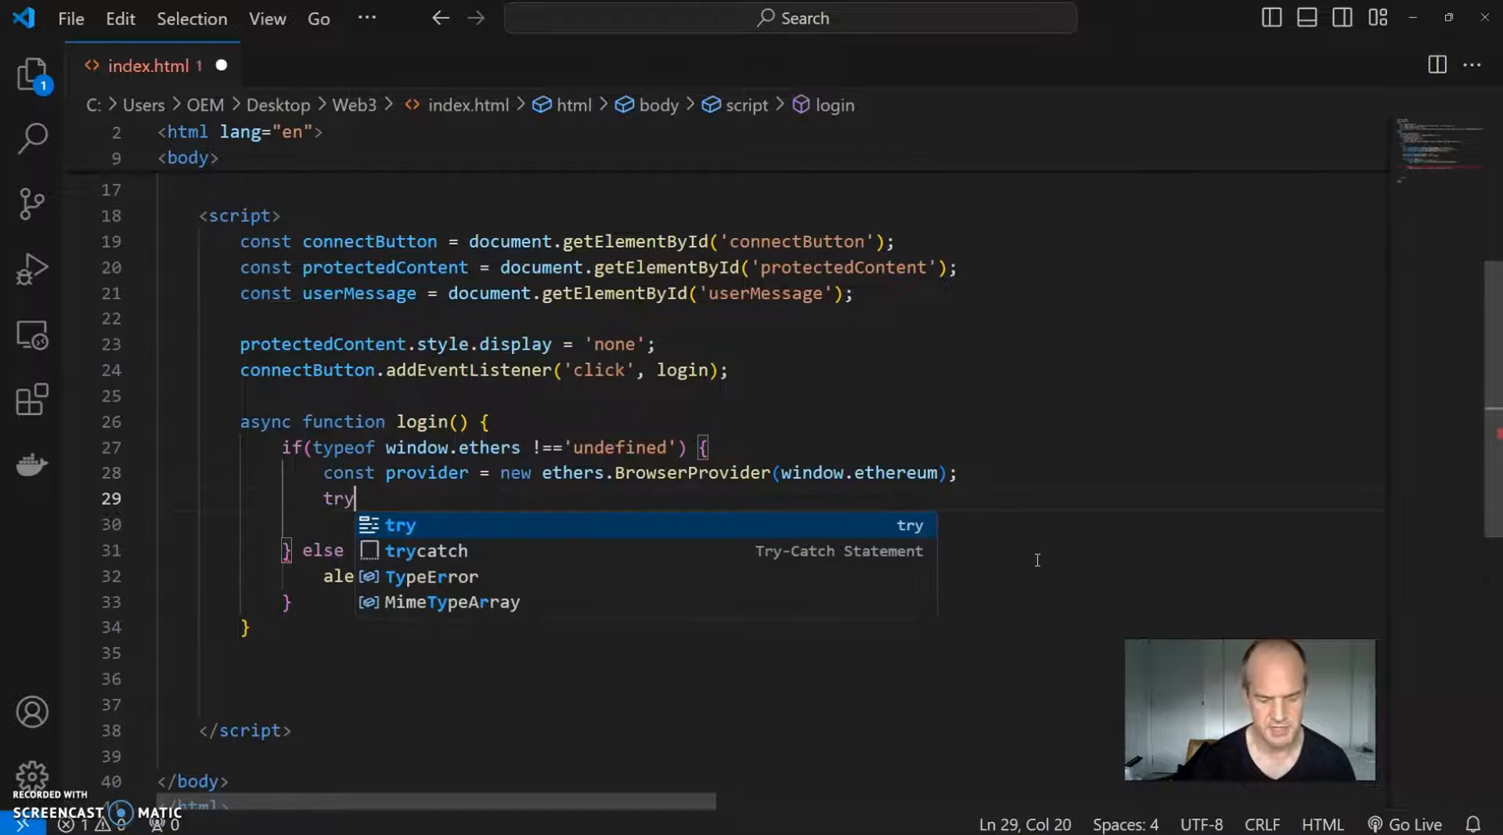
text({)
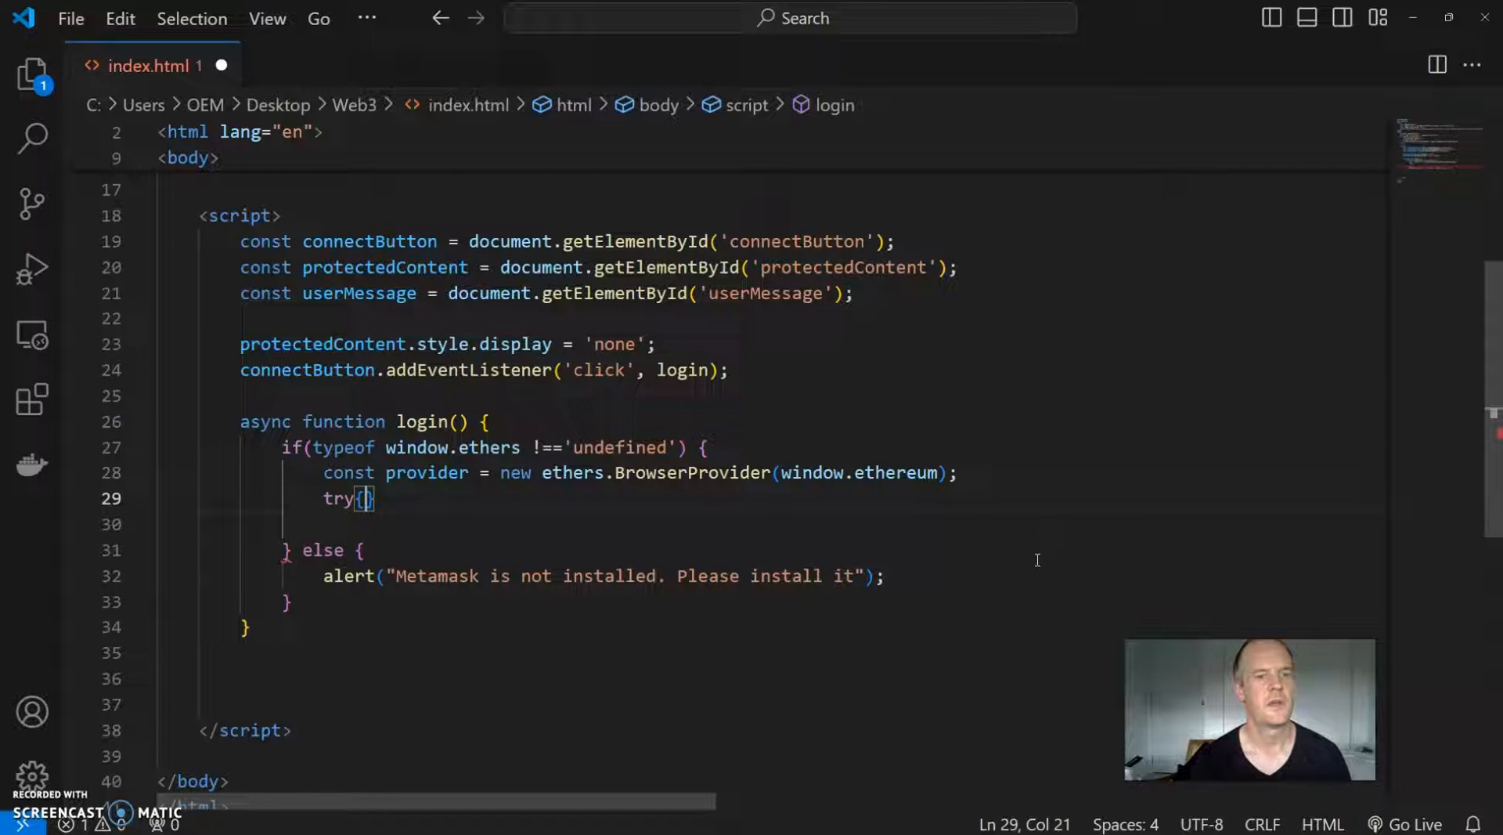
key(Enter)
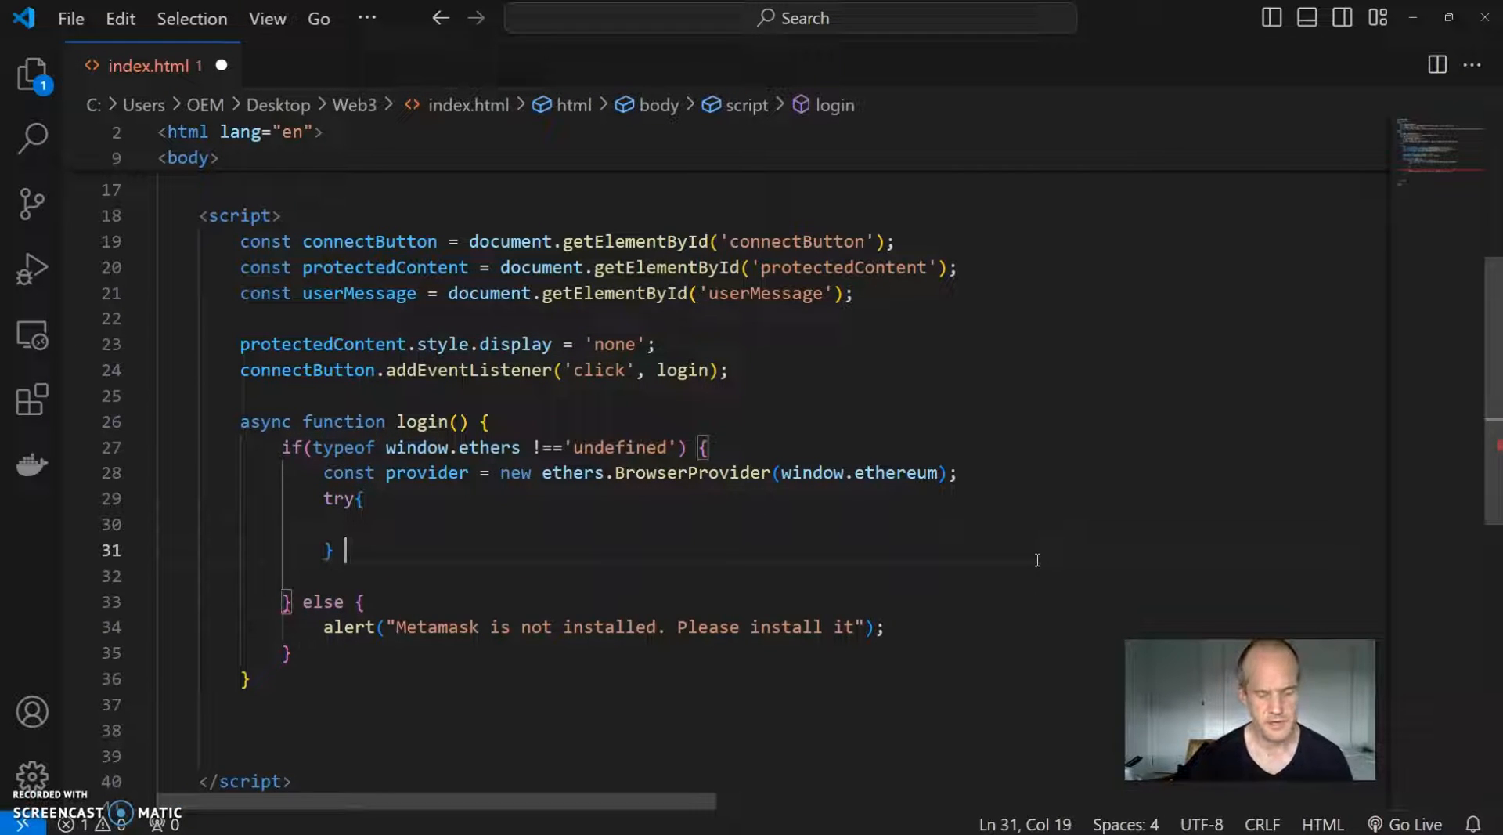
text(catch)
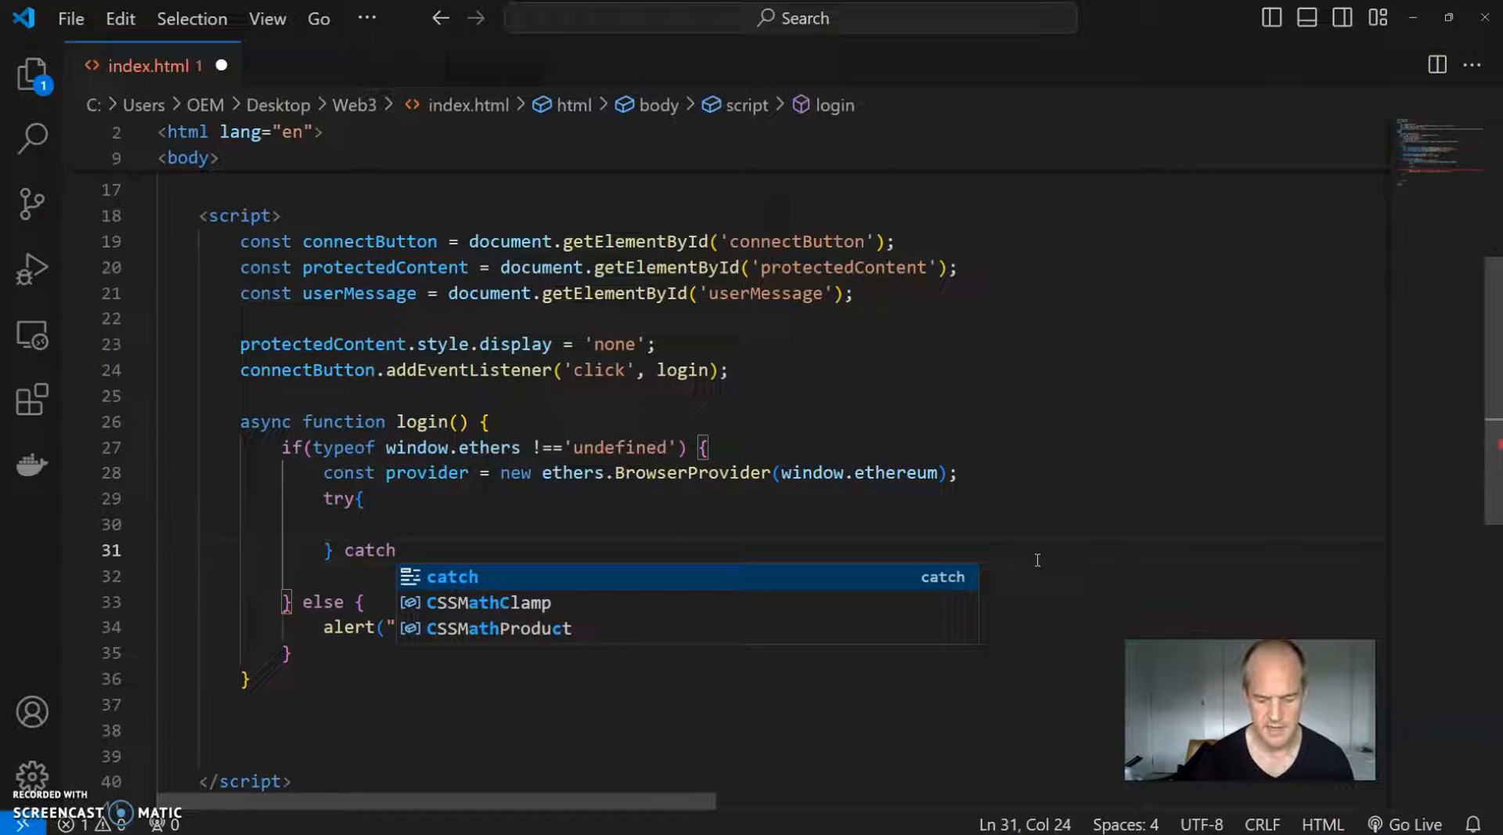
text(()
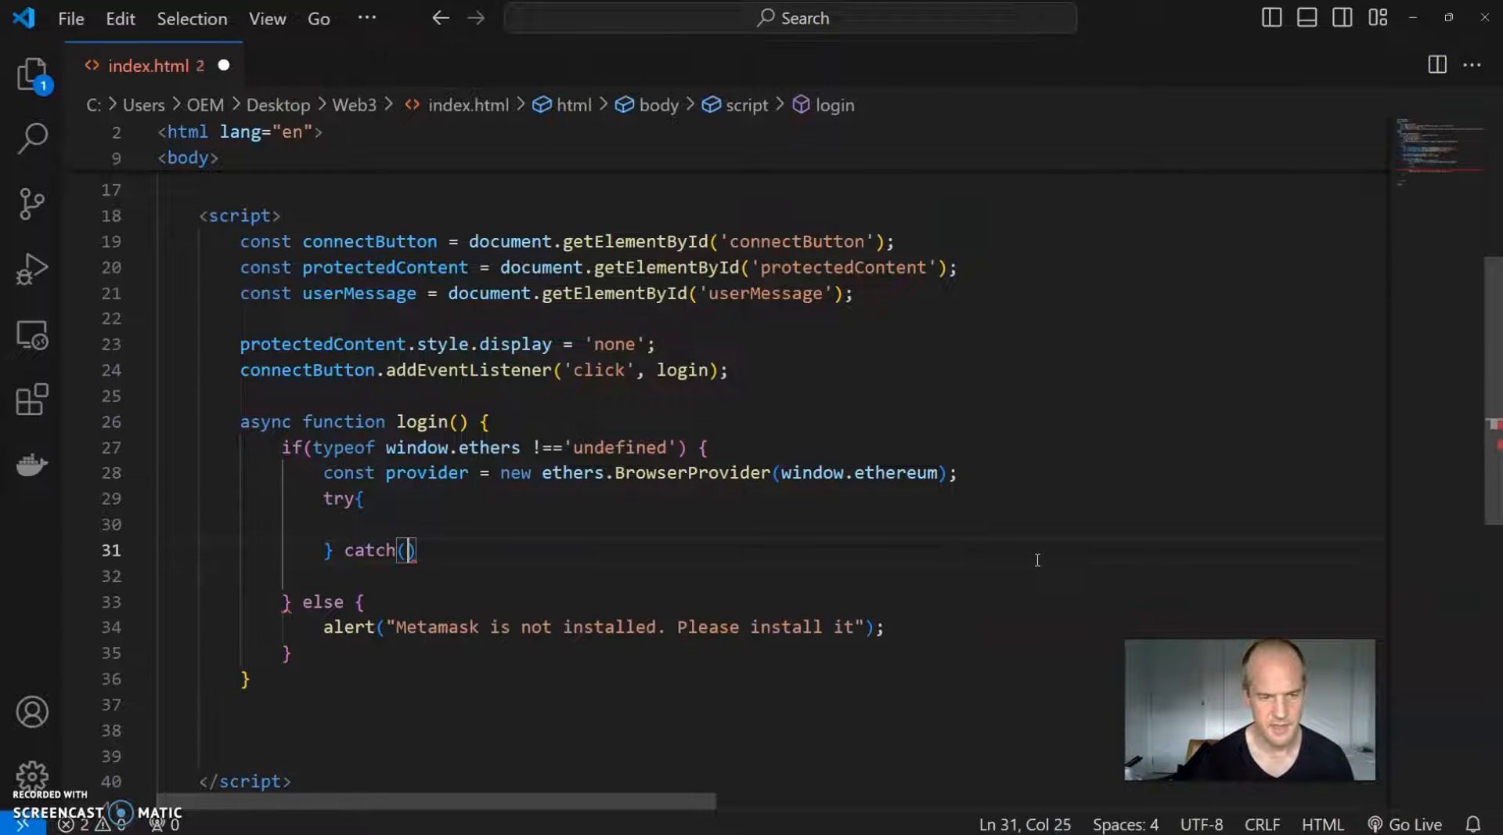
text(error)
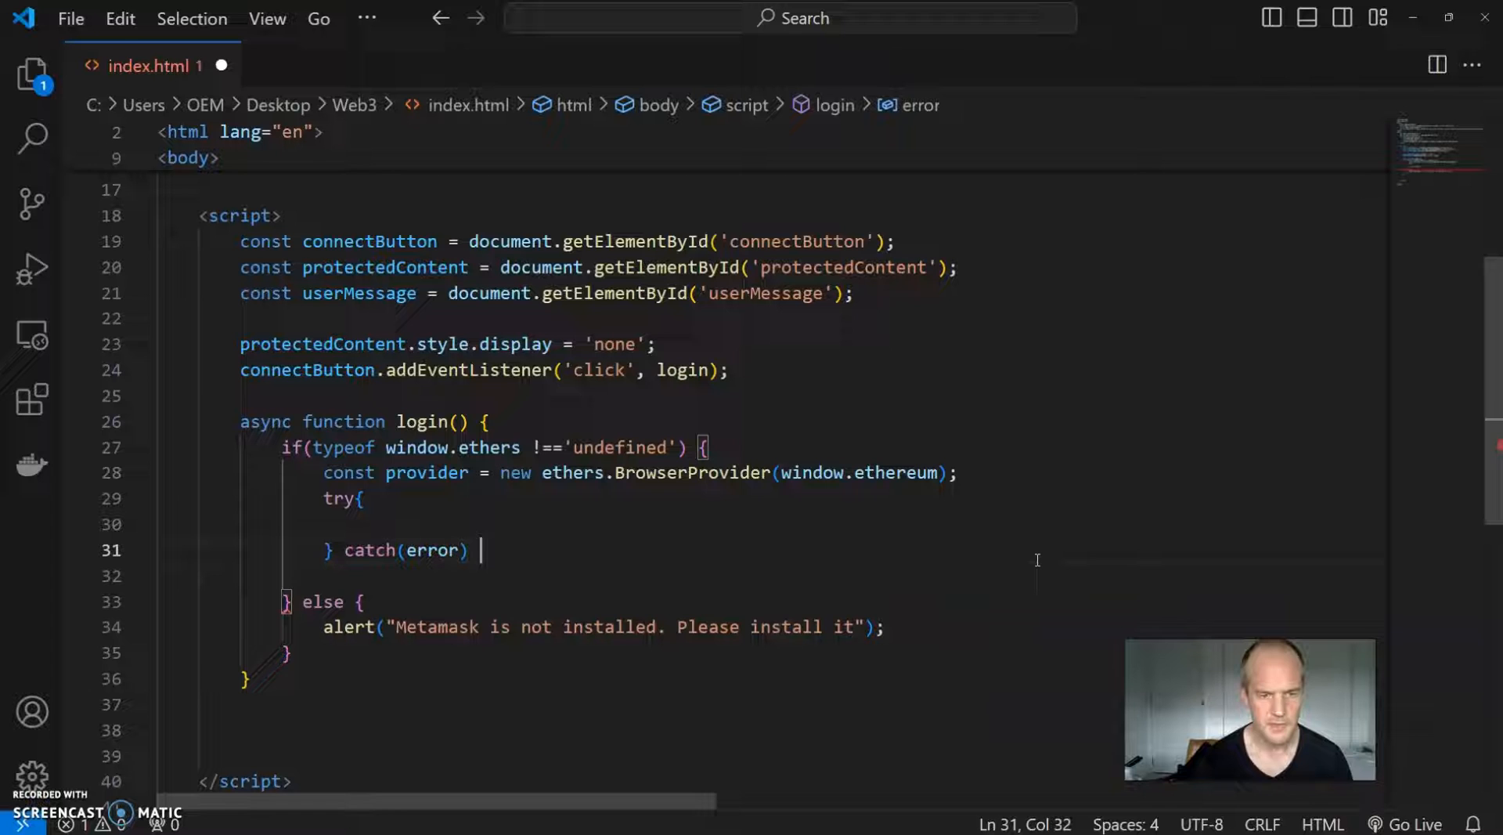
text({)
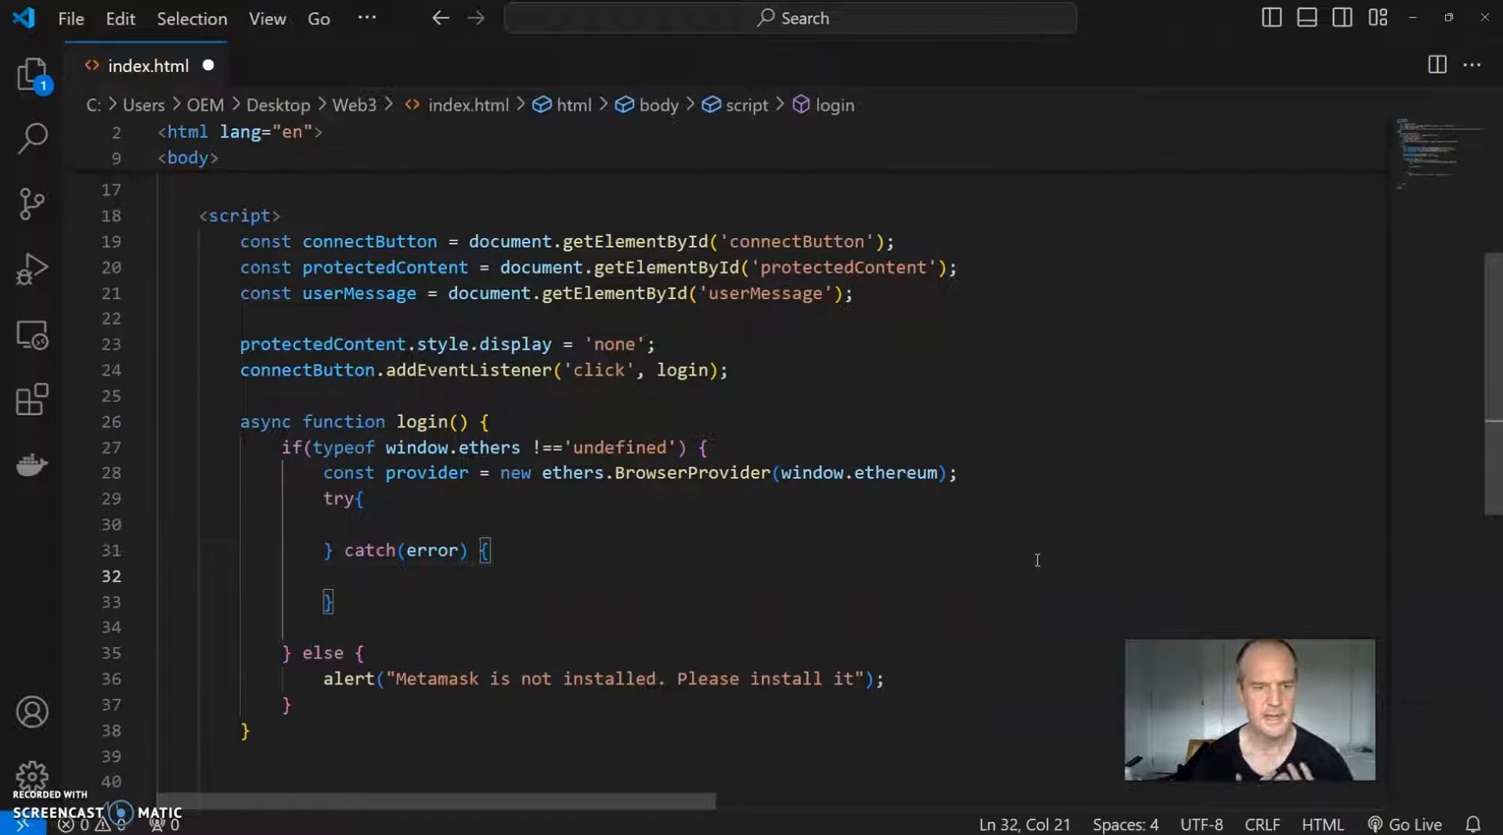
text(console.error("There i)
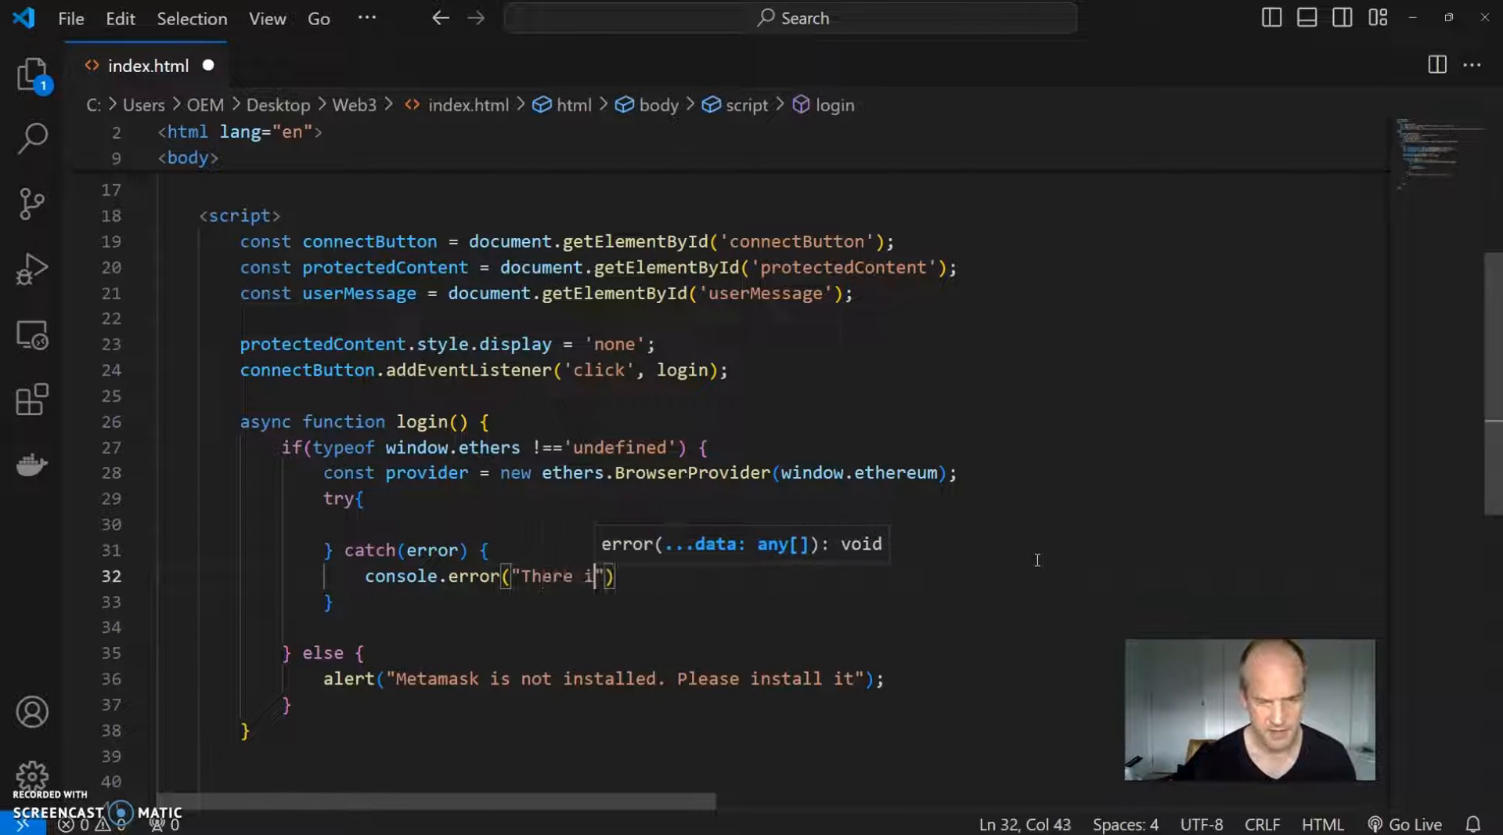
text(s an error)
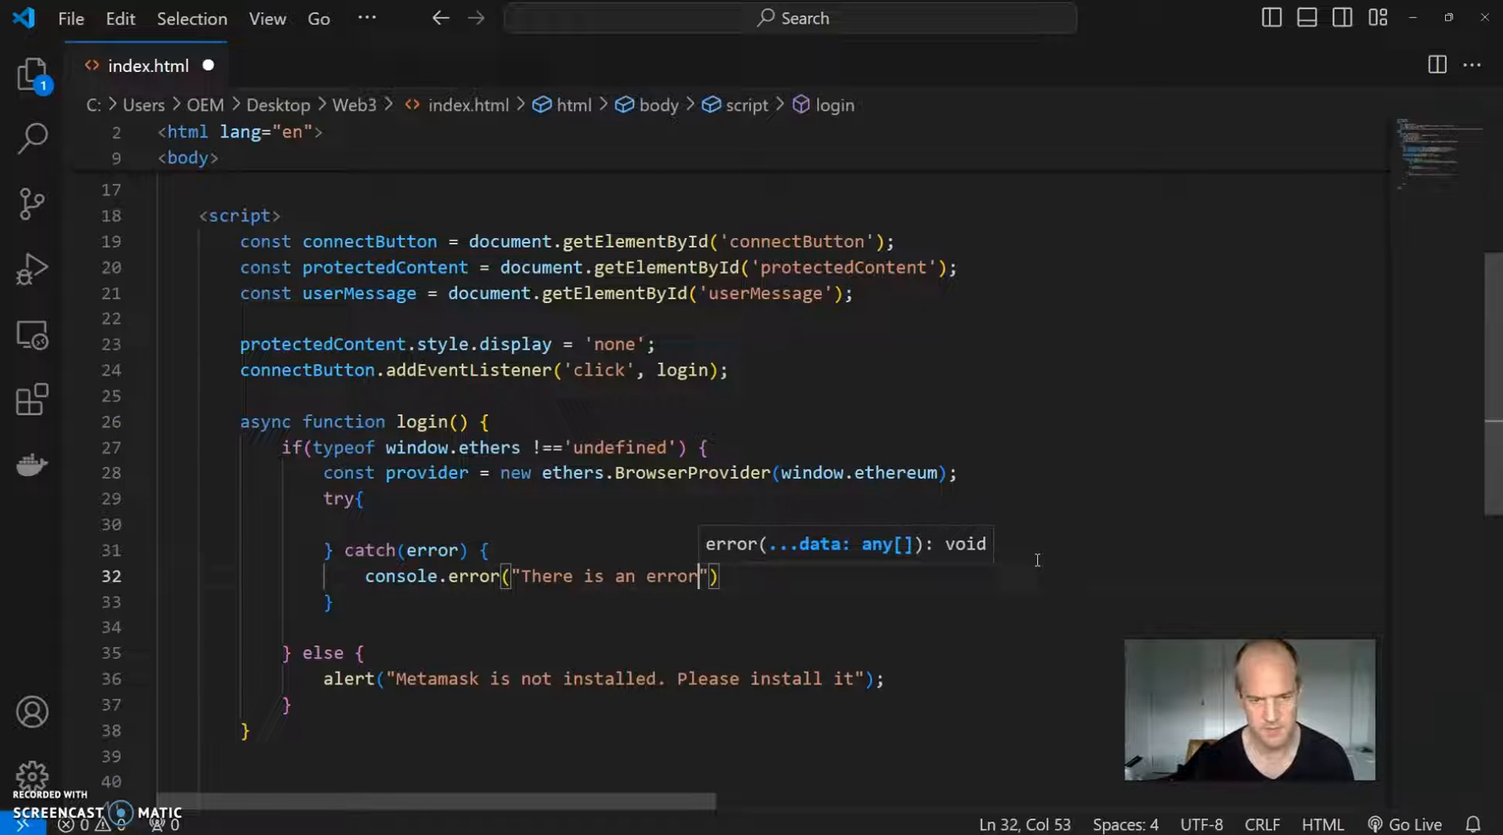
text(, error)
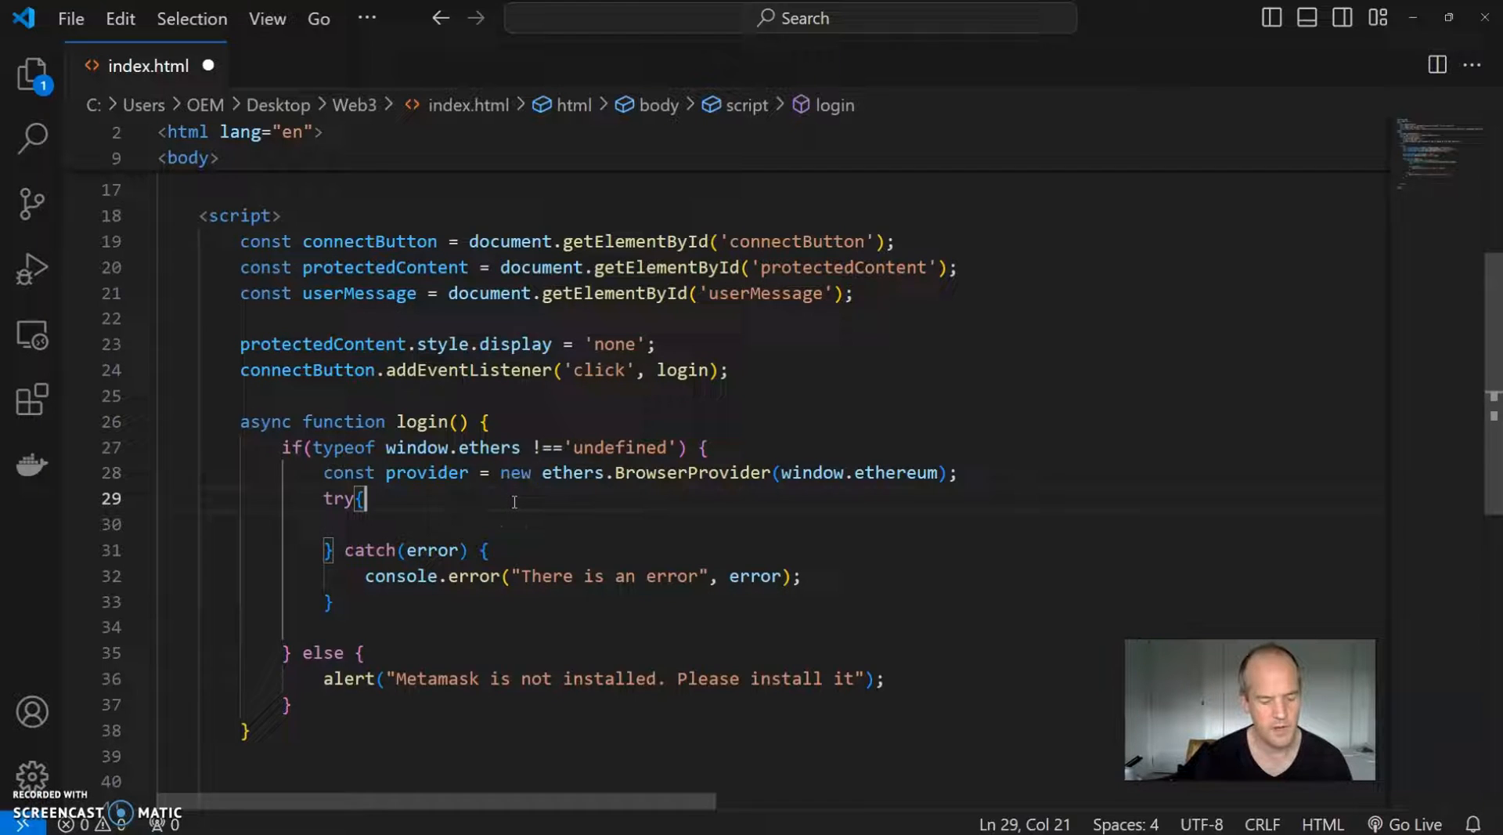
Step: Add await provider.send("eth_requestAccounts", []); inside the try block
text(await)
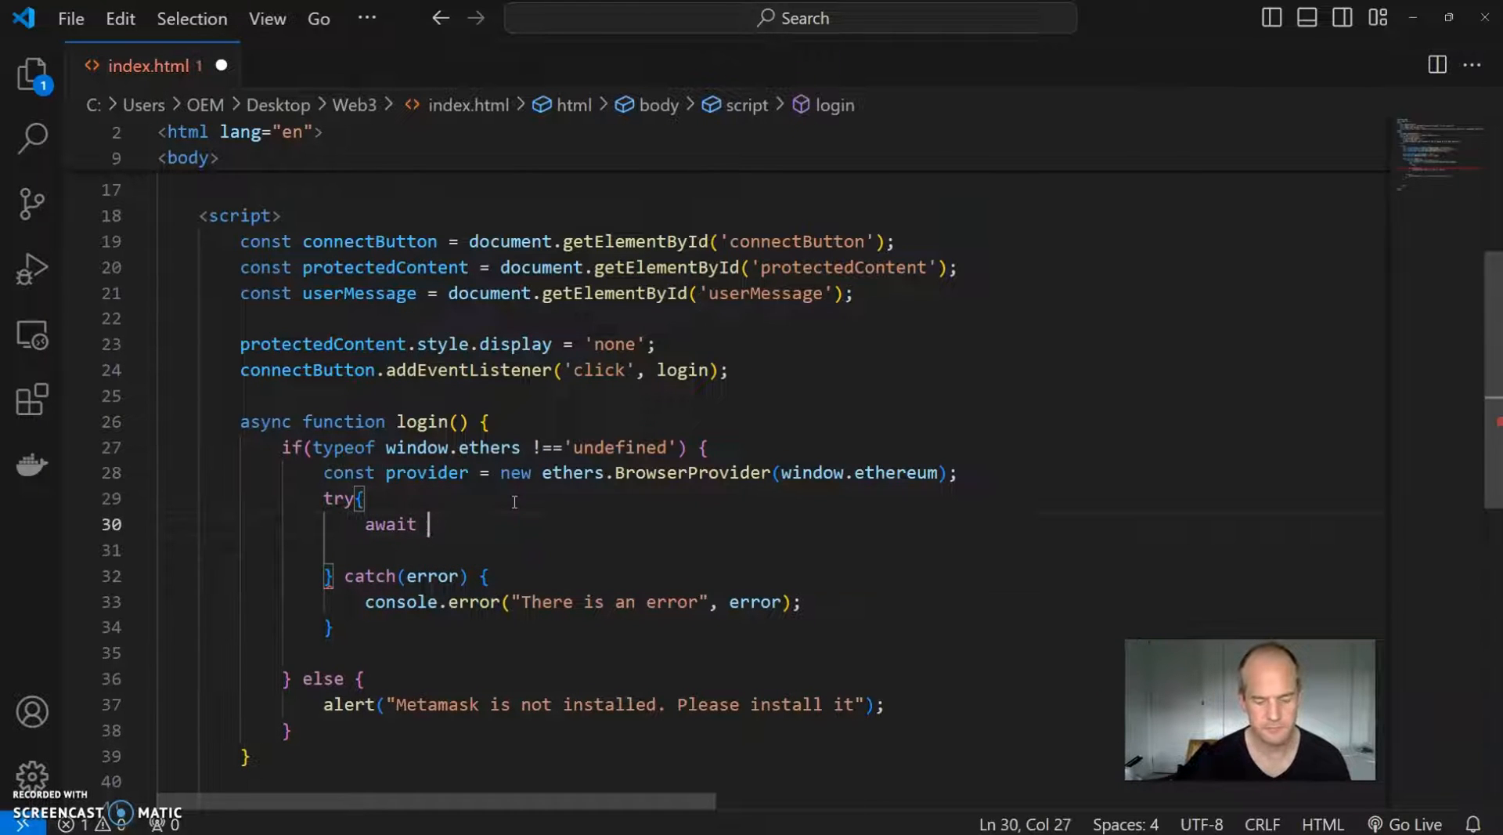
text(provider.s)
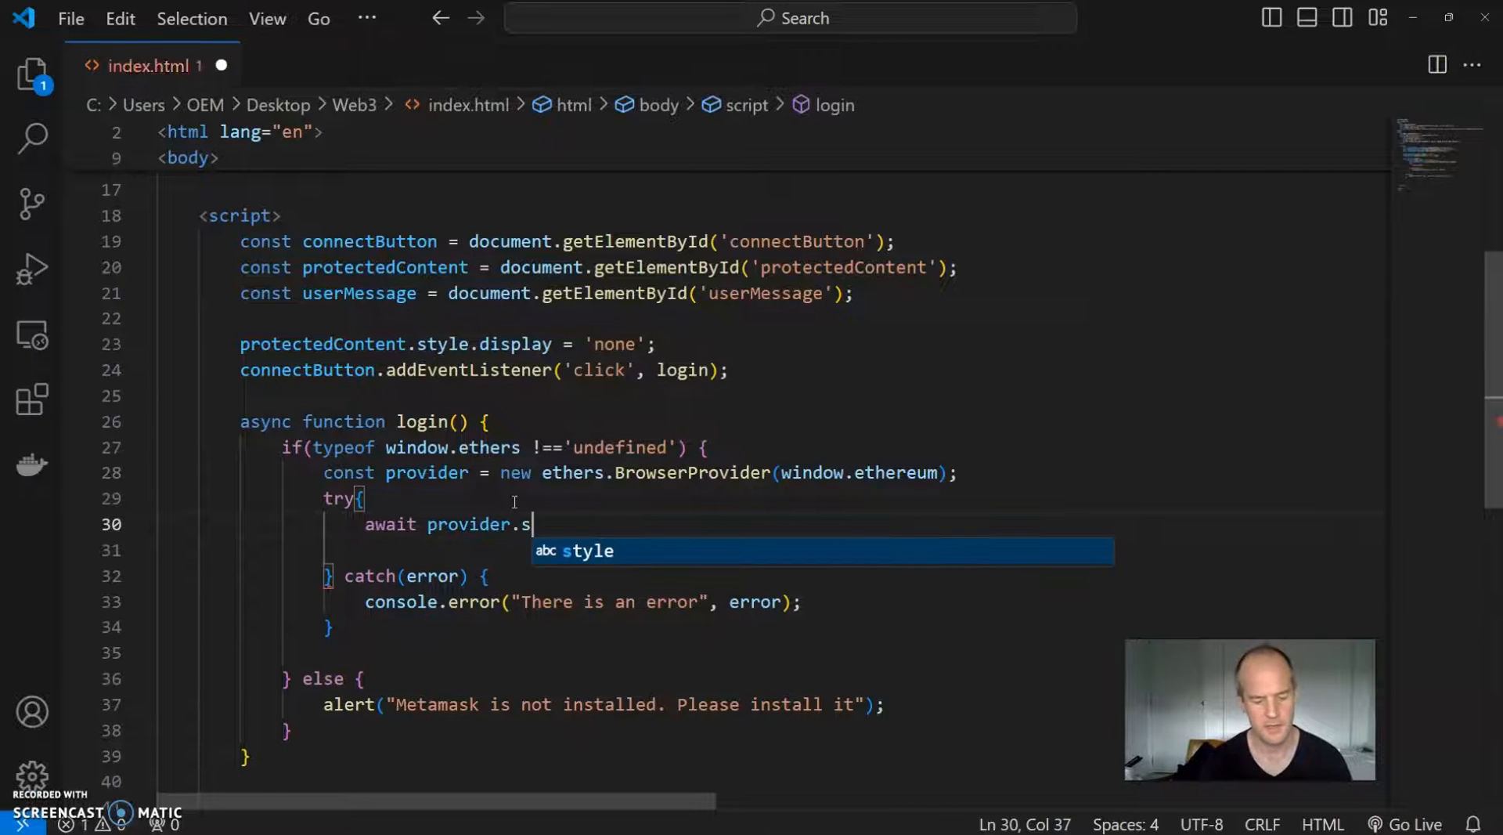
text(end)
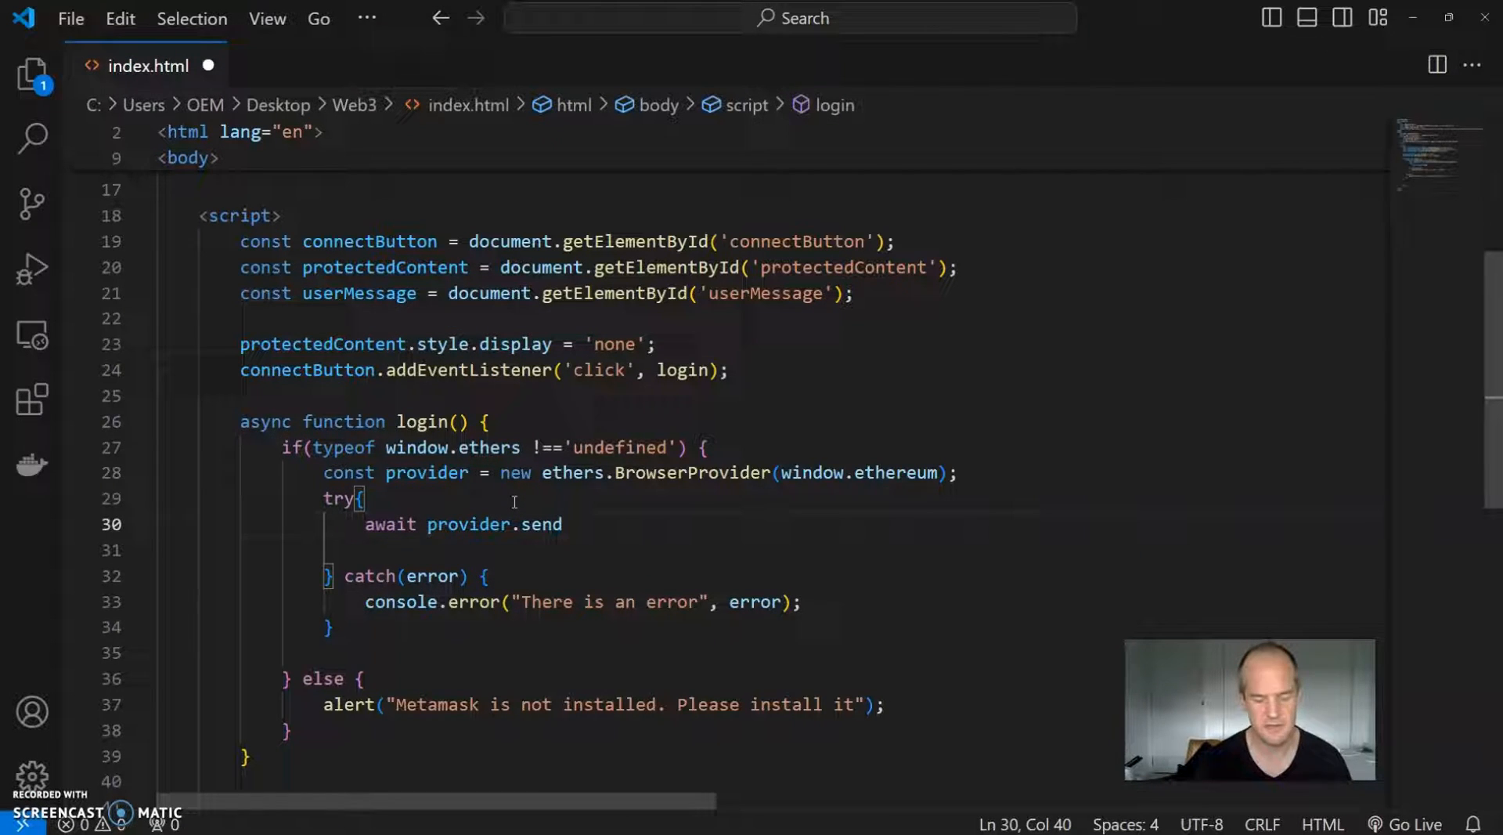
text(("e")
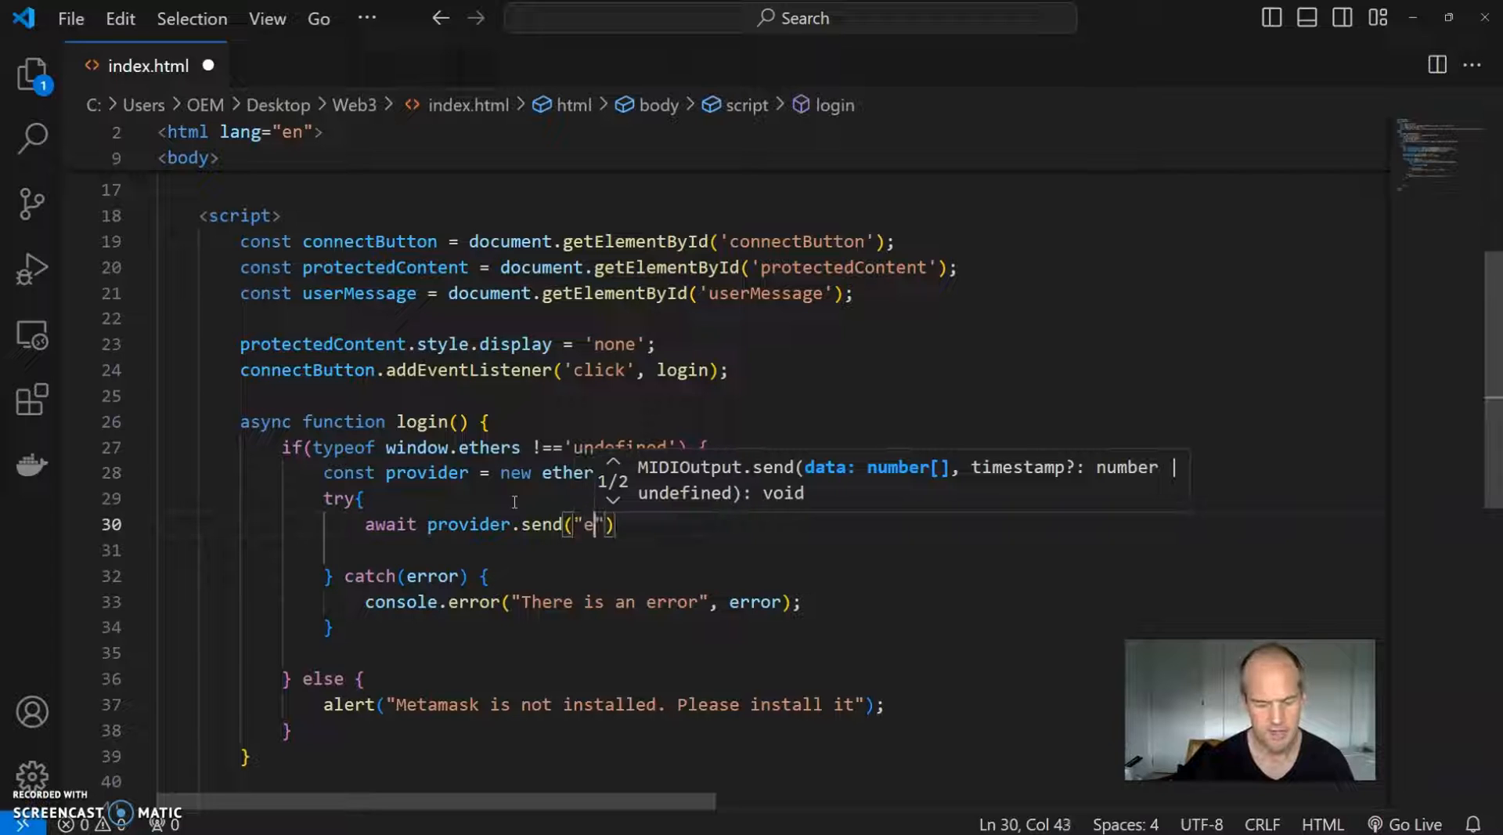
text(th)
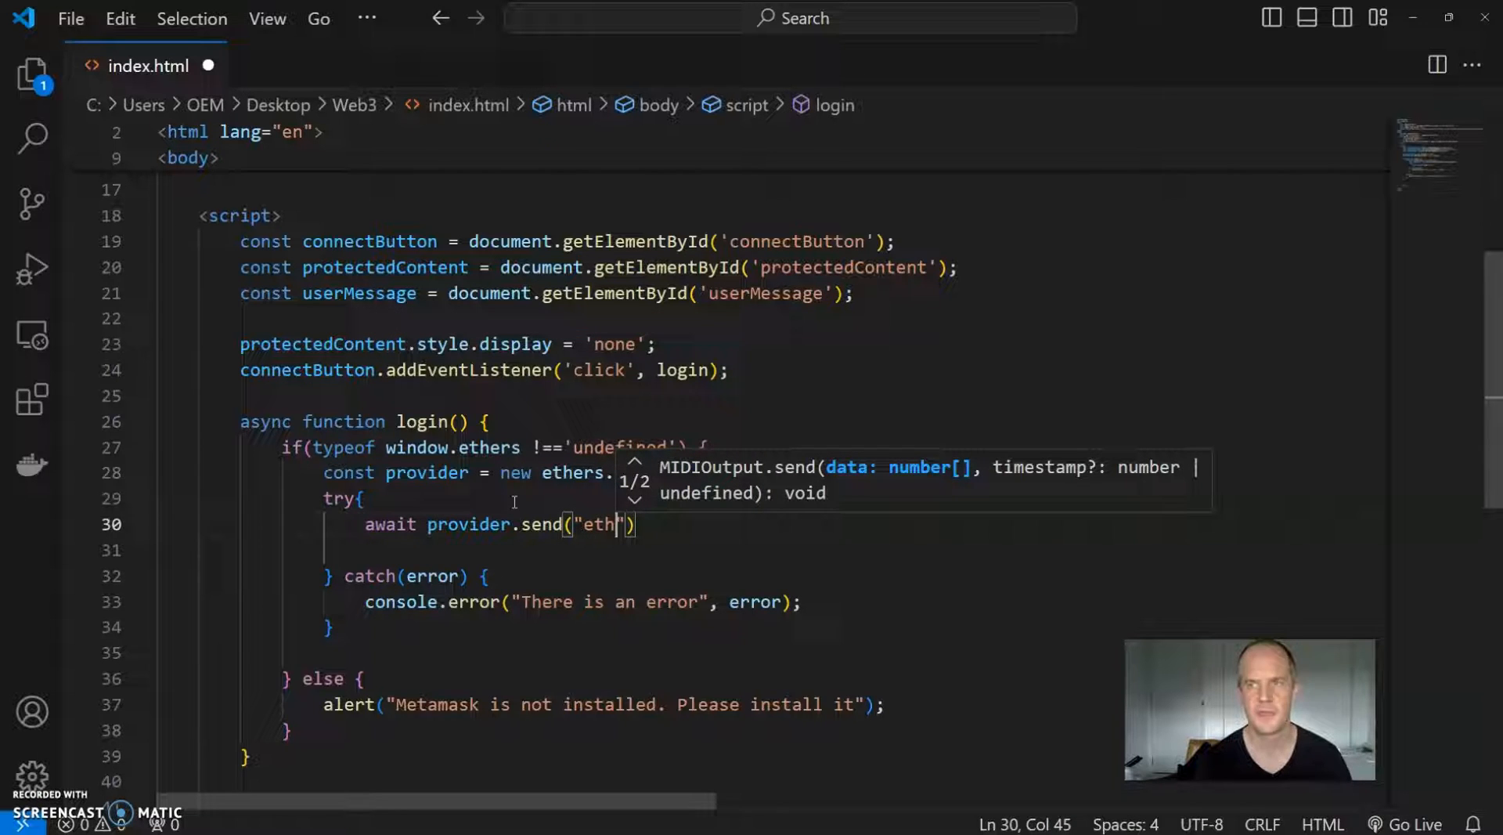
text(_req)
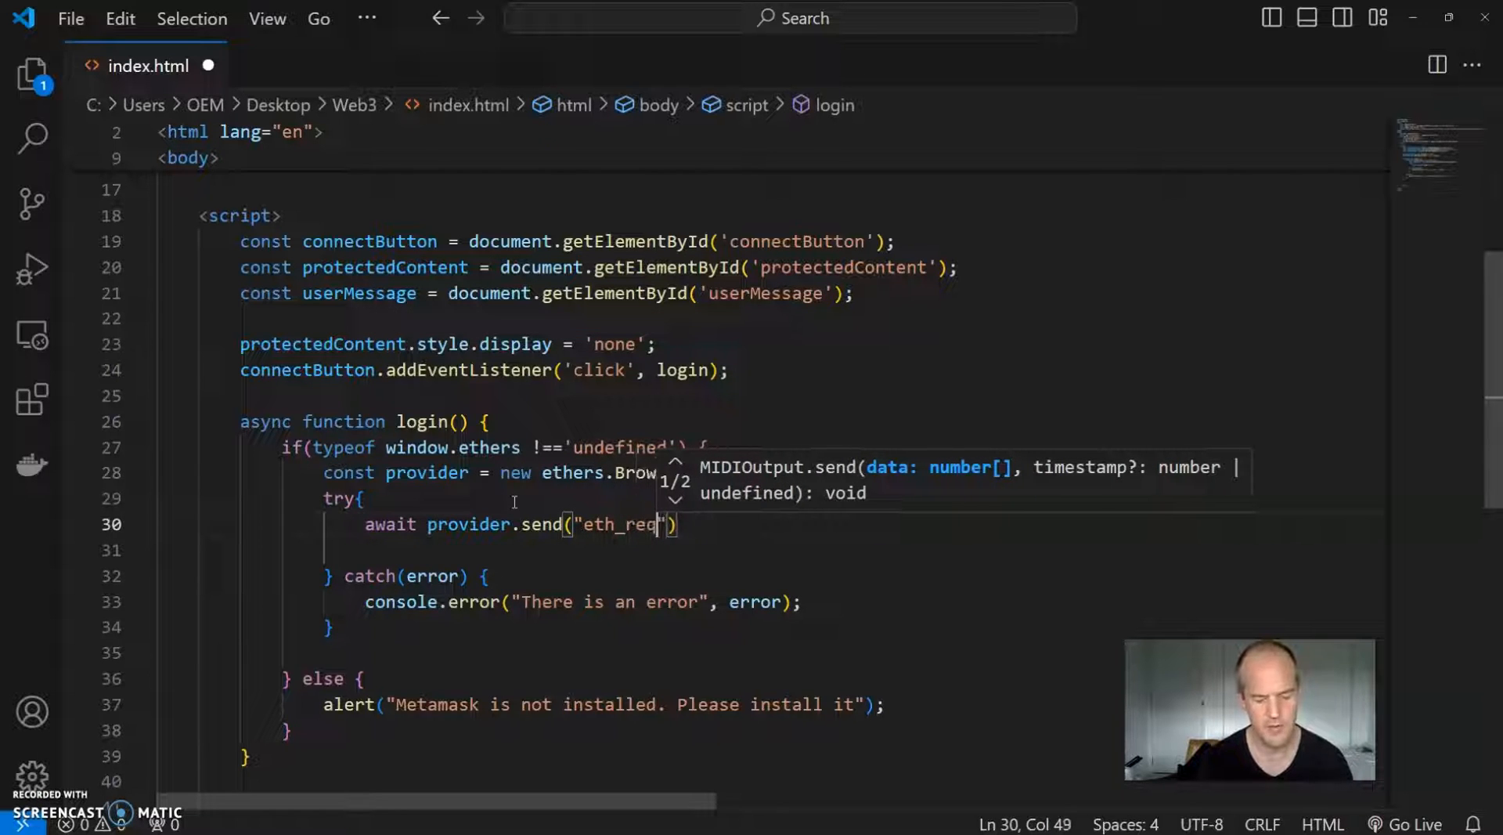
text(uestAccou)
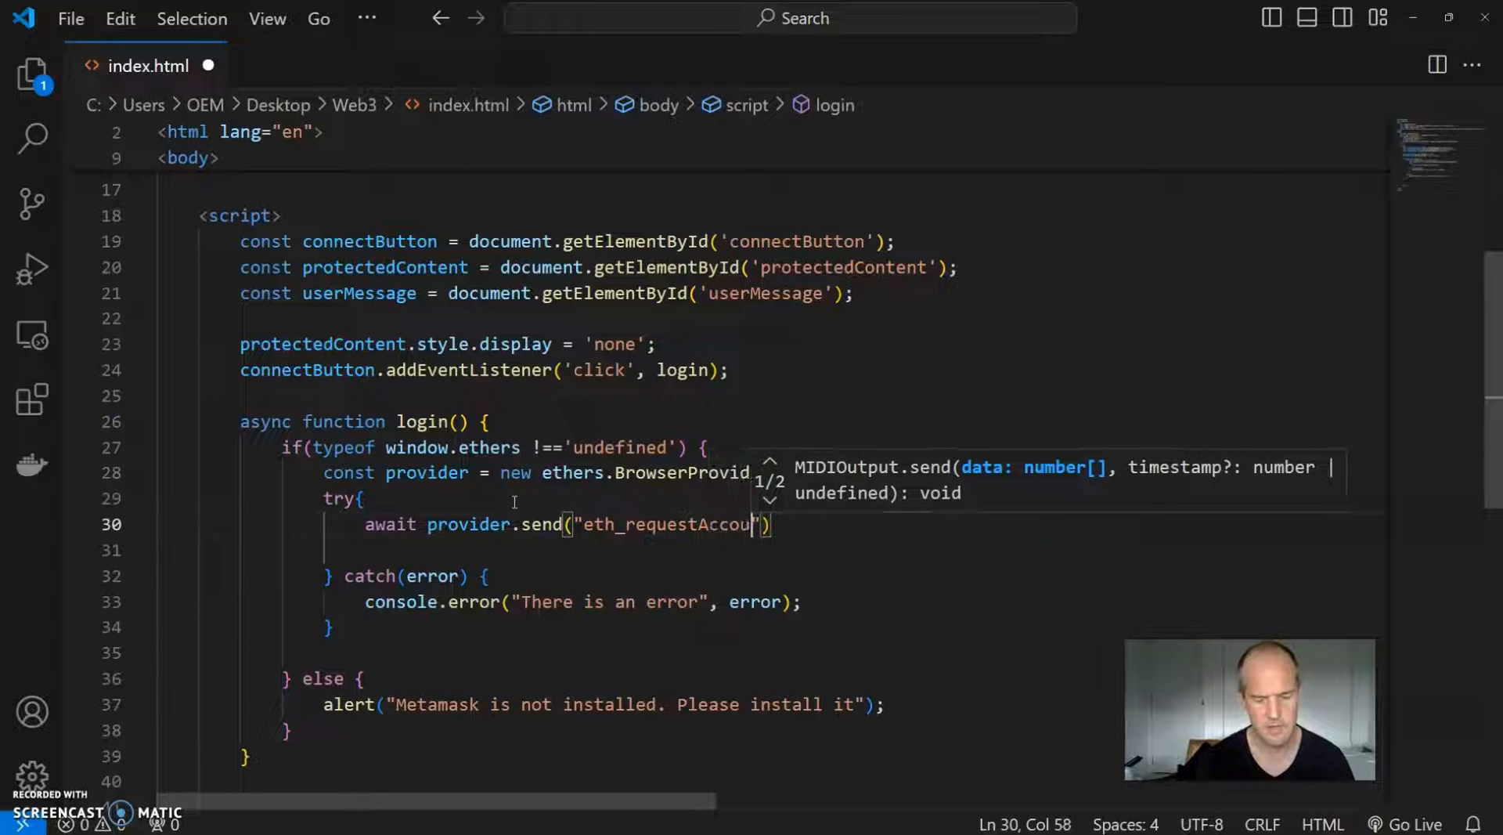
text(nts)
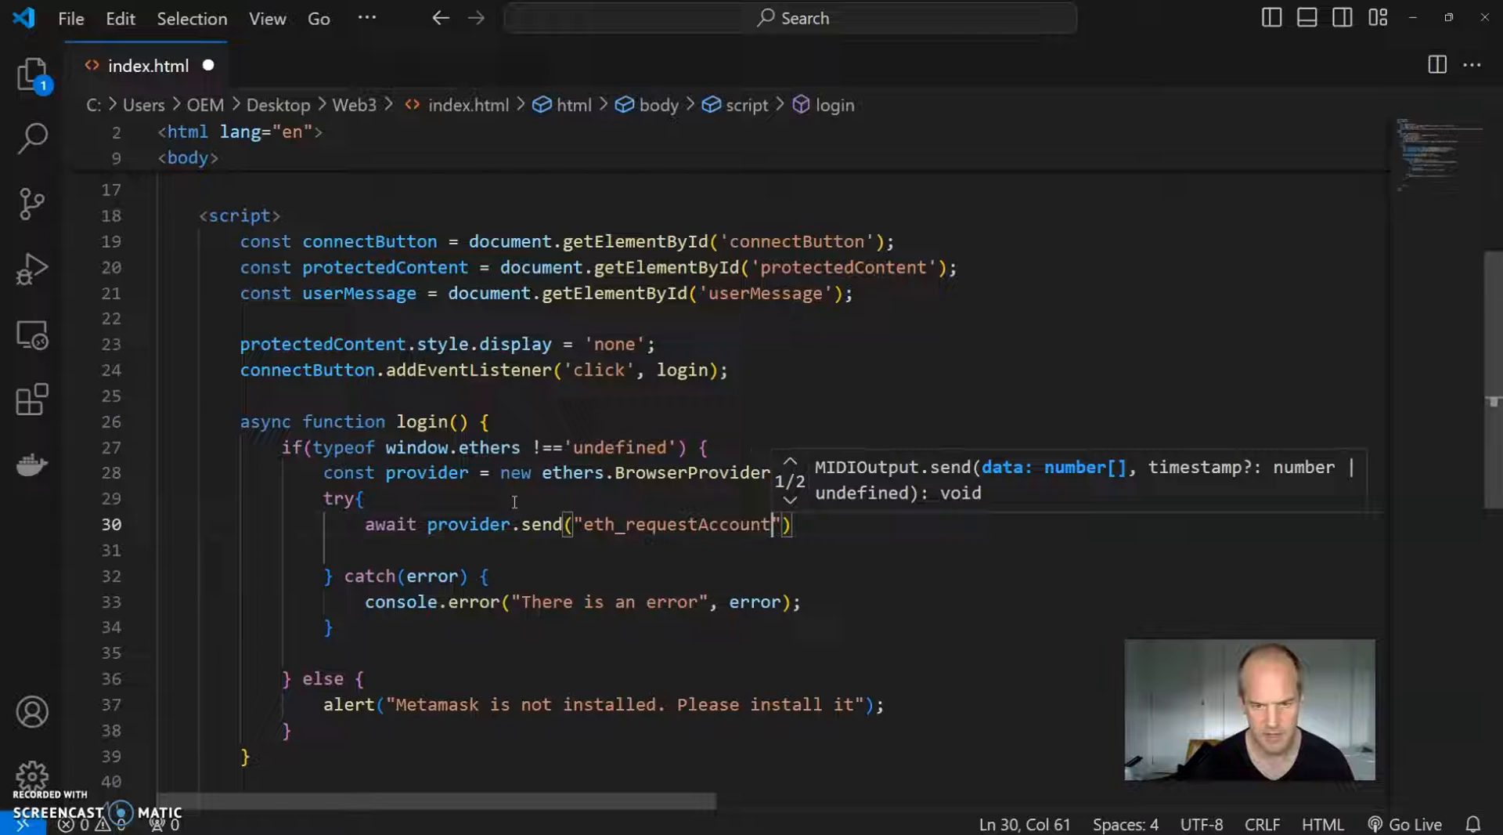
text(s)
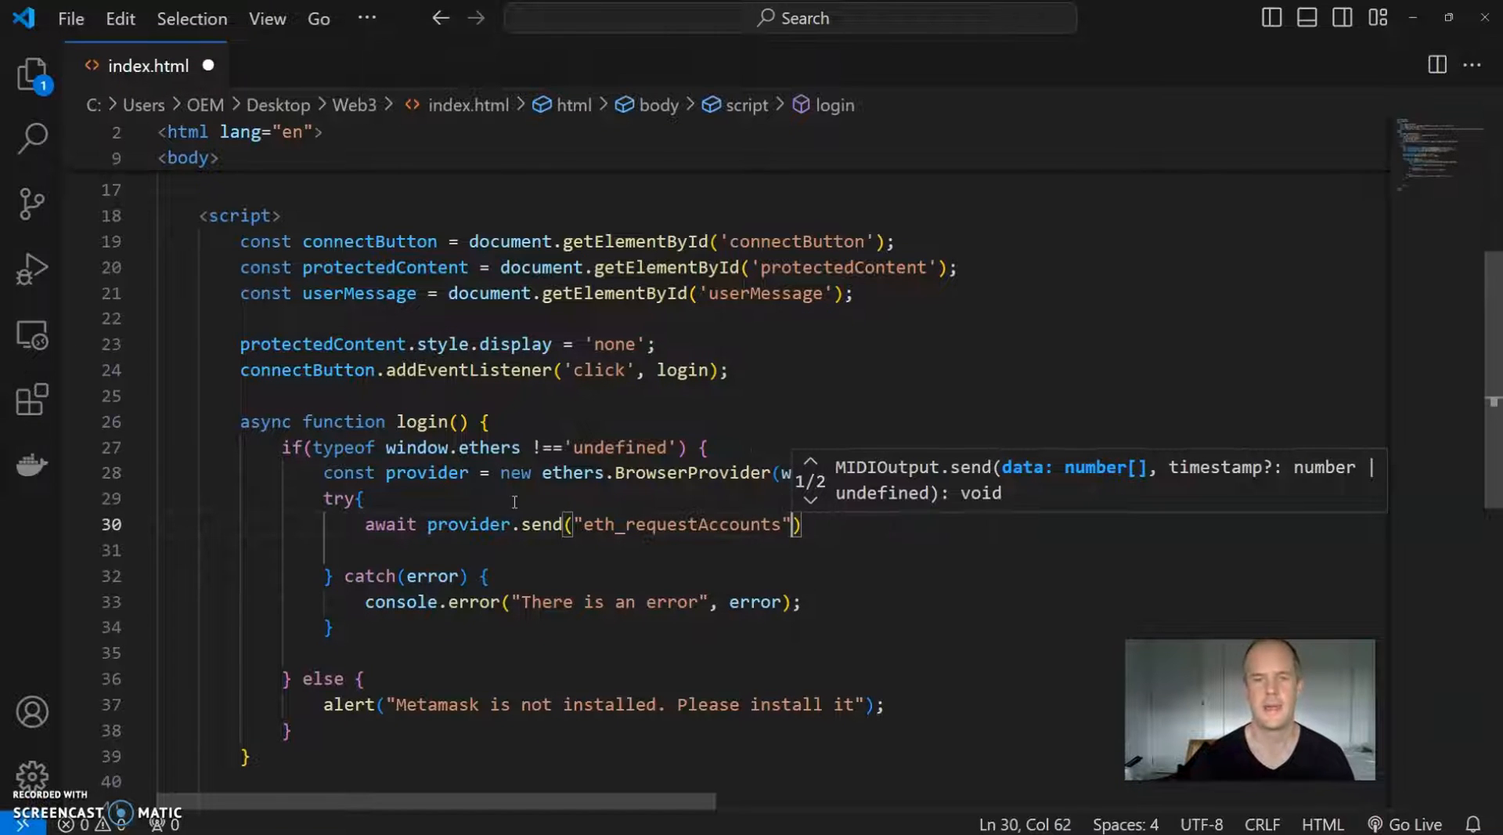
text(, [])
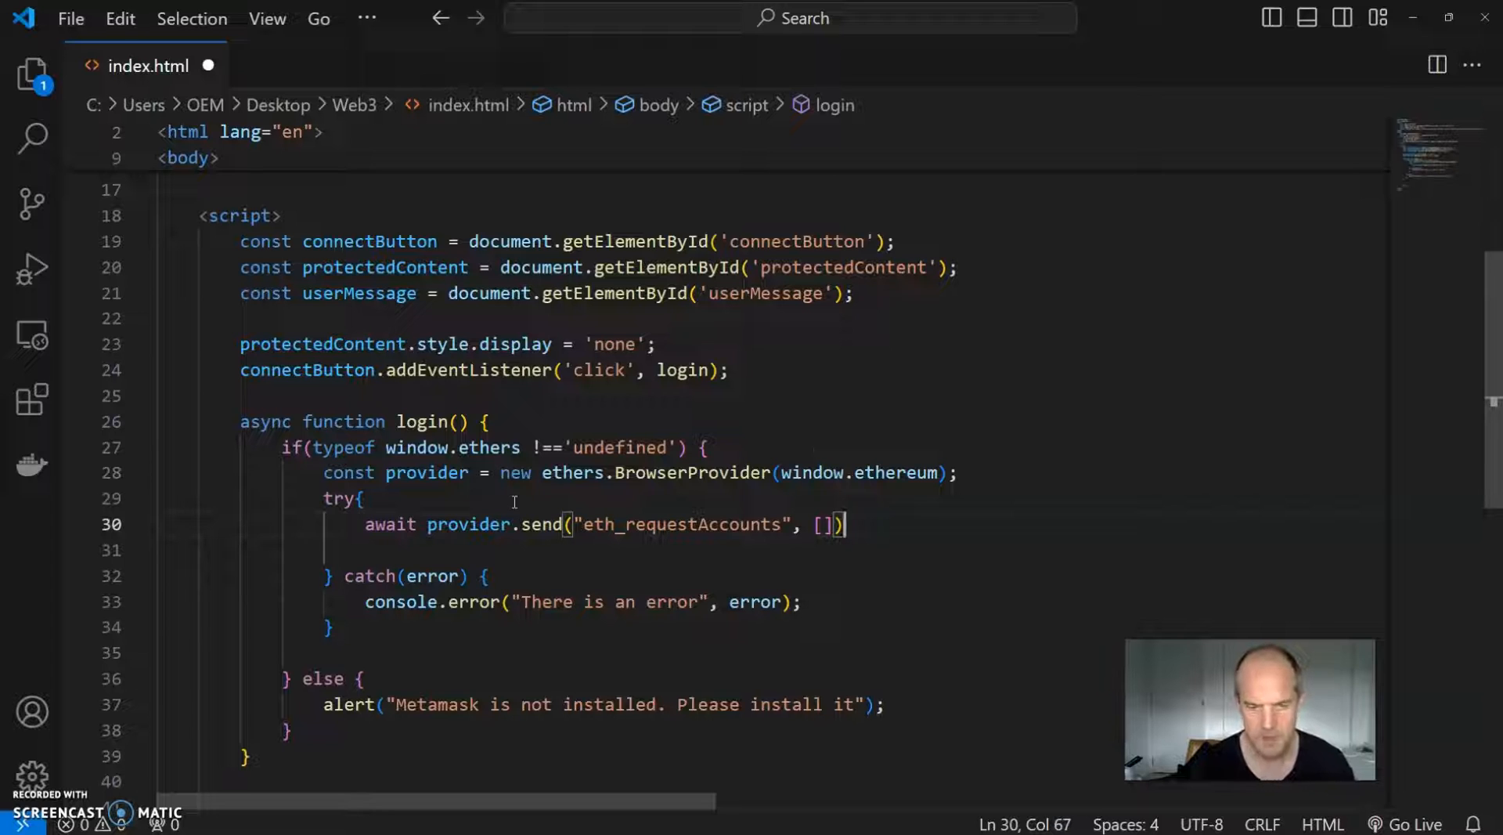
text(;)
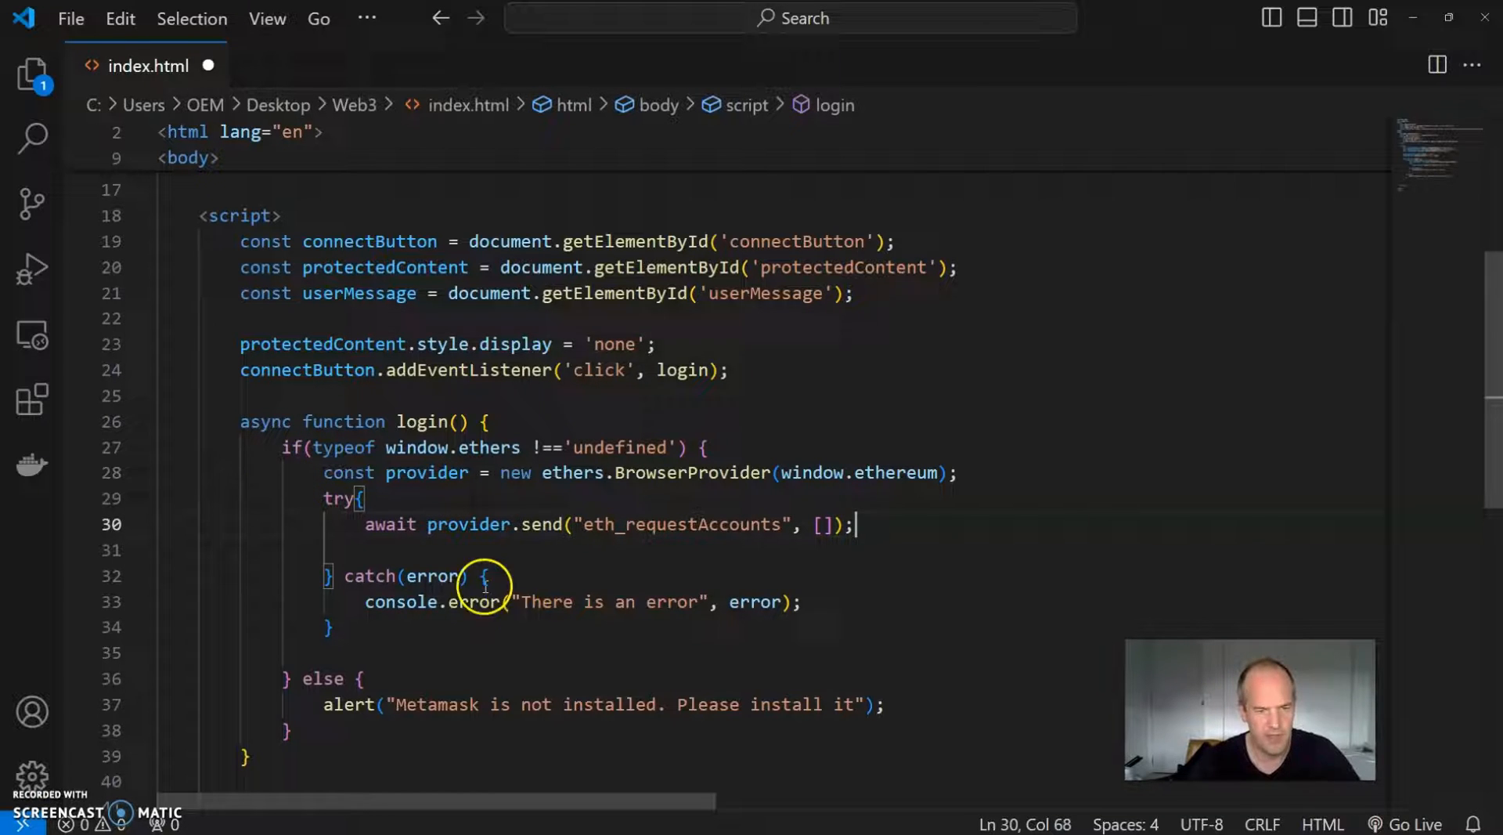
Step: Highlight the provider variable and its BrowserProvider expression for reference, then continue on a new line
double_click(388, 524)
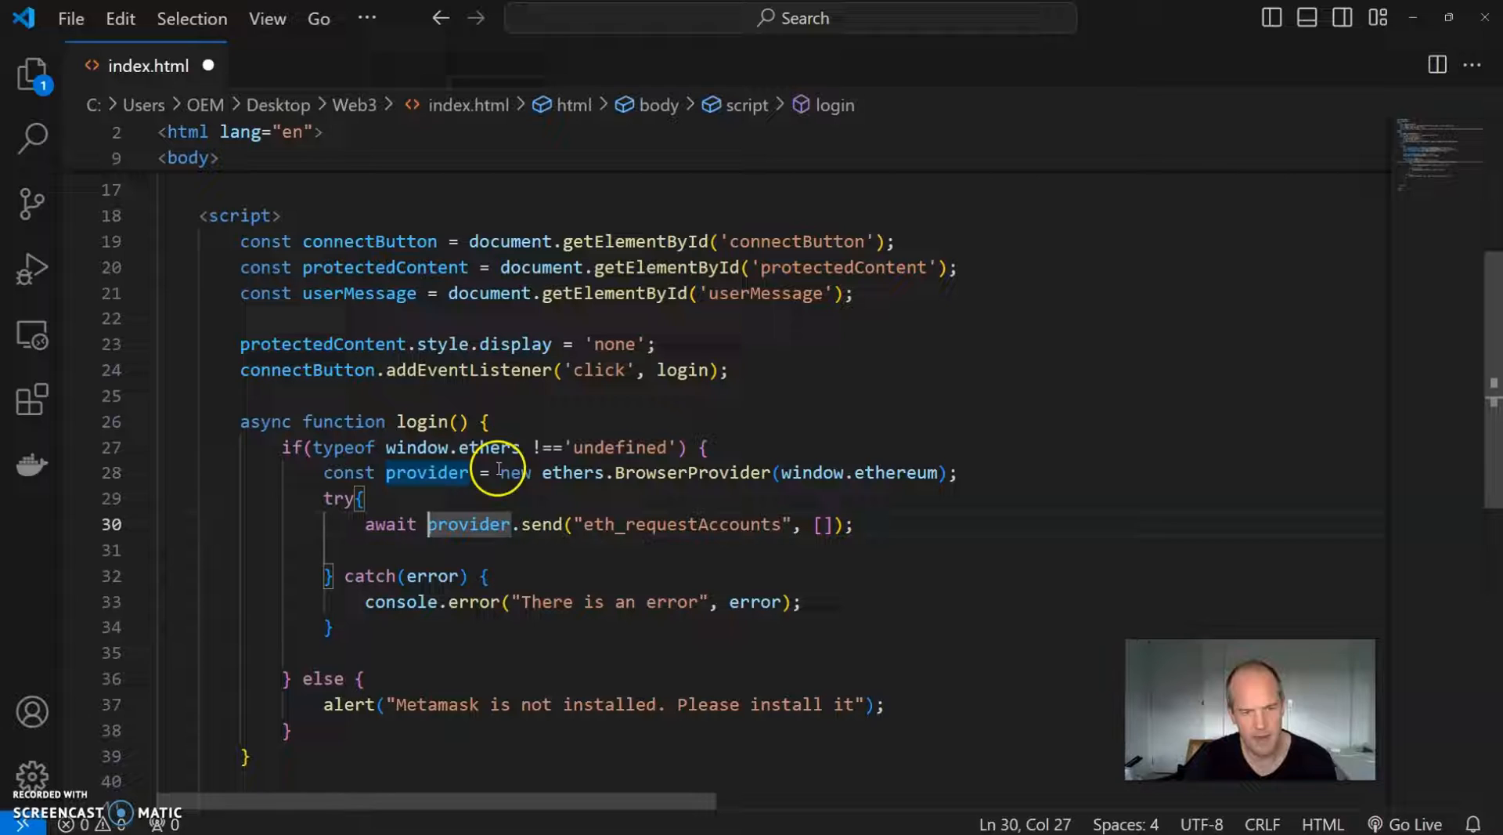
drag(503, 472, 958, 471)
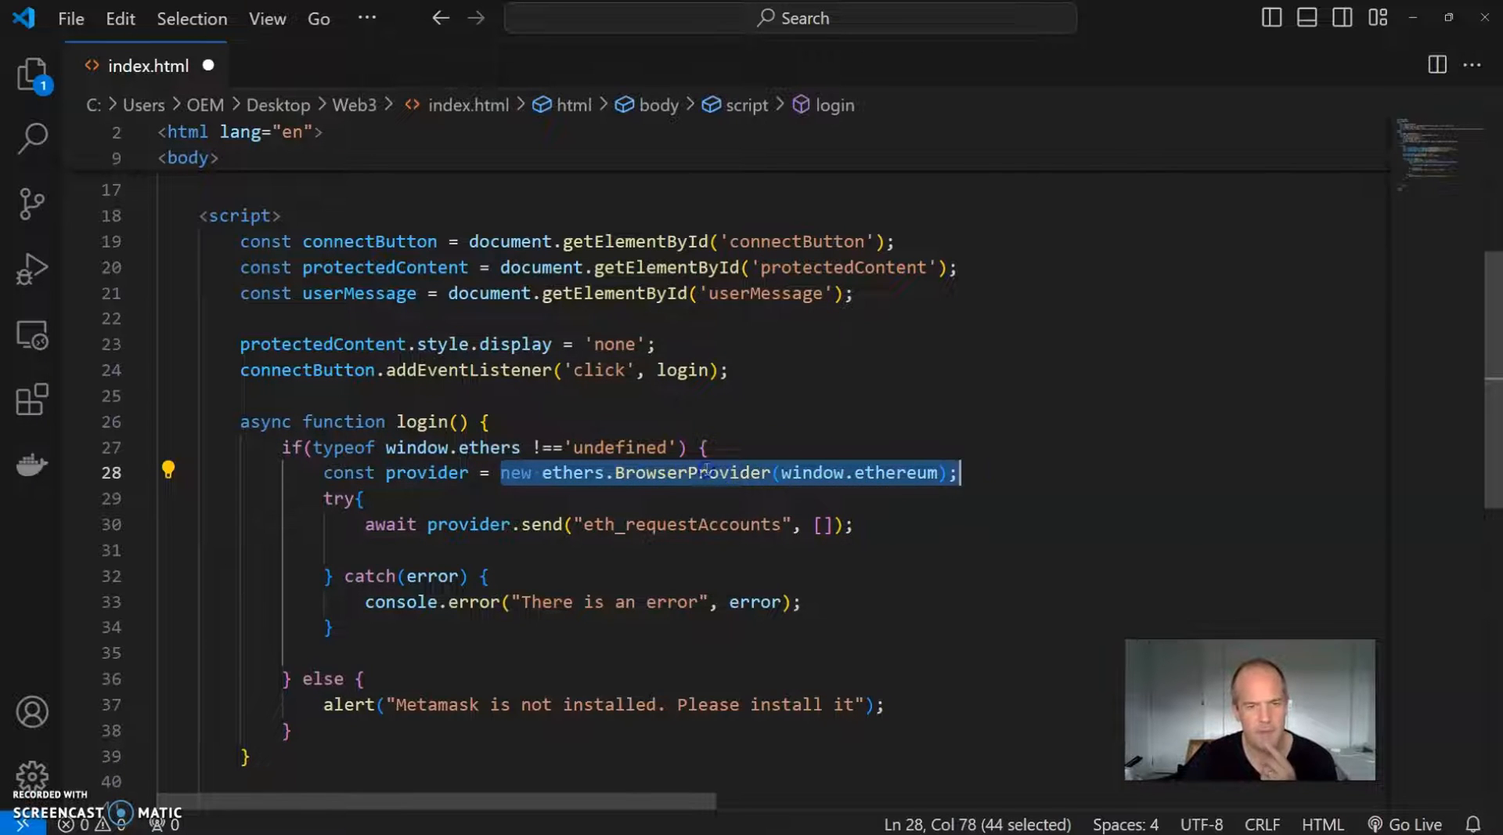
click(782, 524)
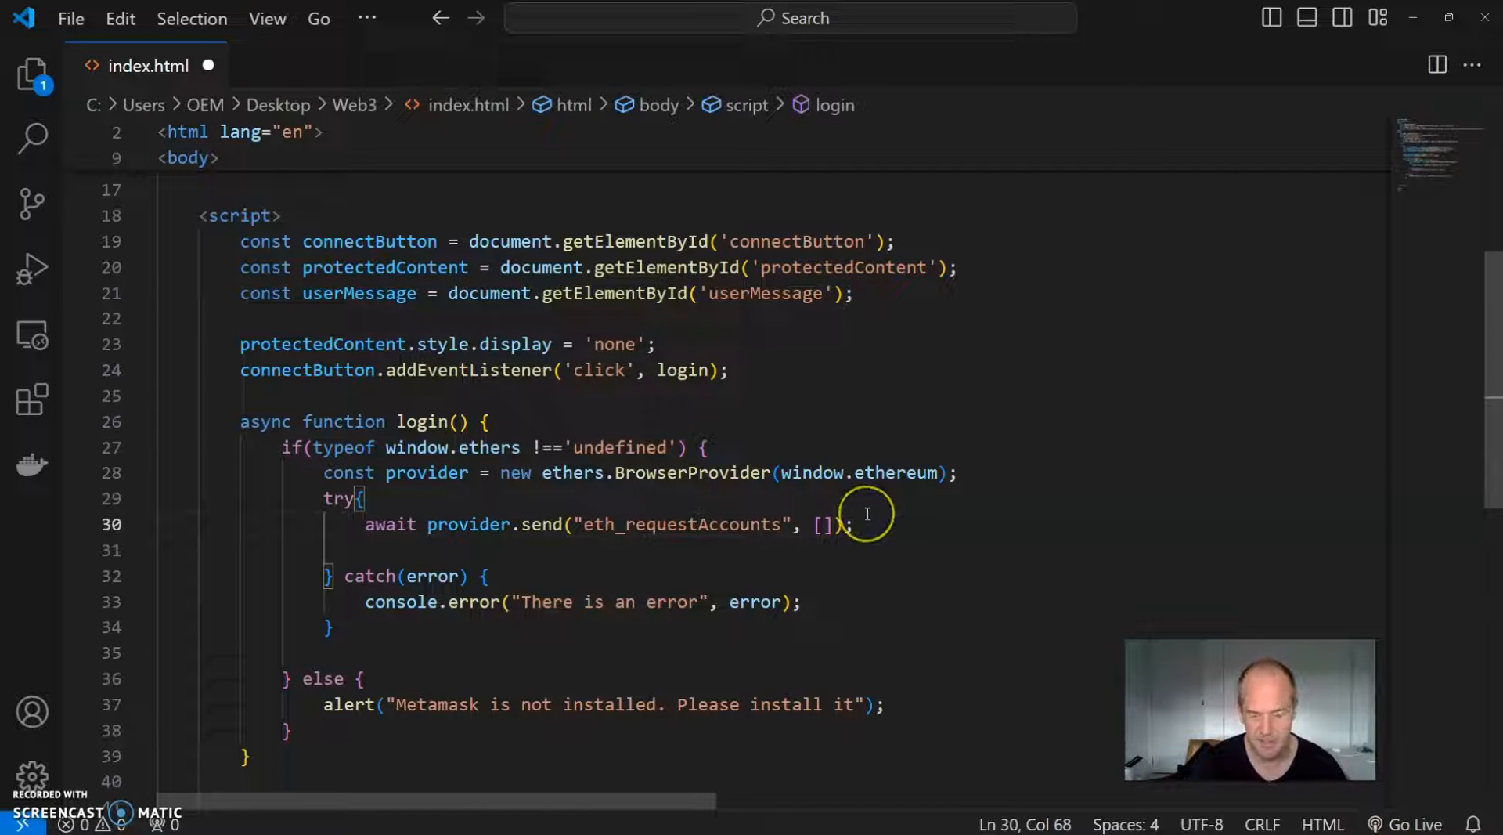
key(enter)
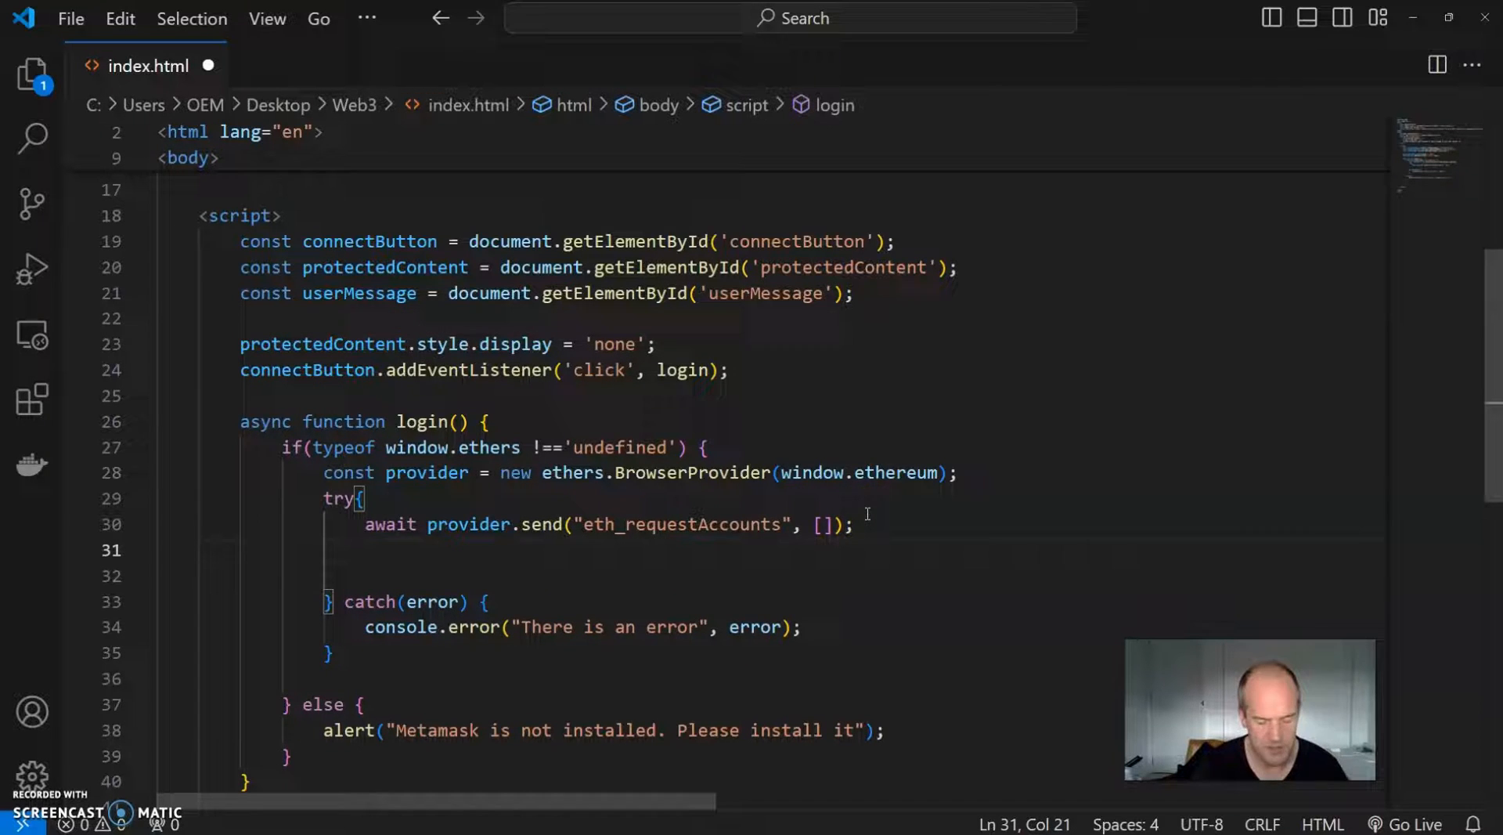
Step: Set protectedContent.style.display = 'block' after the accounts request in the try block
text(pro)
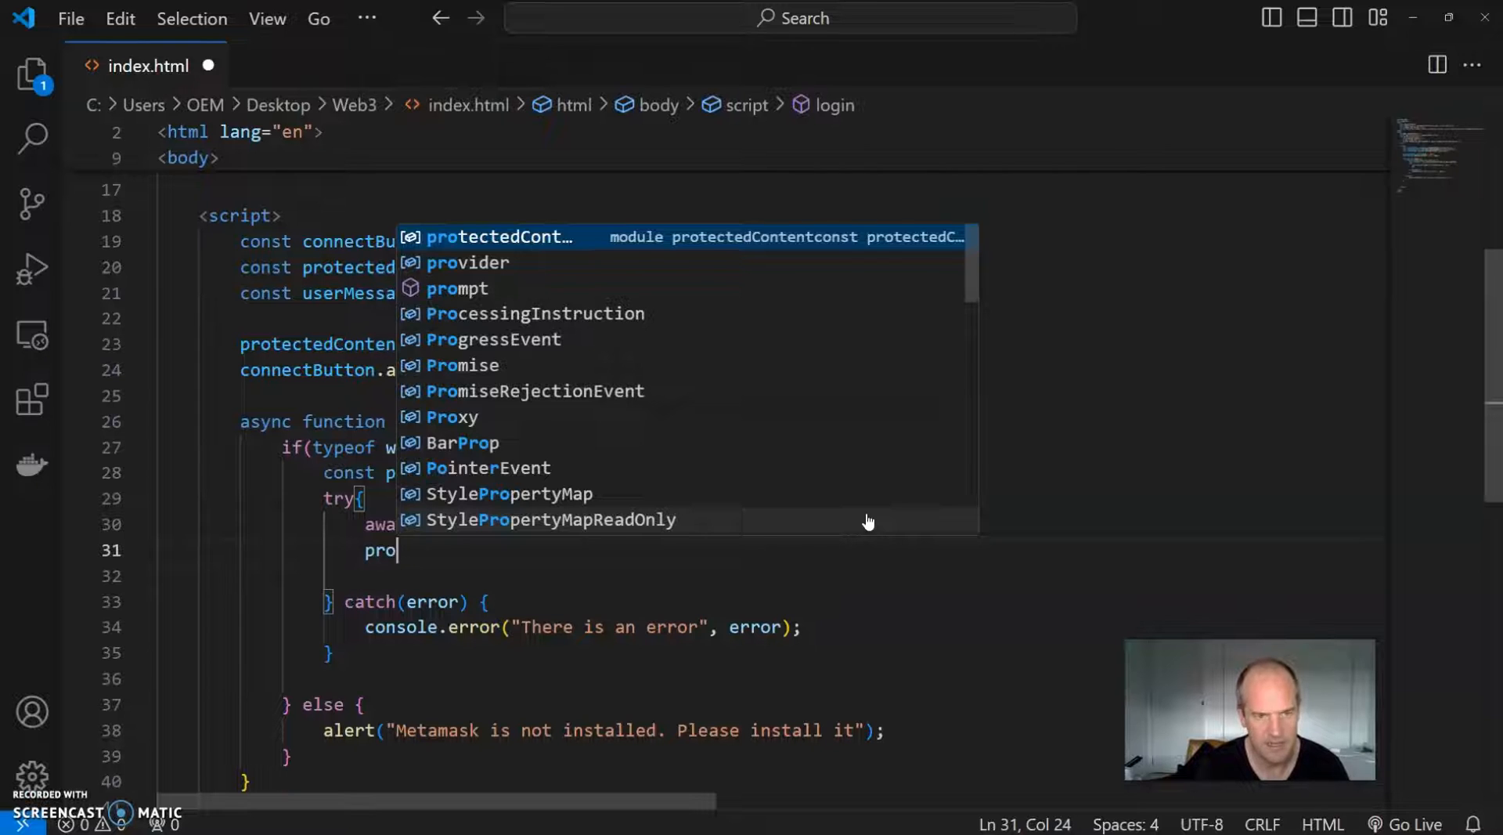
text(tectedContent.)
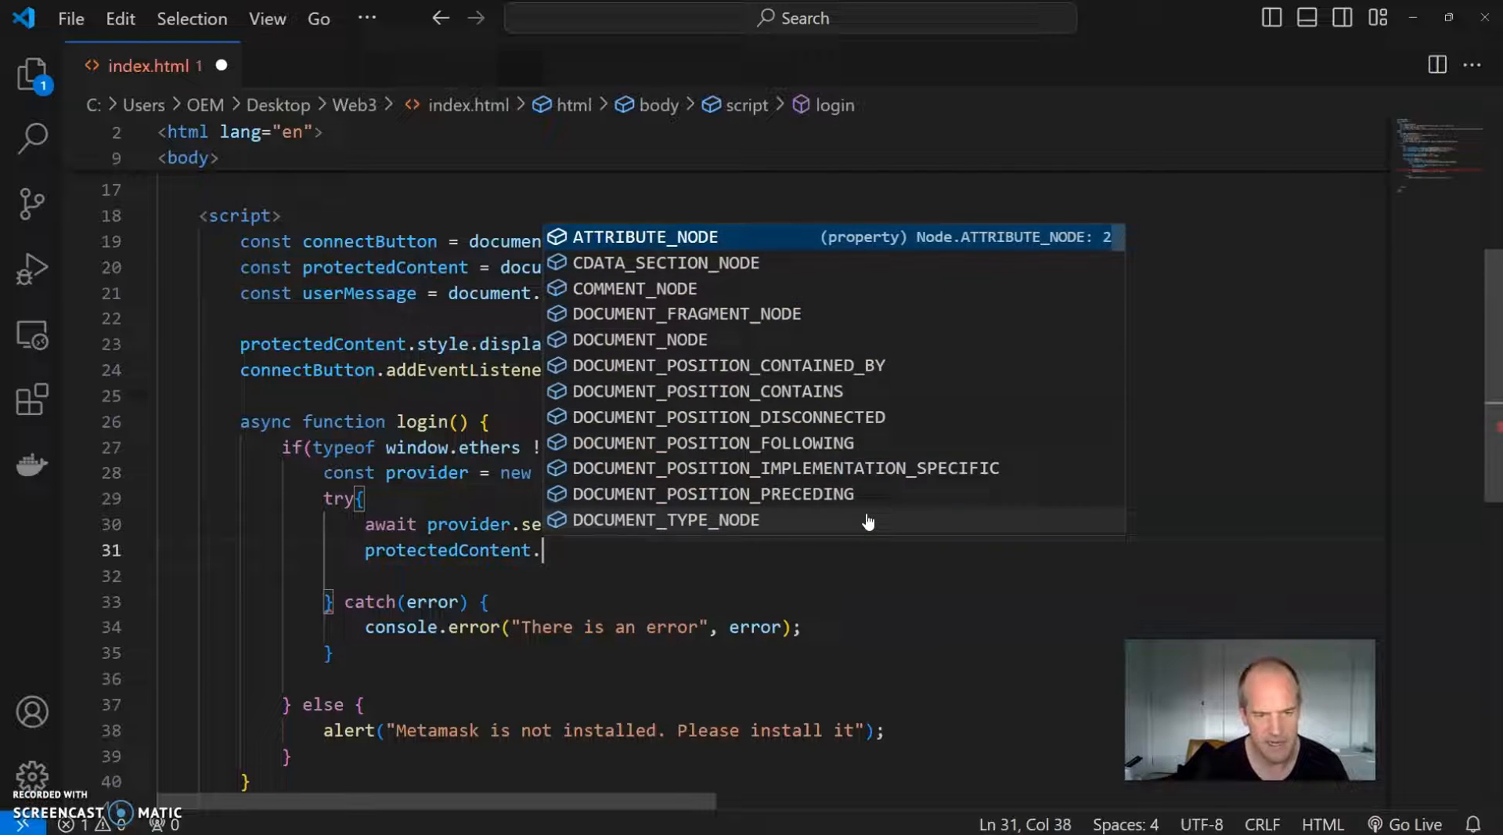
text(style.)
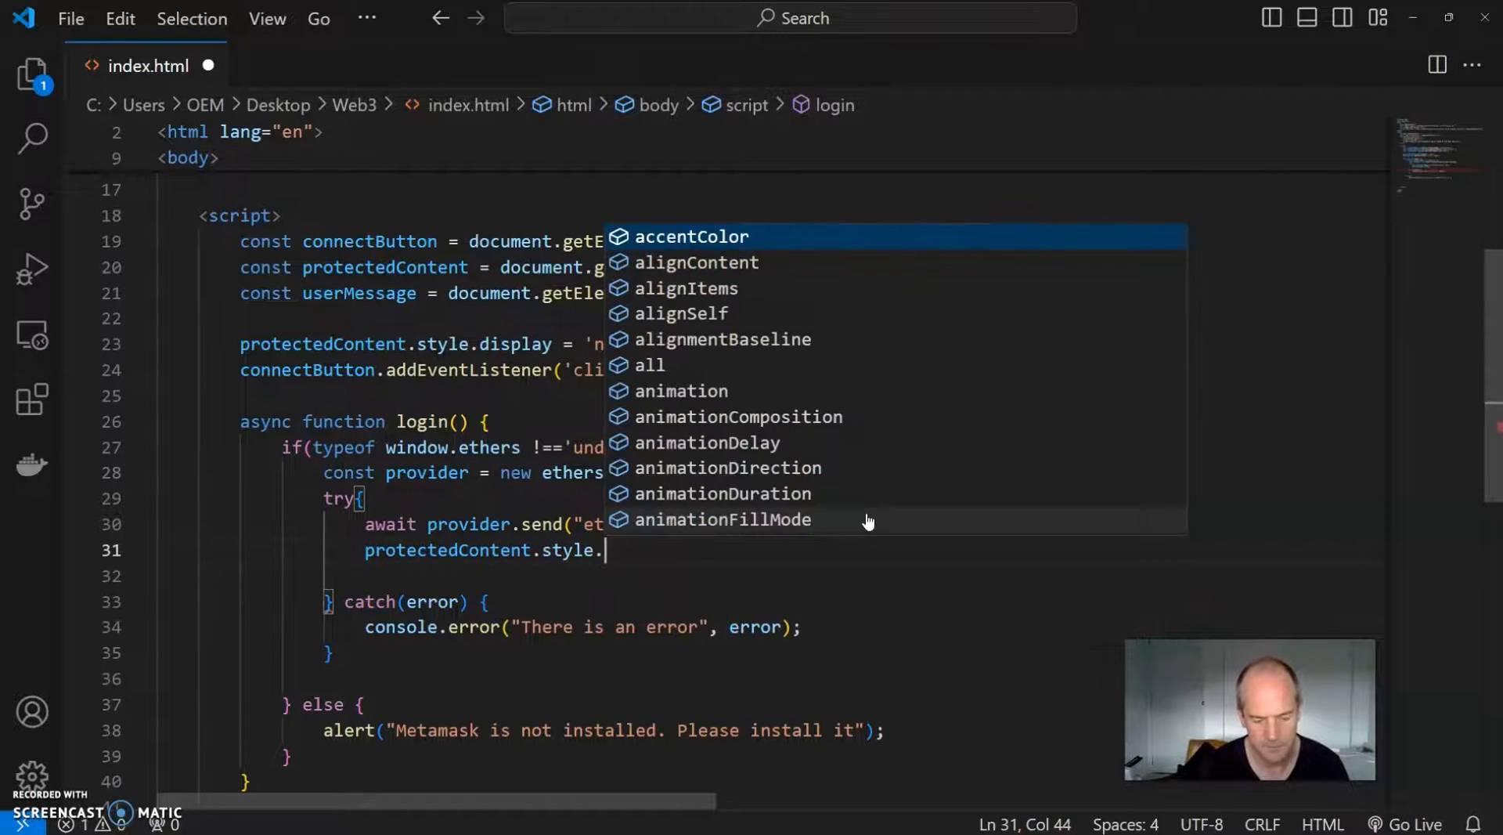
text(display =)
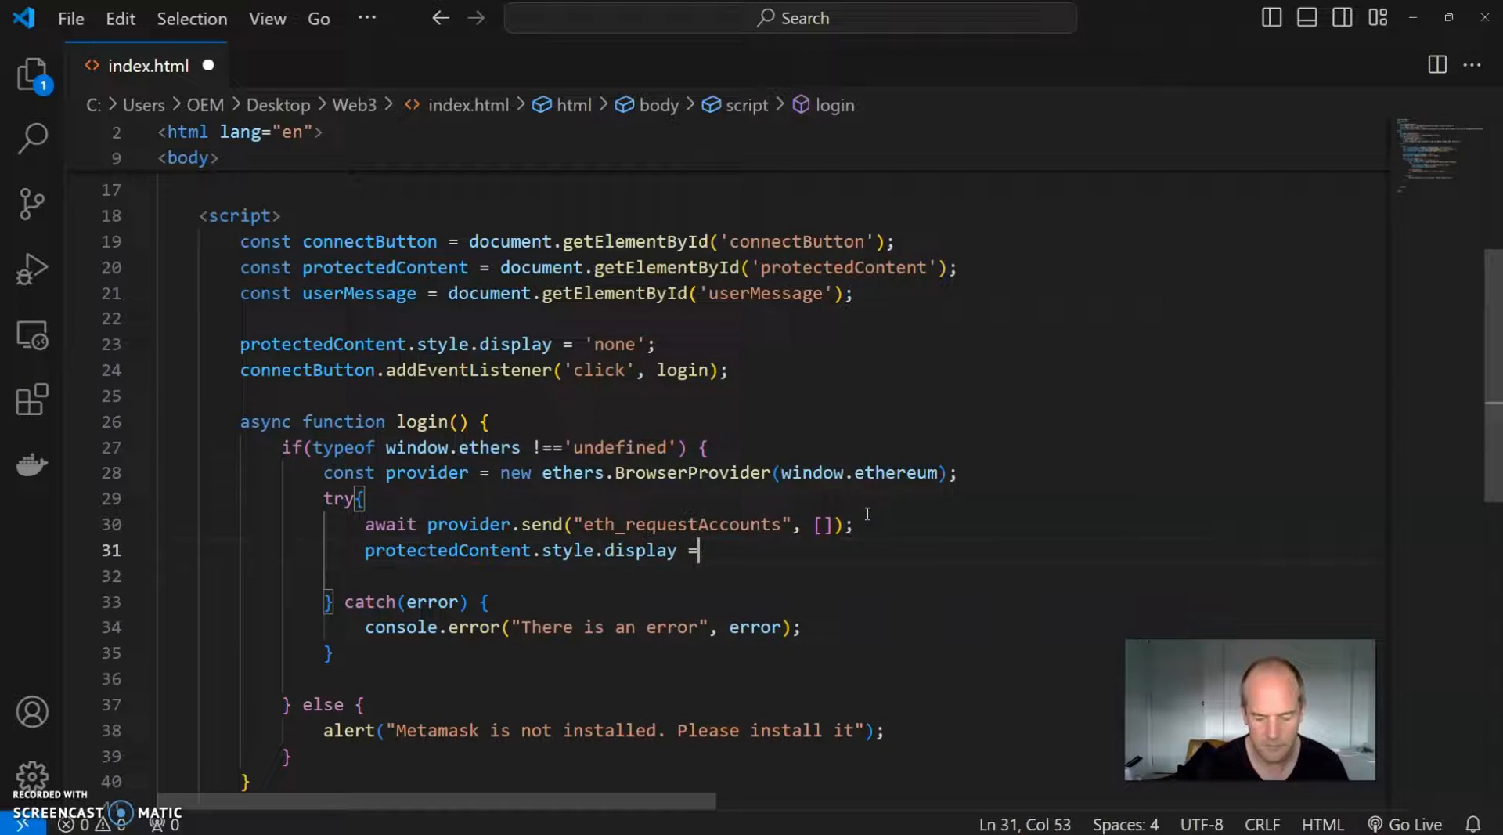
text('block')
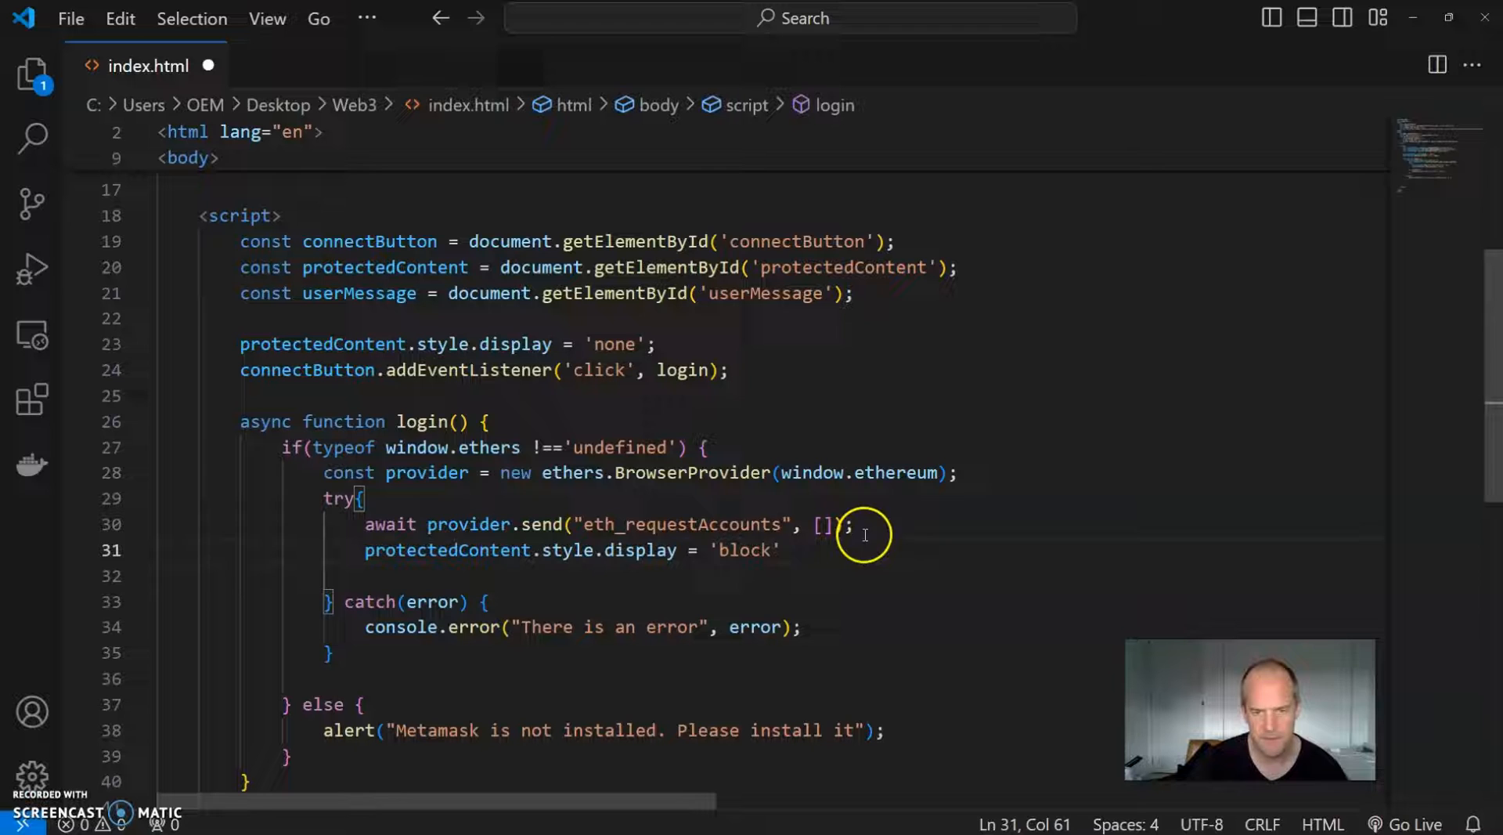
drag(365, 524, 851, 523)
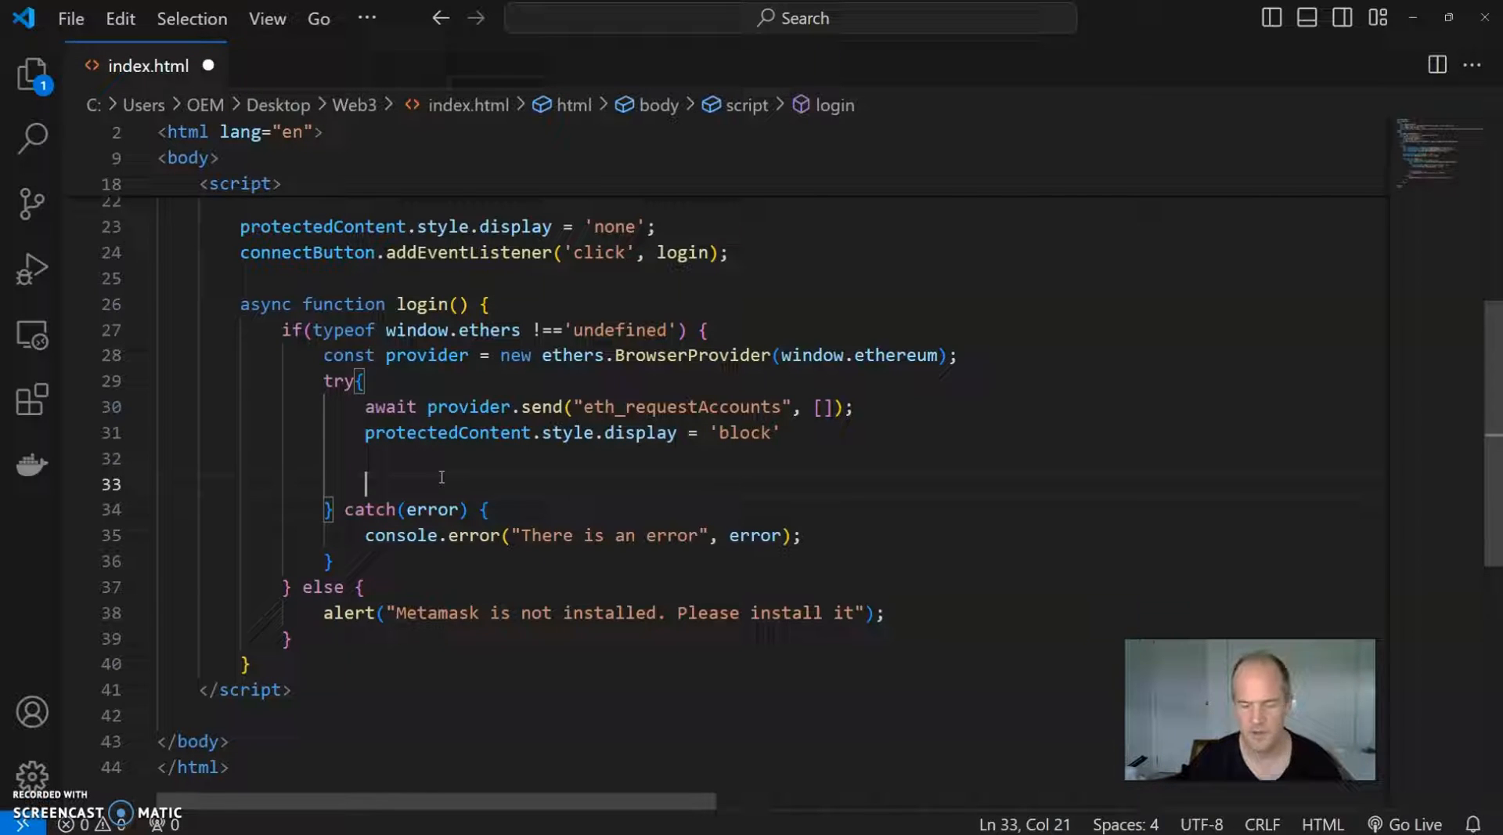
text(const sig)
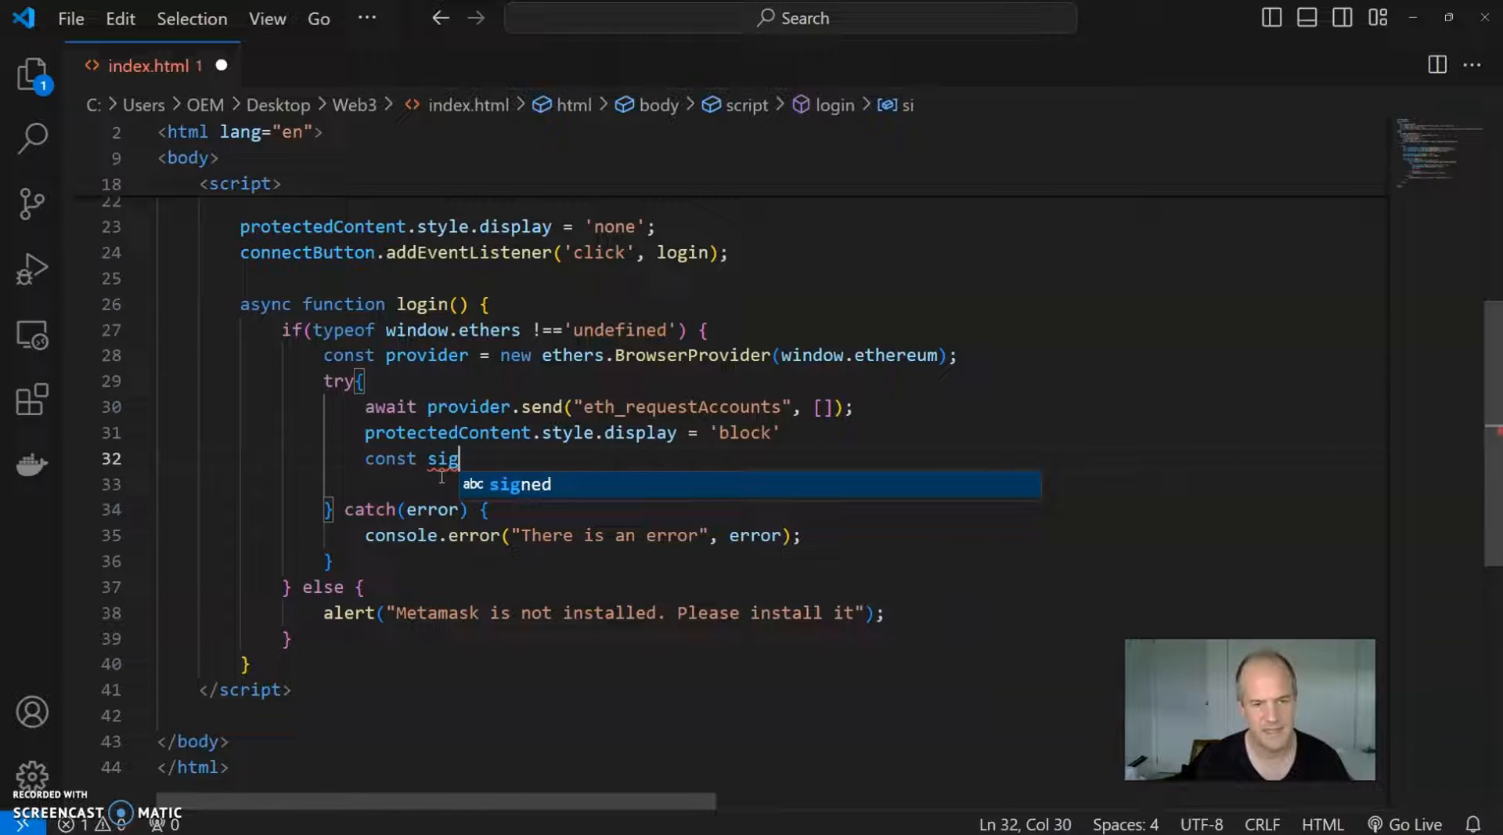
Step: Define const signer = await provider.getSigner(); below the display-block line
text(ner =)
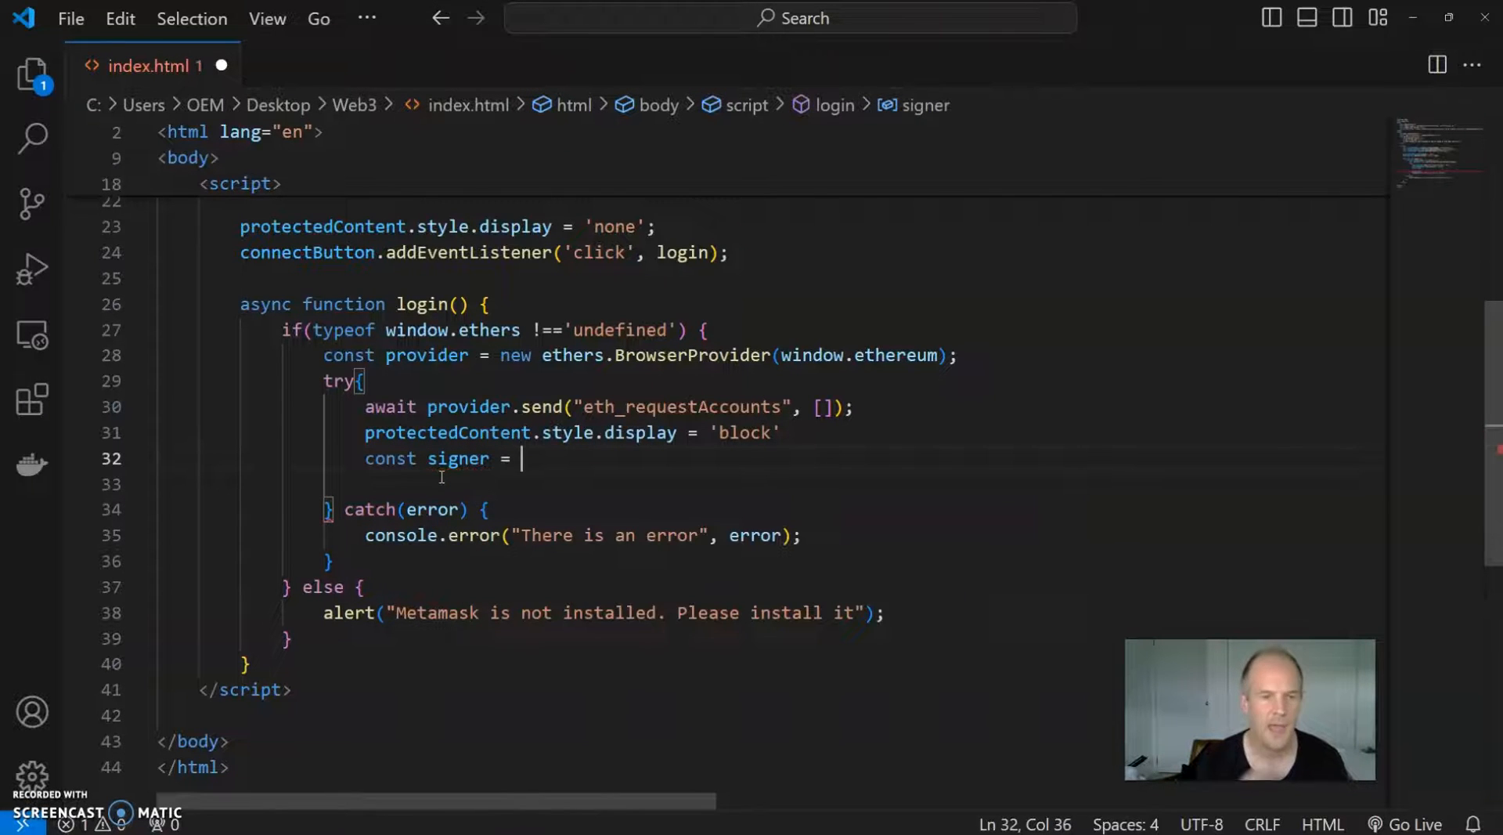
text(awa)
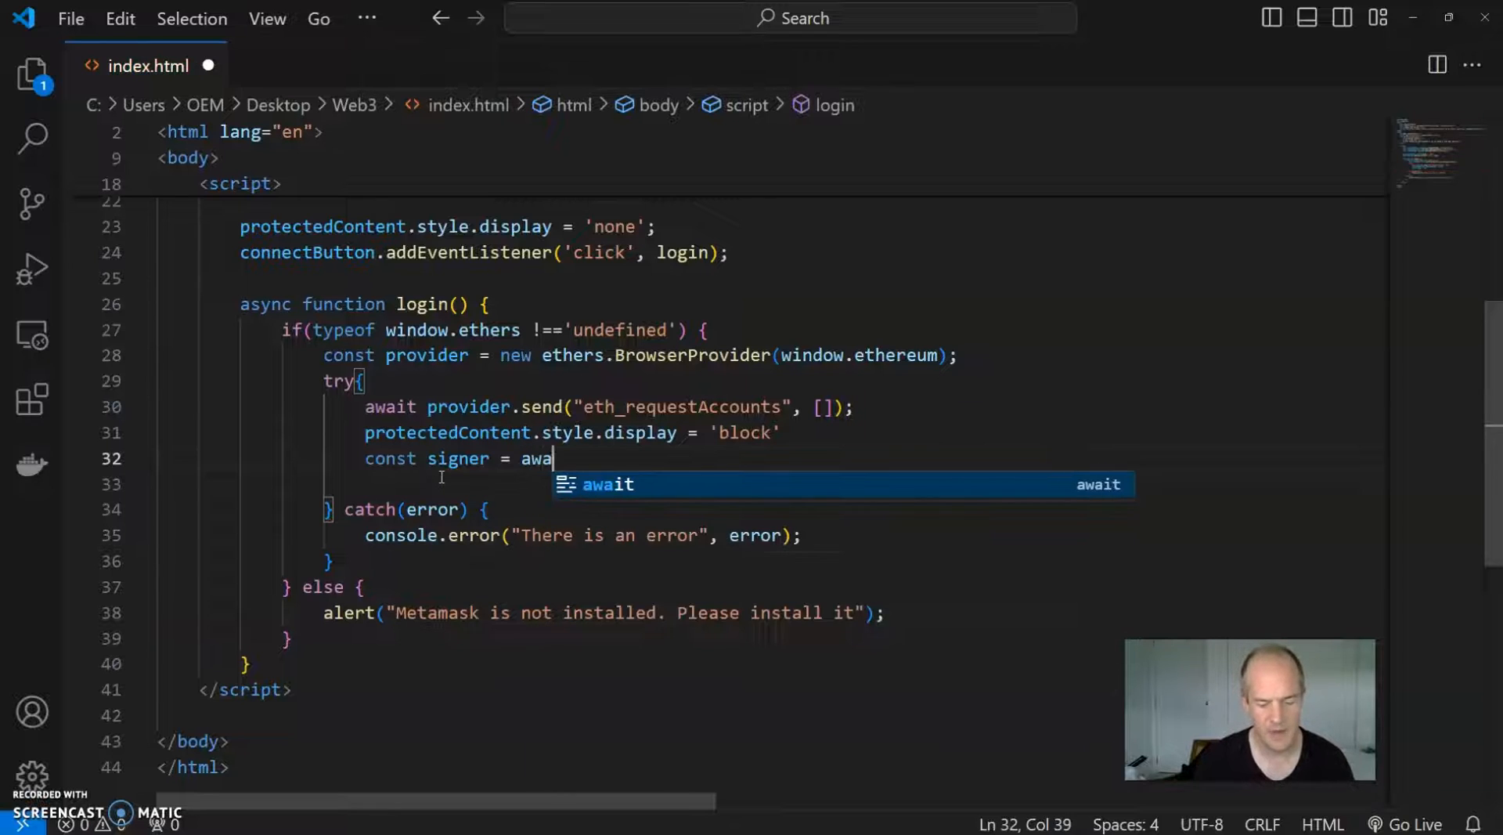
text(it)
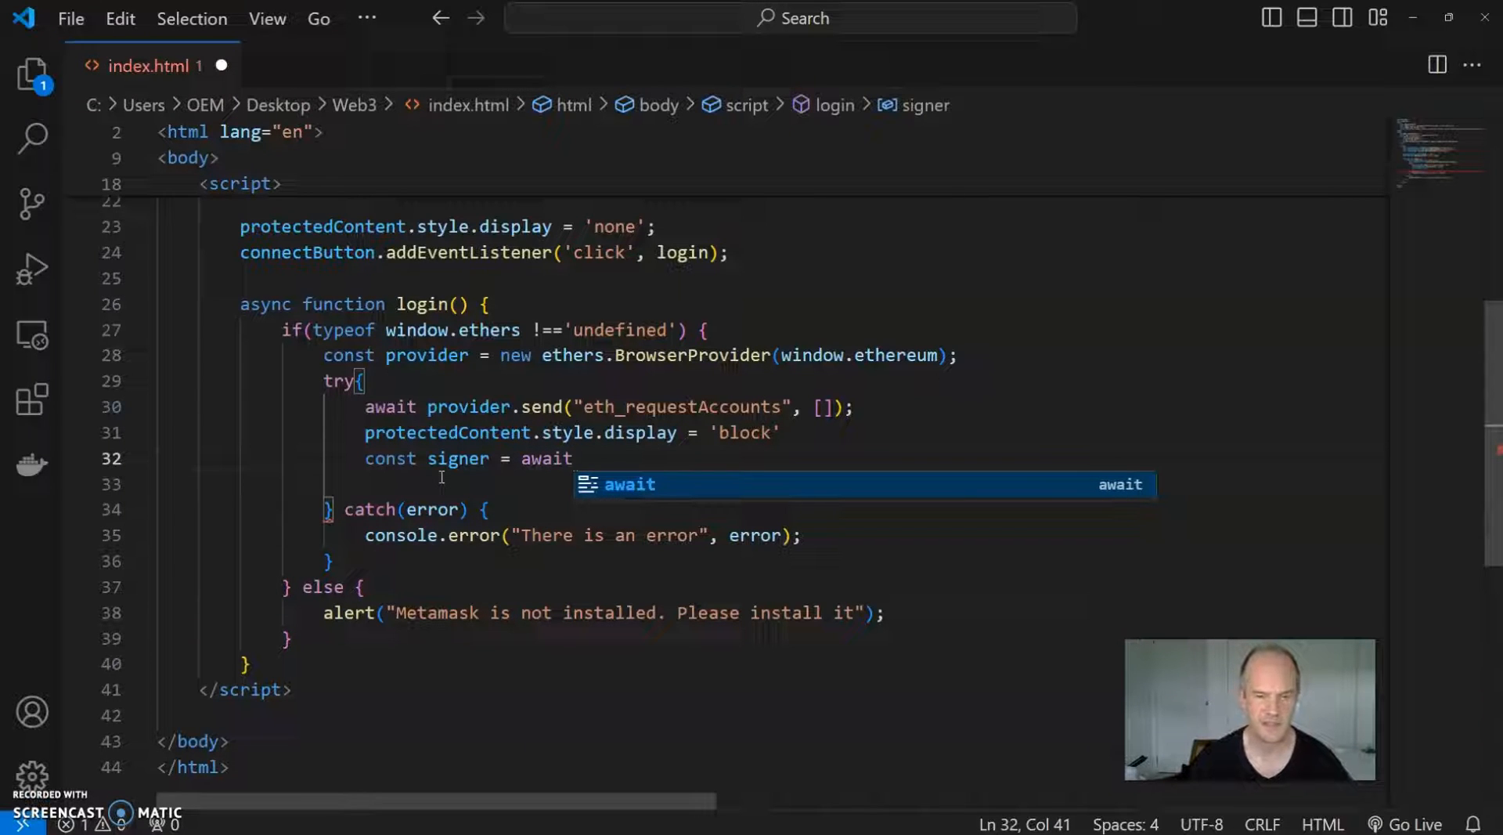
text(pro)
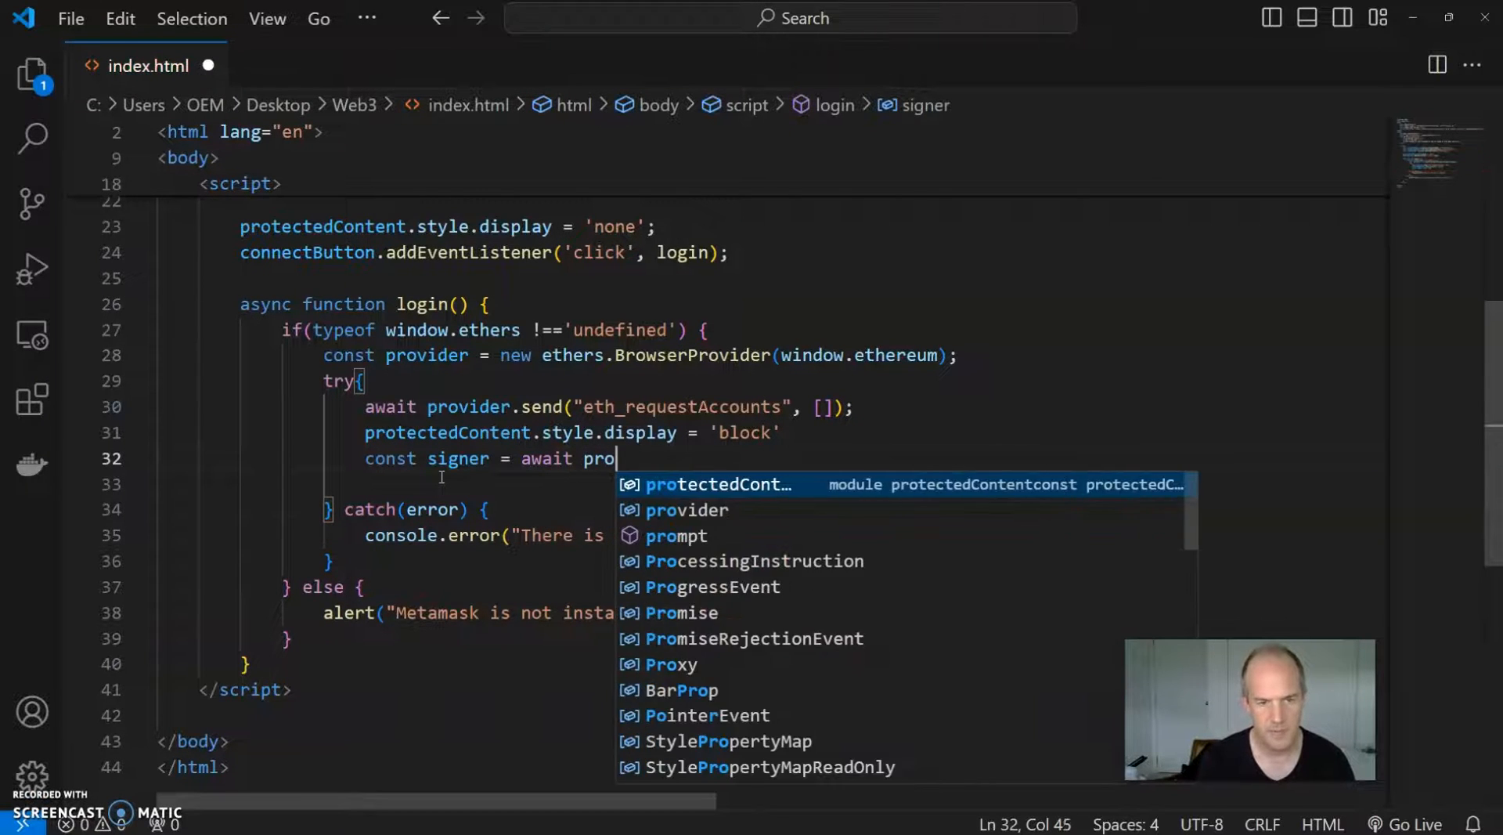
text(vider)
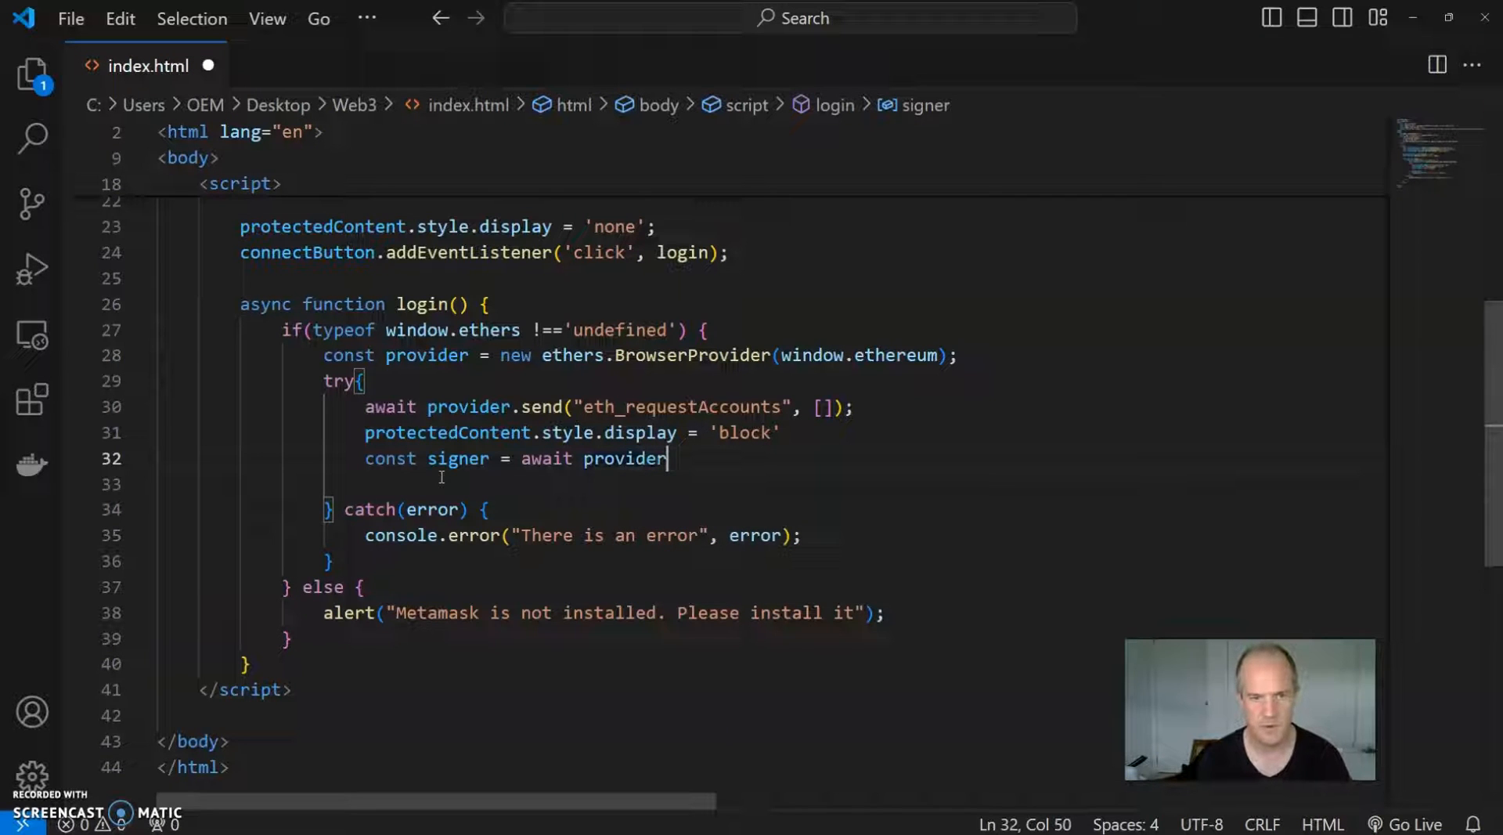
text(.get)
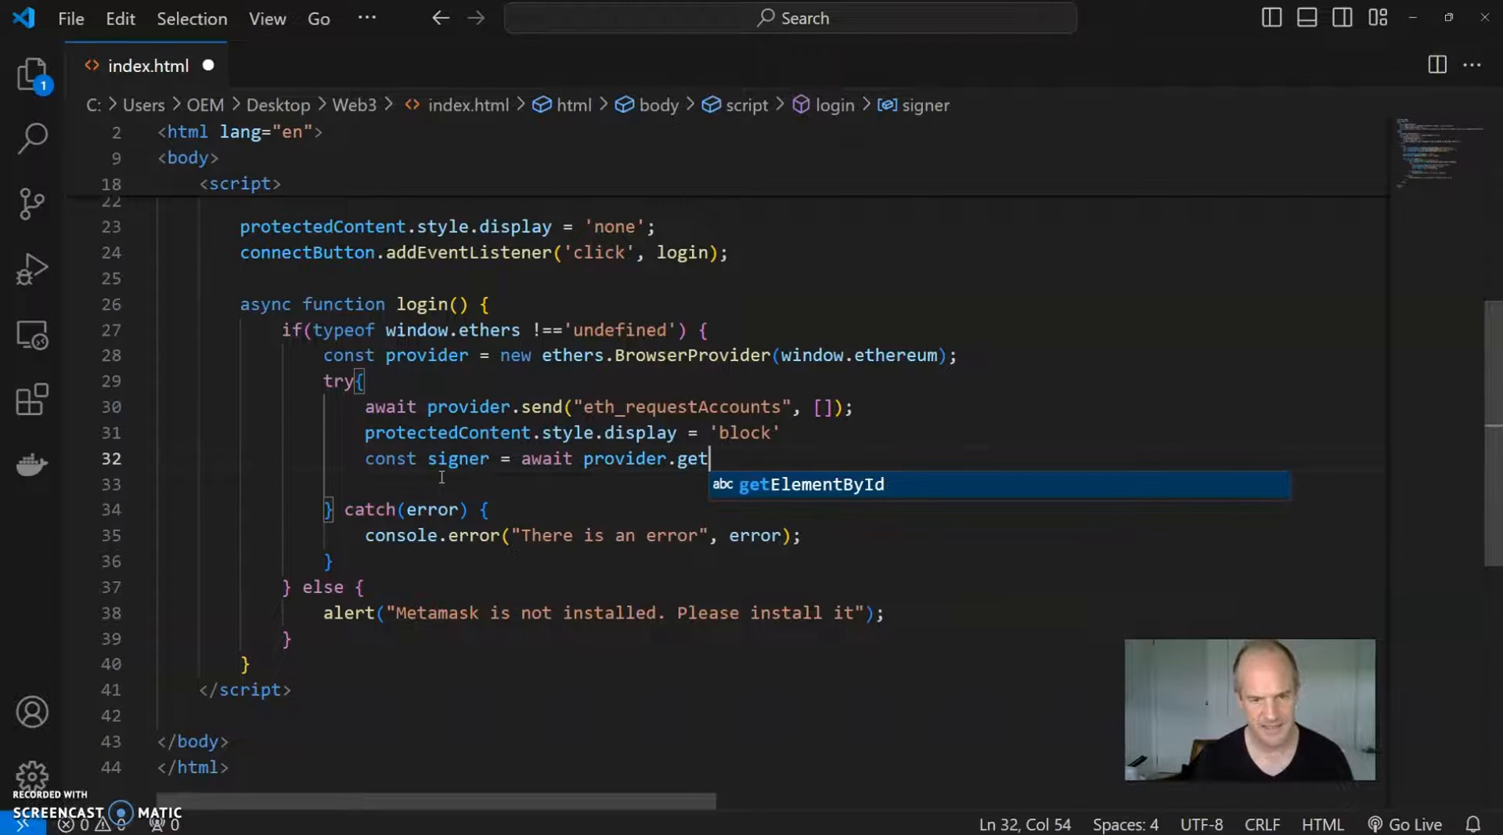
text(Signer()
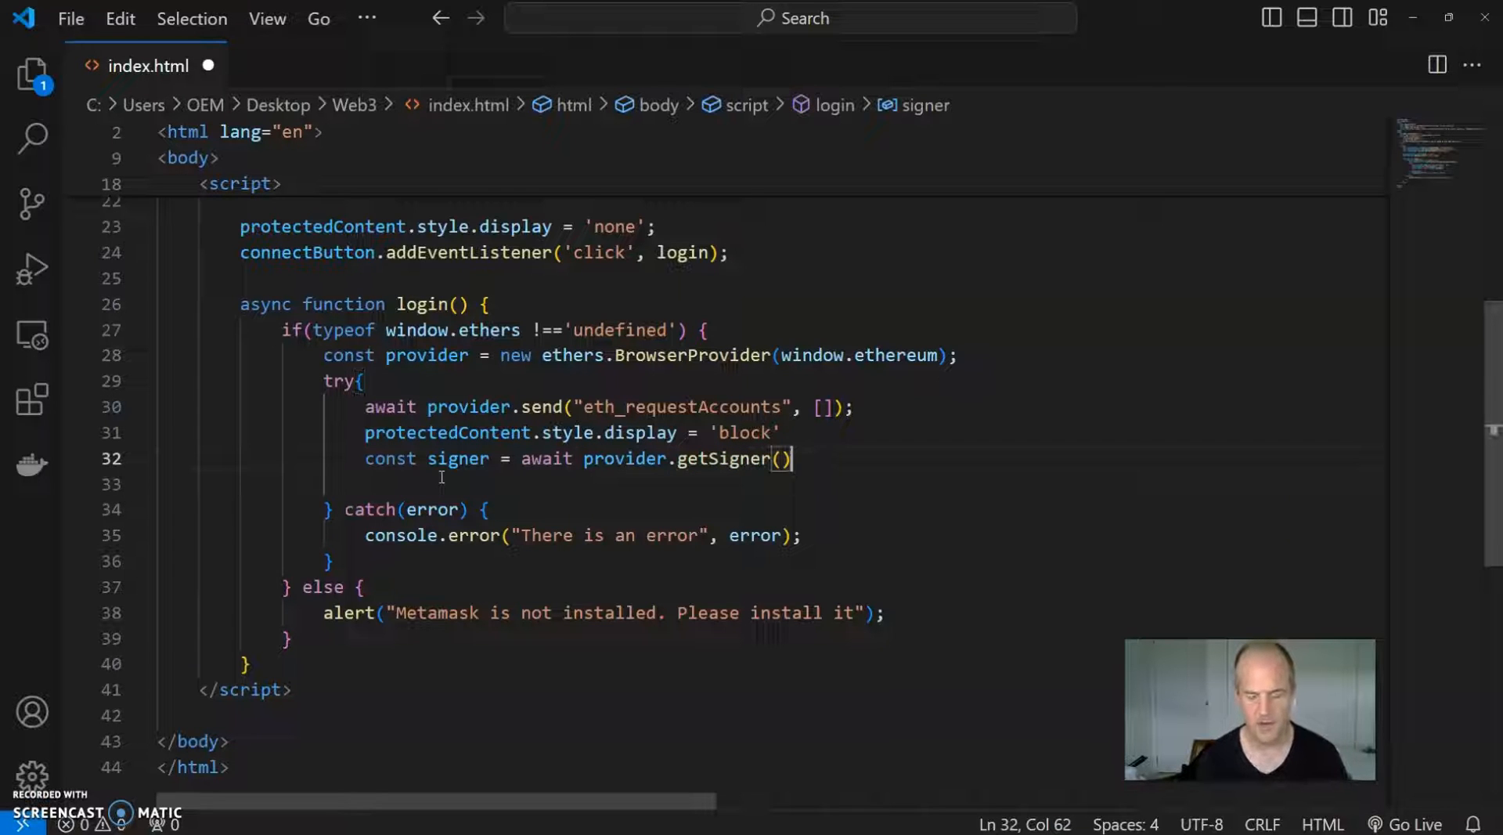
text(;)
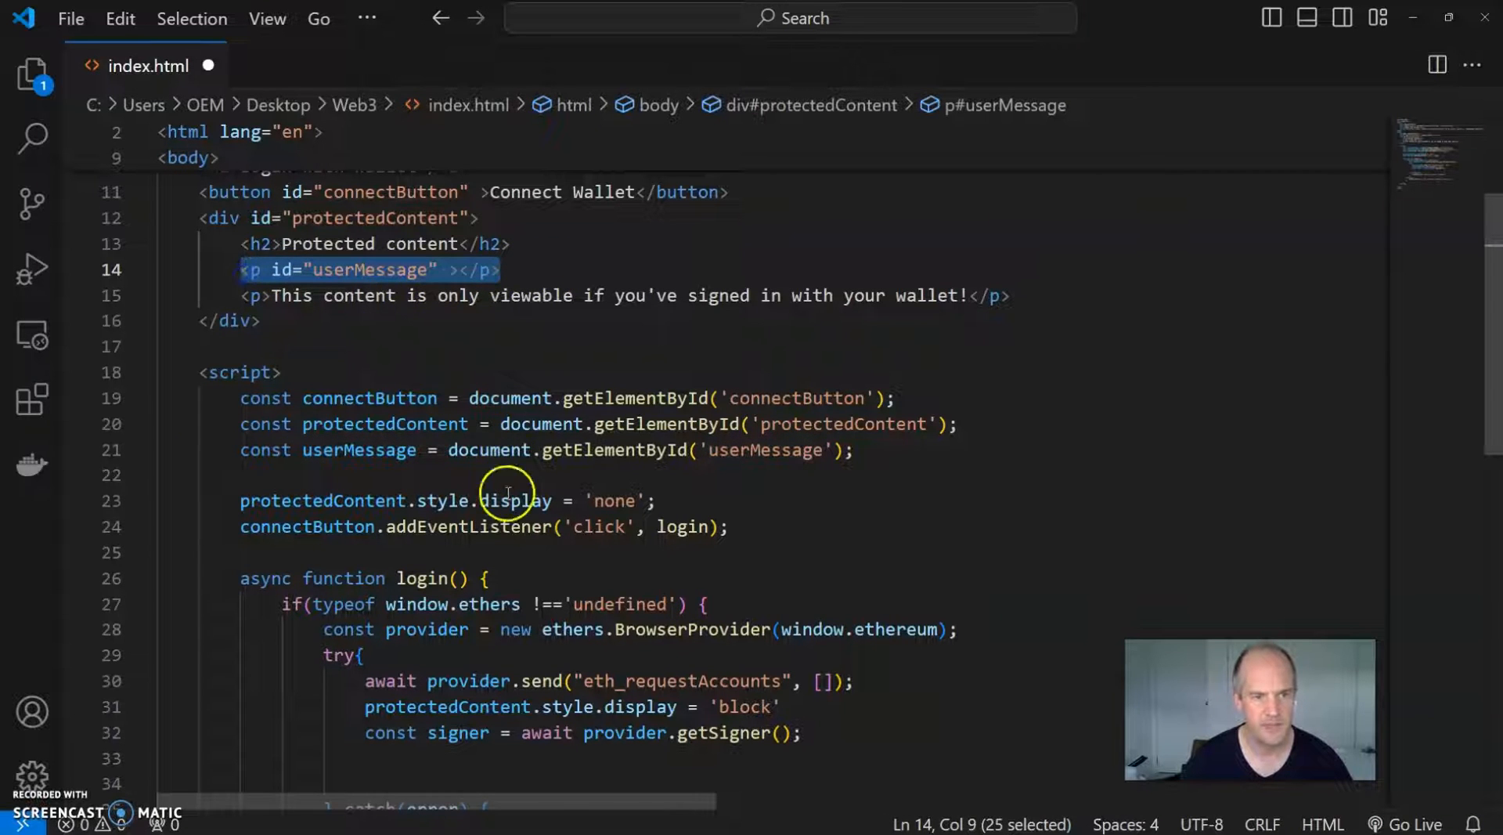
Step: Assign userMessage.innerHTML a template string starting "You have logged with the address:"
scroll(down, 3)
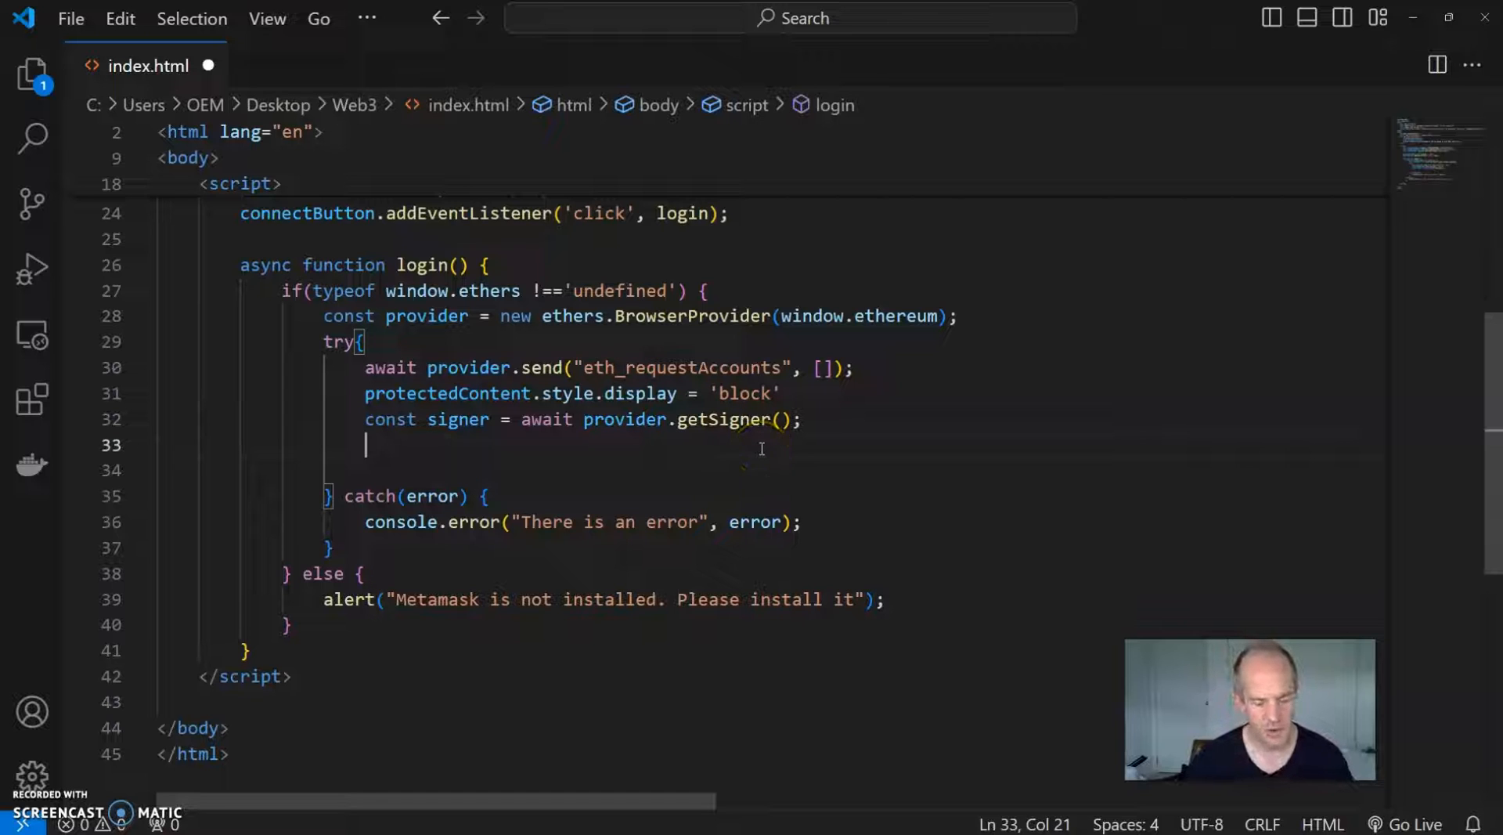
text(userMessage.)
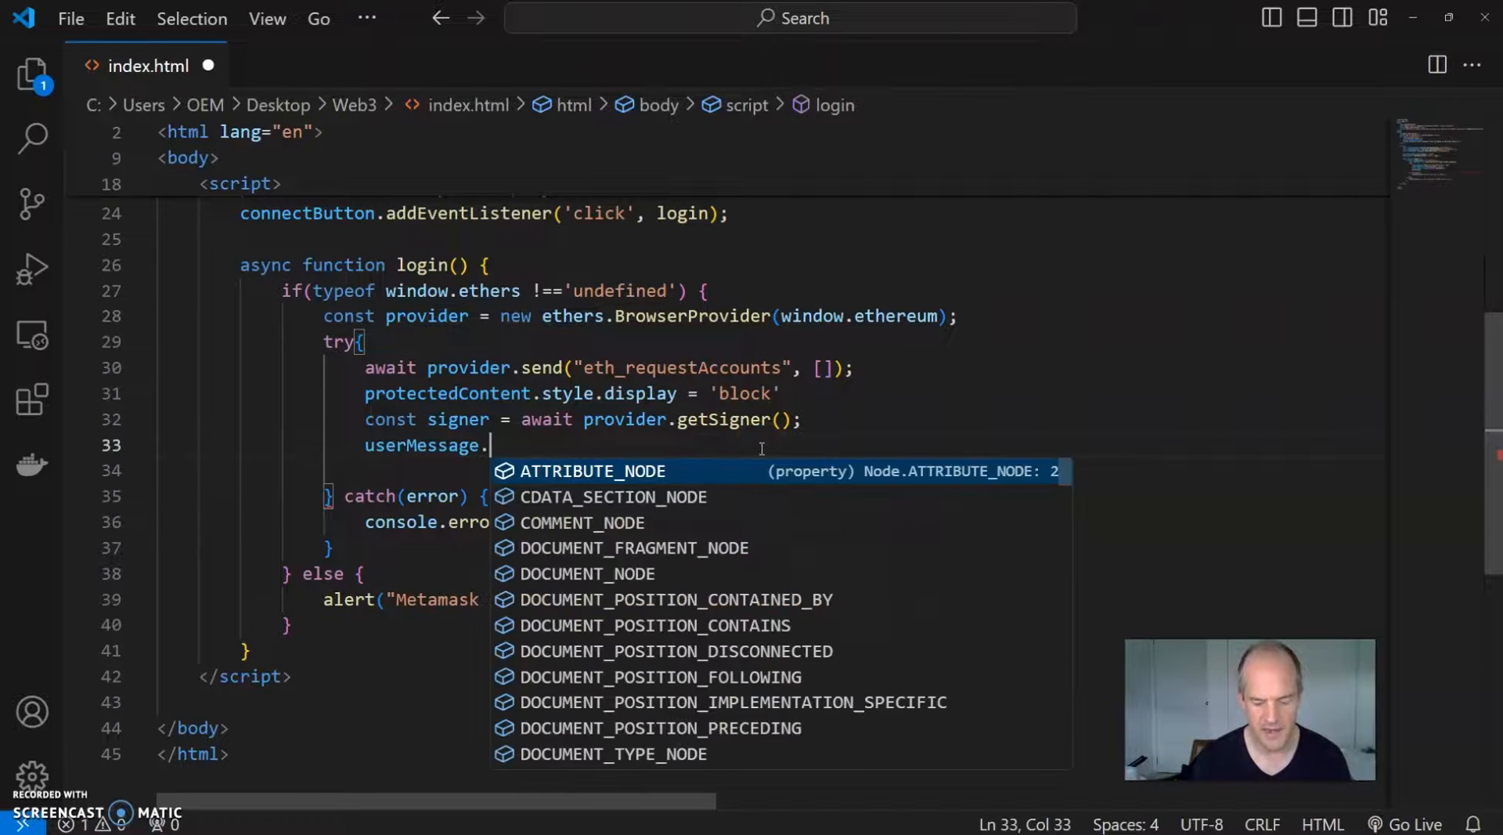
text(innerHTML)
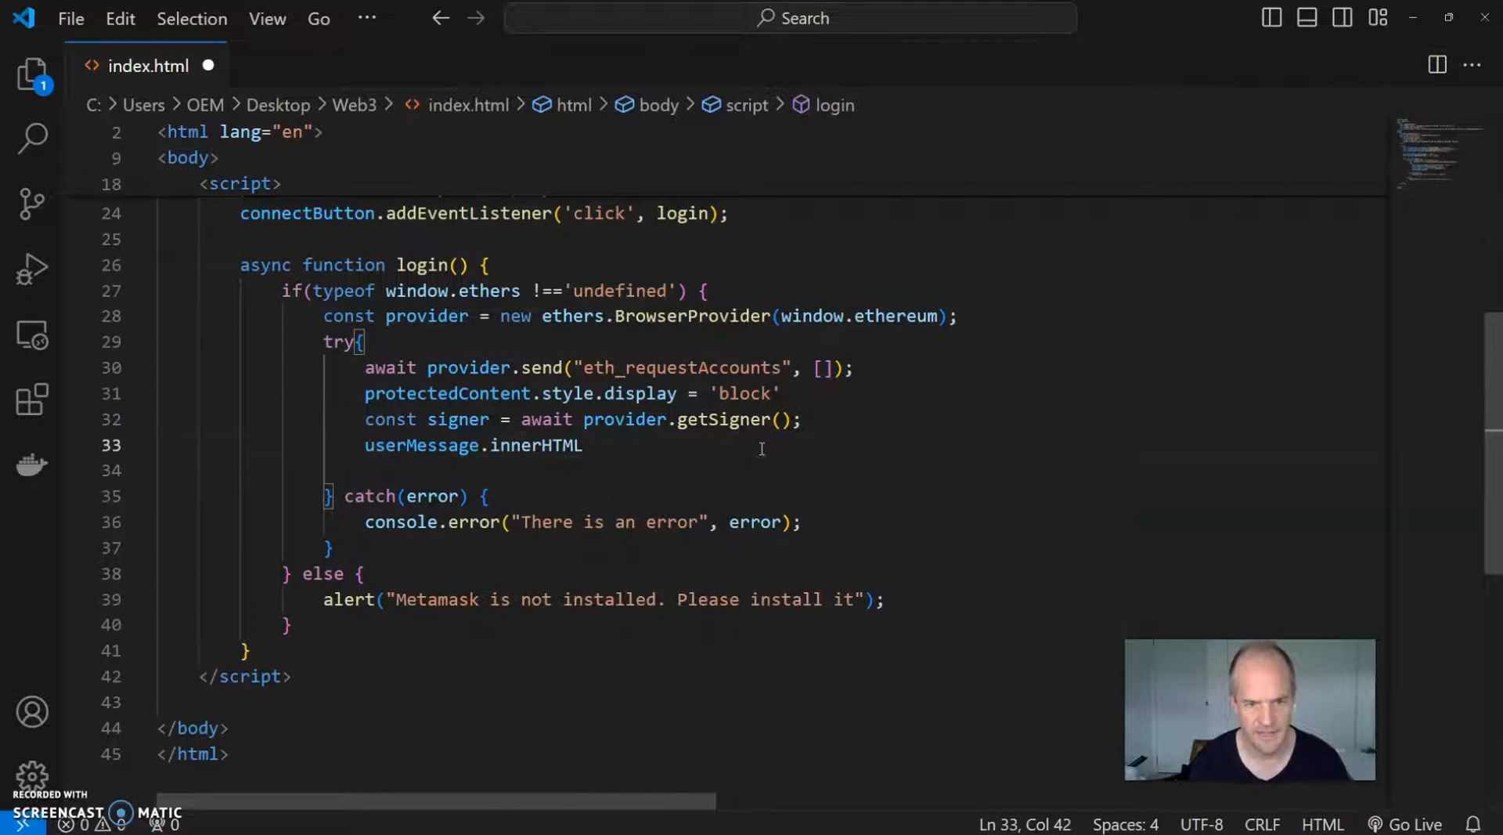
text(=)
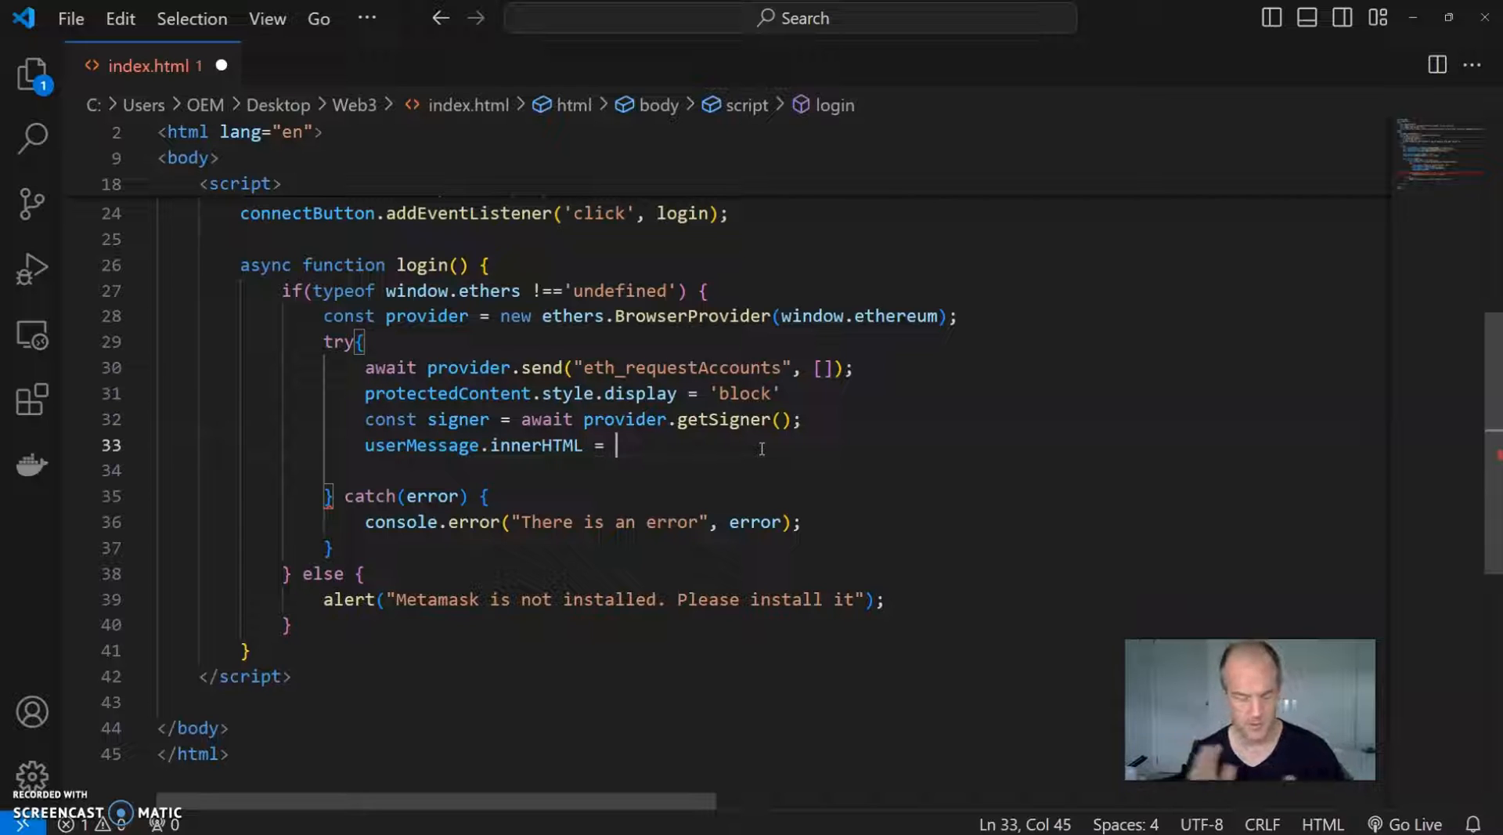
text(`)
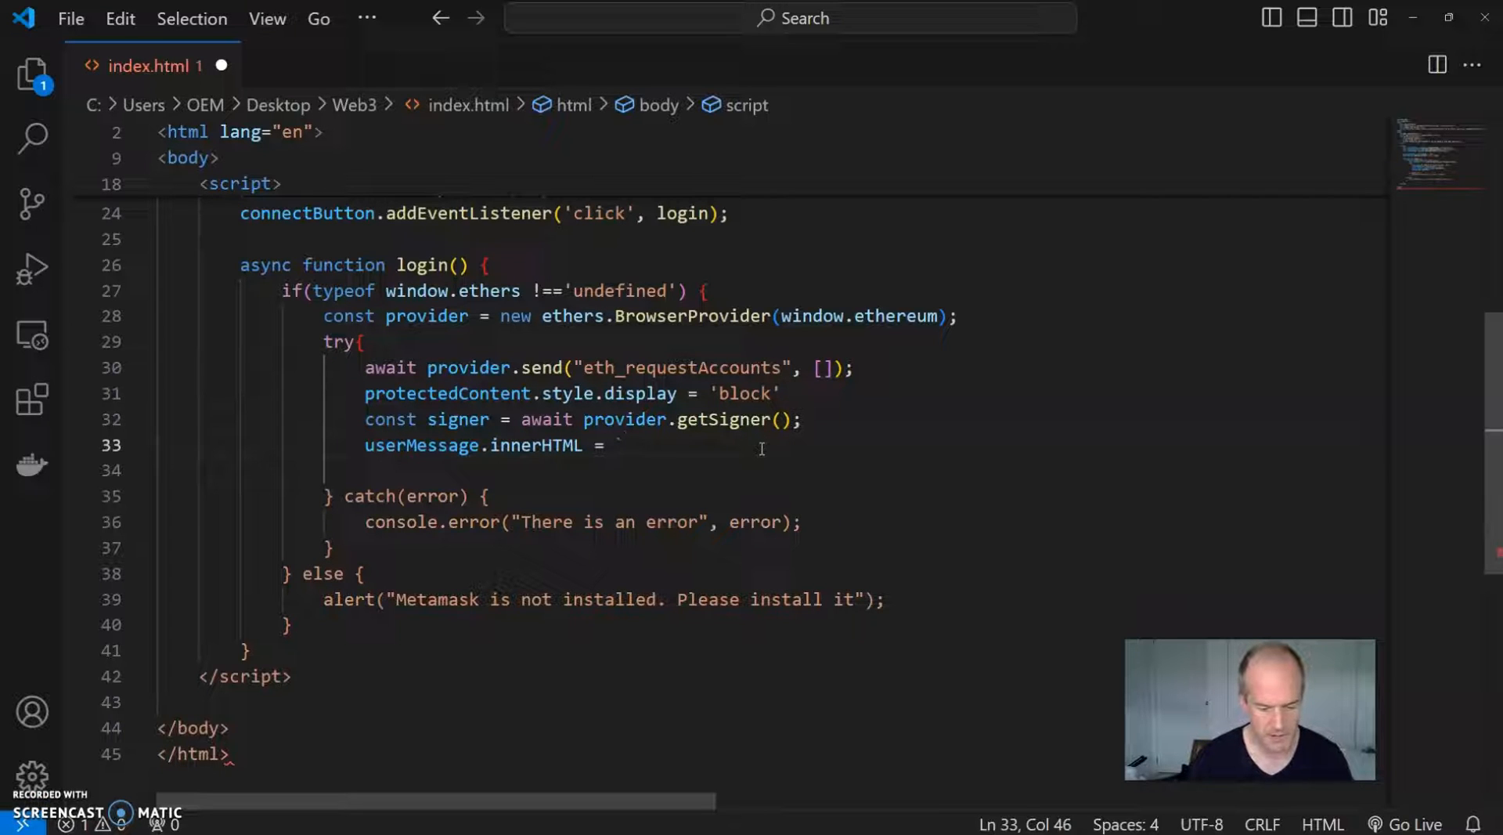
text(`You h)
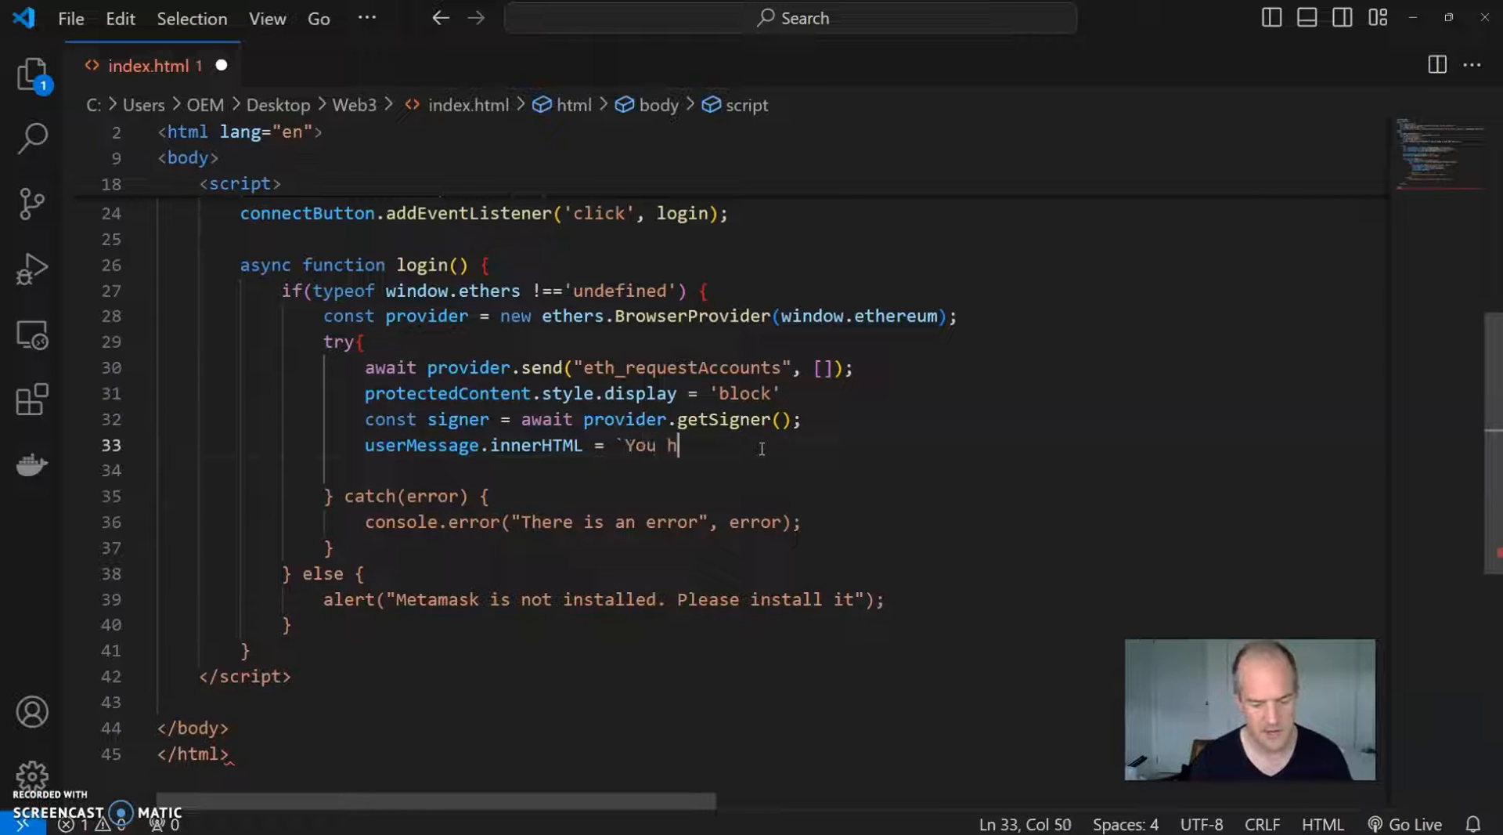
text(ave logged)
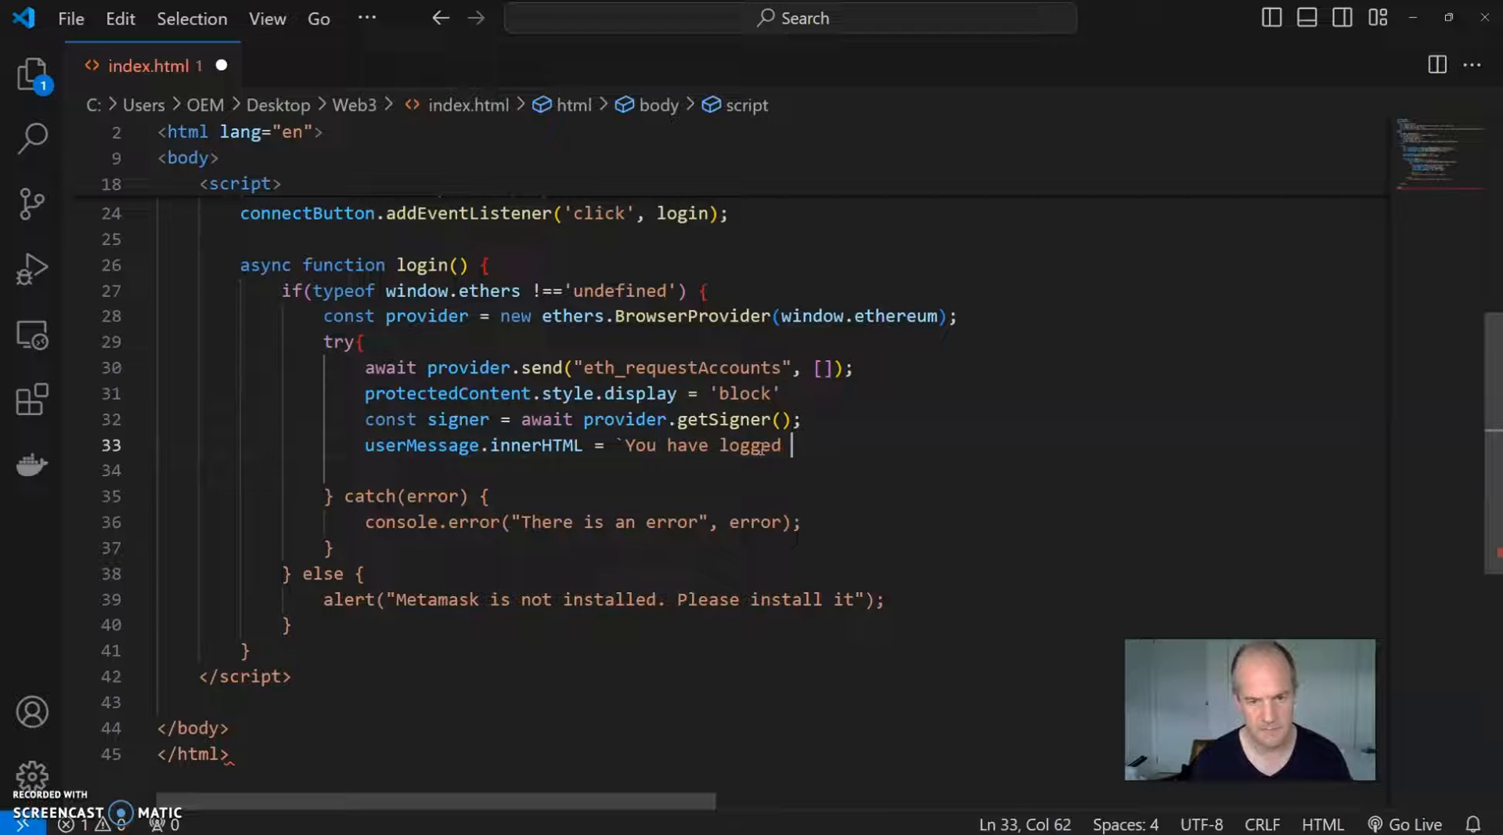
text(with the addr)
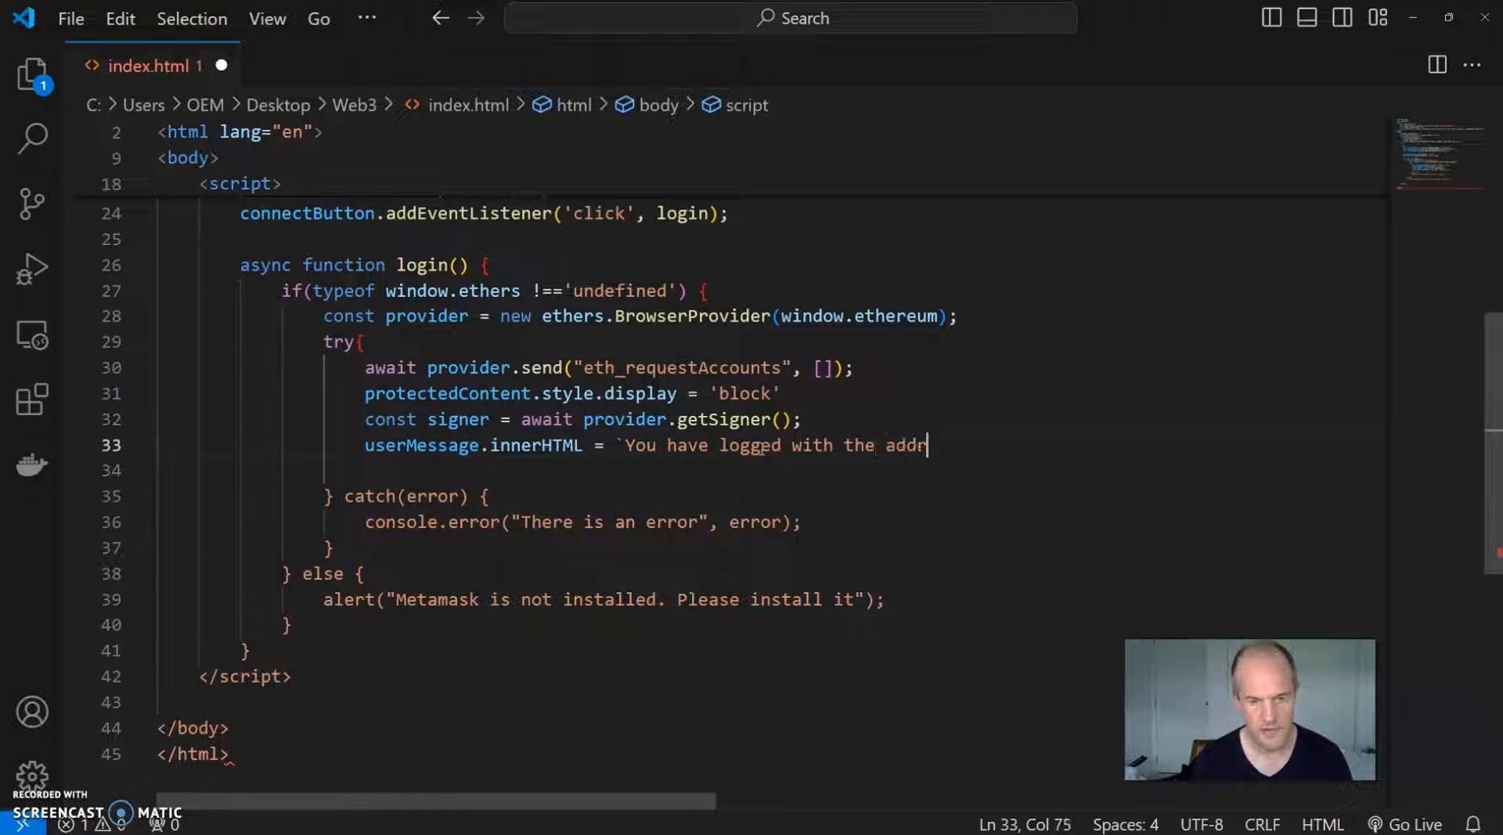
text(ess:)
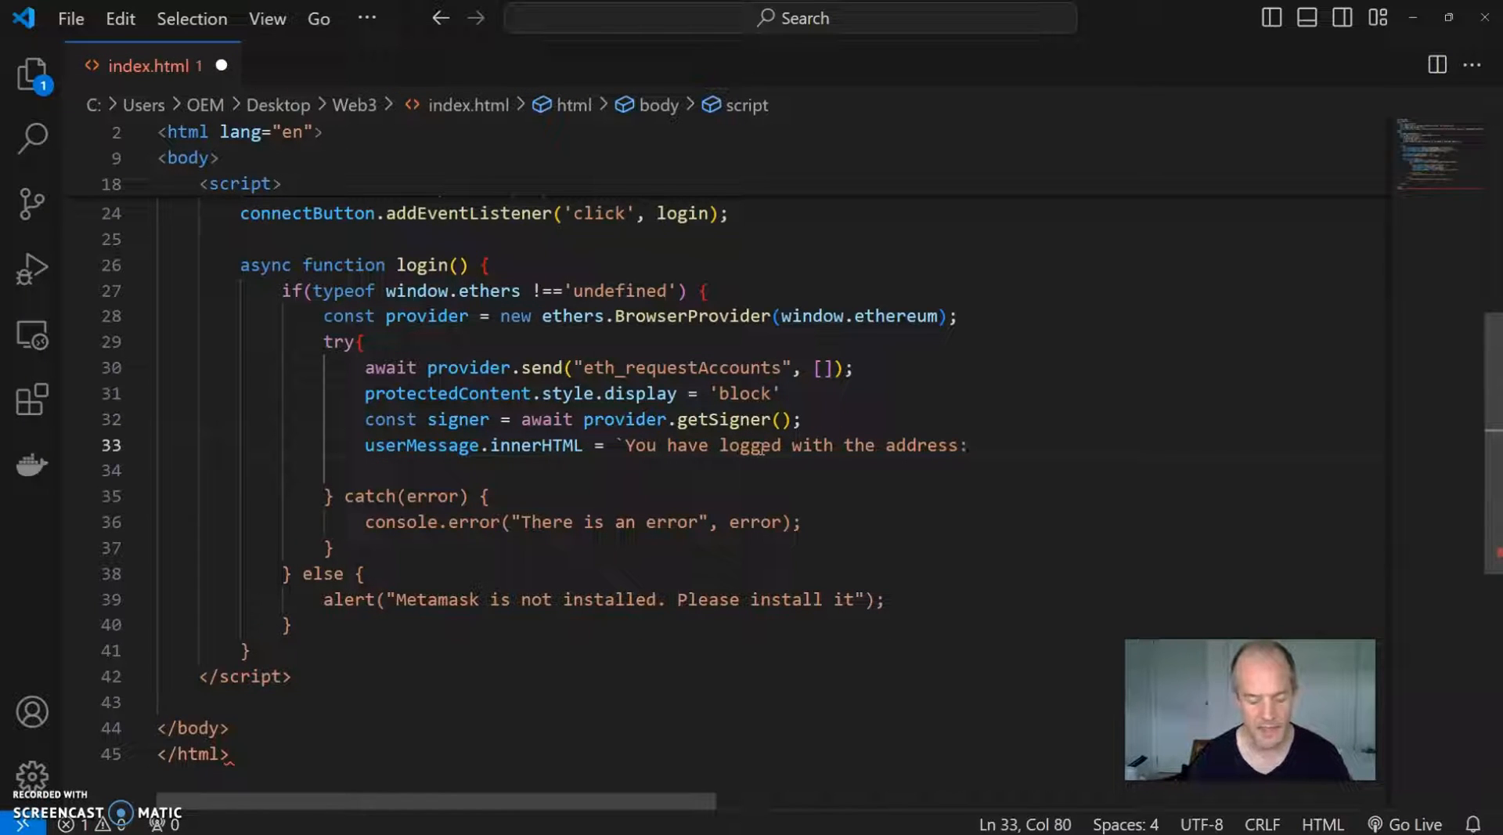
Step: Interpolate ${await signer.getAddress()} into the message template
text($)
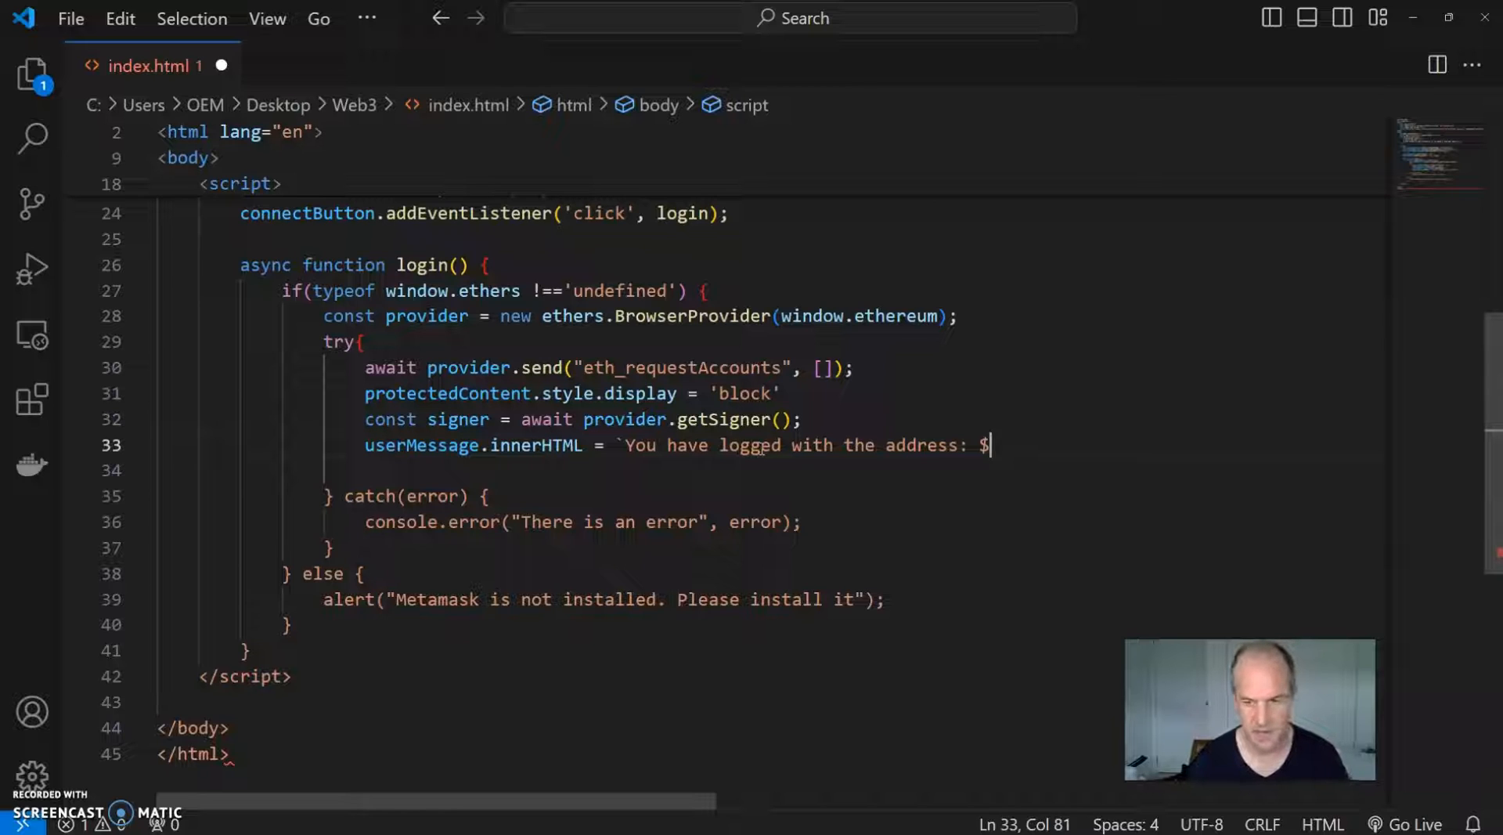
text({)
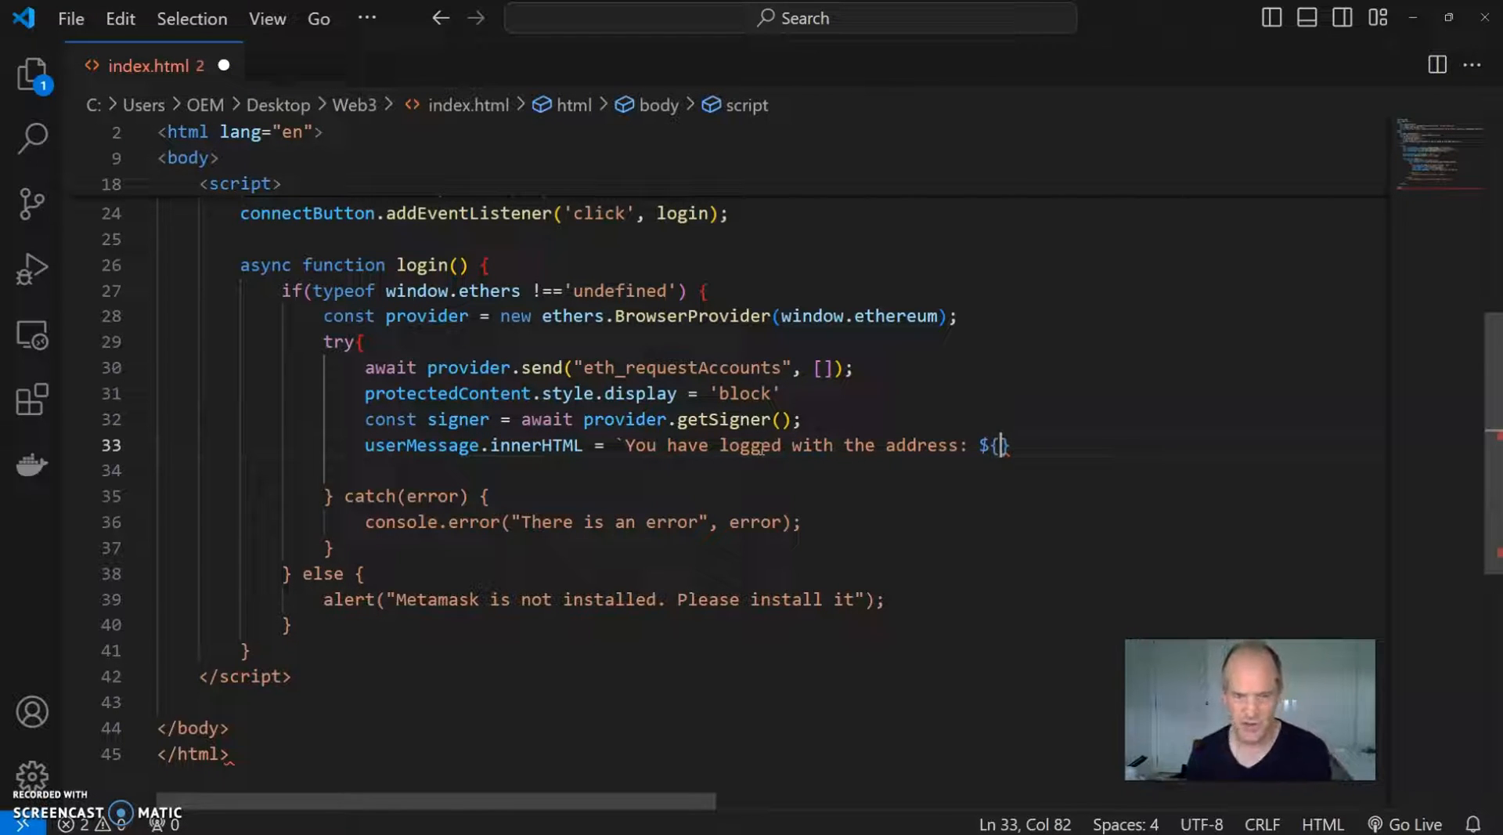
text(await)
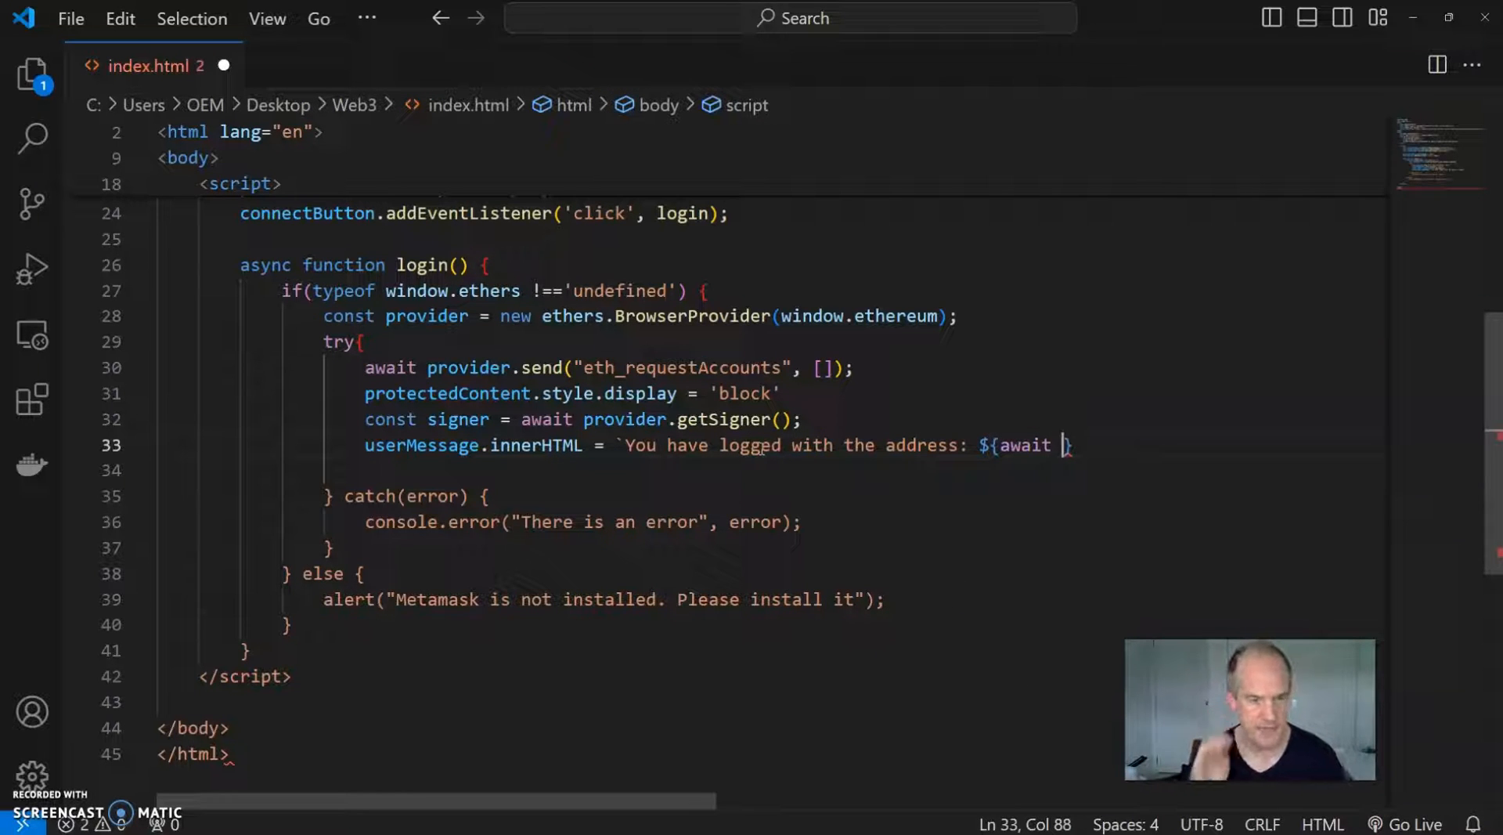
text(signe)
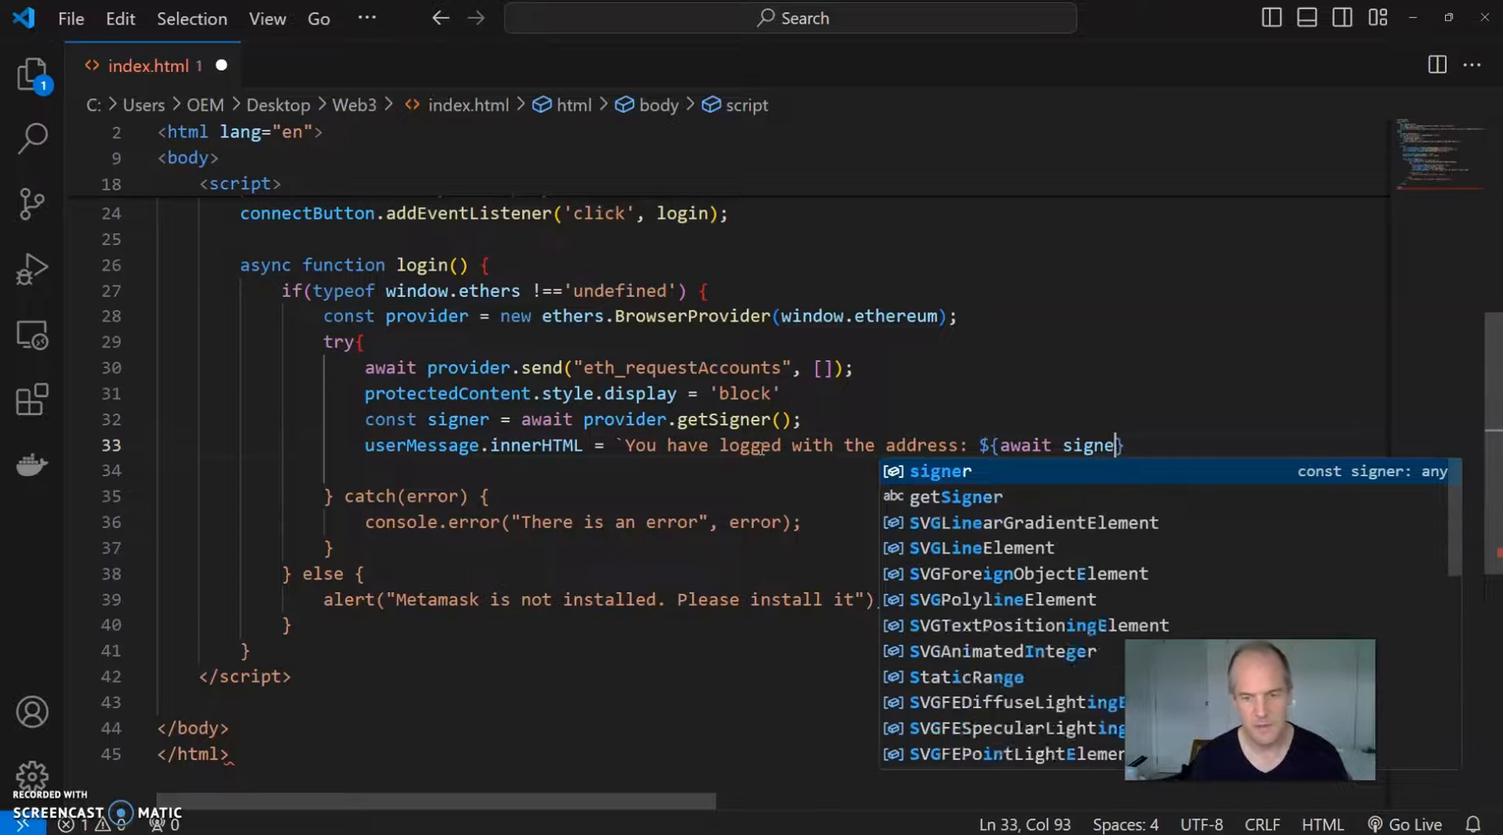
text(r.)
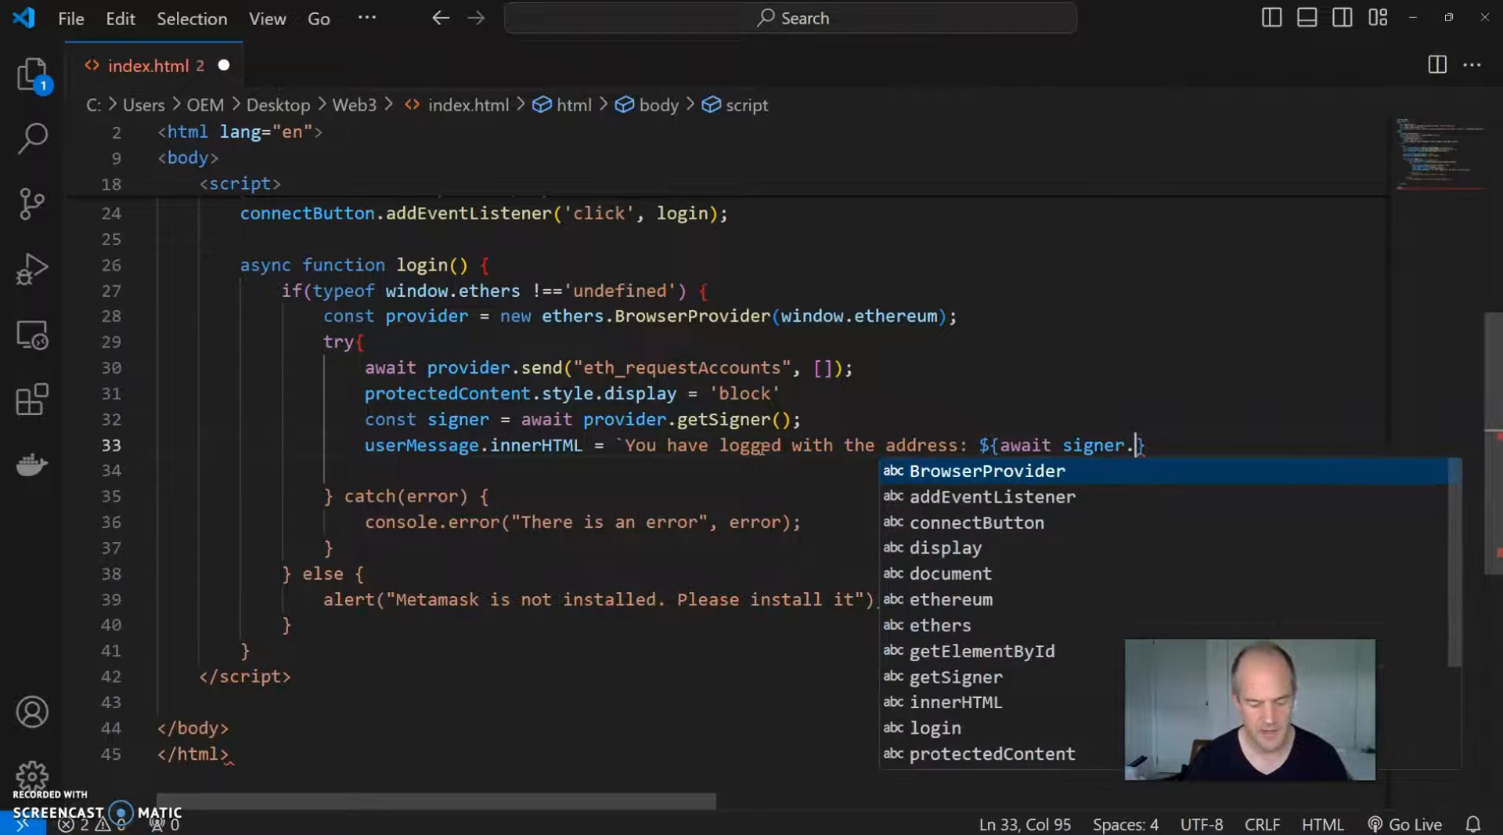
text(getAd)
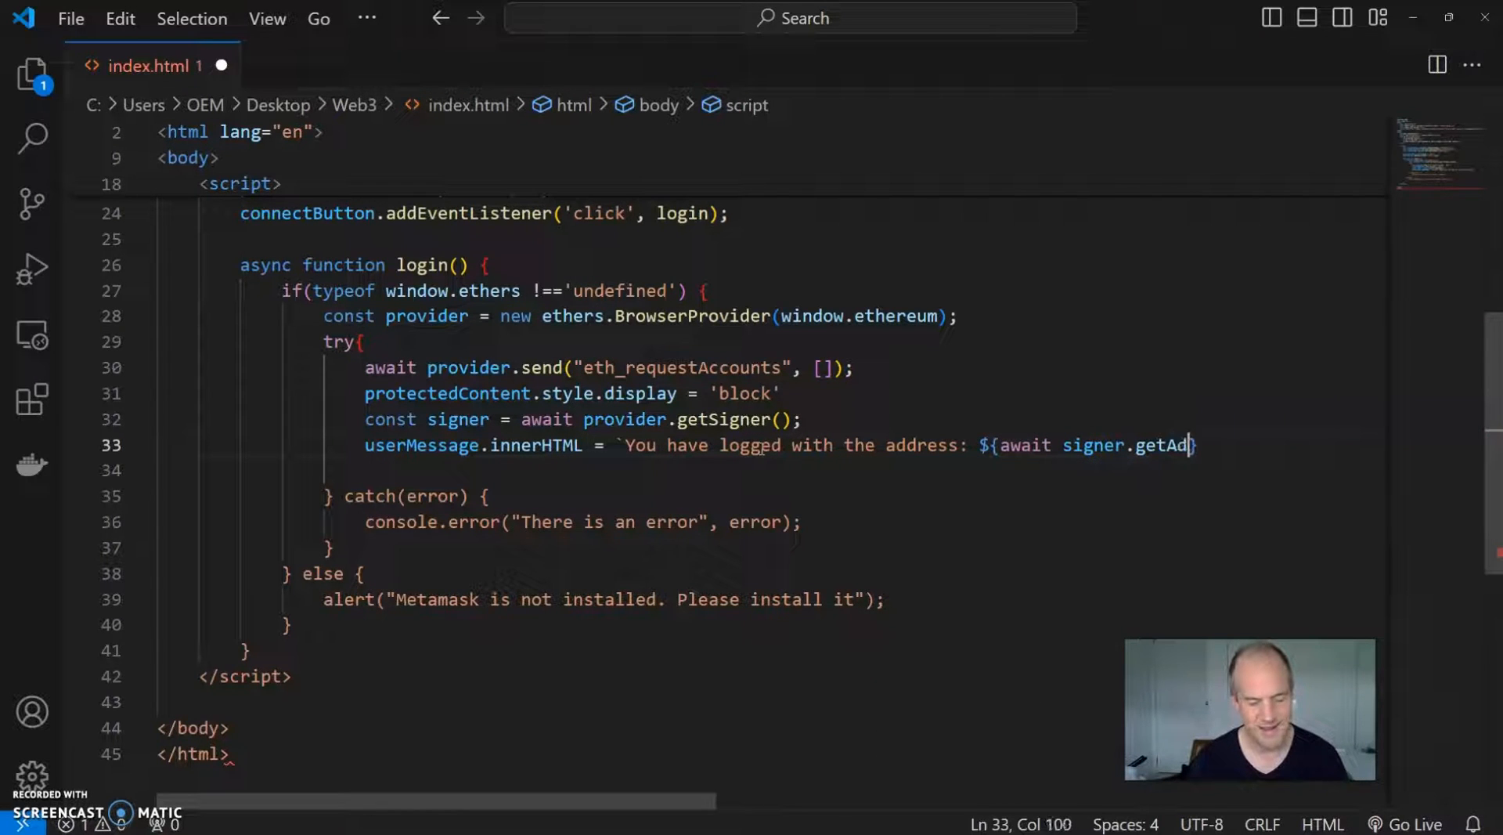
text(ress())
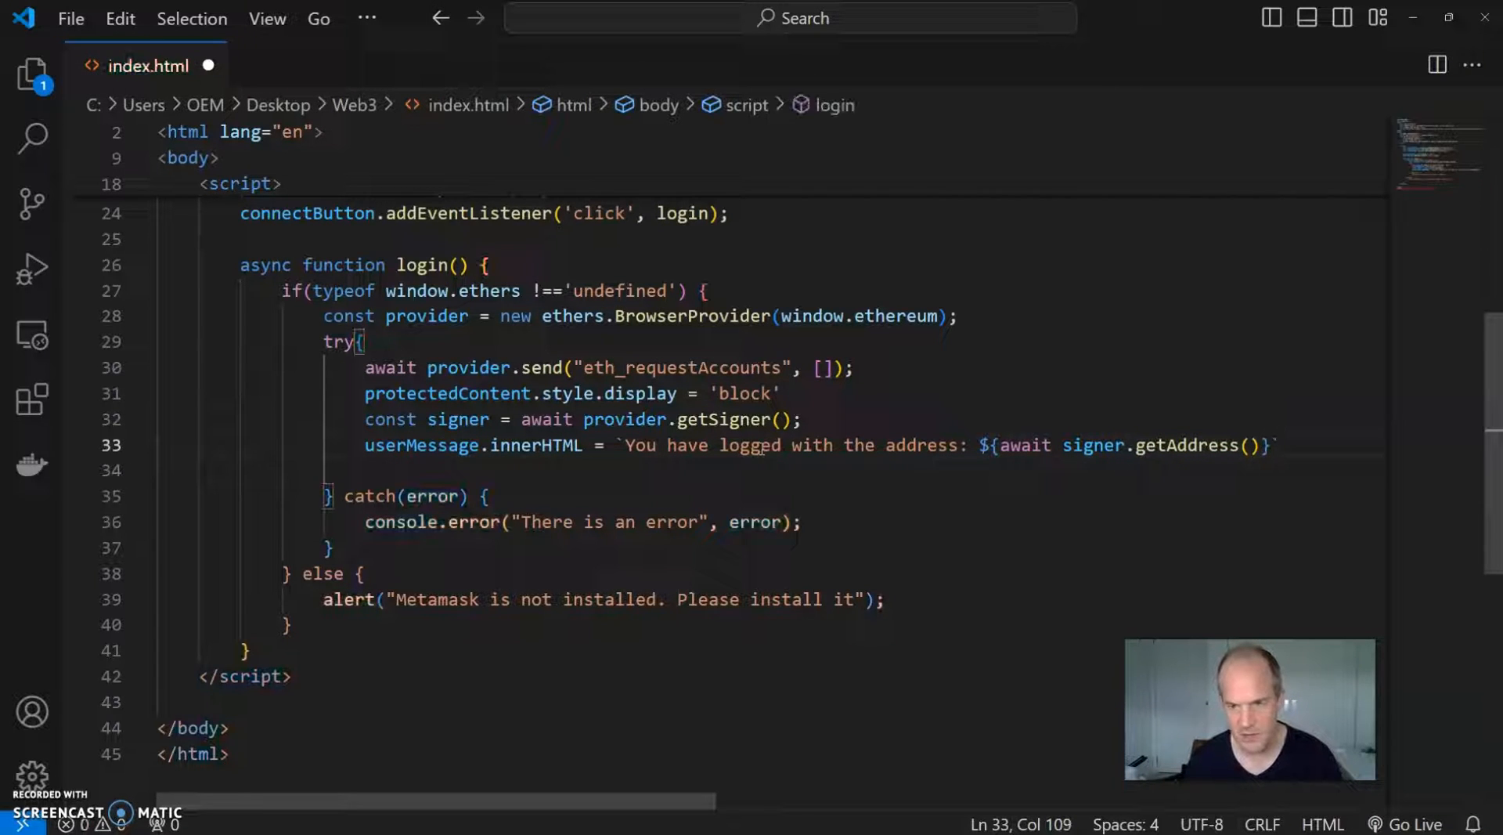
mouse_move(1358, 424)
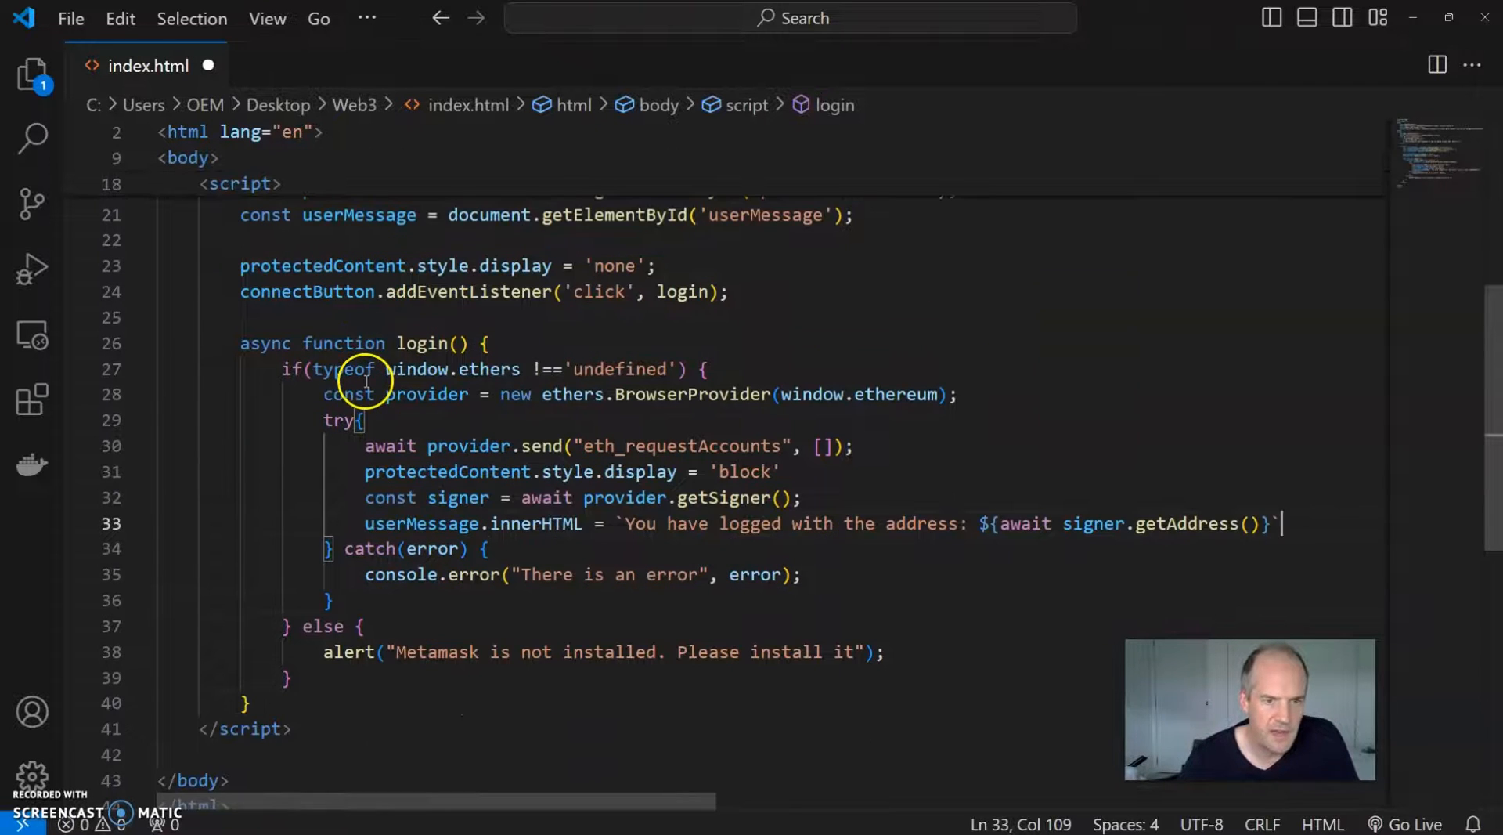
mouse_move(723, 346)
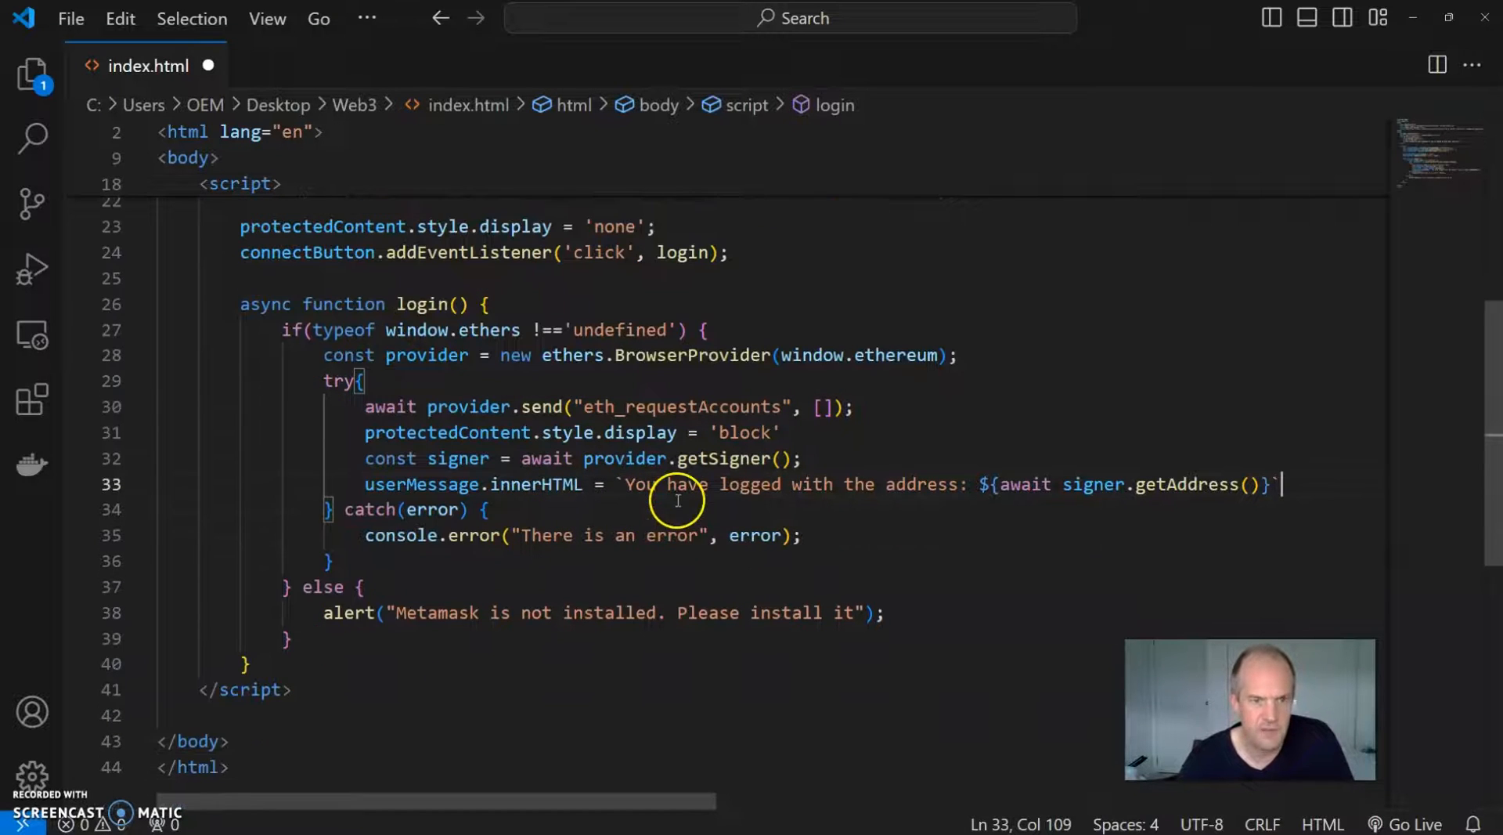
mouse_move(518, 354)
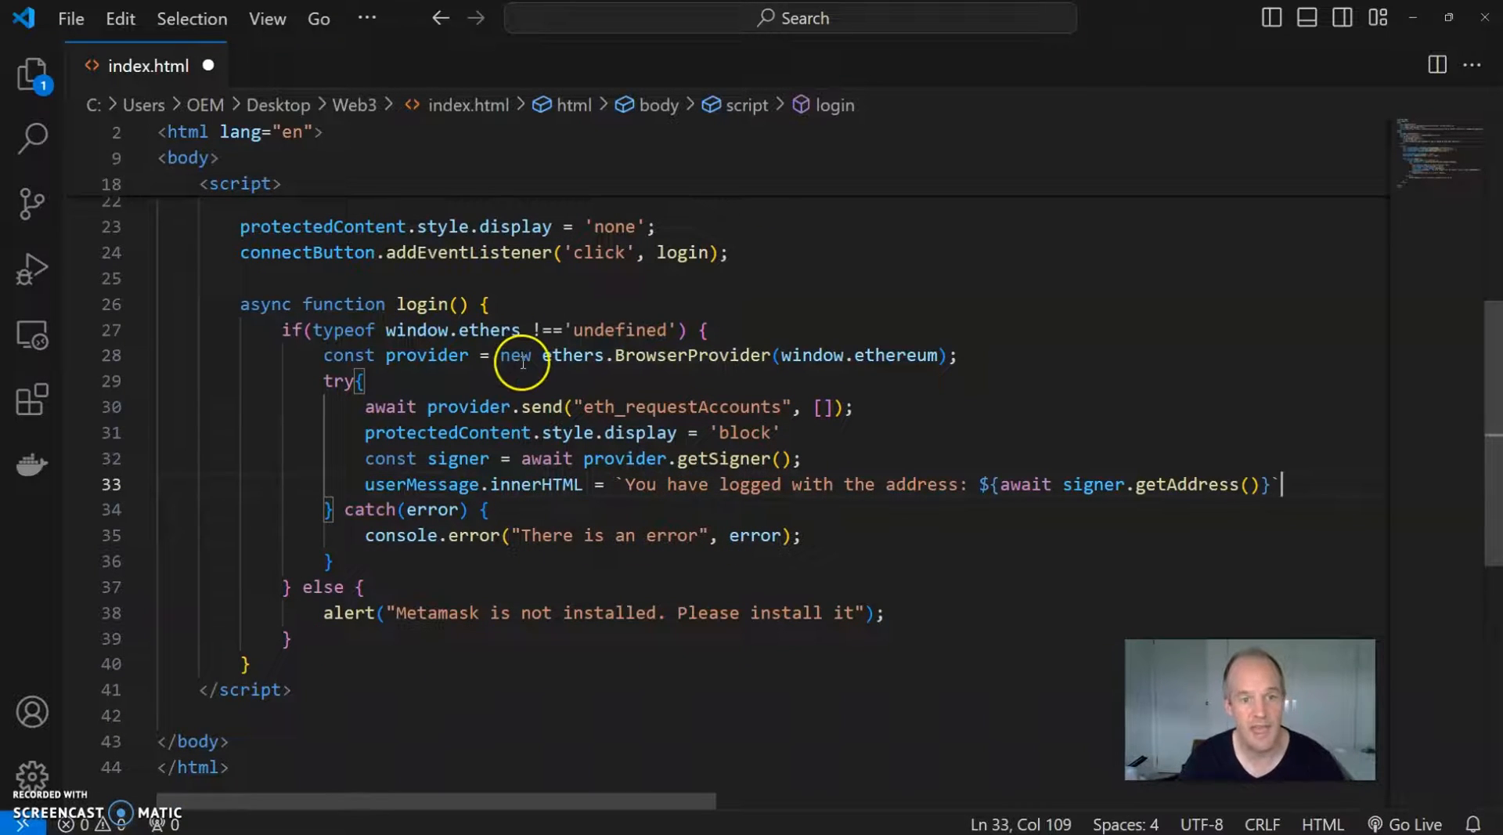
mouse_move(440, 406)
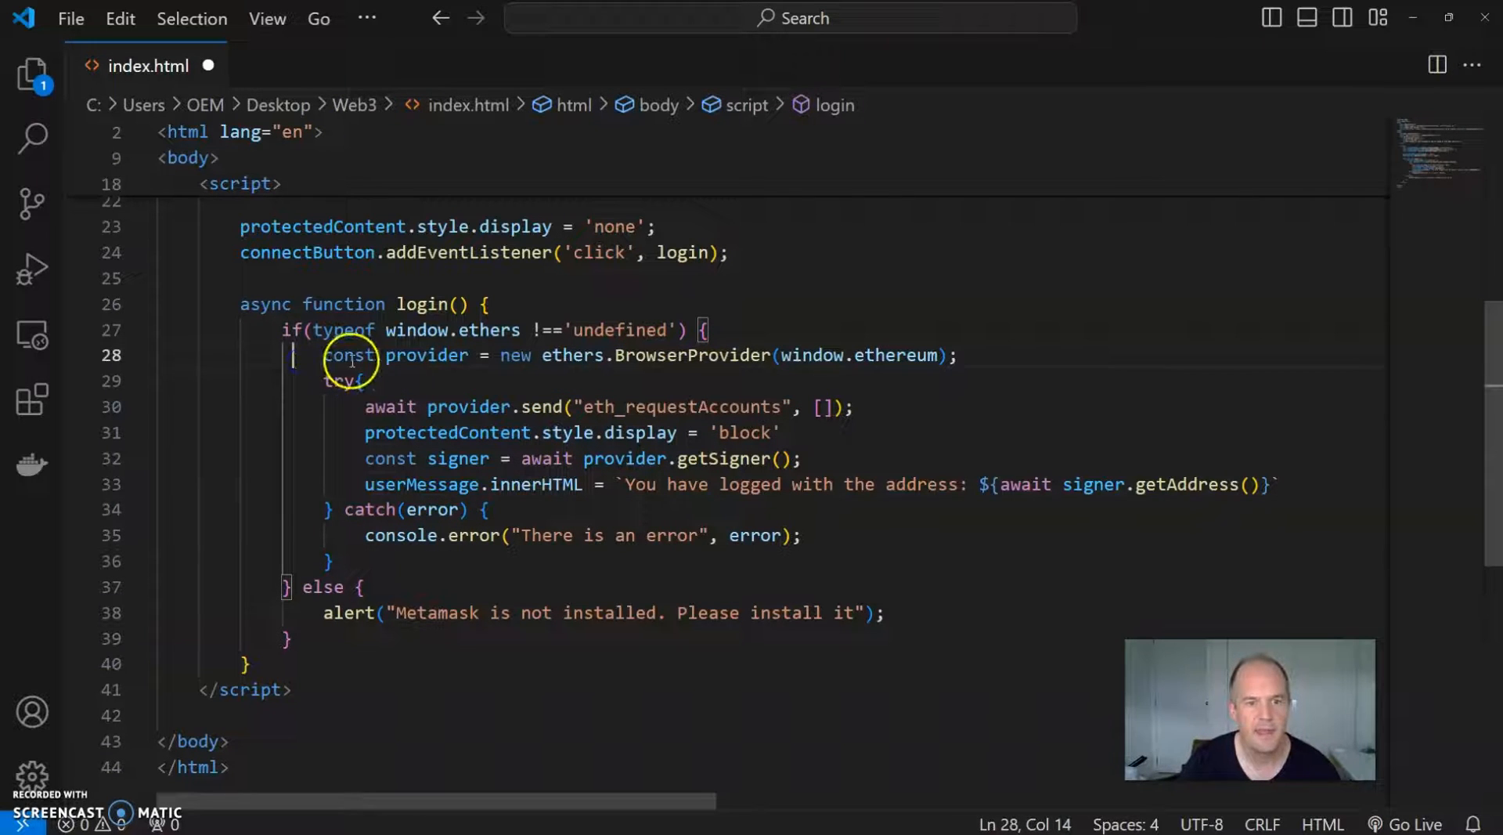
mouse_move(705, 493)
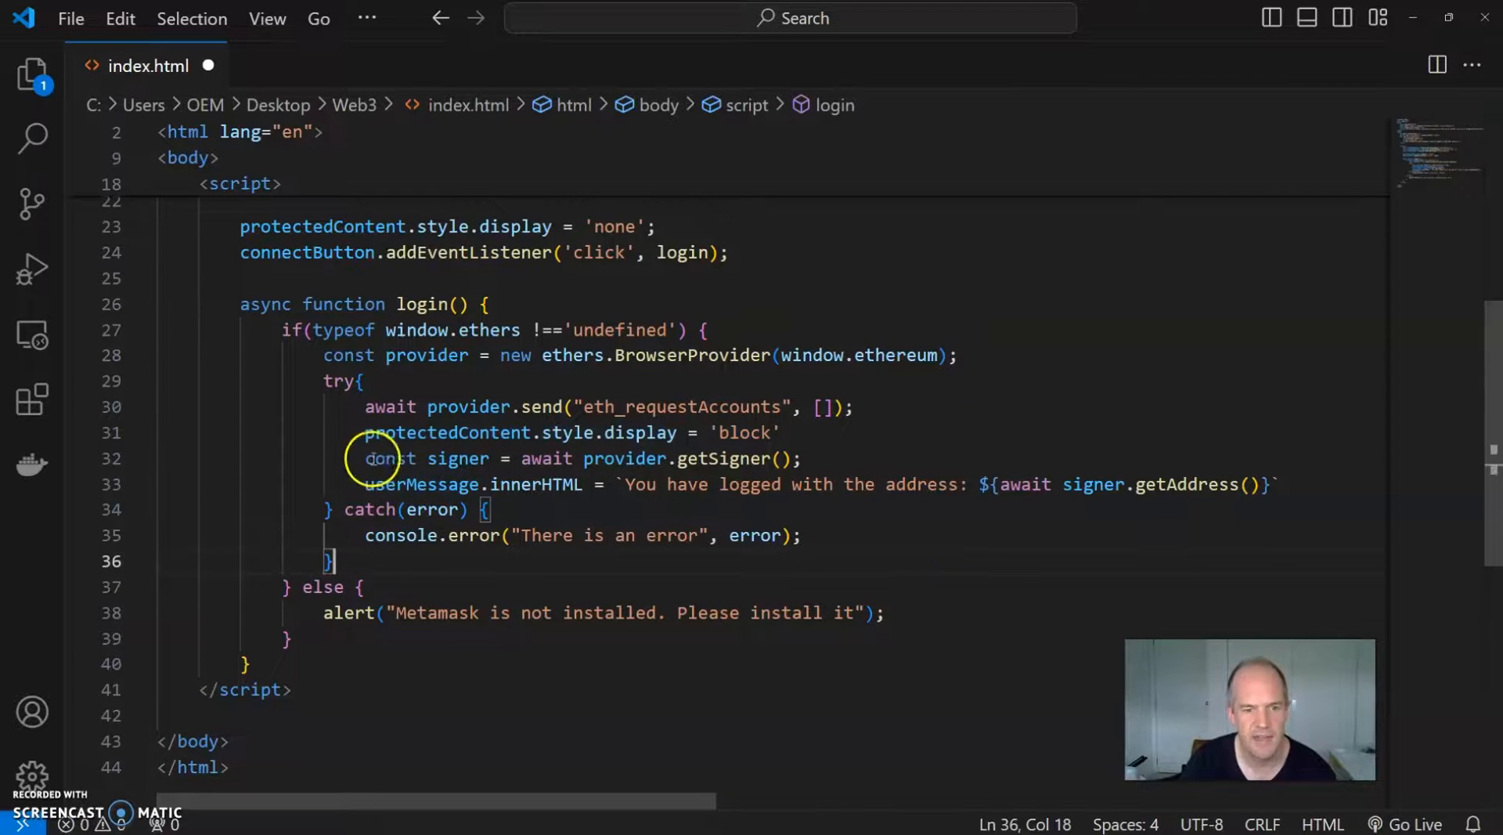
Step: Select the signer and address-message lines to review them, then deselect
drag(364, 458, 1277, 484)
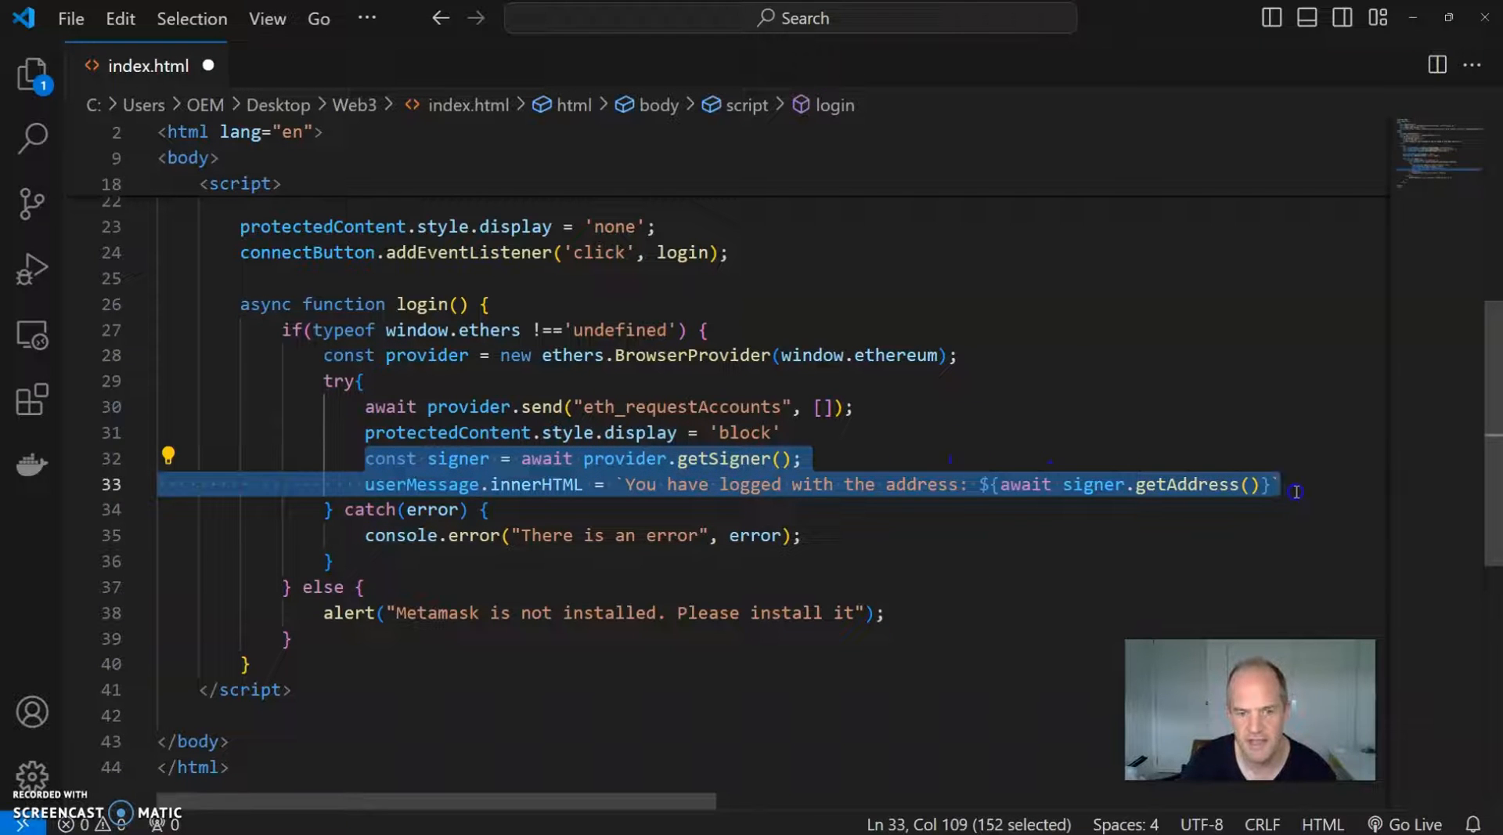
click(537, 561)
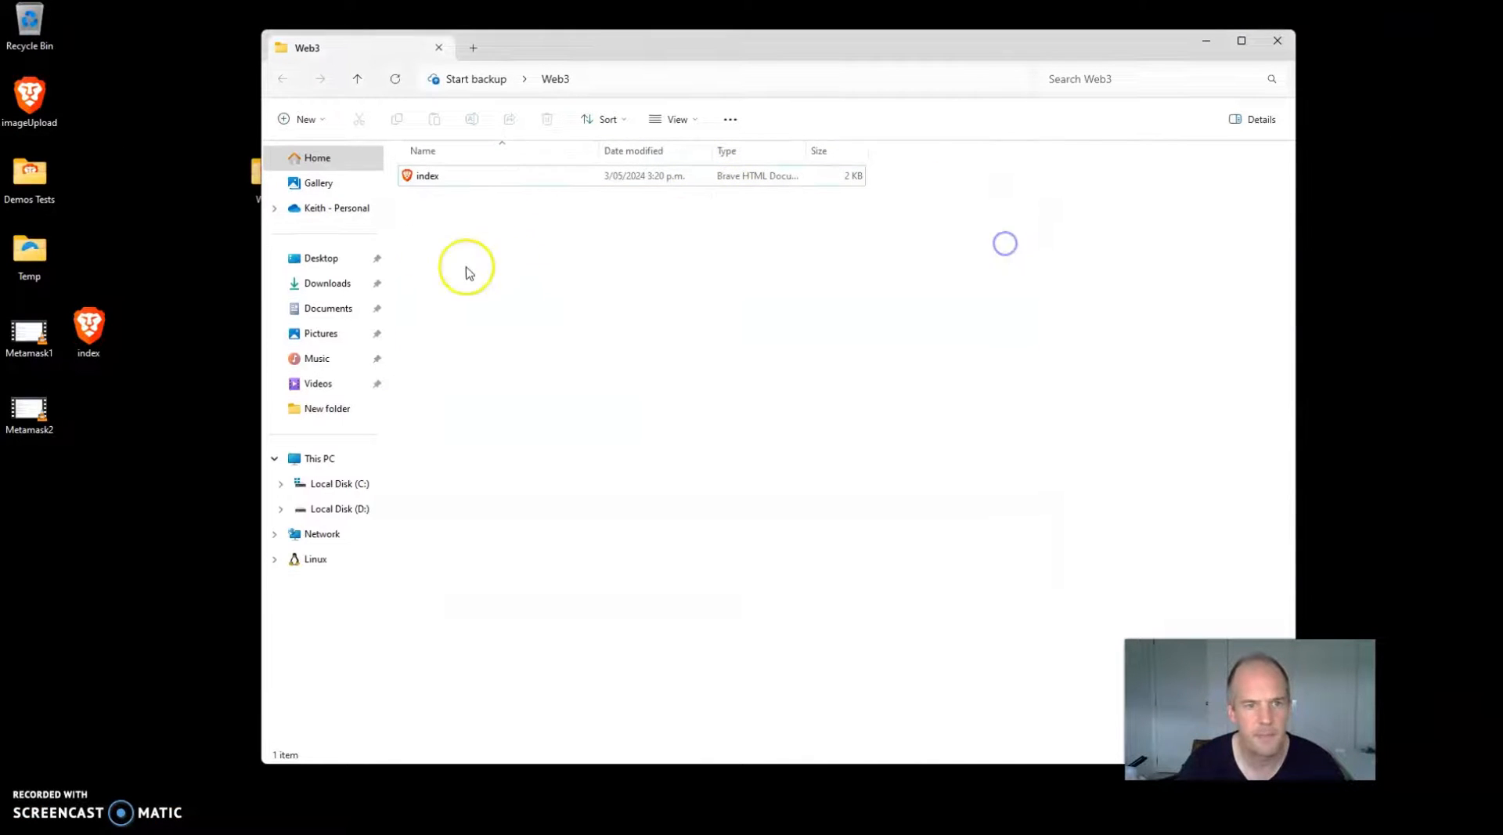
Step: Open index.html in Brave with DevTools showing the provider error, then close Brave and all five tabs
click(426, 175)
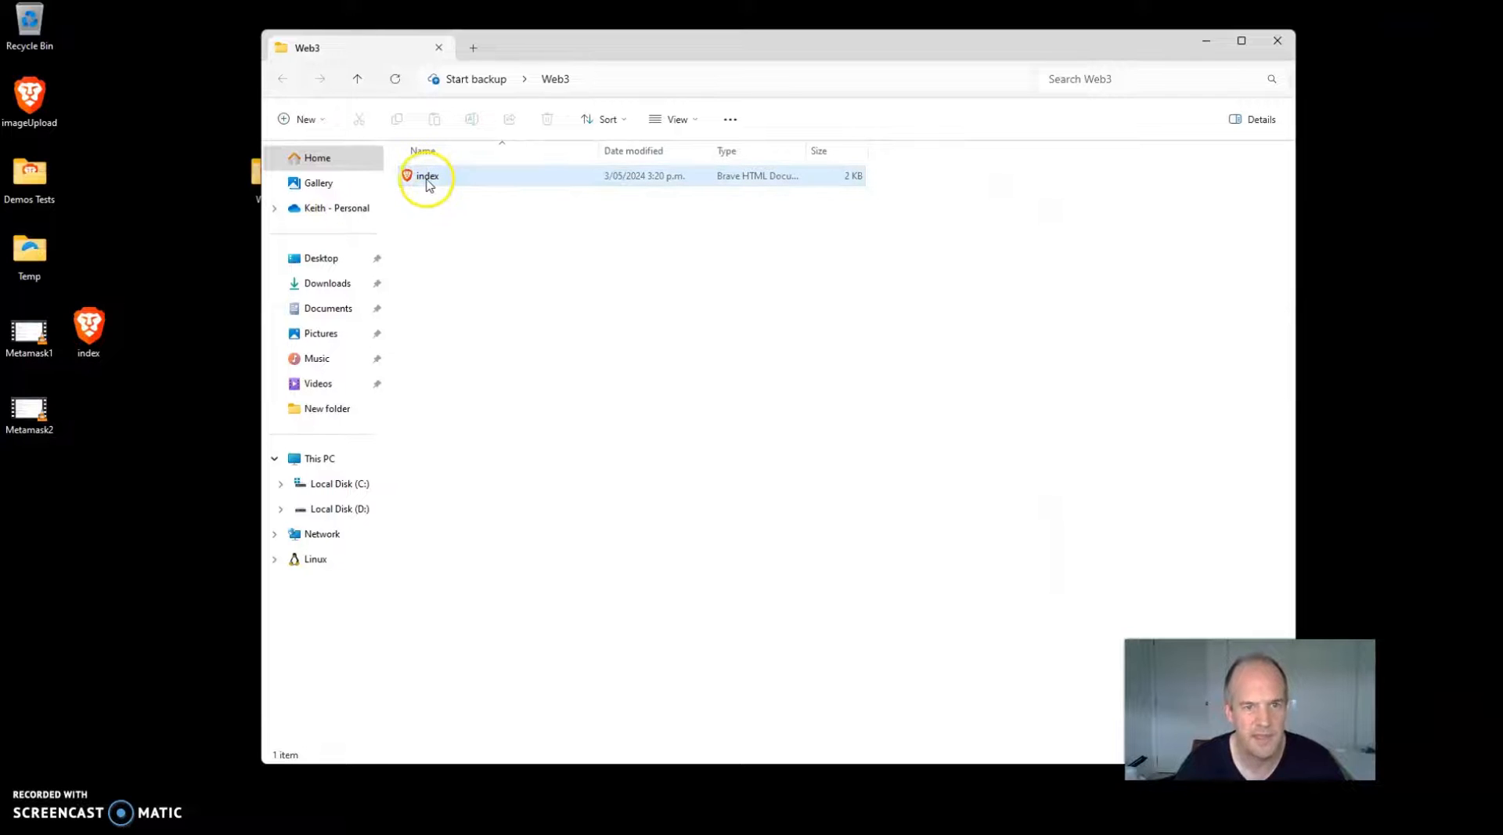
double_click(426, 175)
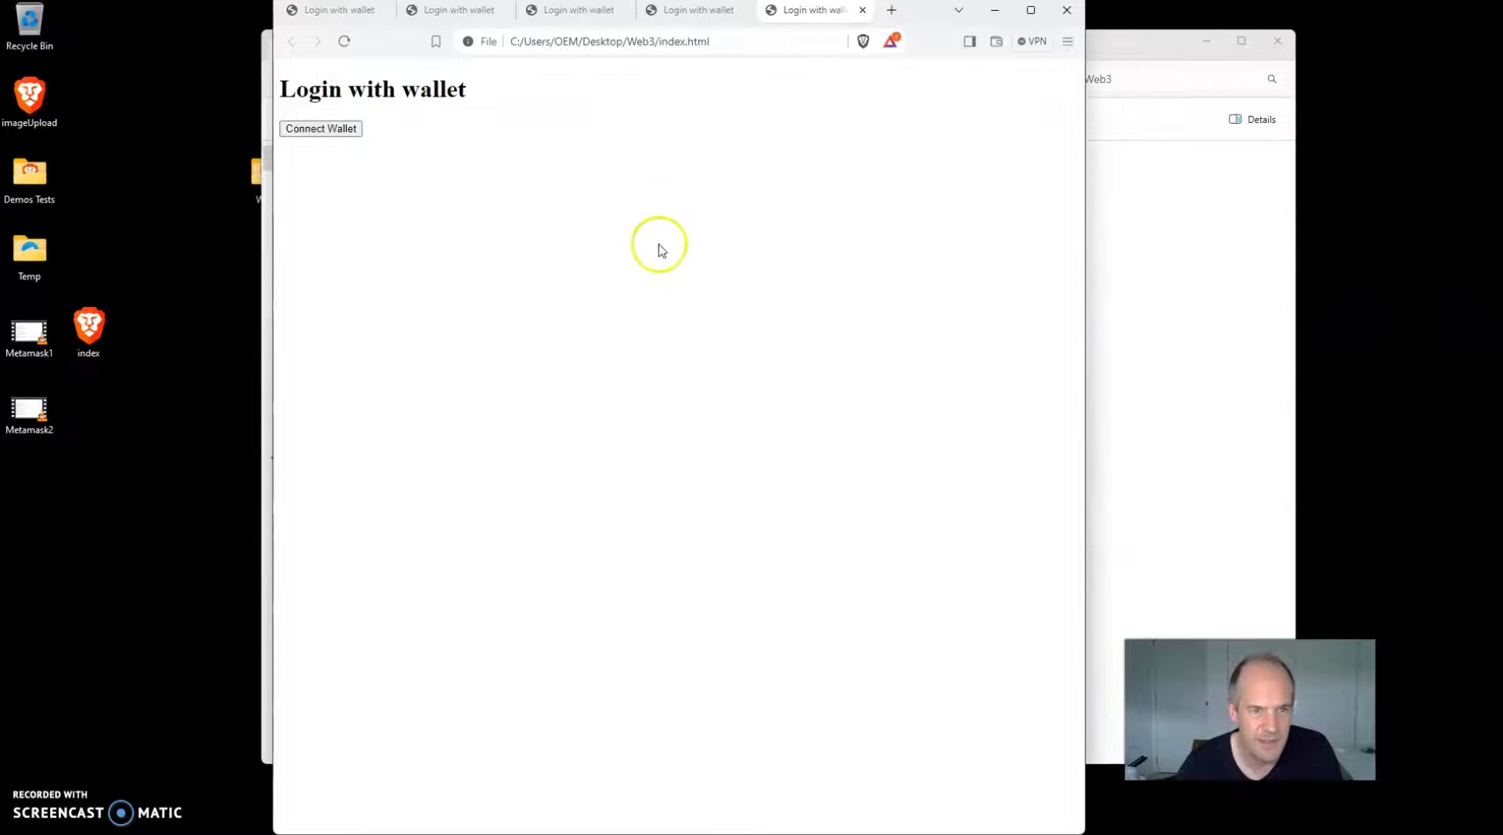
mouse_move(417, 249)
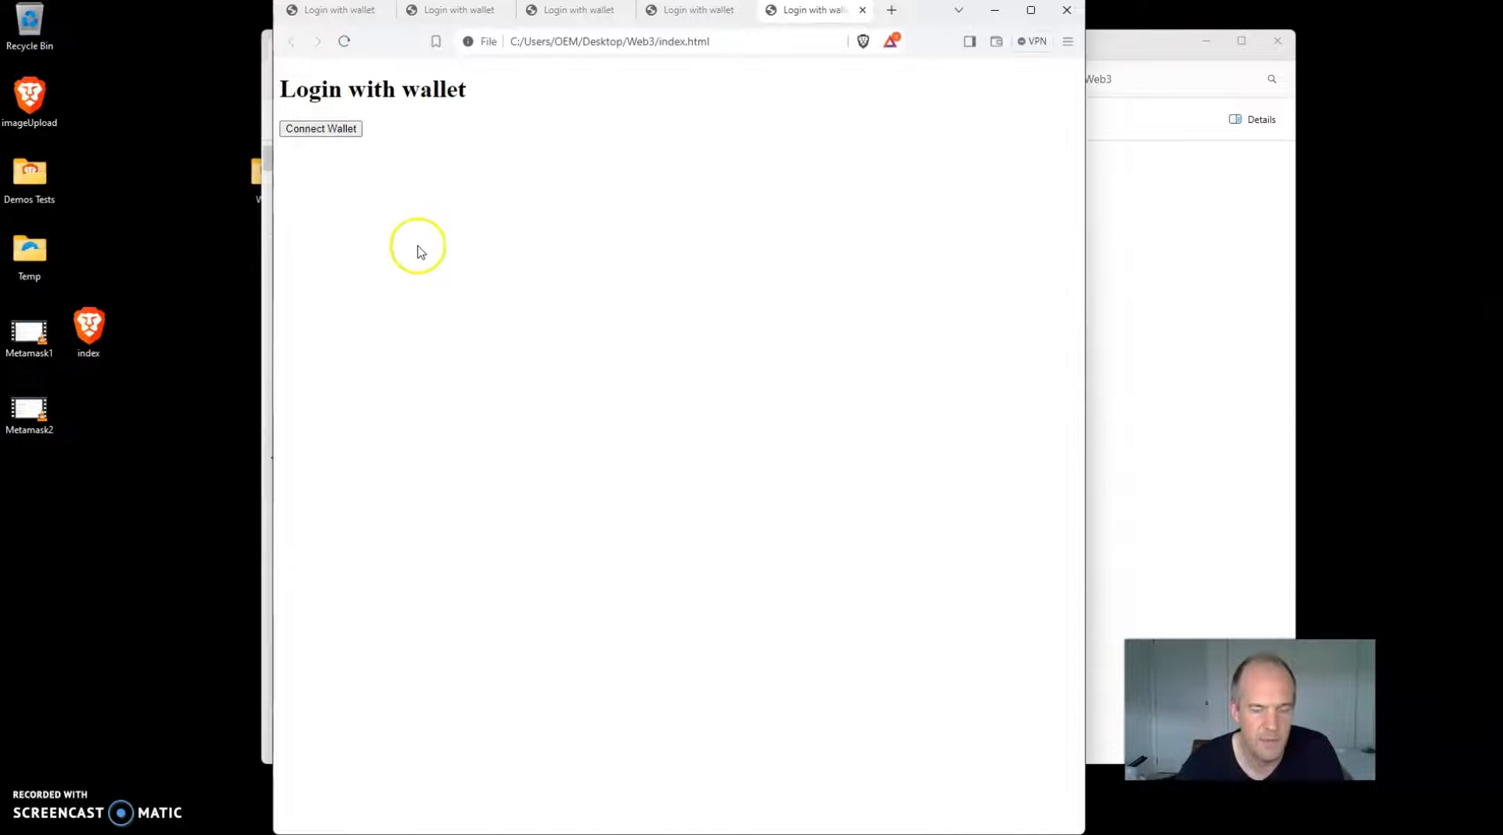
key(F12)
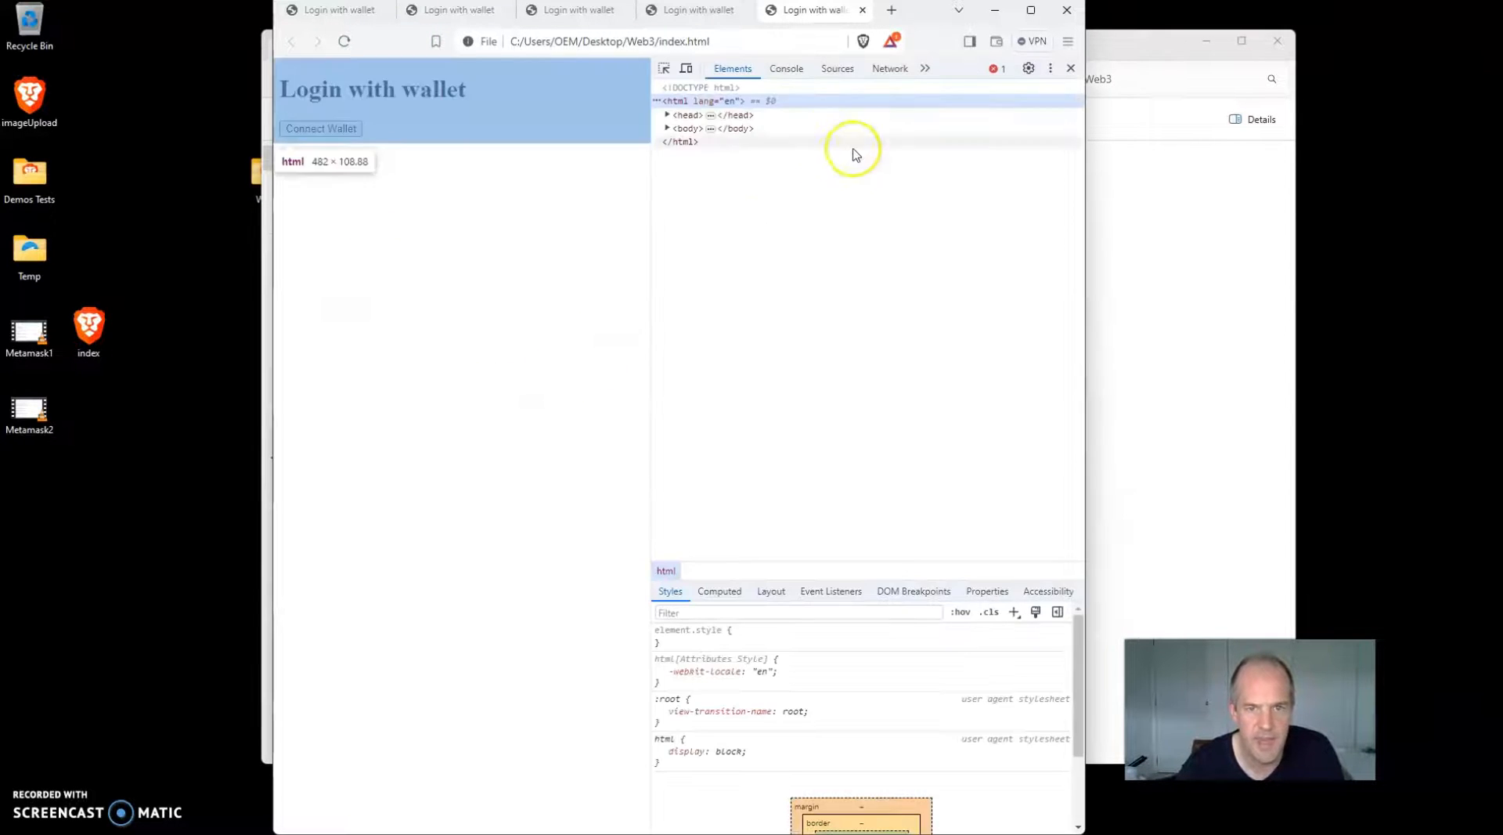
click(321, 128)
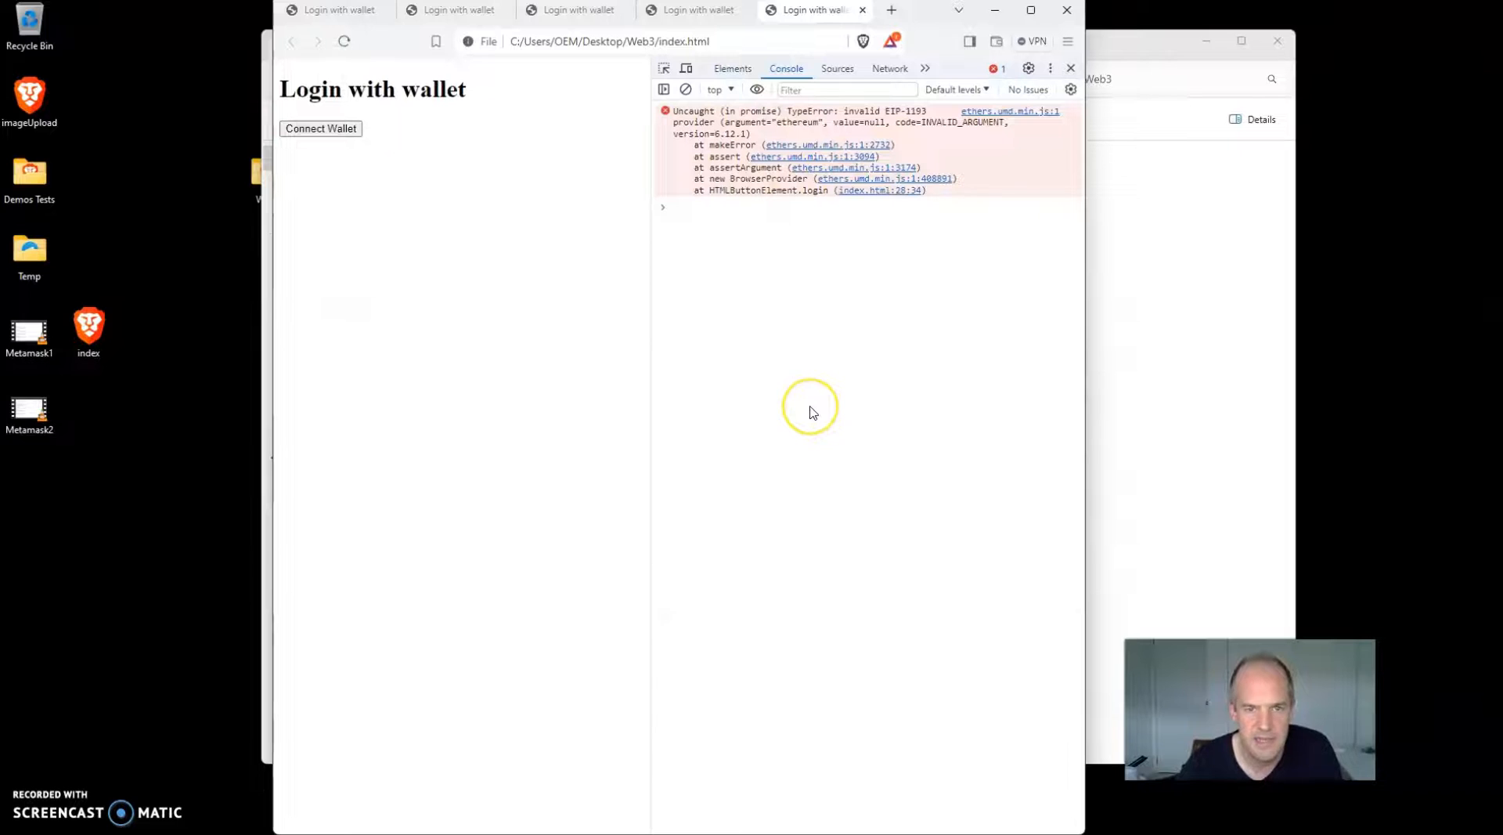
mouse_move(1068, 10)
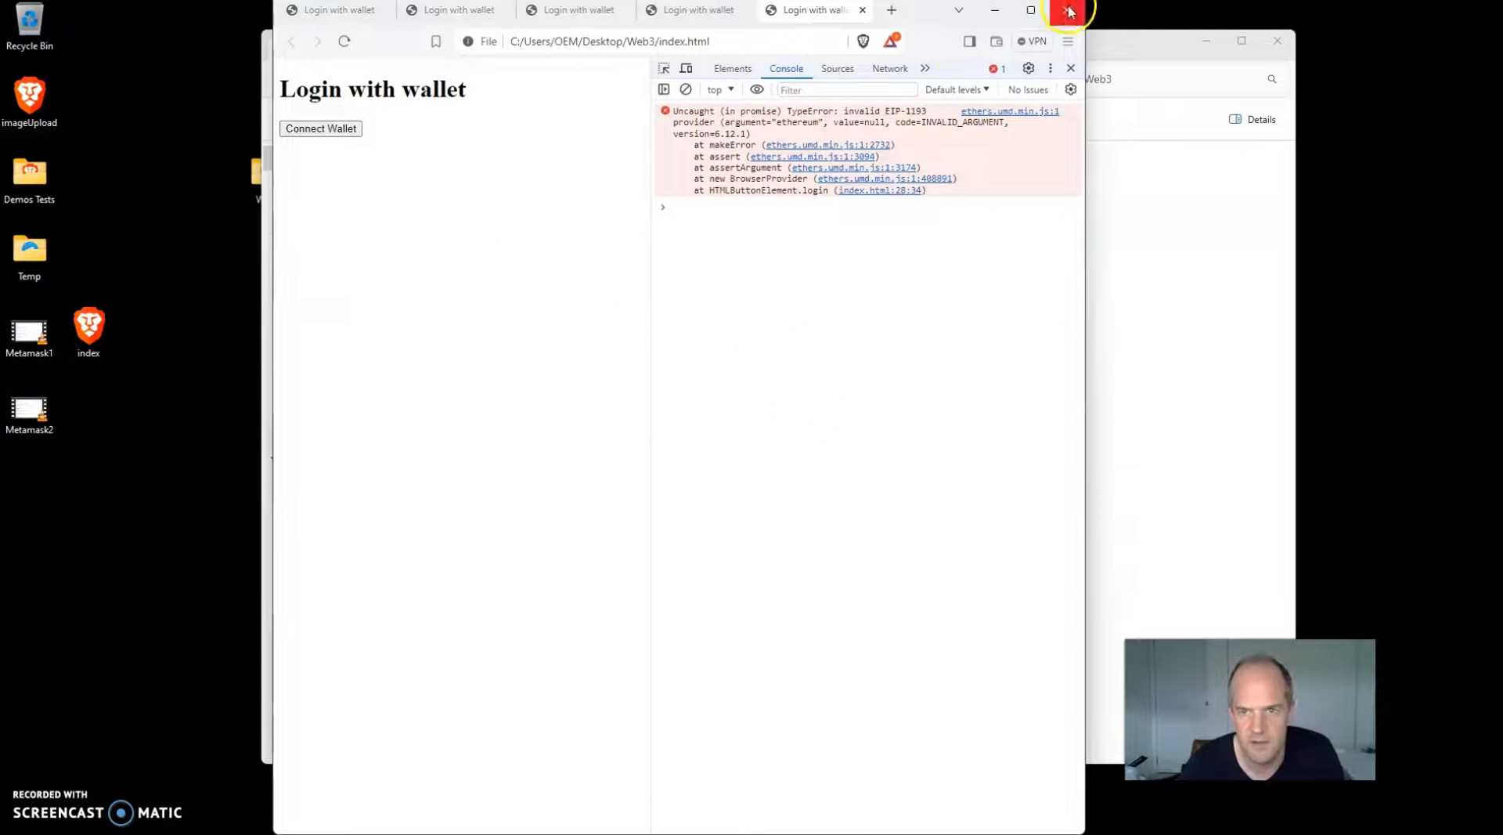
click(1068, 10)
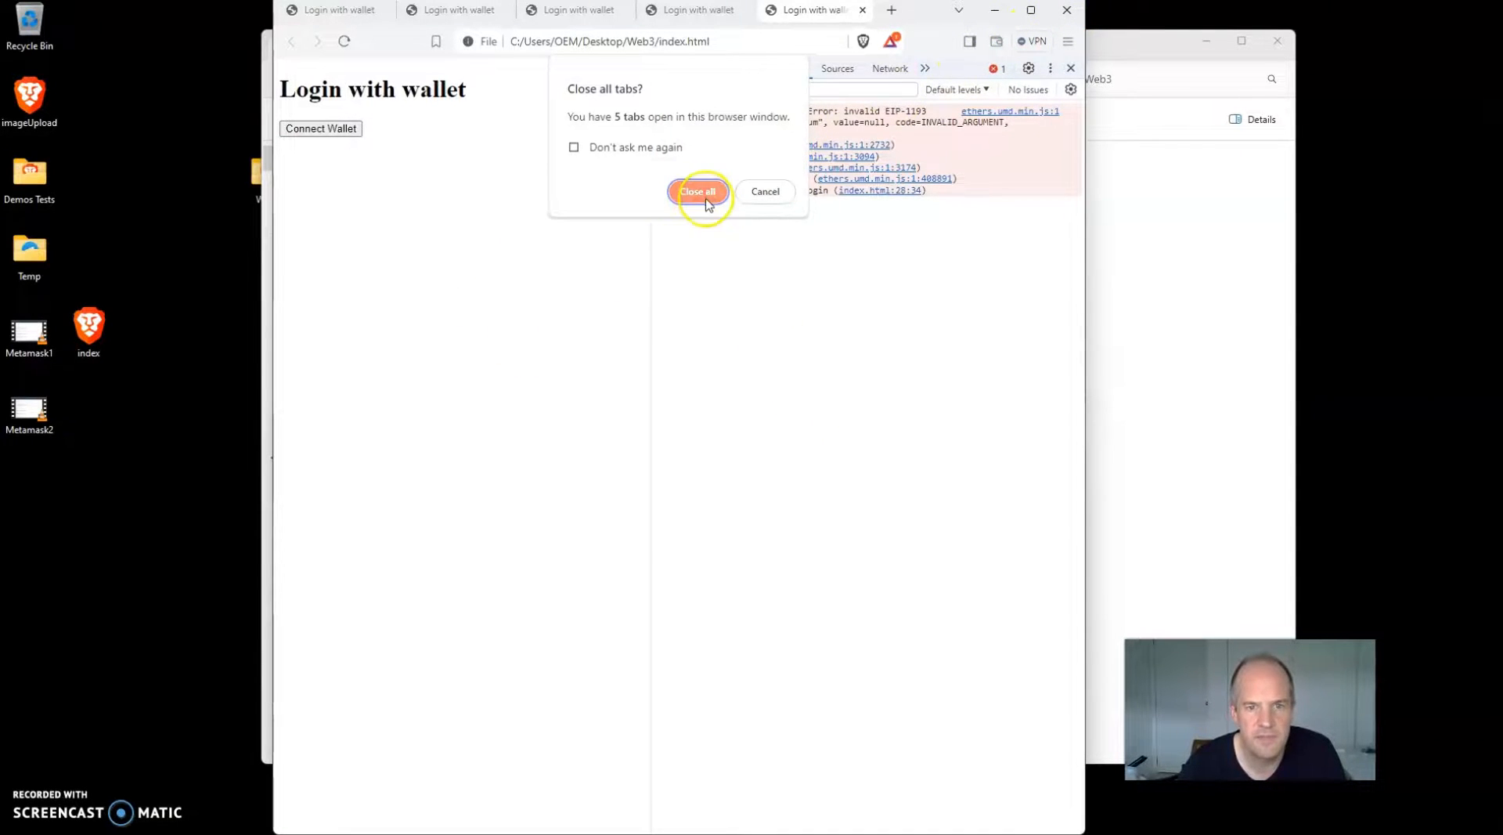
click(697, 192)
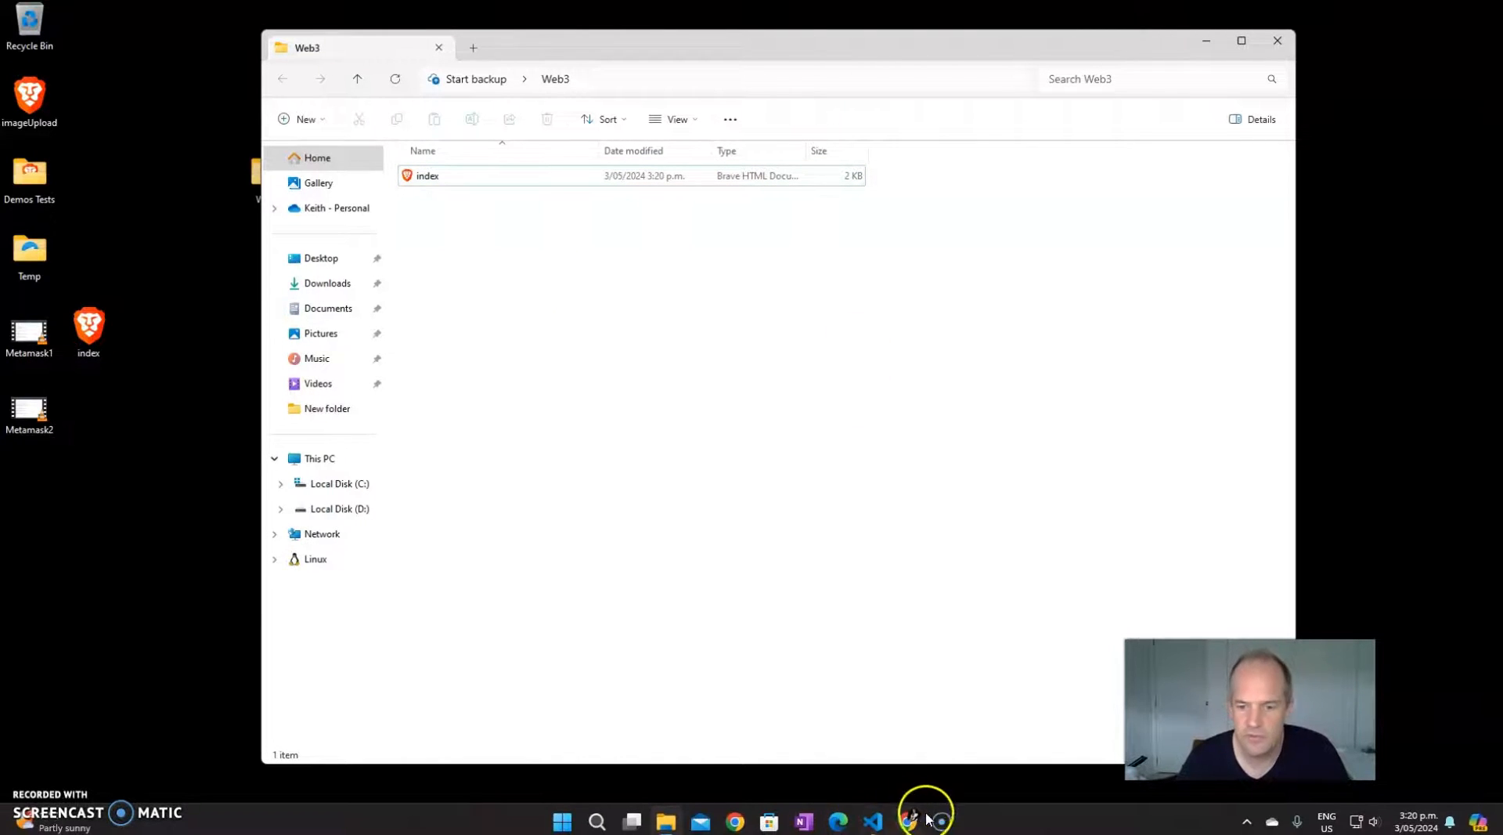
Step: Open Command Prompt, cd into Desktop\Web3 and list its contents with dir
click(597, 826)
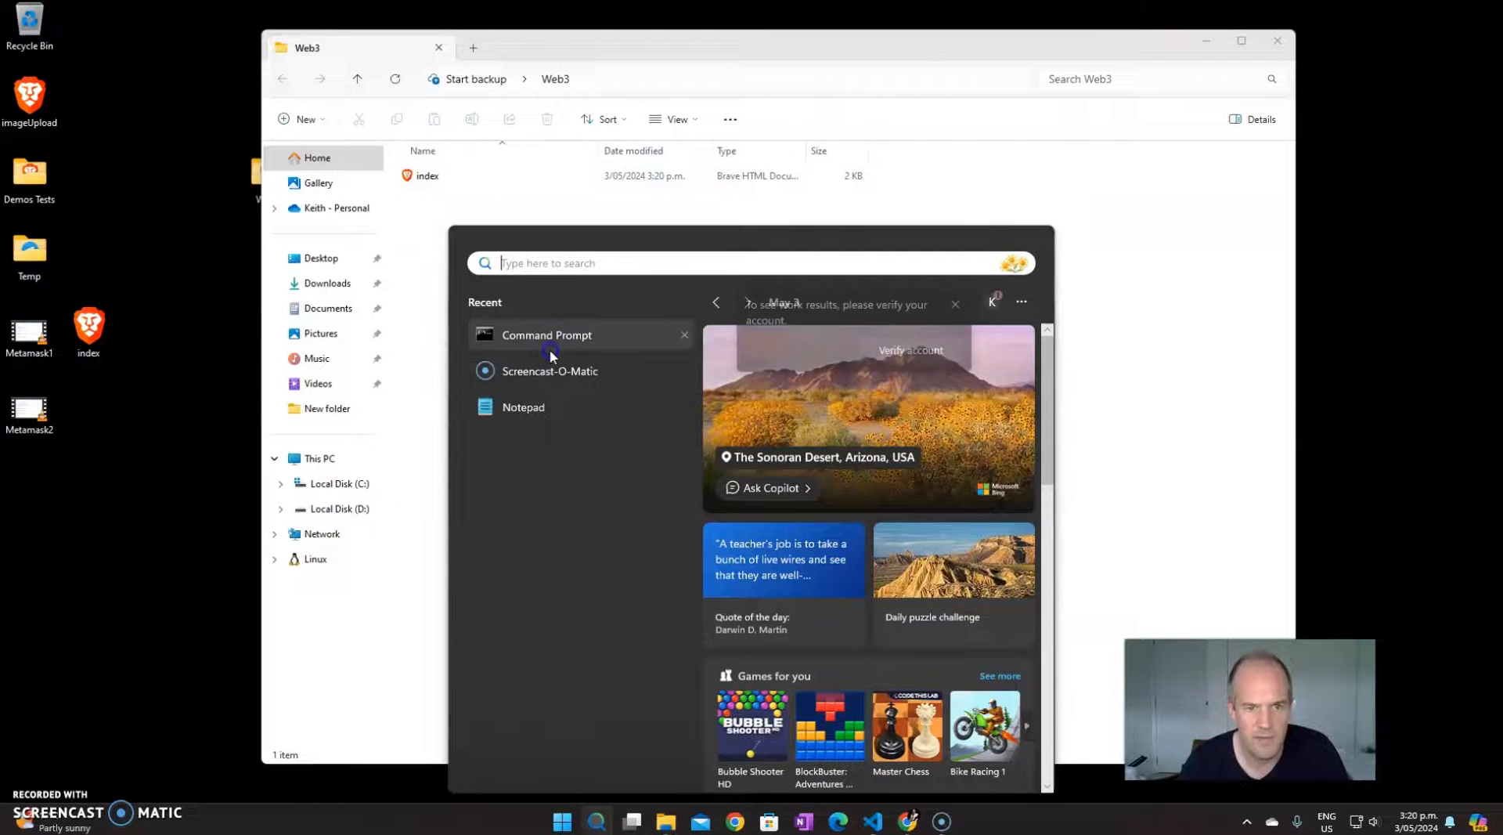
click(547, 335)
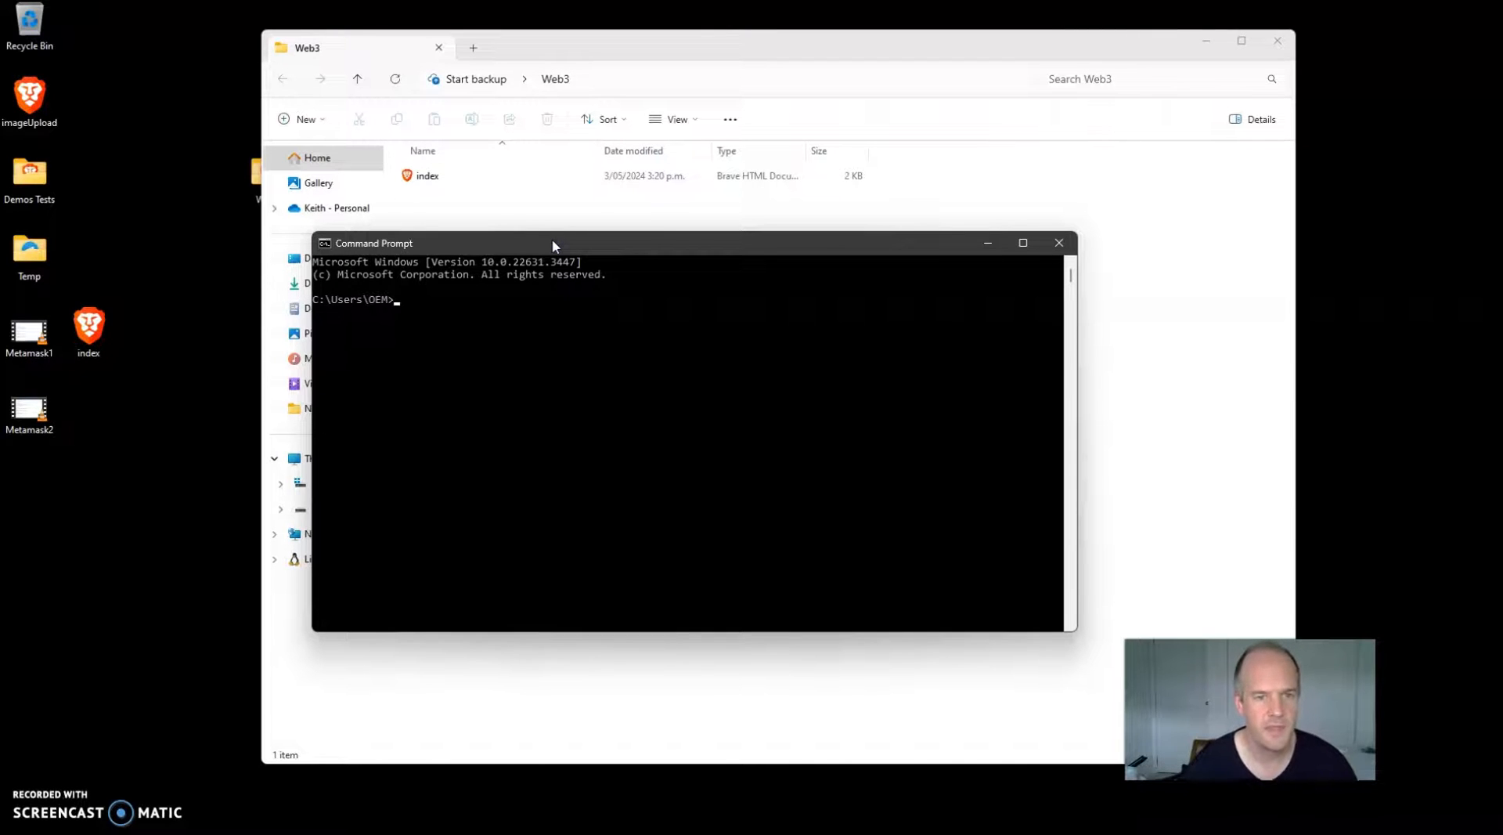
drag(551, 243, 659, 249)
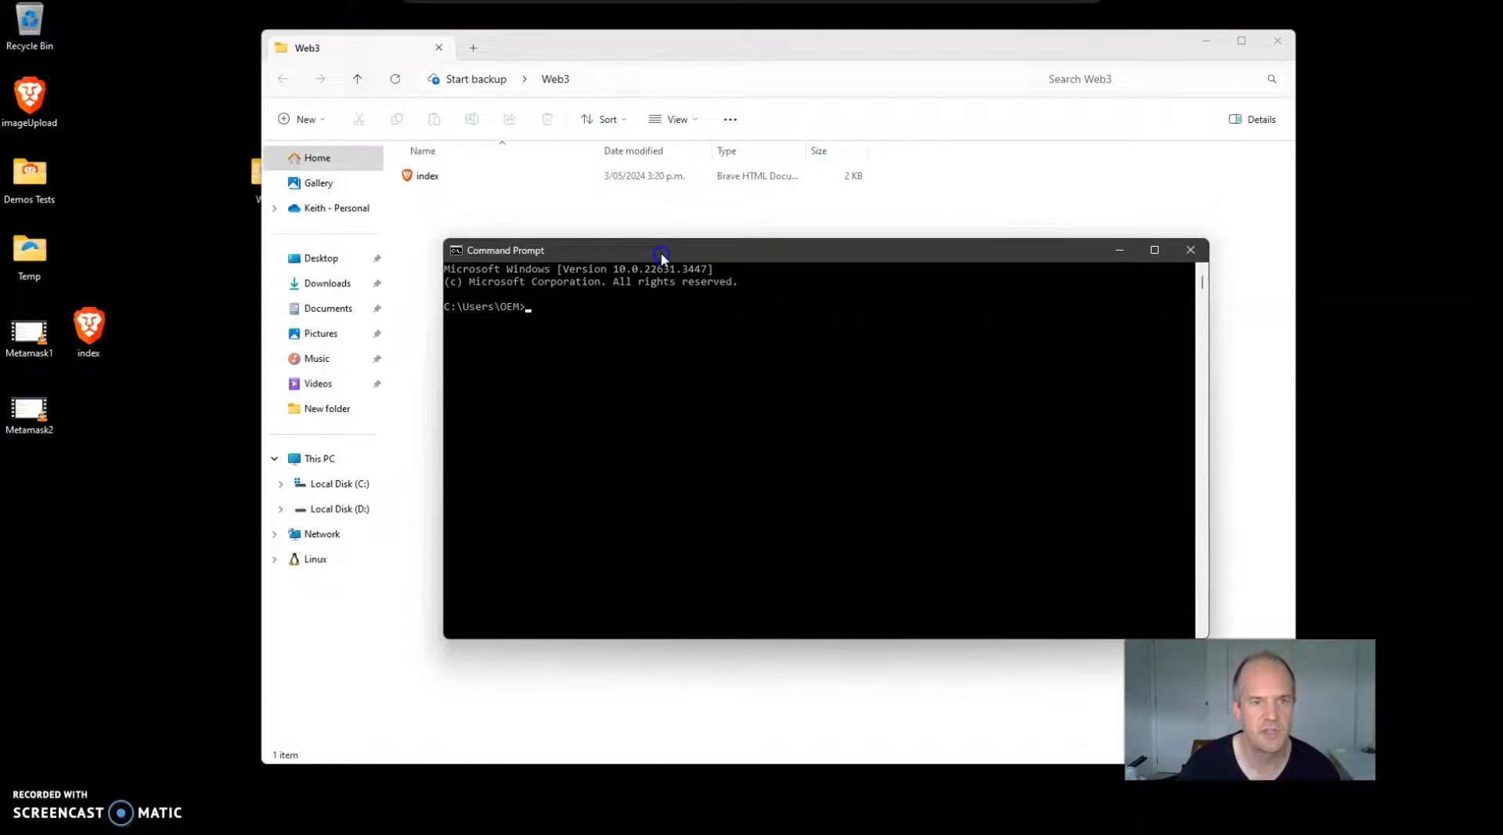
mouse_move(542, 321)
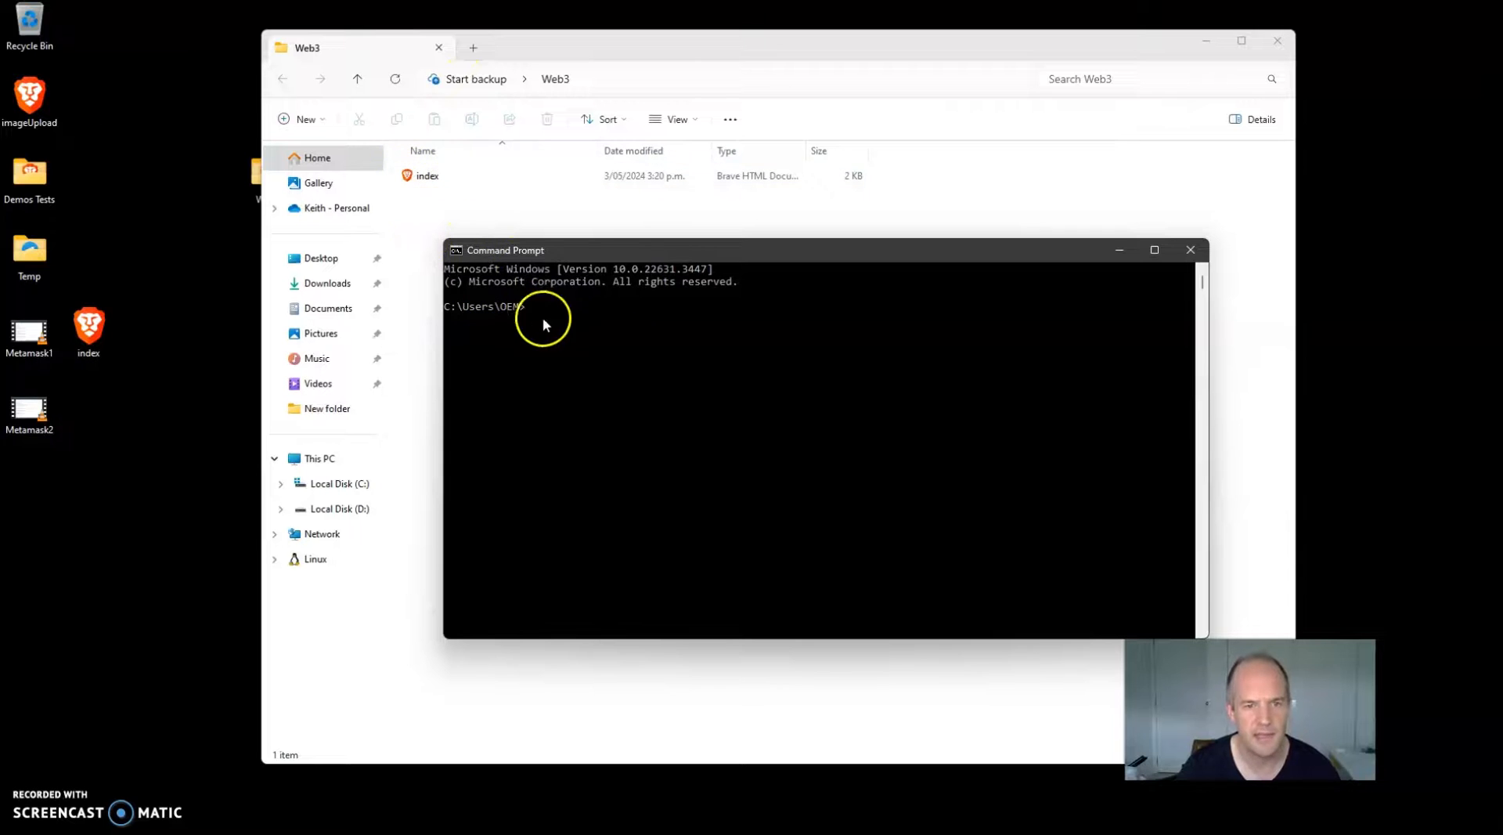
text(cd Desktop)
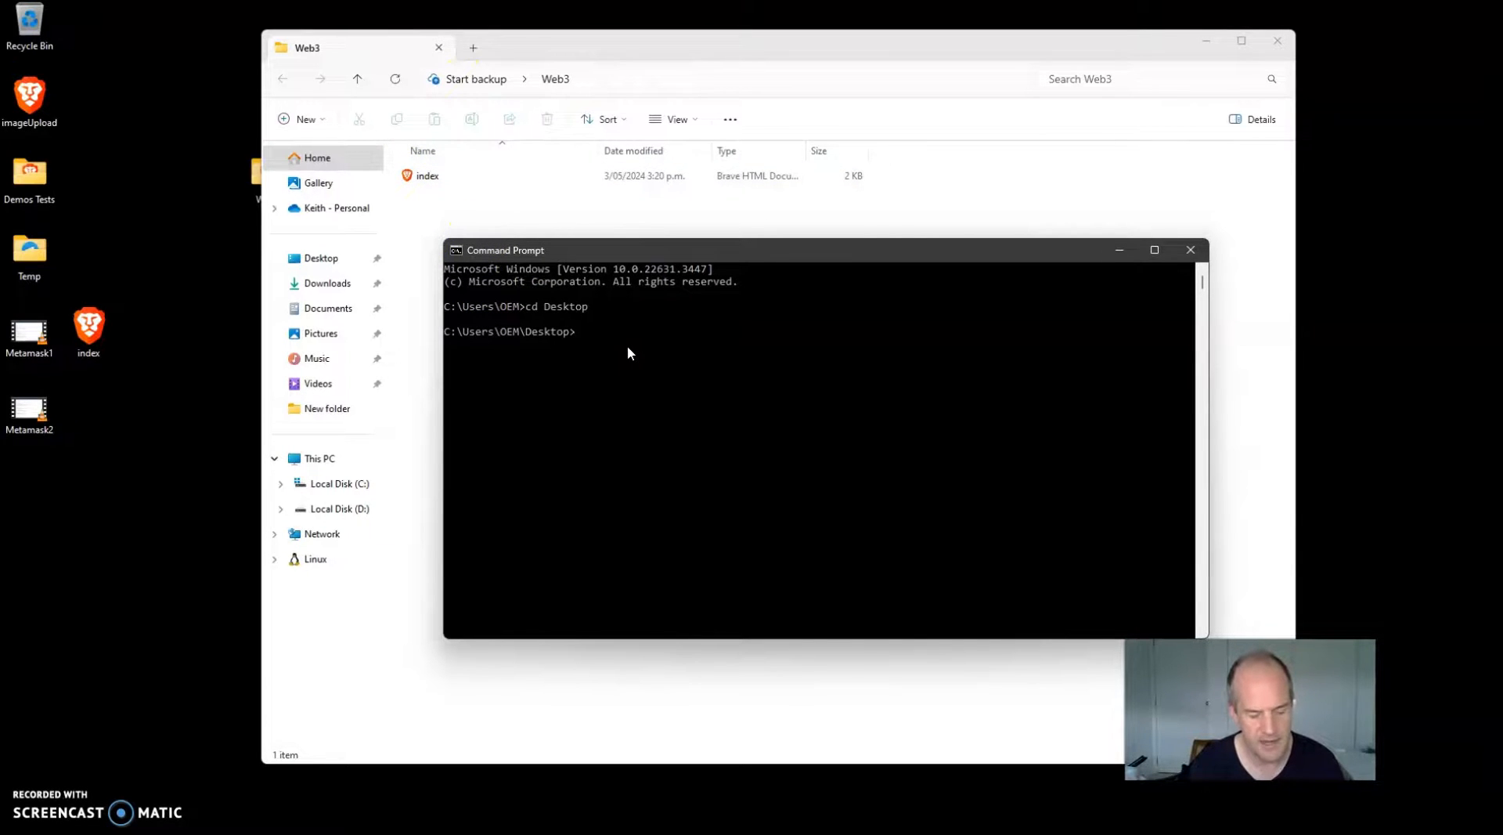
text(cd Web3)
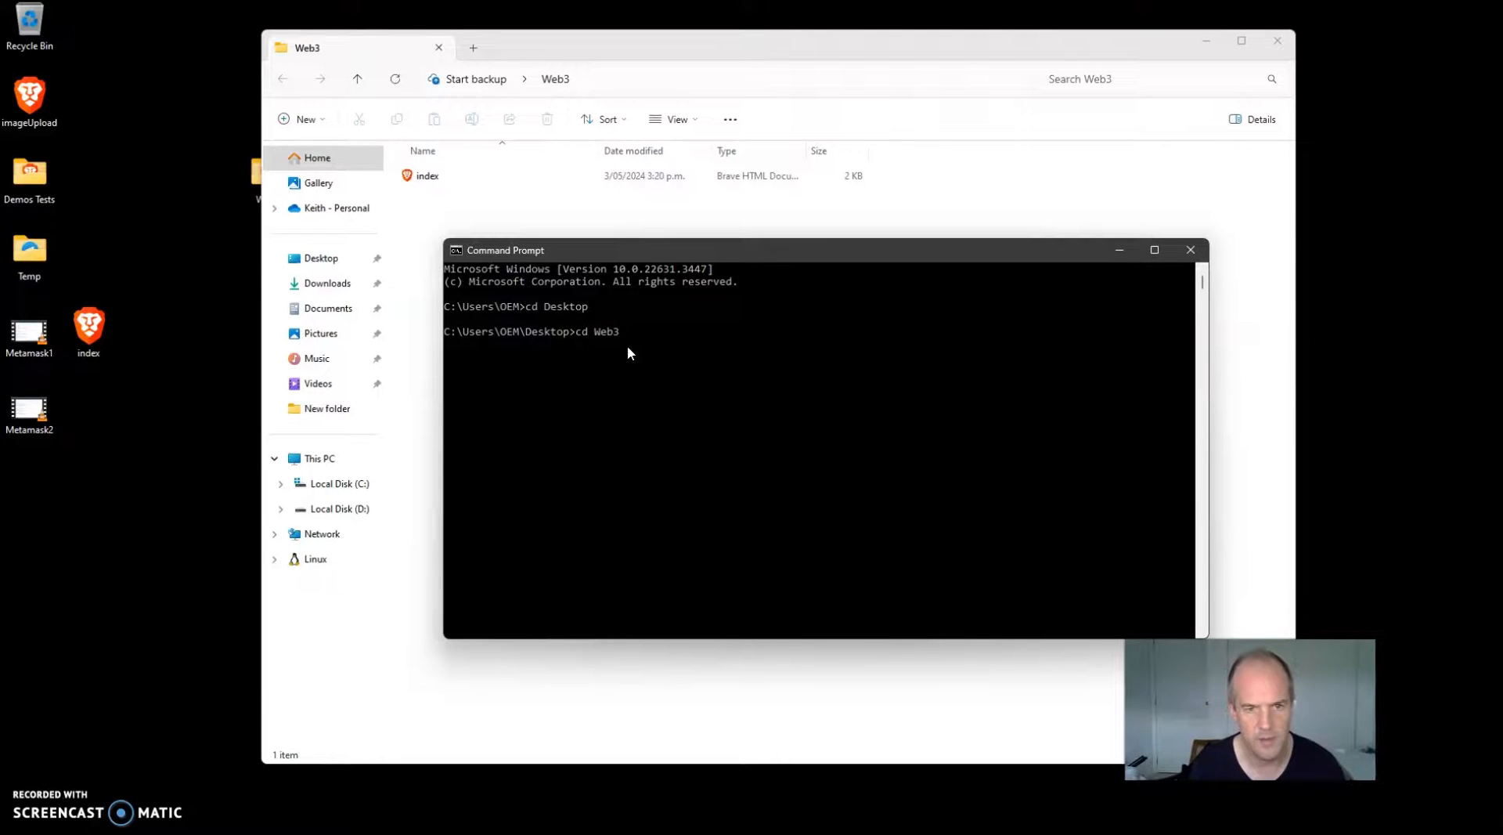
text(dir)
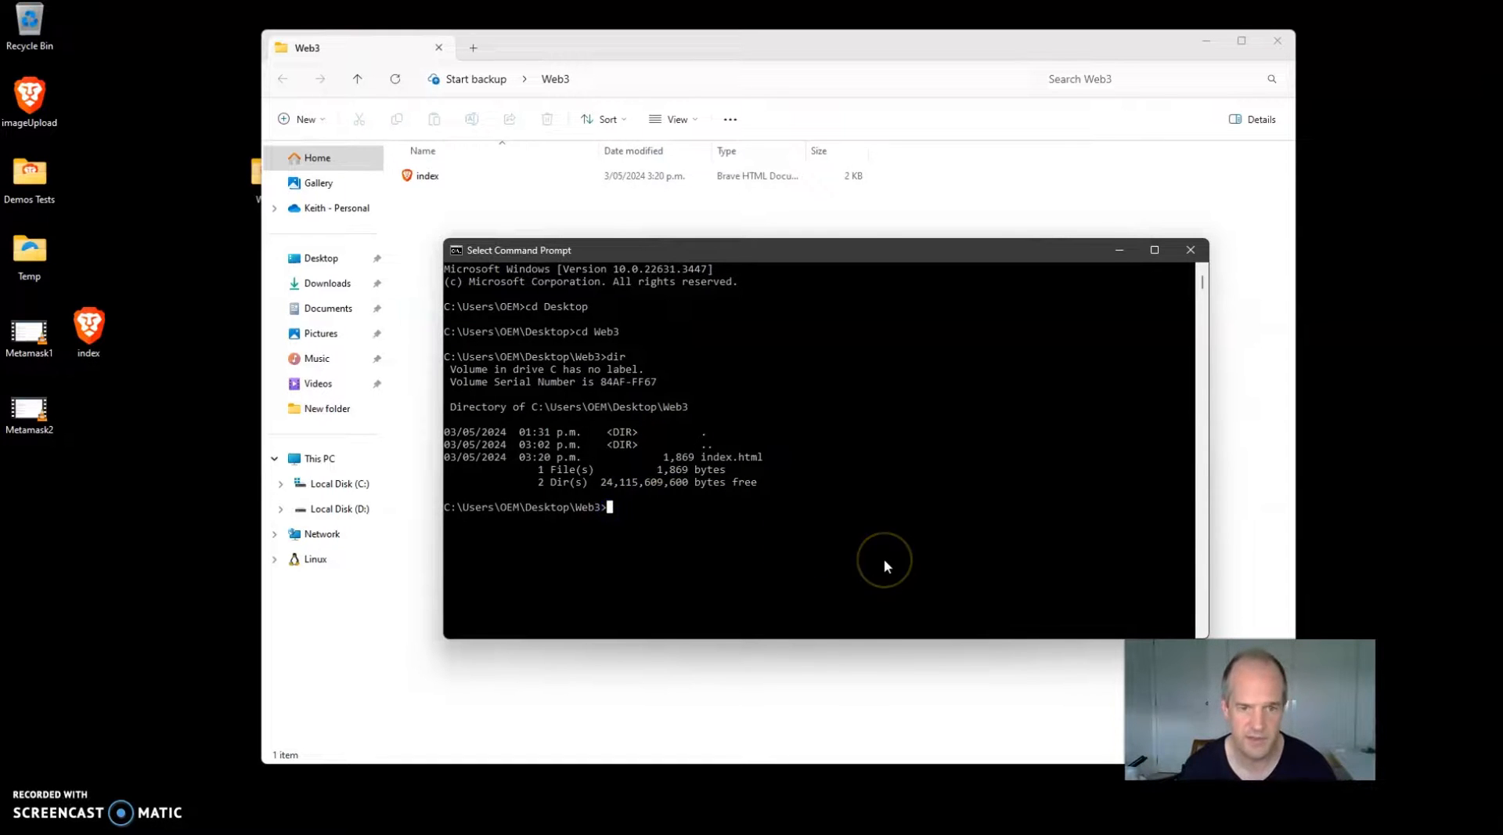
mouse_move(883, 565)
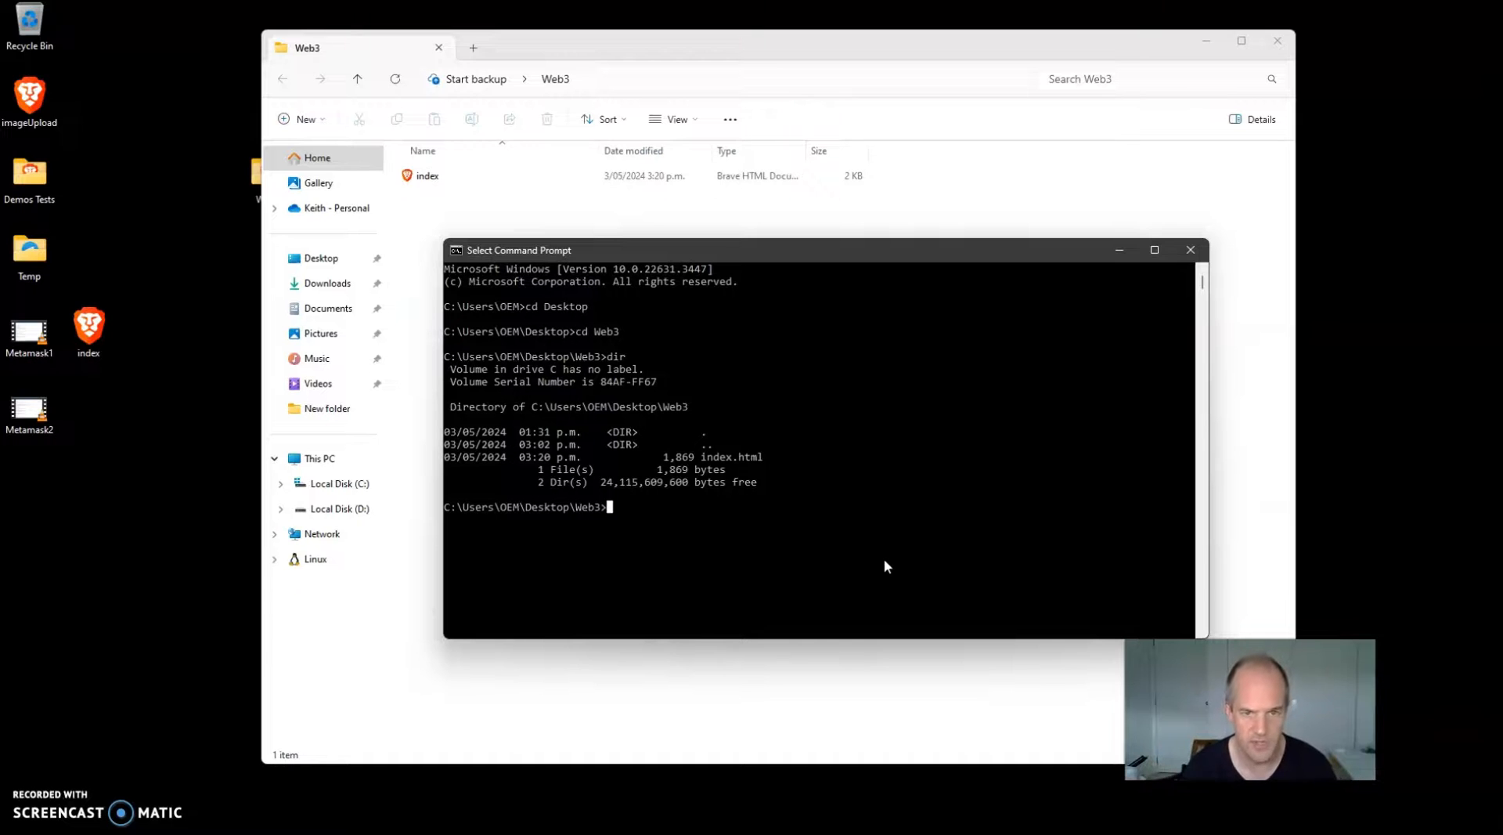
Step: Run http-server in the Web3 folder and switch to Chrome
text(http)
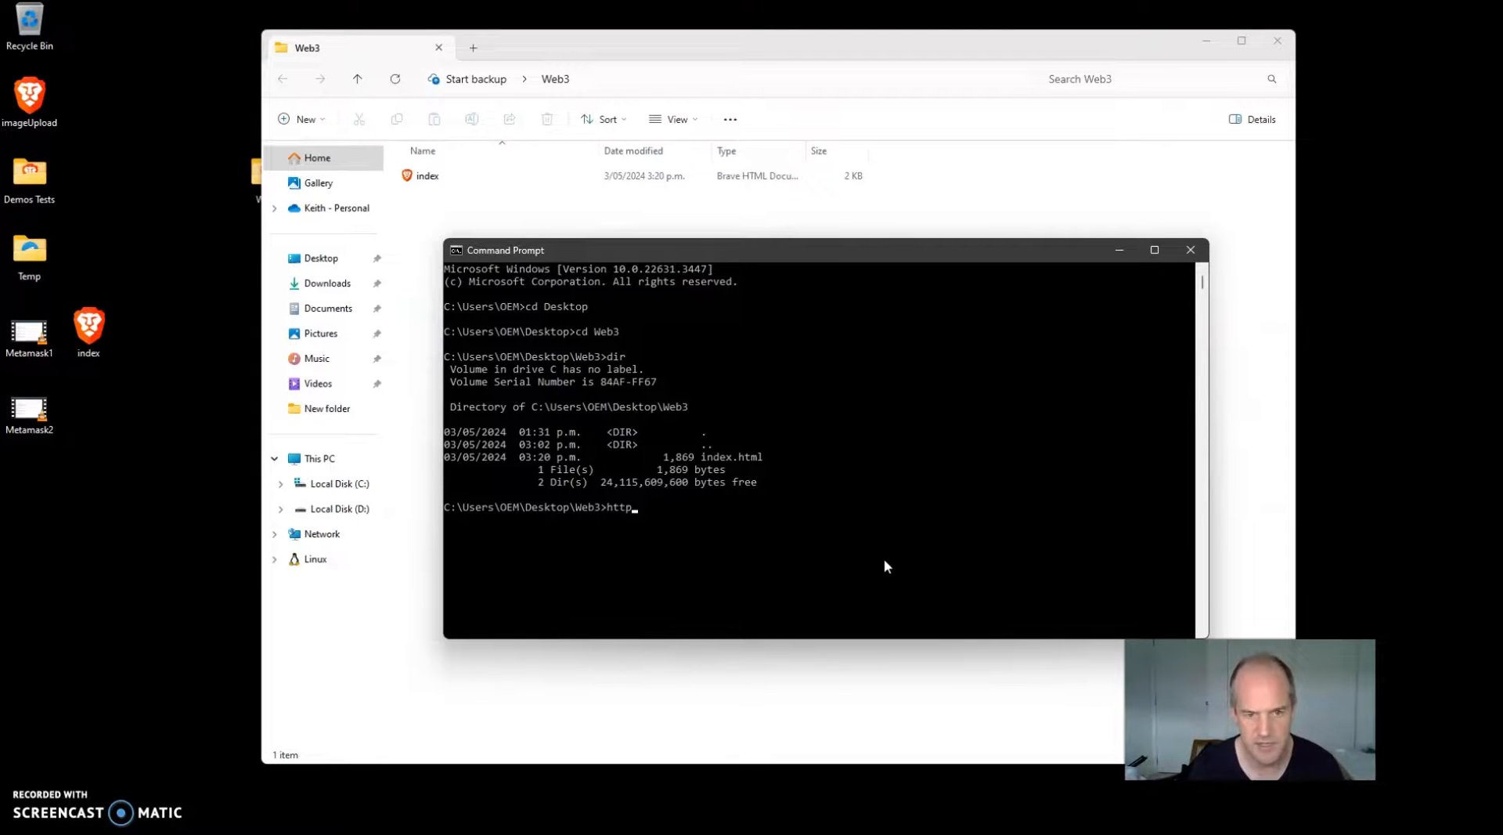
text(-server)
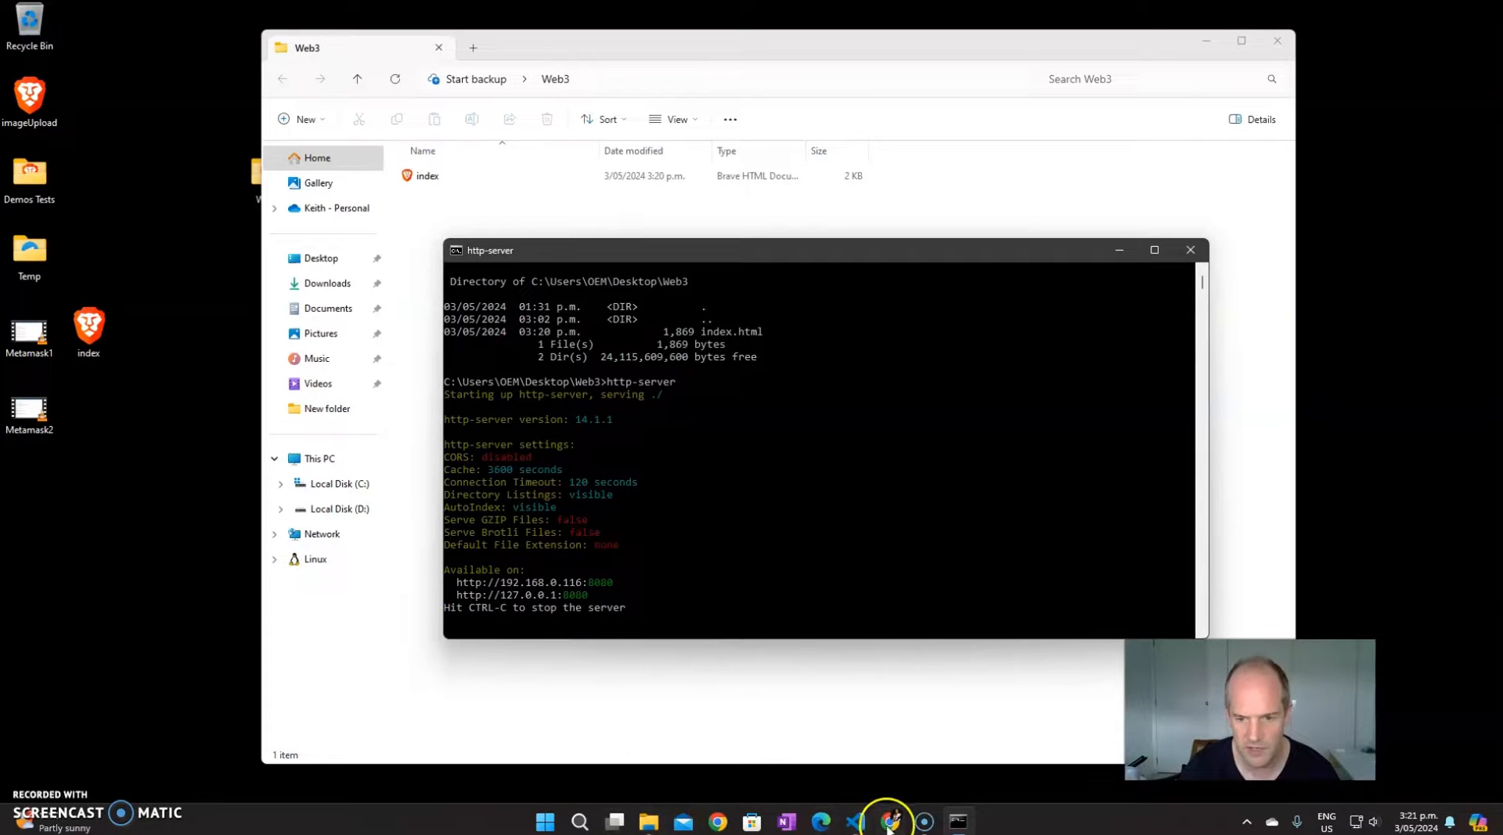
click(882, 821)
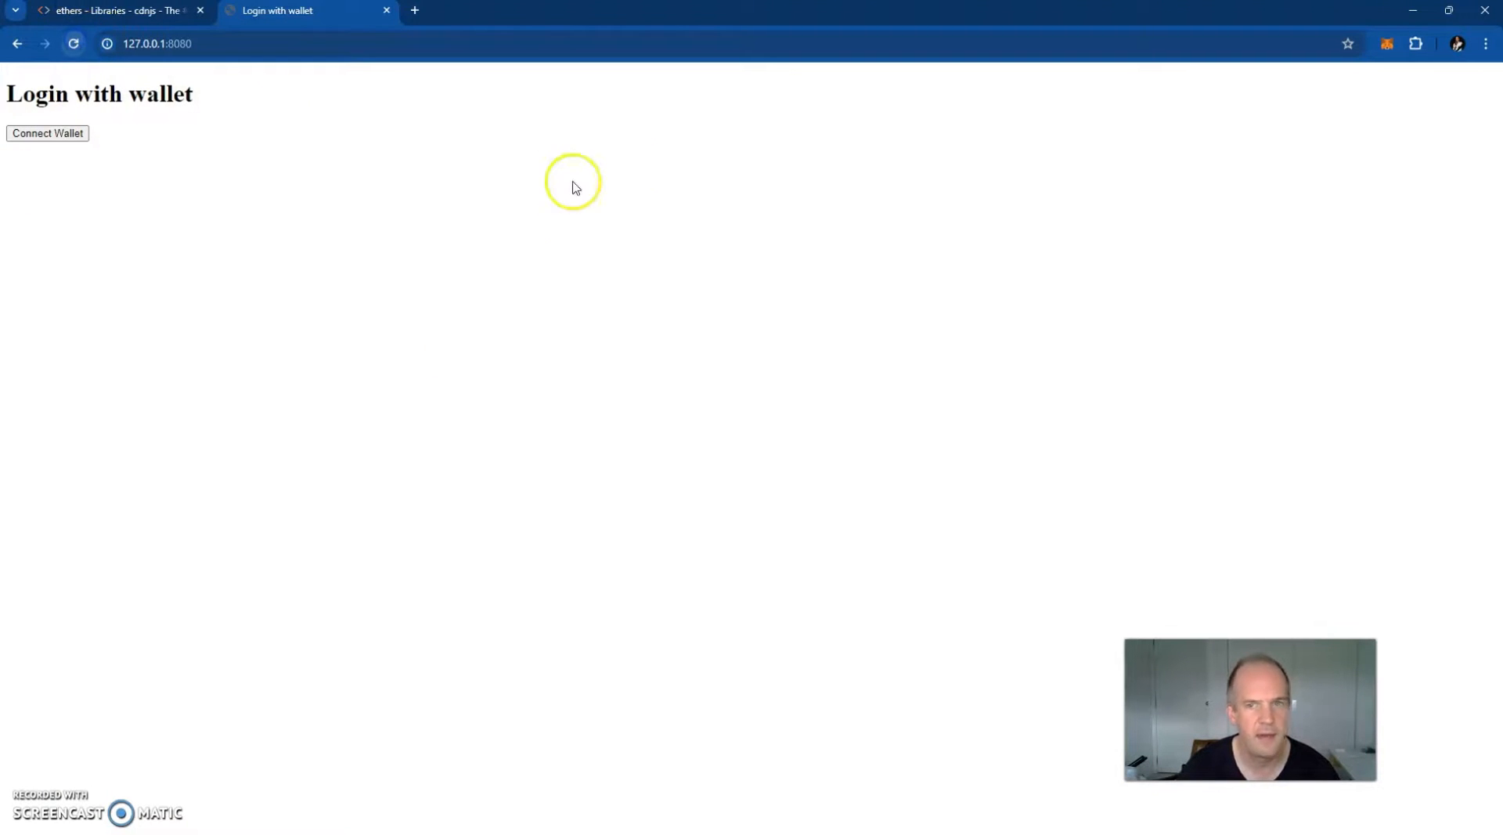
Step: Connect a wallet on the 127.0.0.1:8080 login page, choosing Use Phantom
click(47, 132)
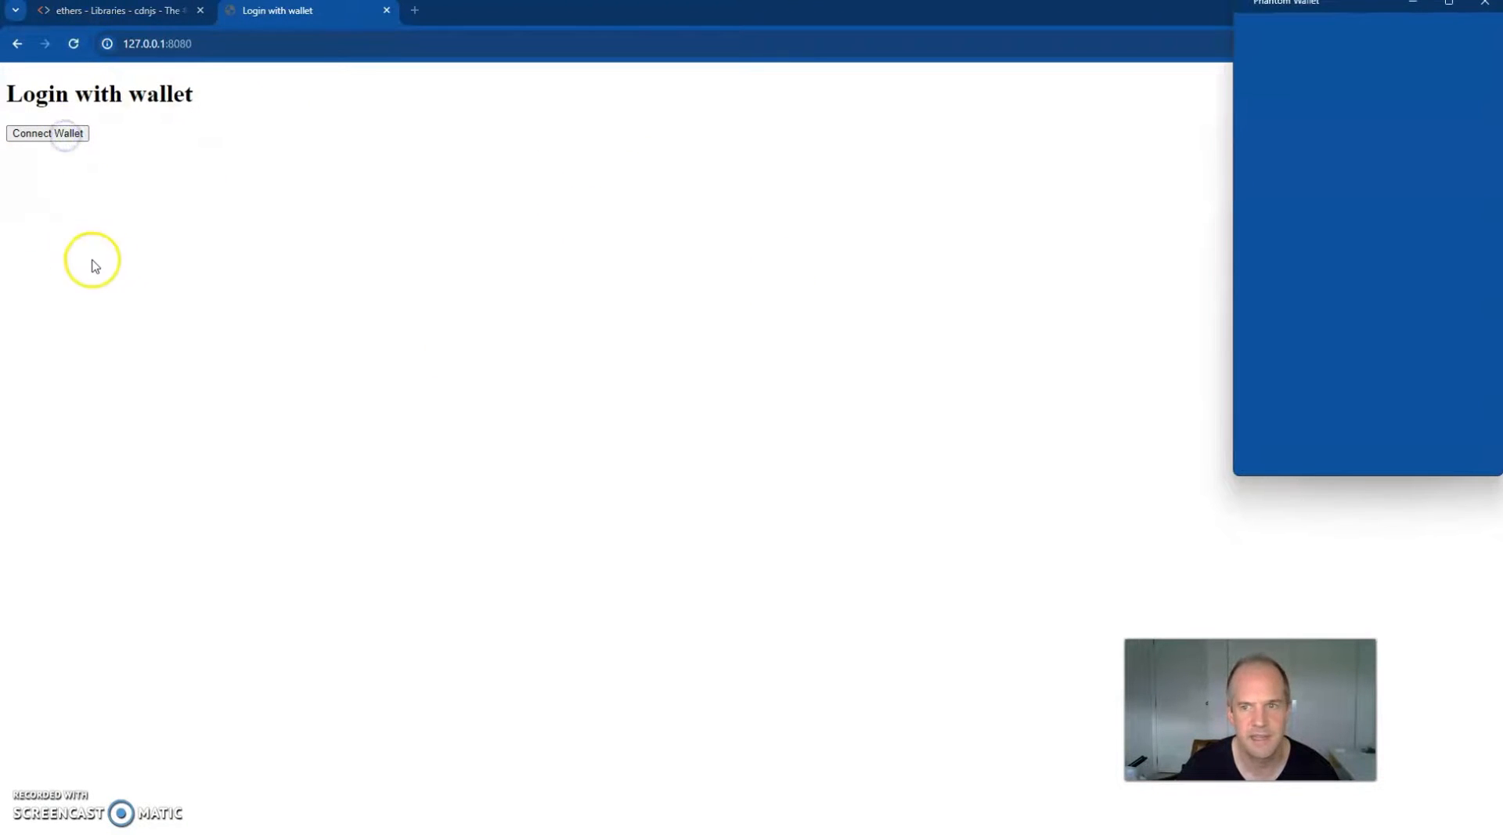
click(47, 133)
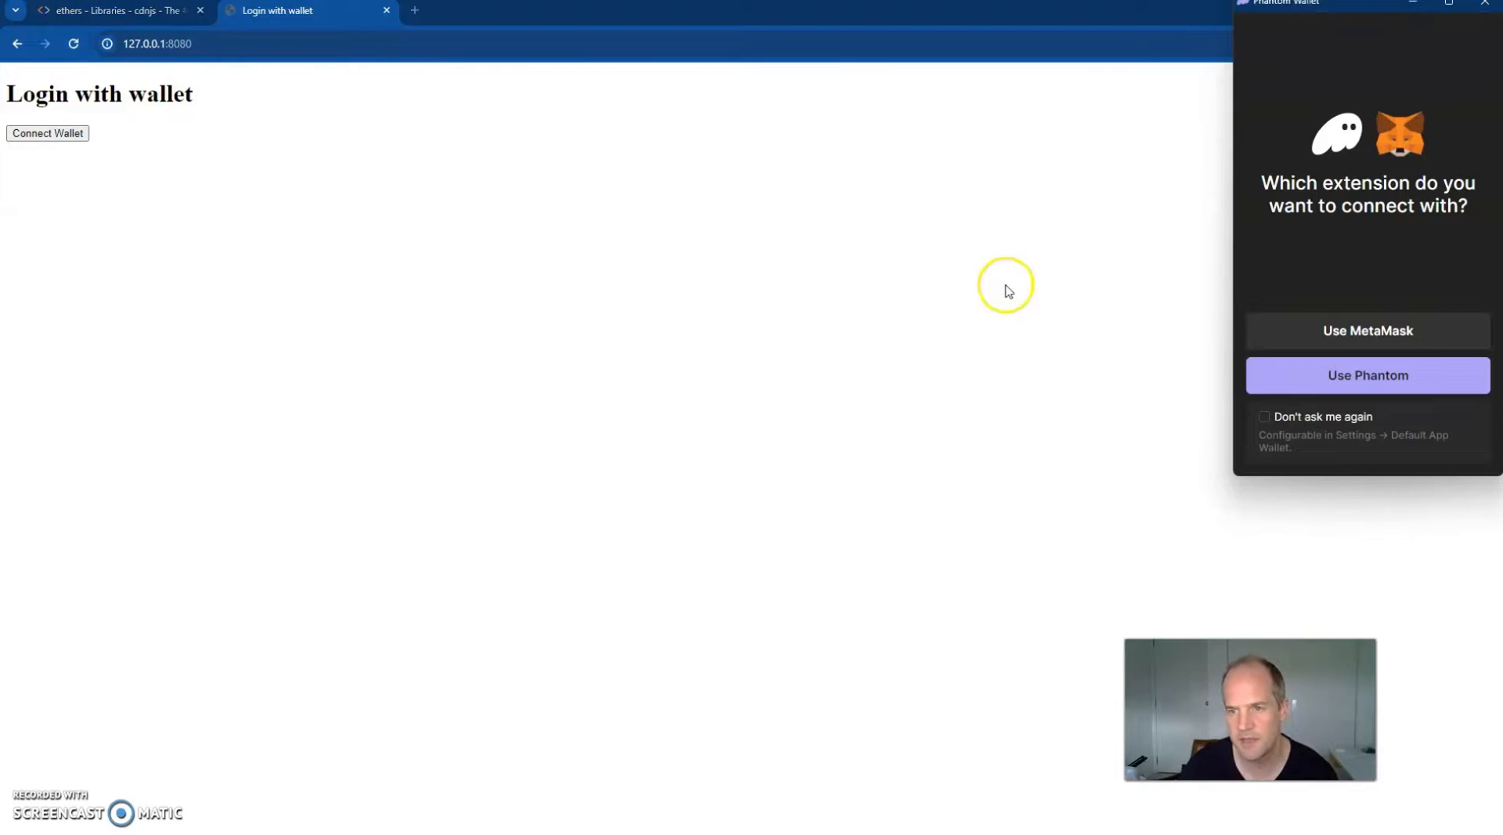
mouse_move(1368, 375)
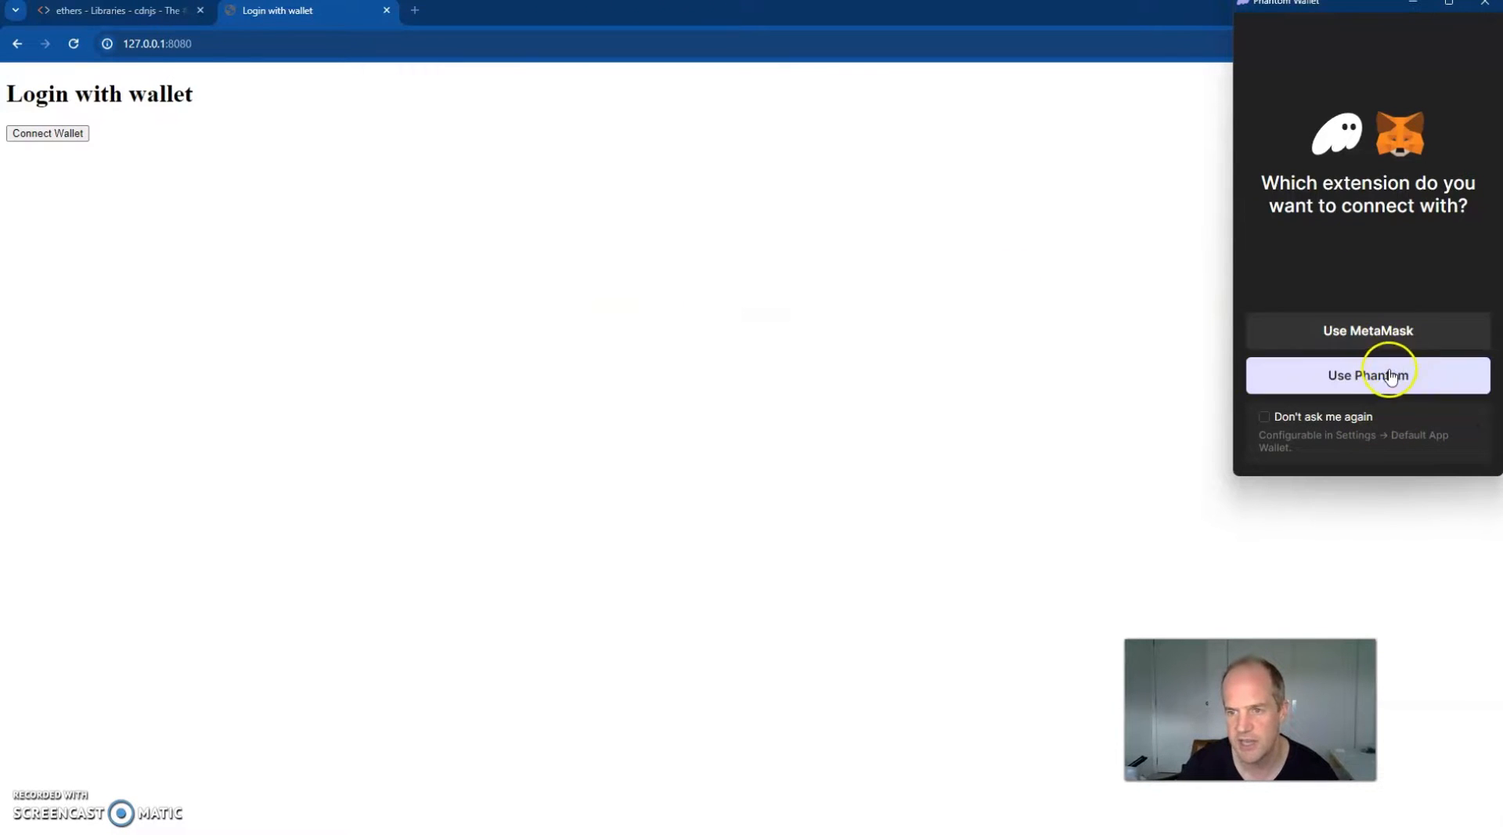
click(1367, 375)
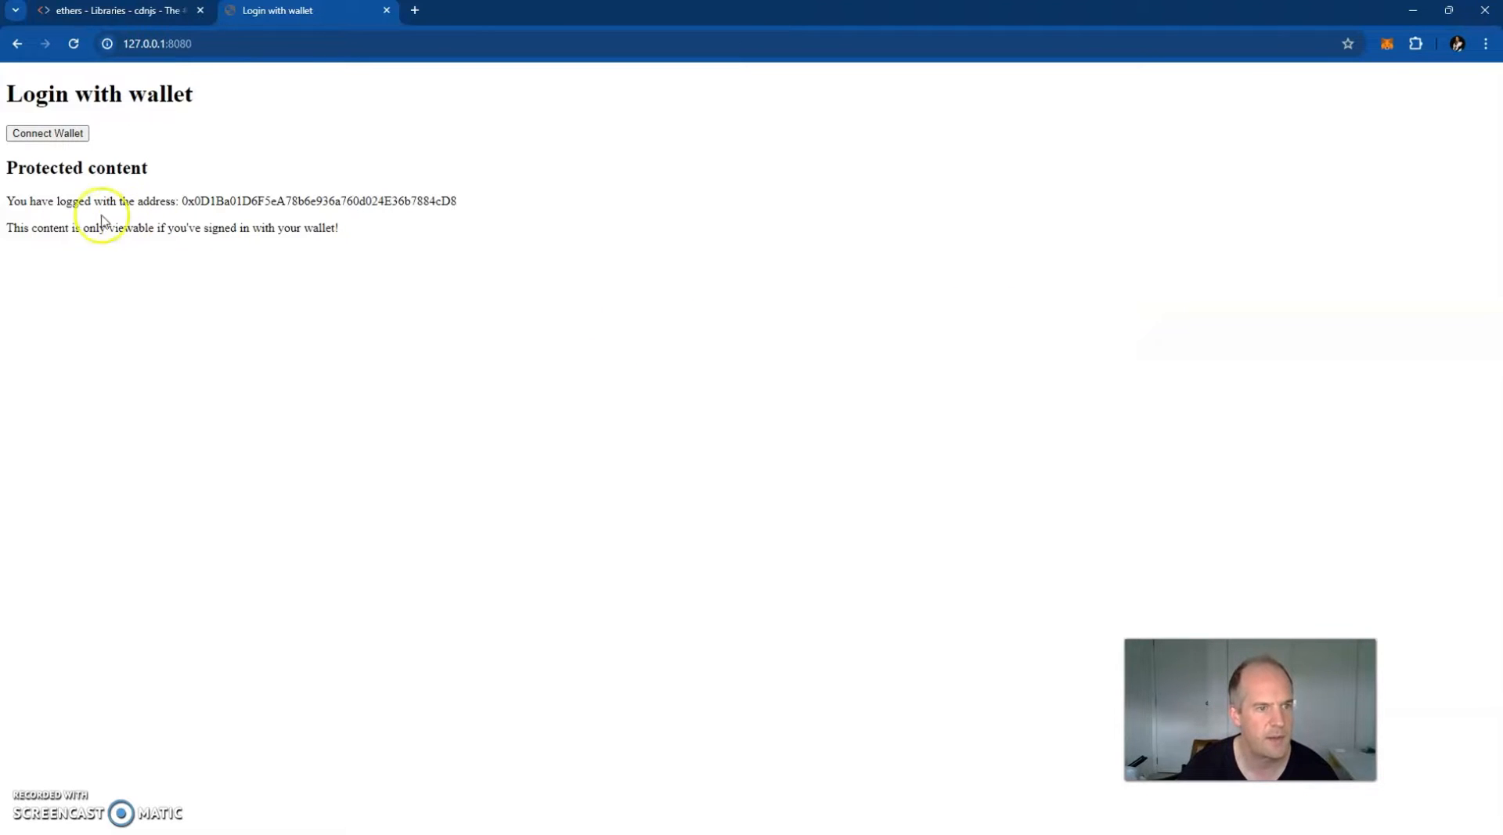
mouse_move(406, 333)
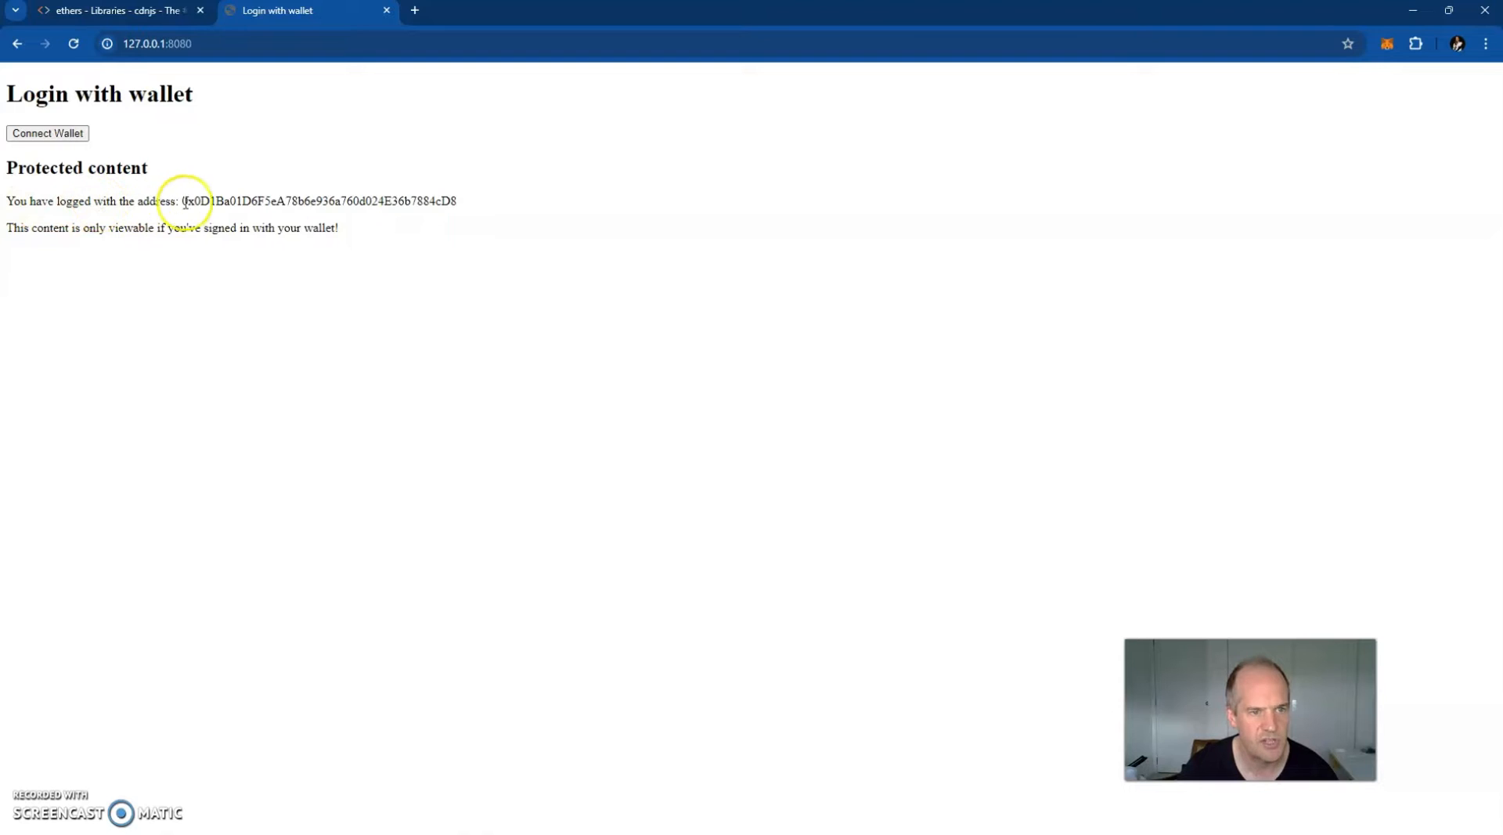
mouse_move(535, 275)
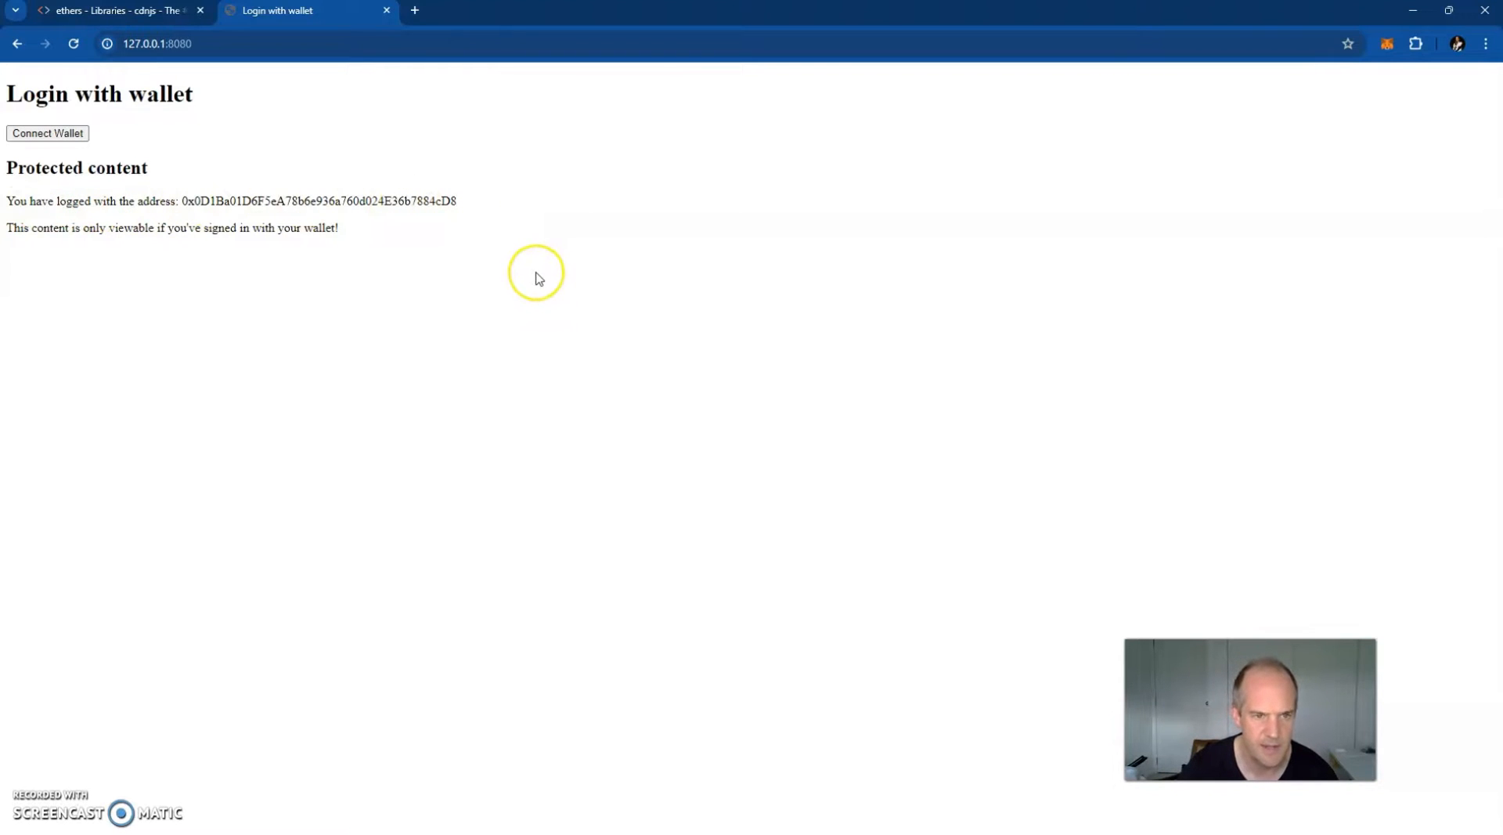
Step: Open the MetaMask panel and select the displayed wallet address in the protected content
click(1386, 43)
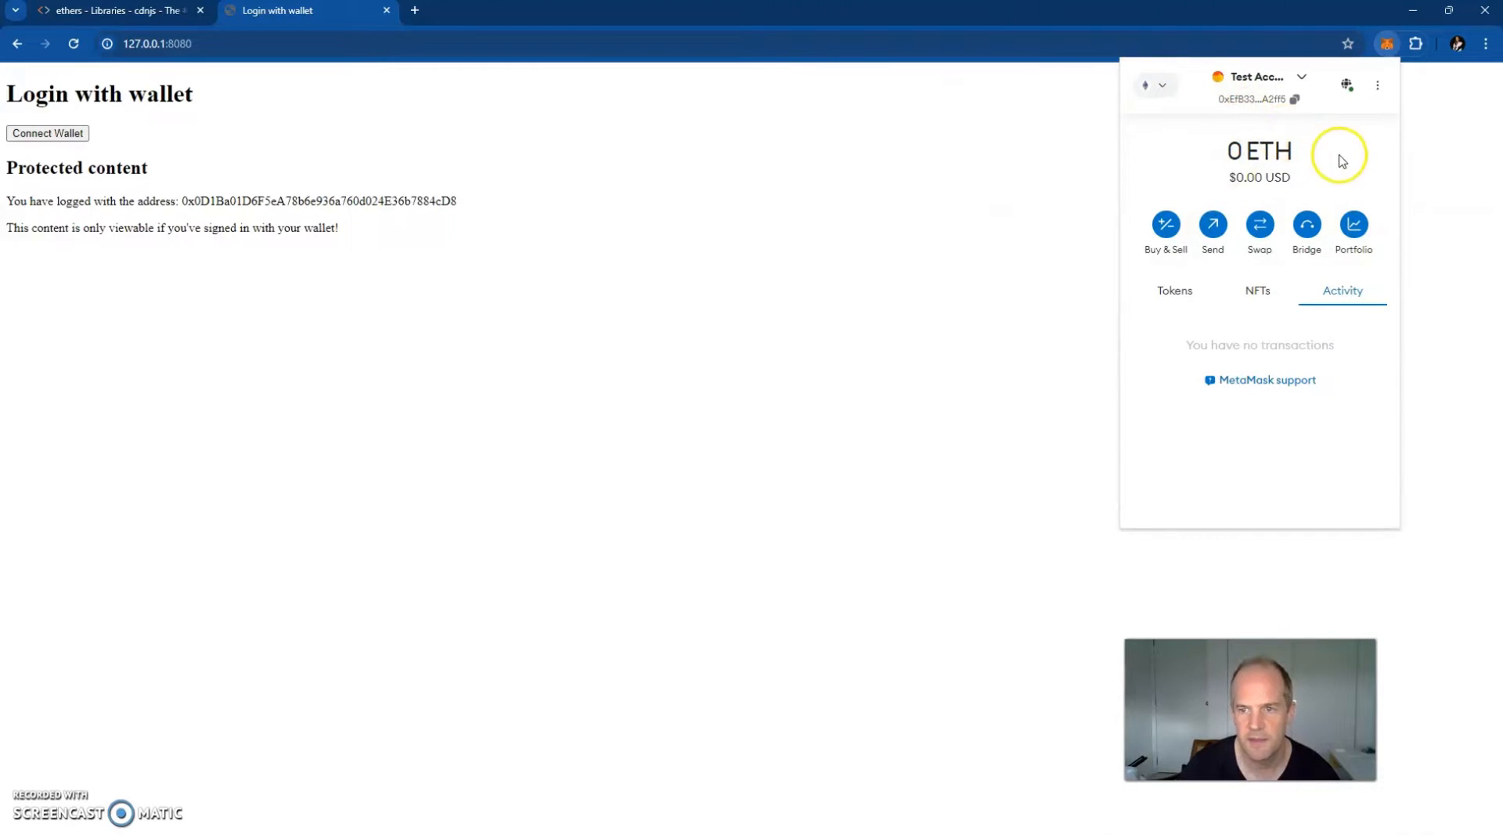
click(73, 44)
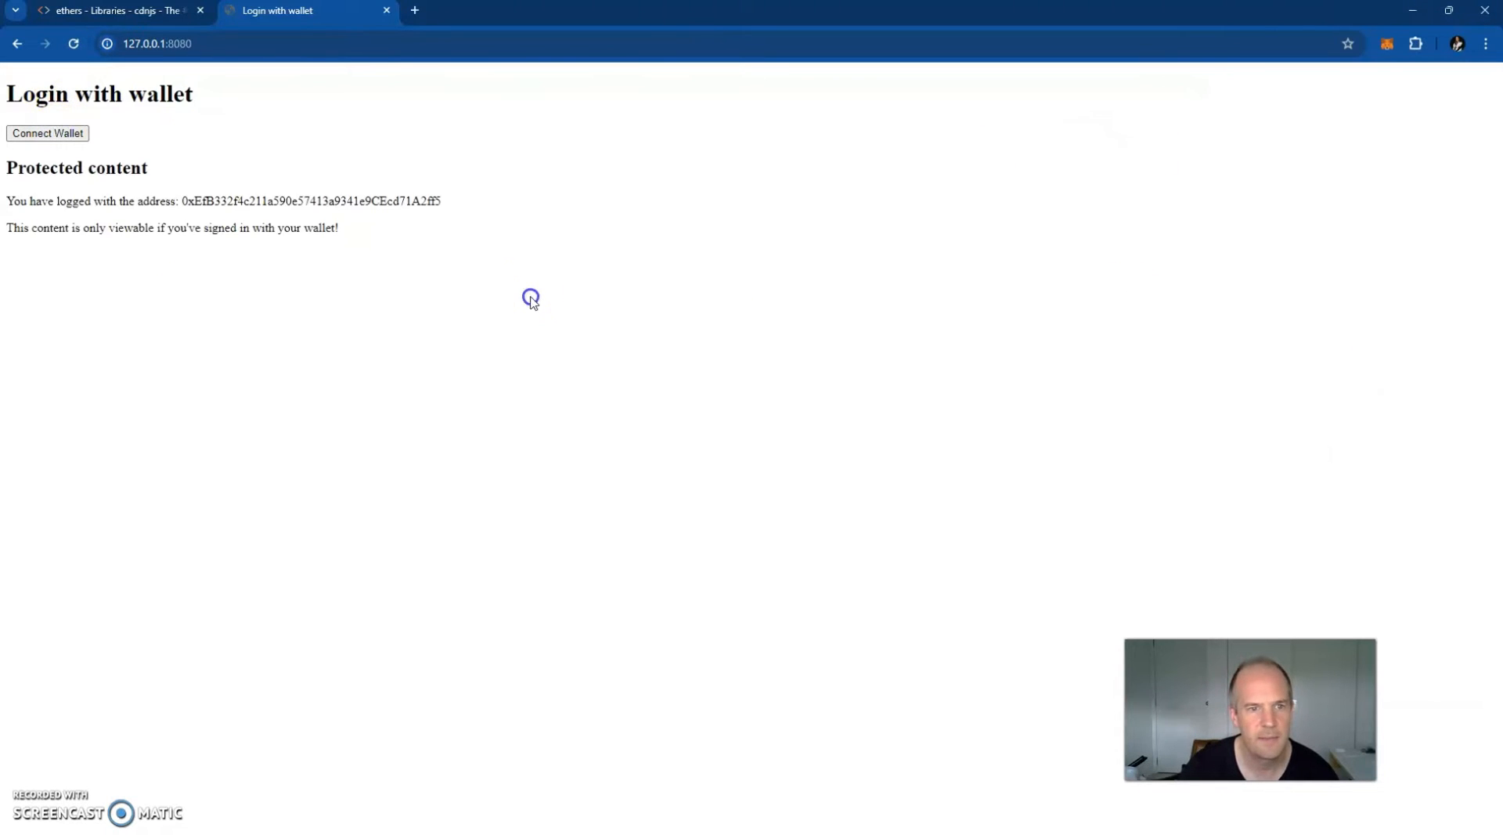
double_click(307, 201)
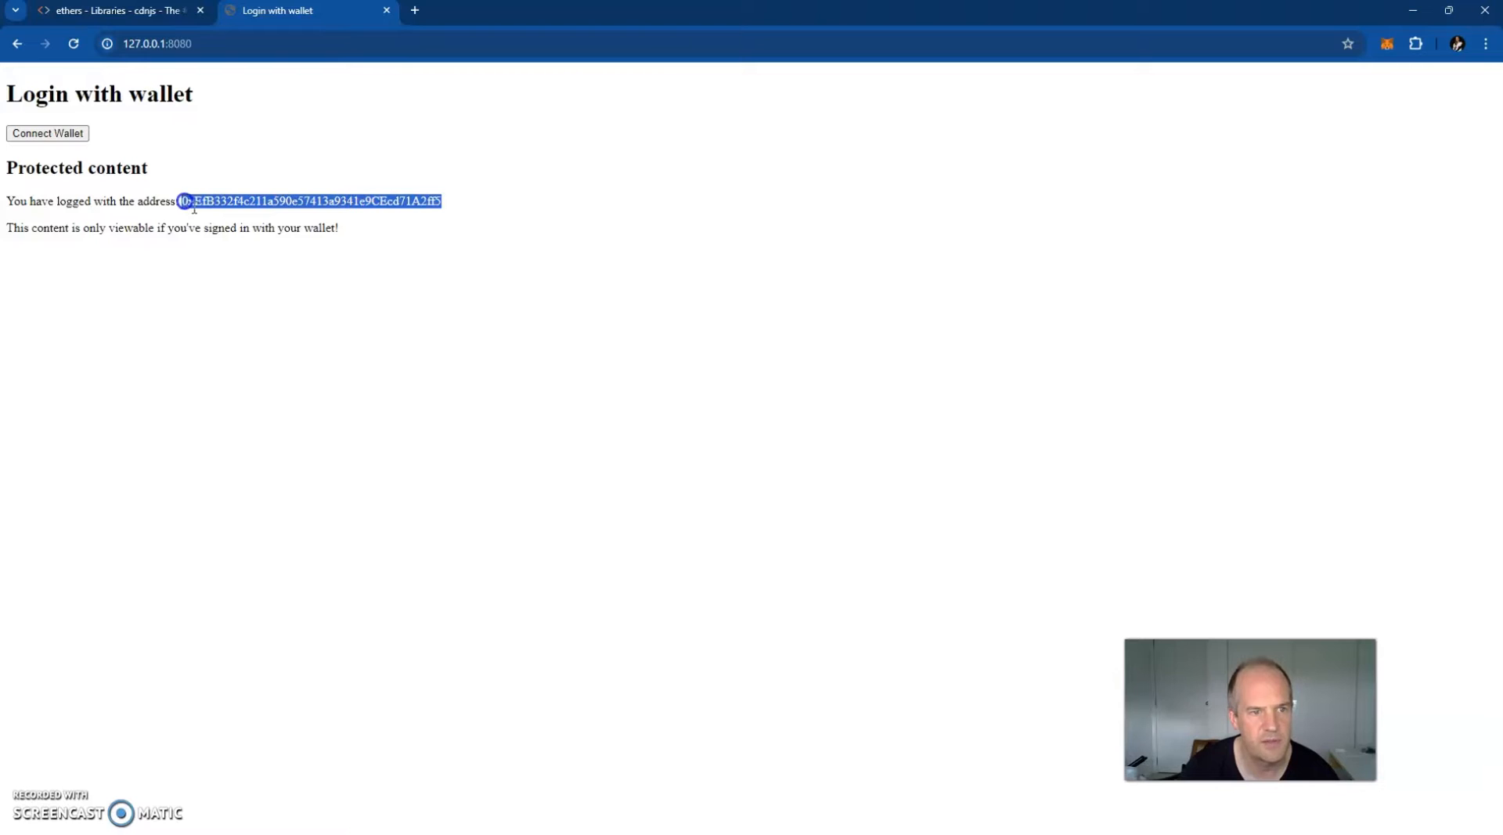